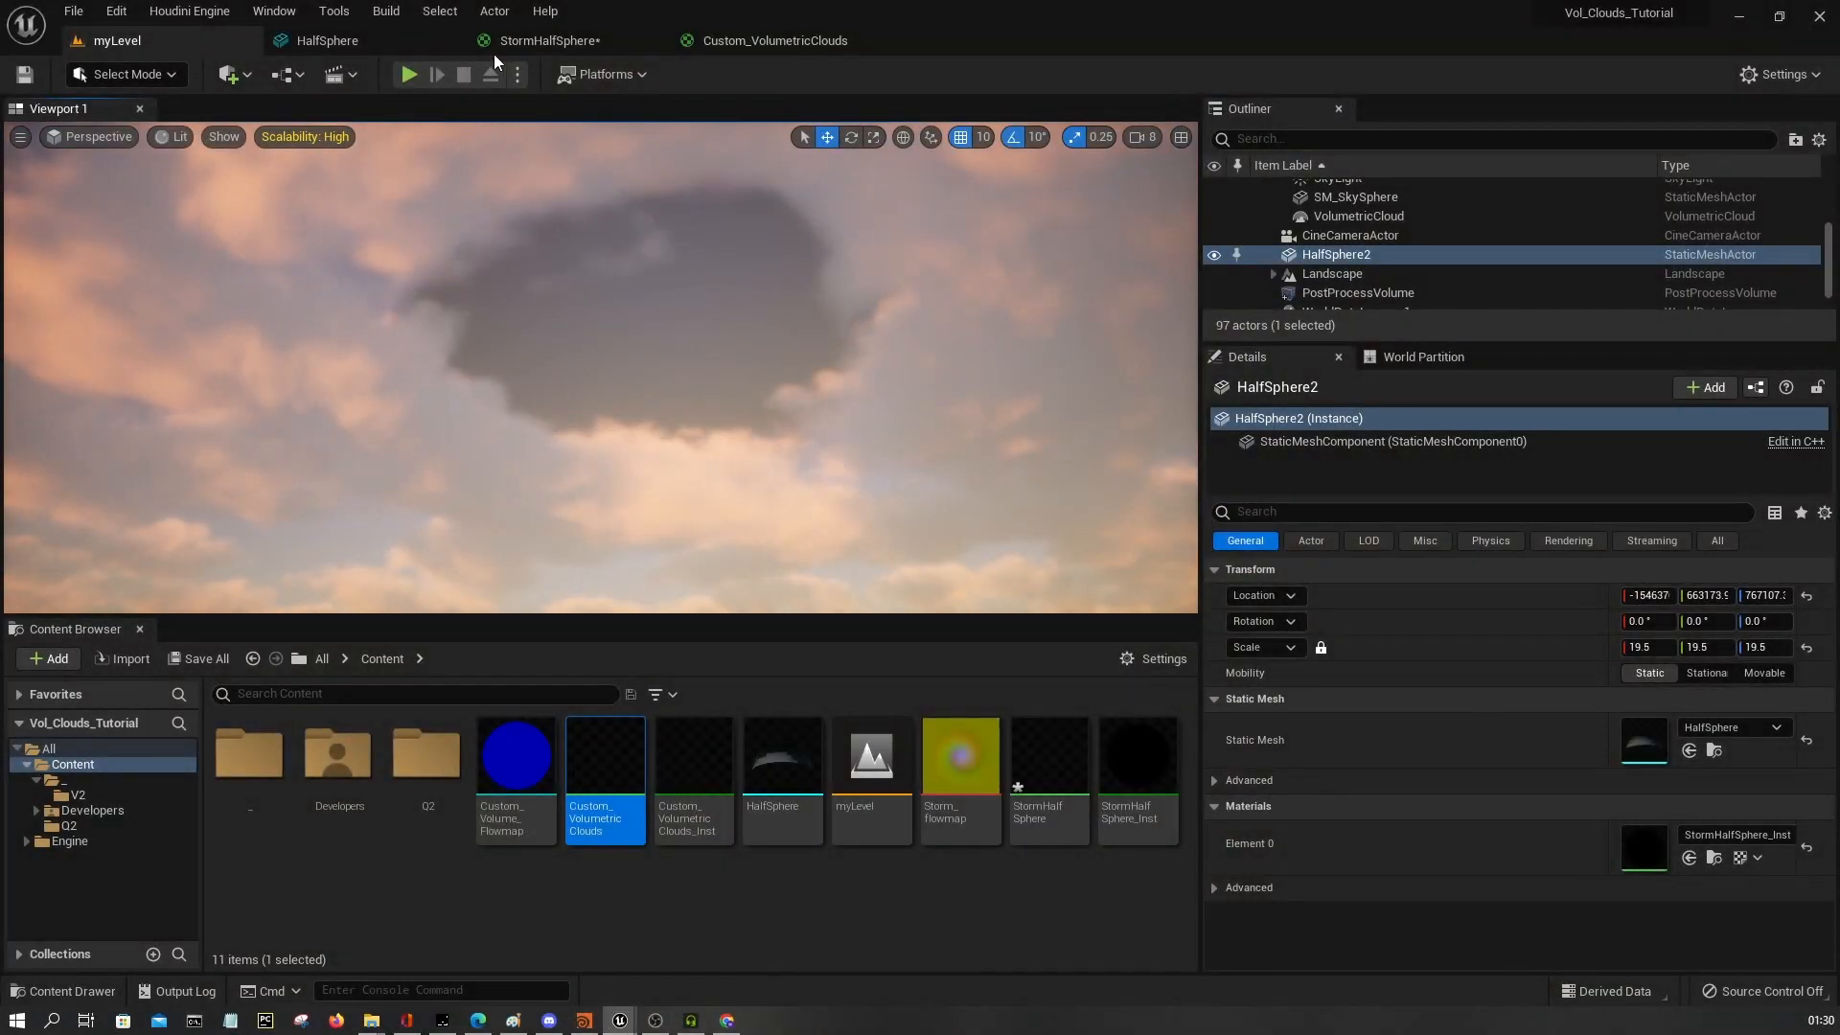
# Open the HalfSphere mesh and orbit it to inspect the gradient dome from several angles.
pyautogui.click(326, 40)
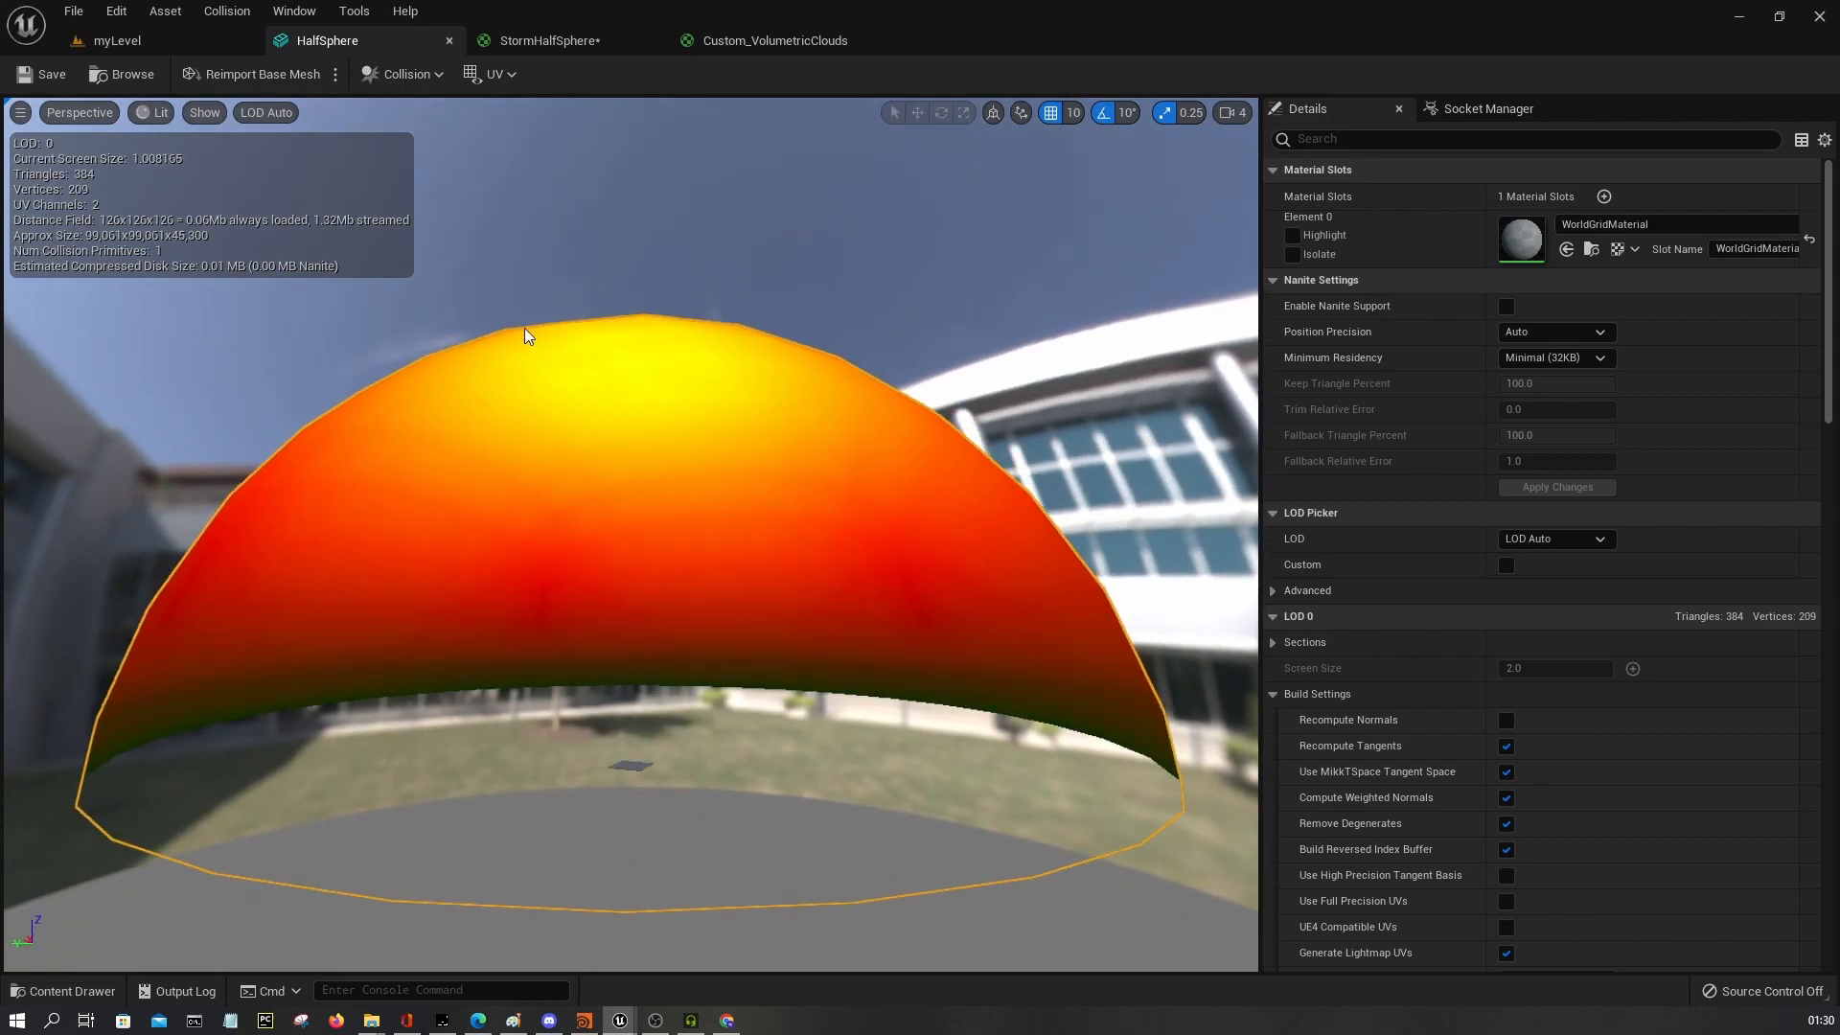
pyautogui.moveTo(548, 506)
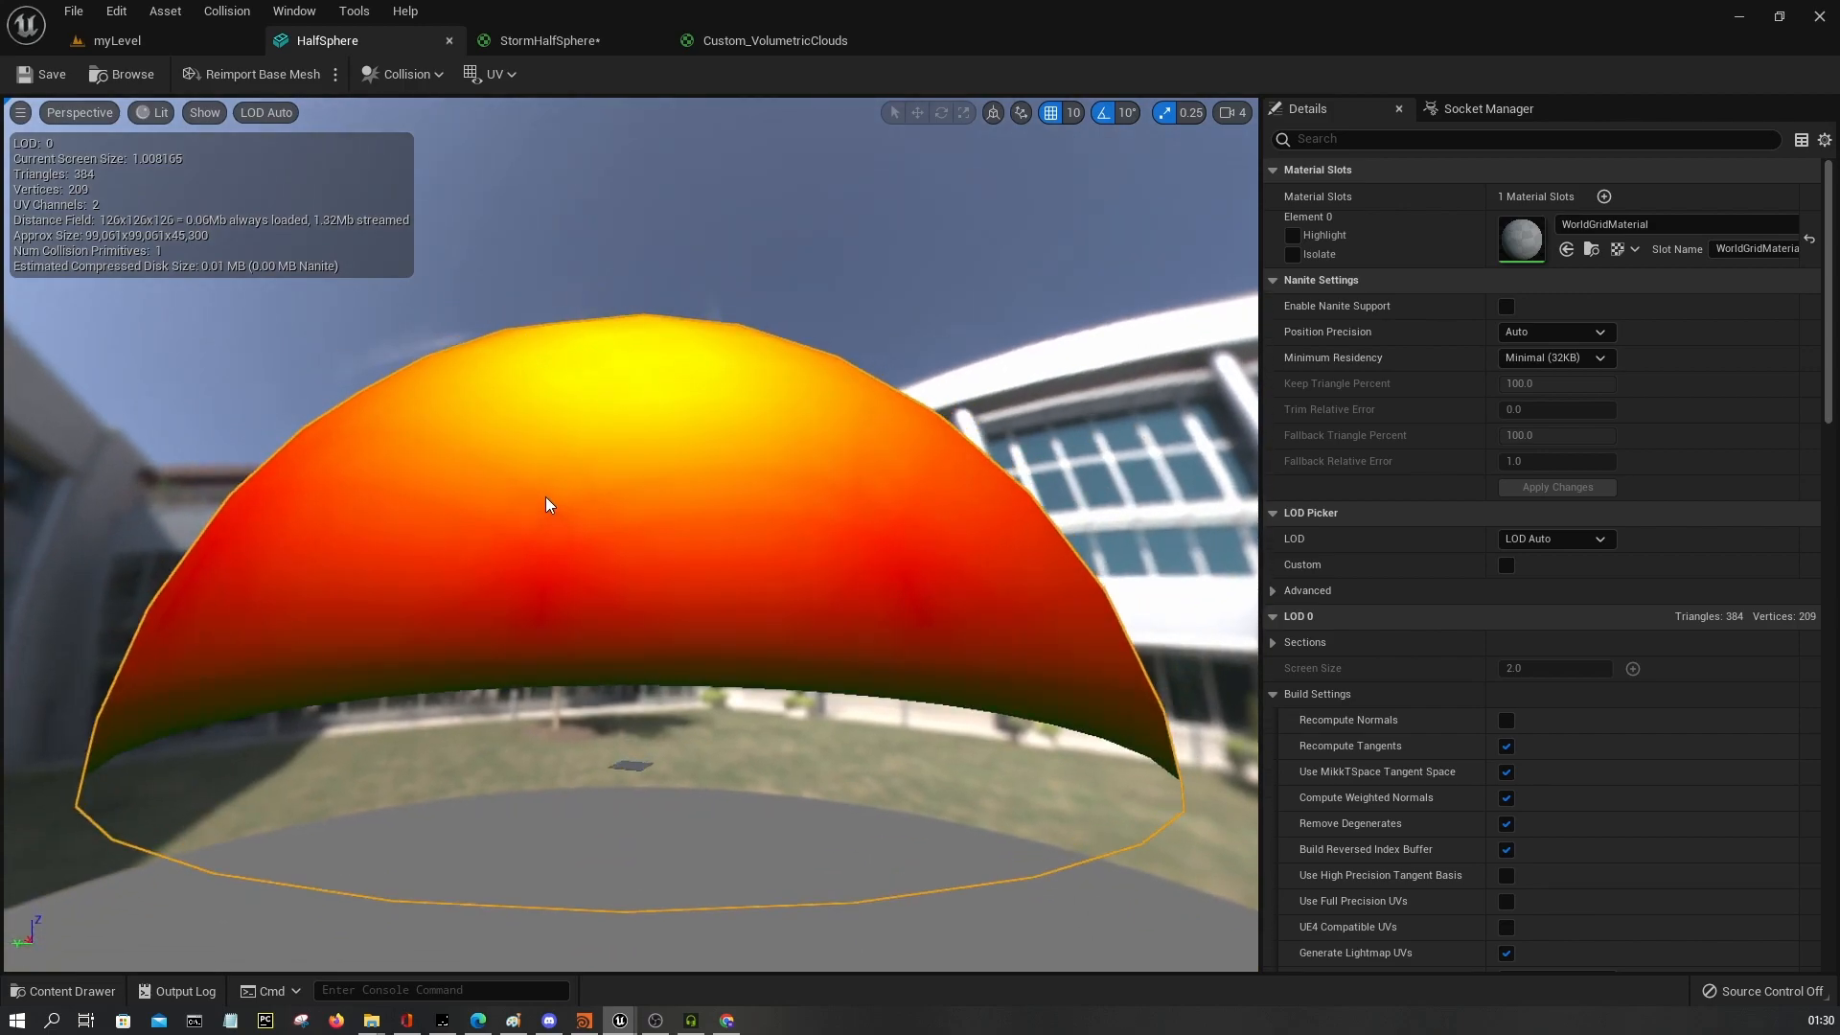
pyautogui.moveTo(547, 504); pyautogui.dragTo(460, 514)
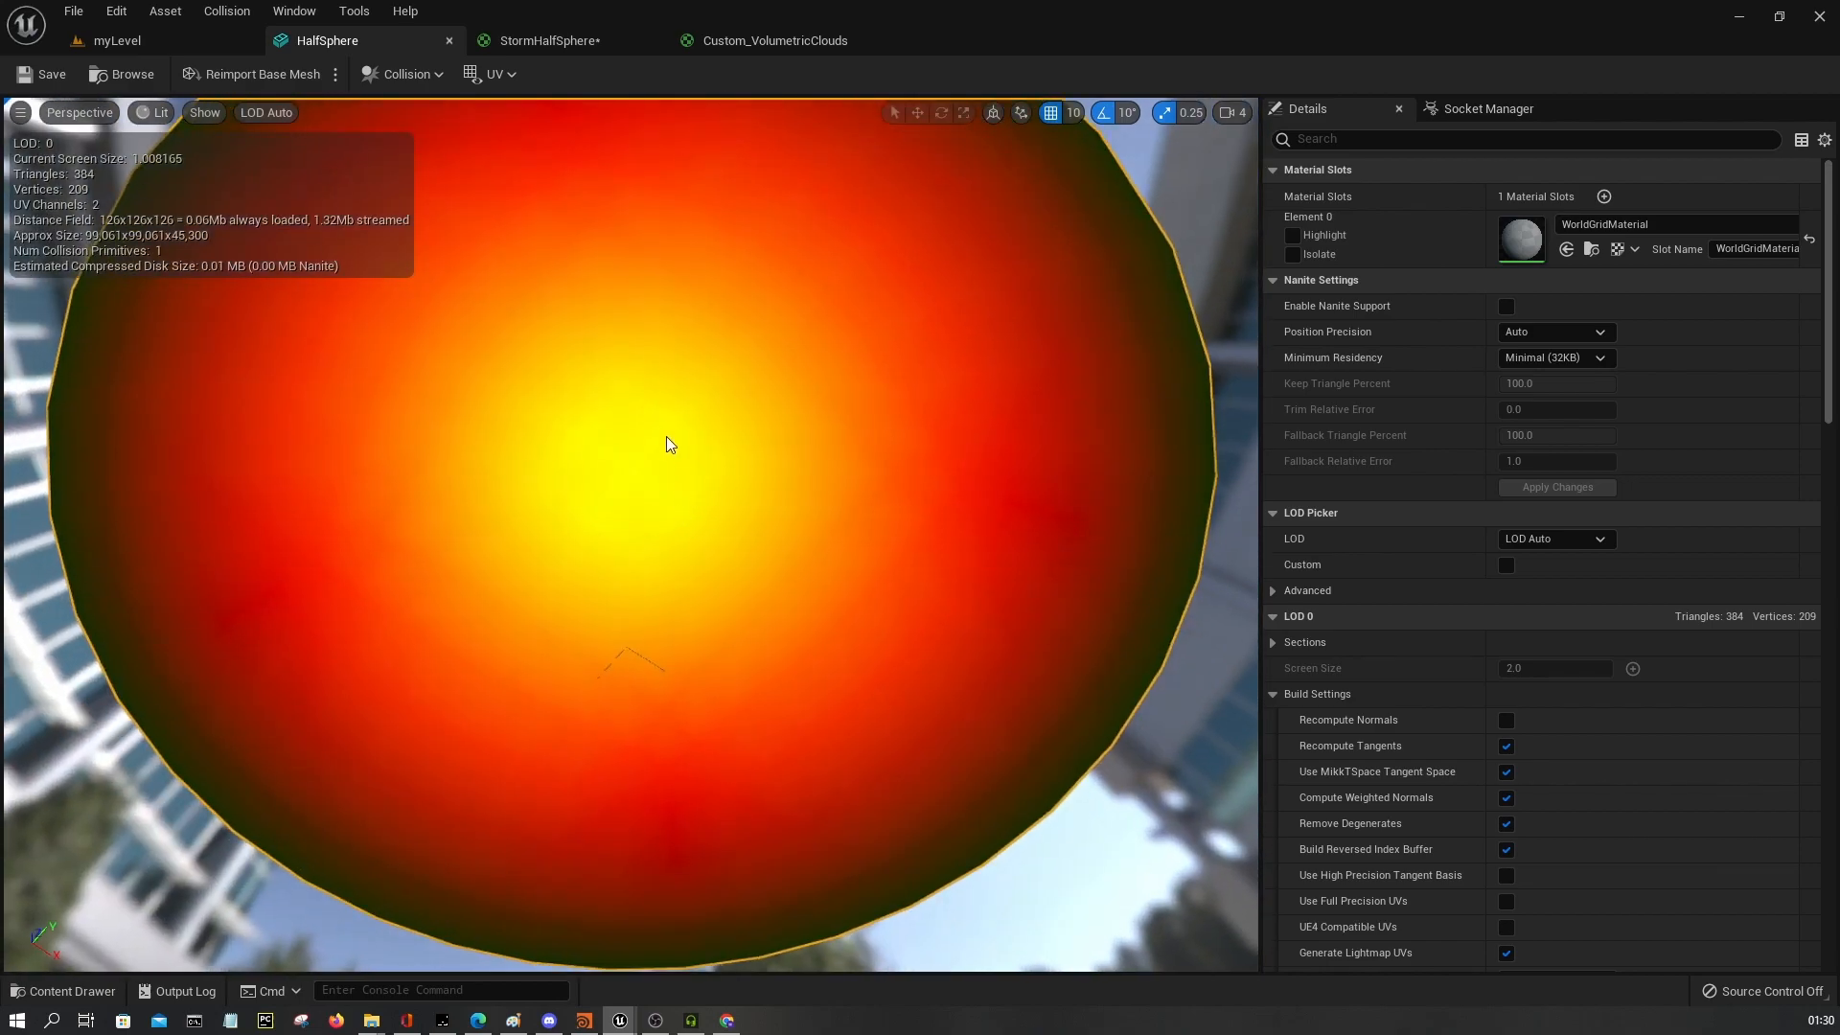
pyautogui.moveTo(625, 448)
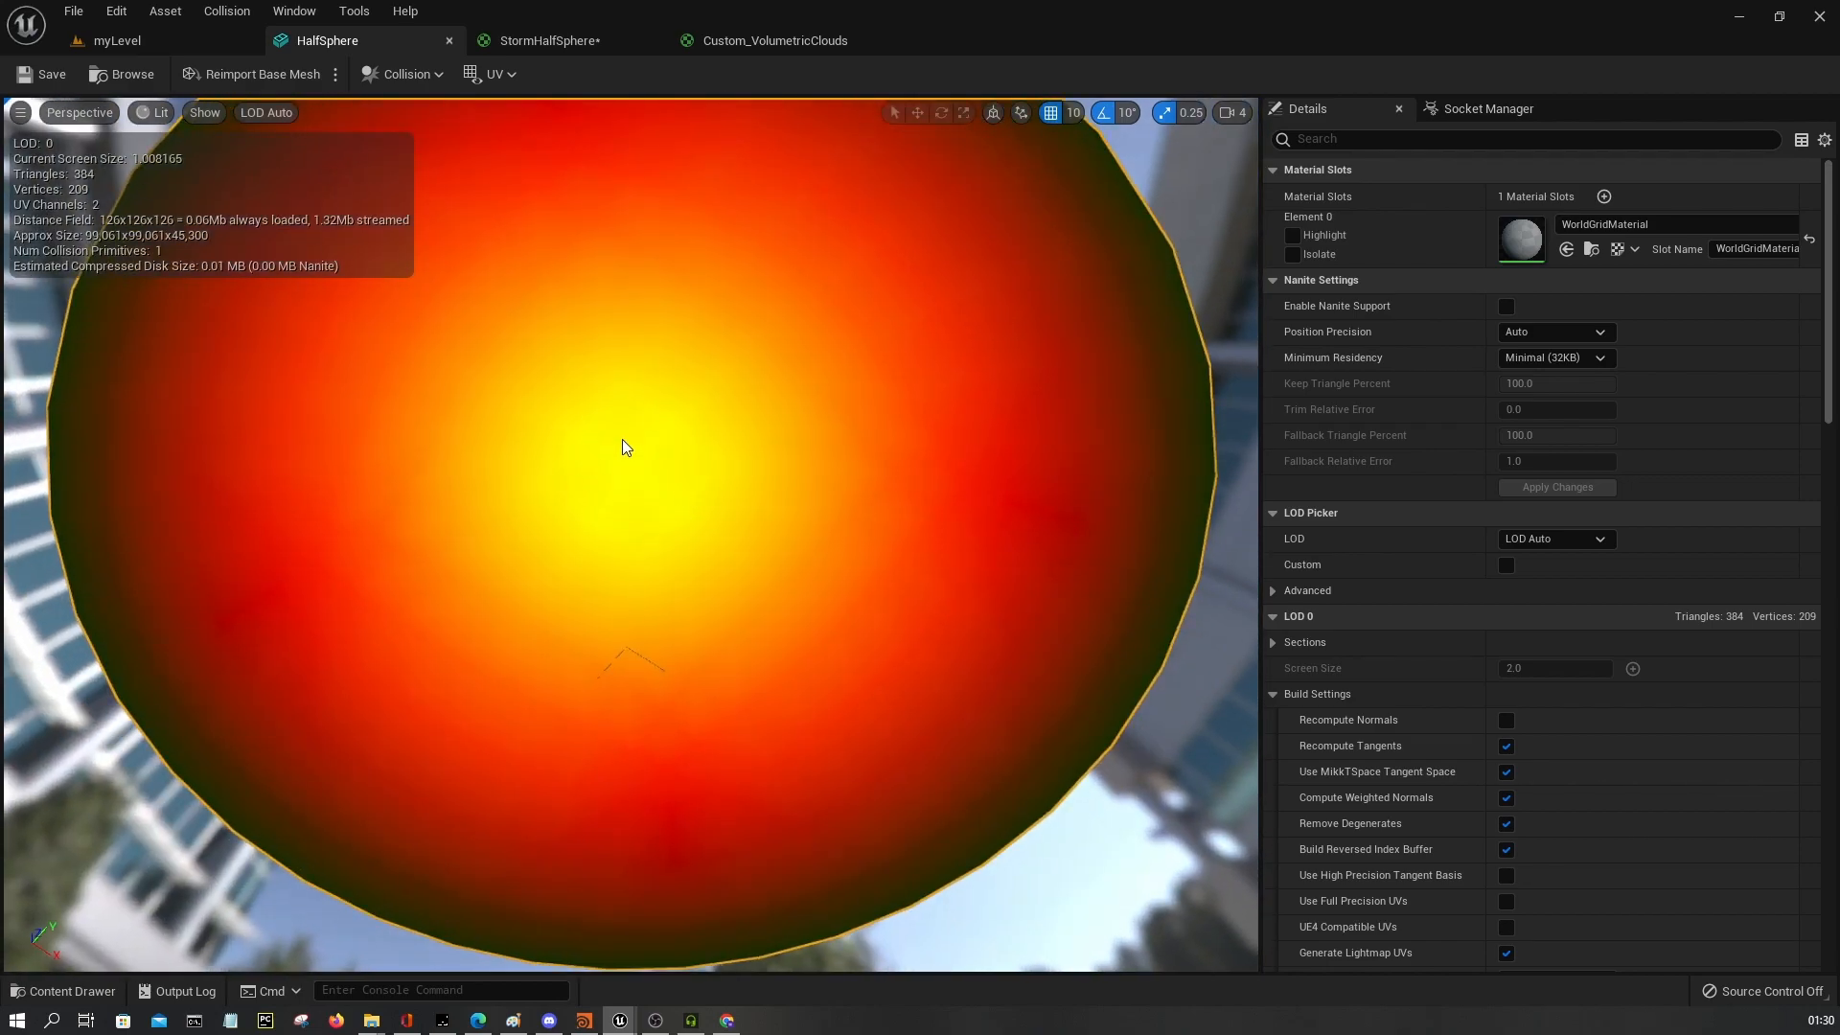
pyautogui.moveTo(625, 449)
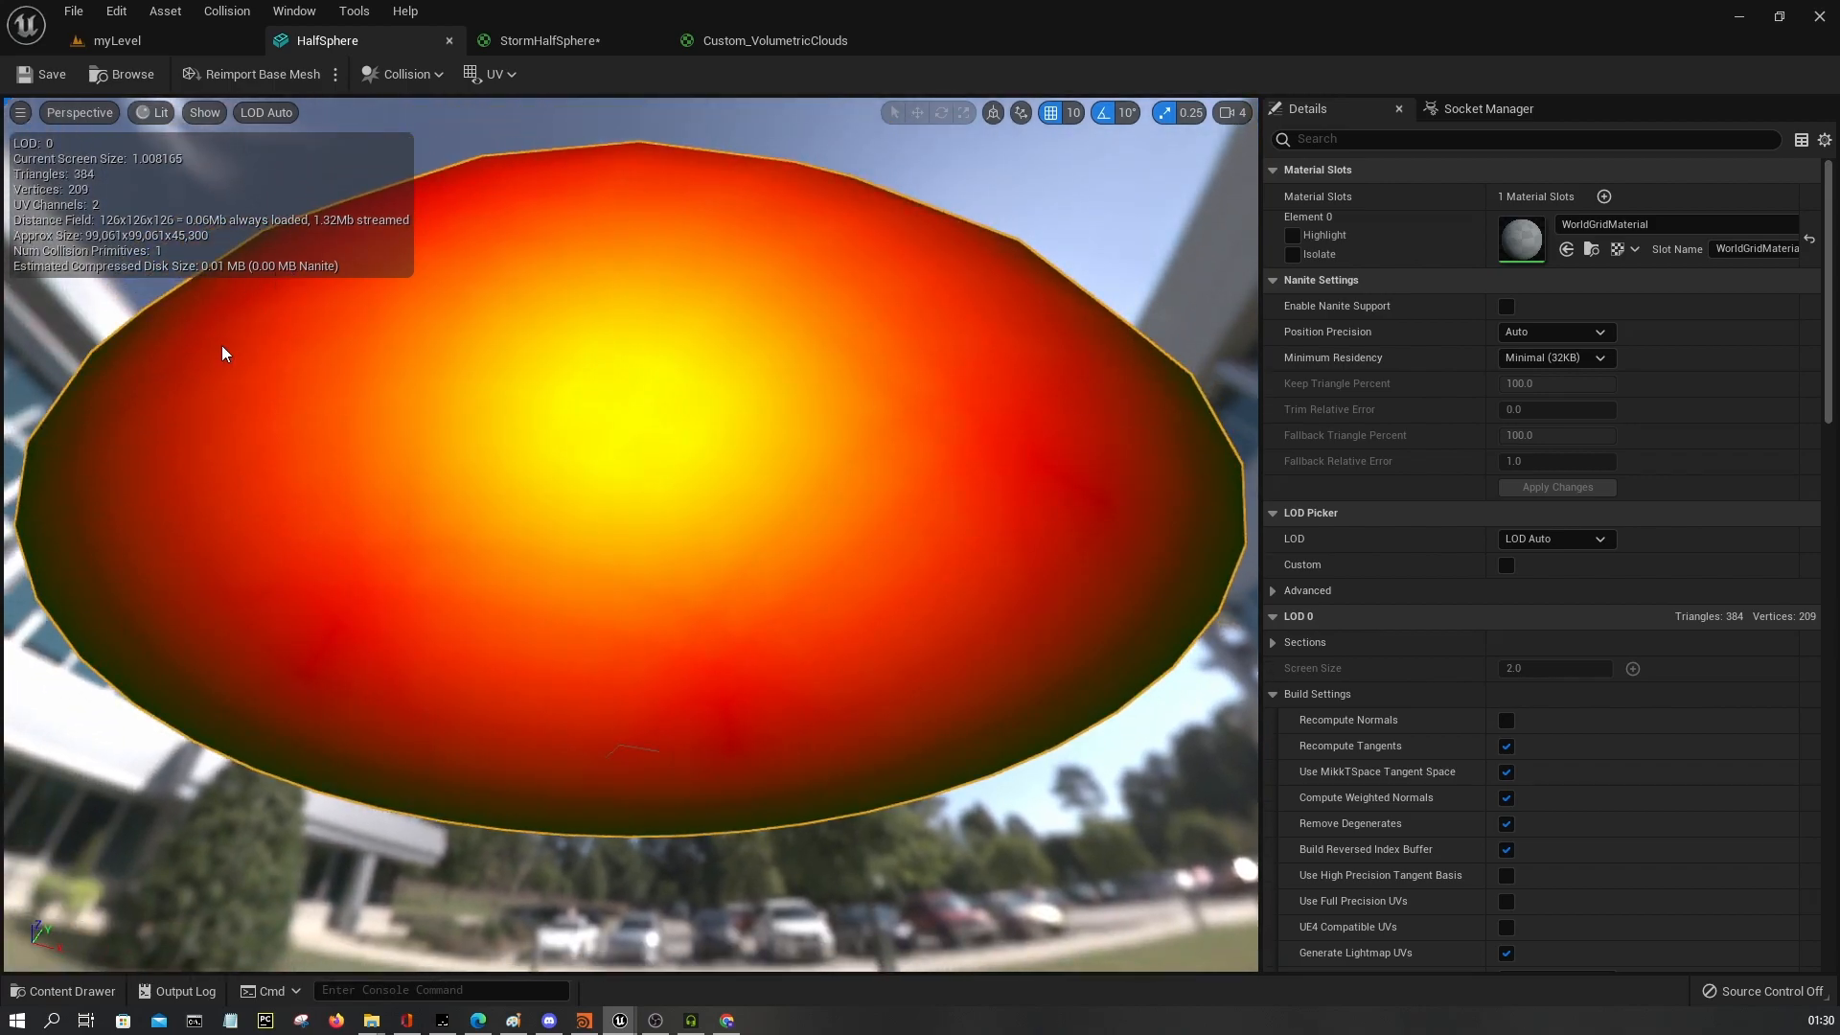
pyautogui.moveTo(936, 244)
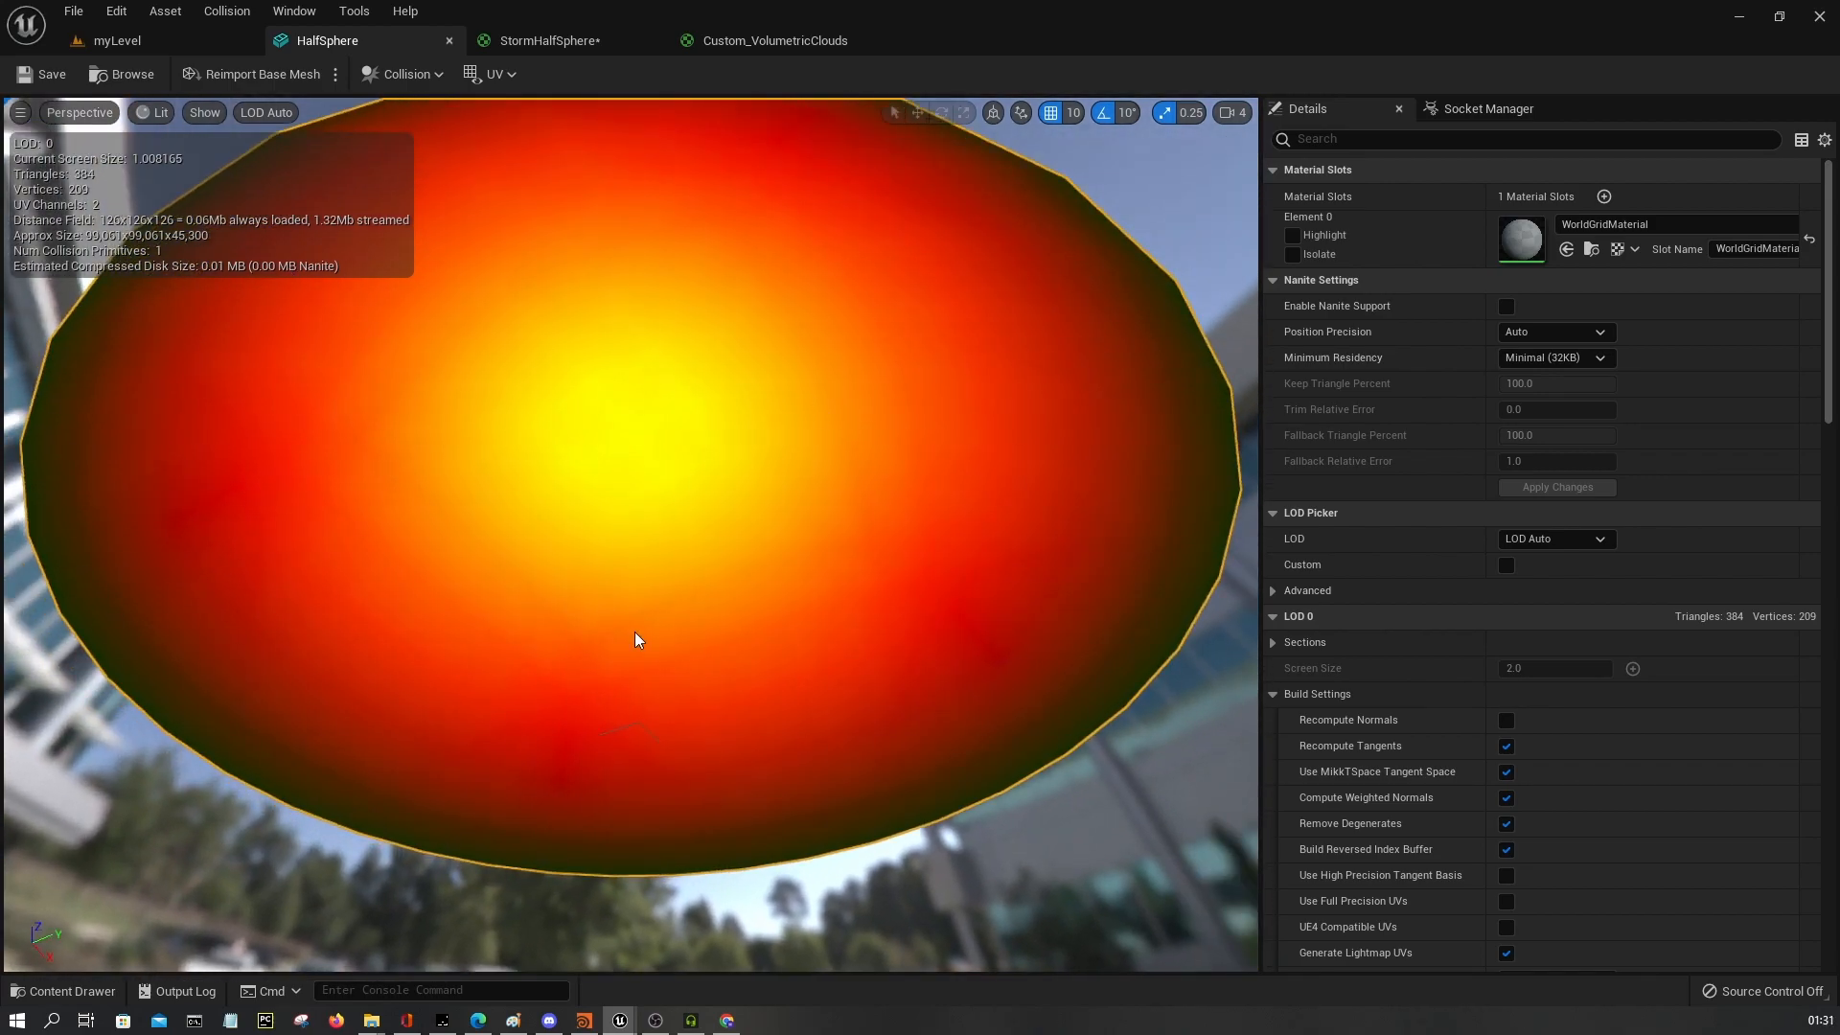
pyautogui.moveTo(636, 640); pyautogui.dragTo(637, 470)
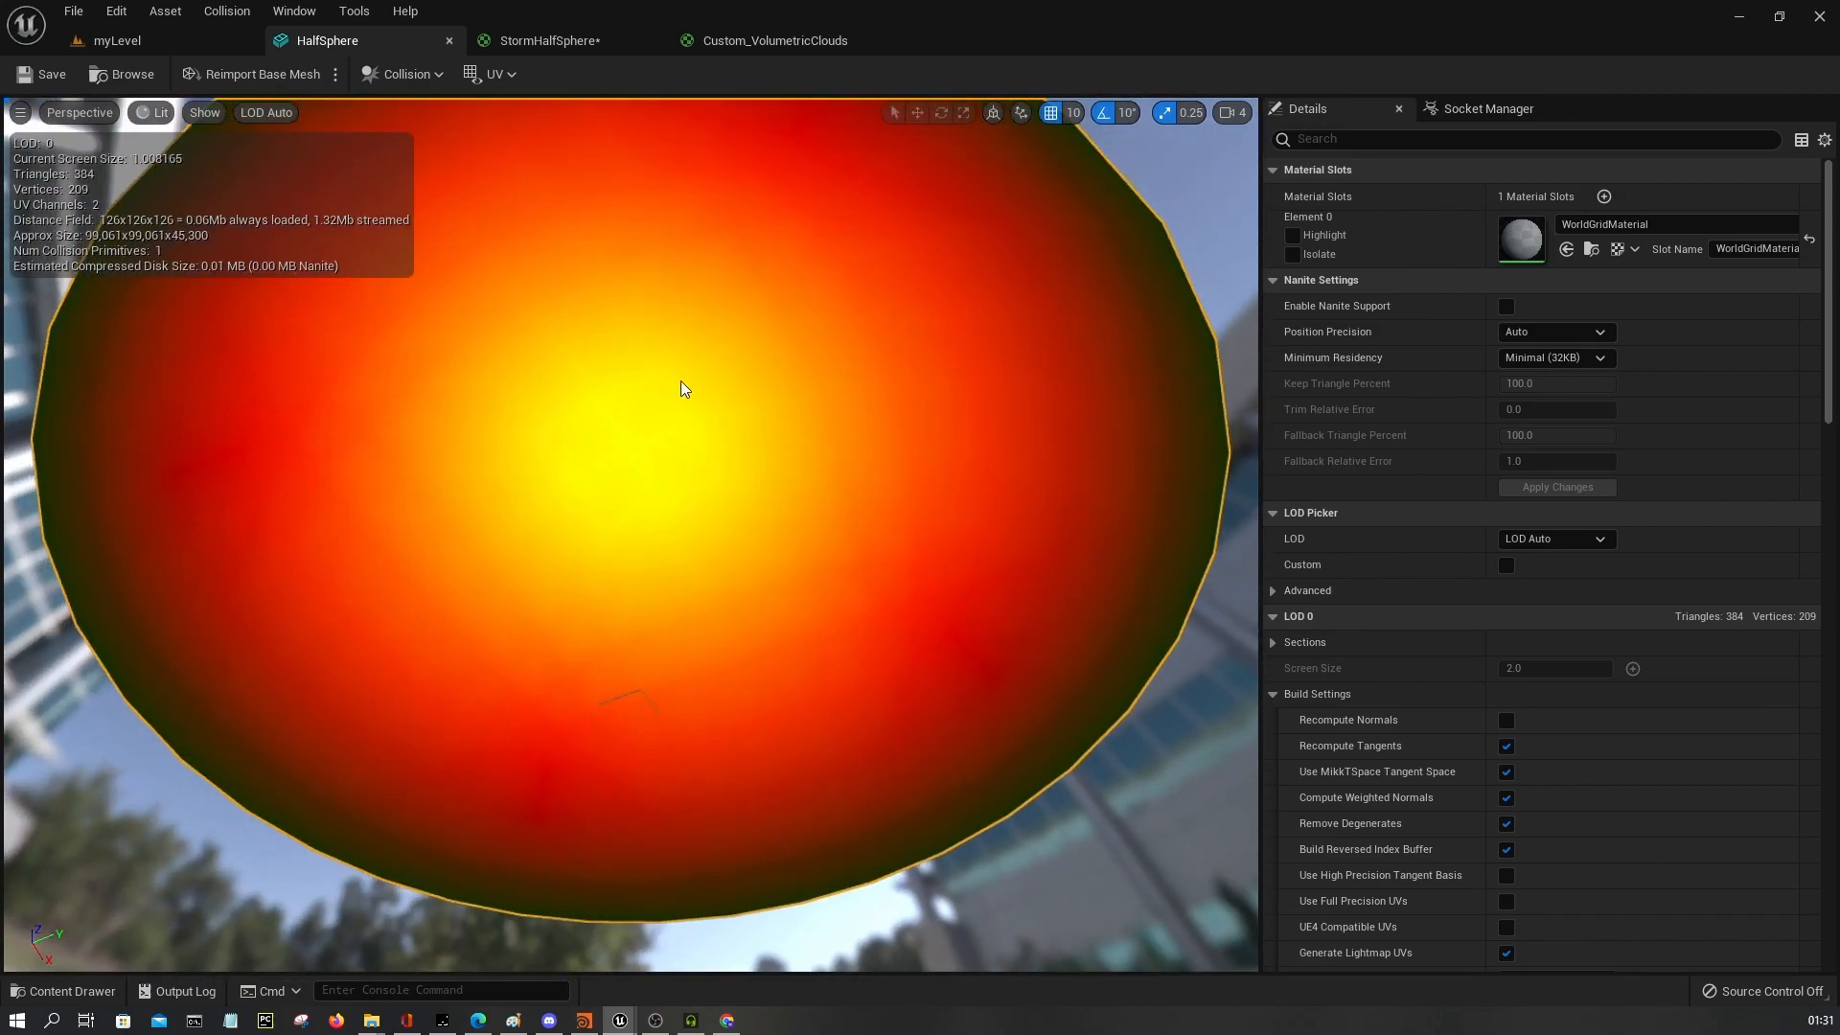
pyautogui.moveTo(684, 389); pyautogui.dragTo(643, 443)
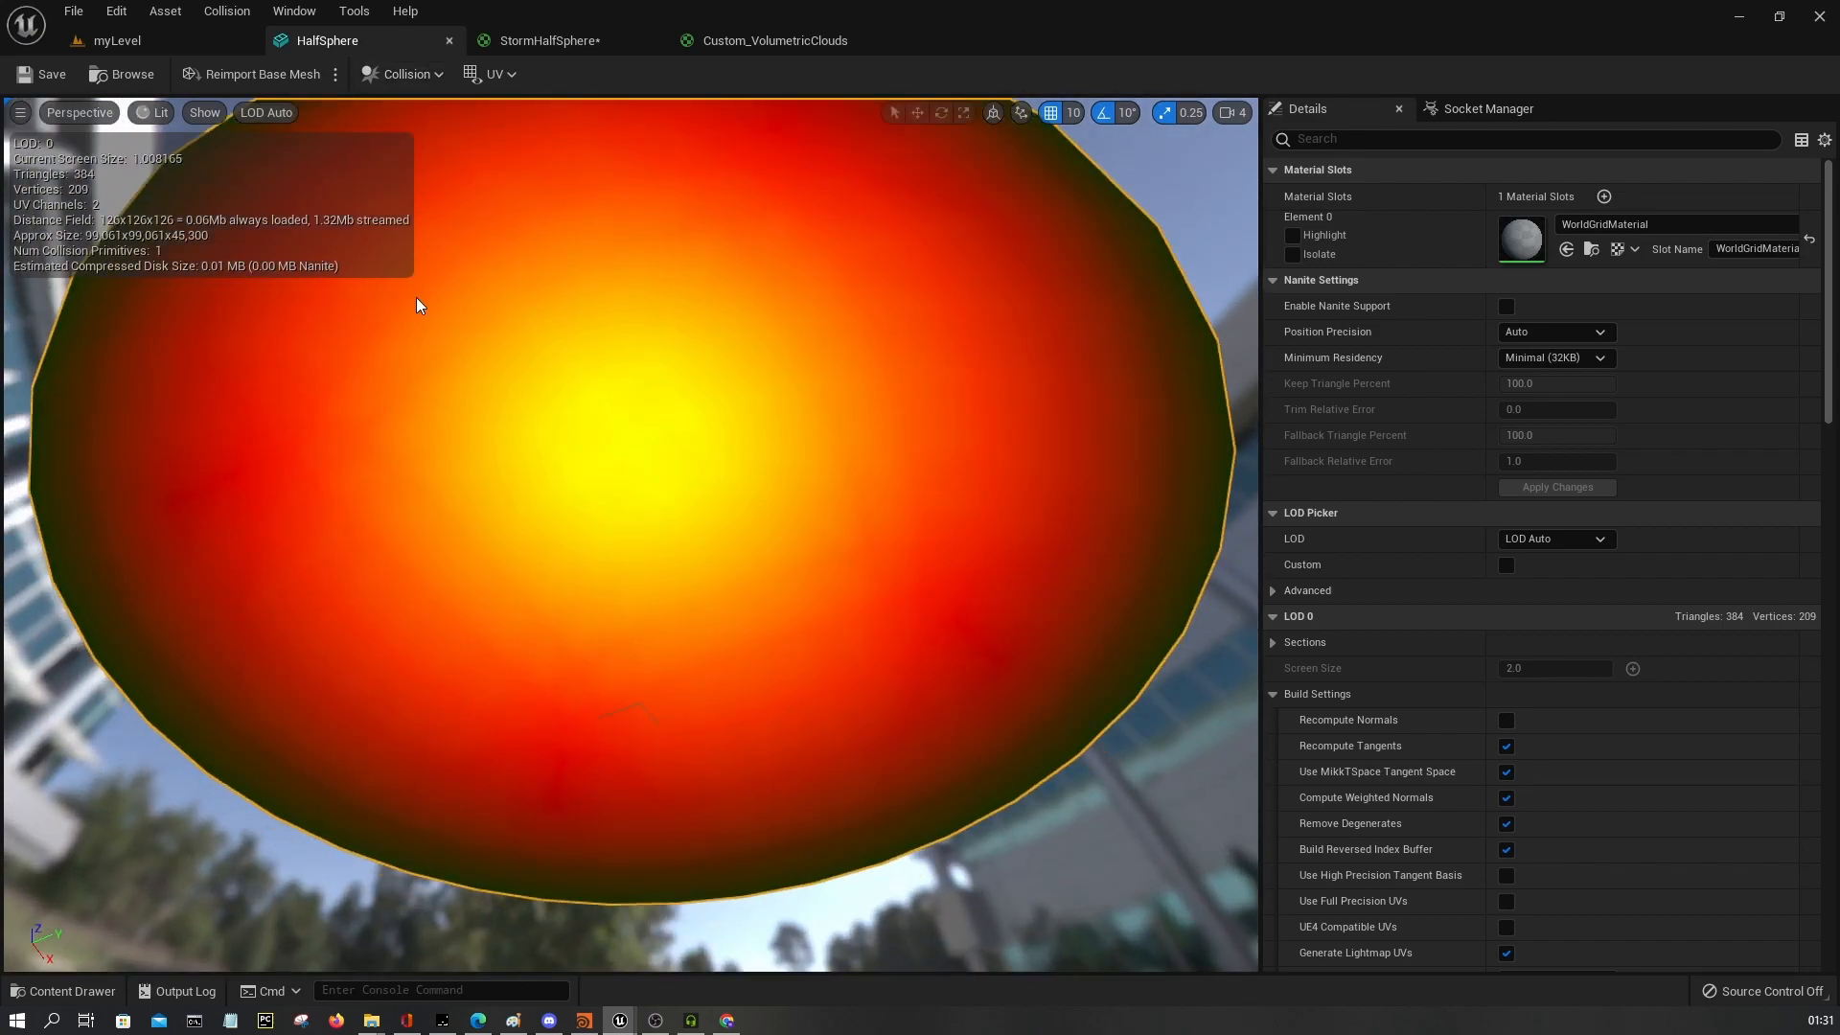
pyautogui.moveTo(633, 454)
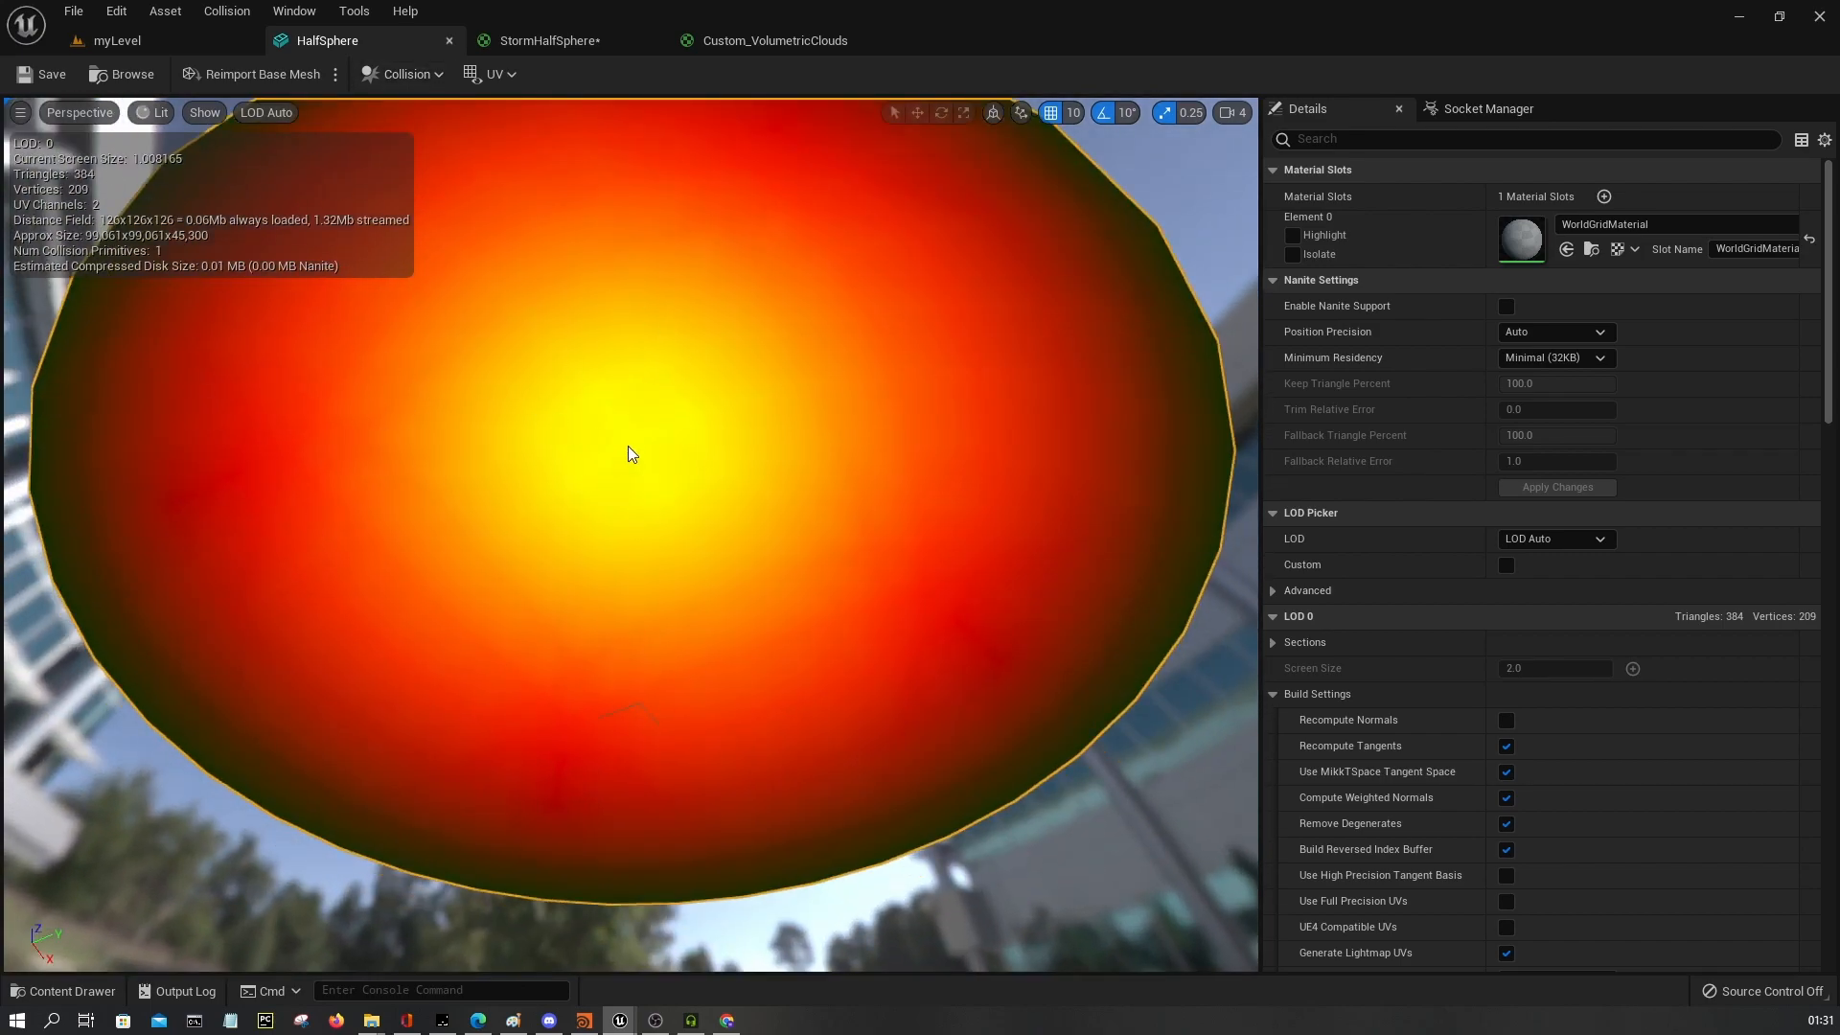
pyautogui.moveTo(514, 40)
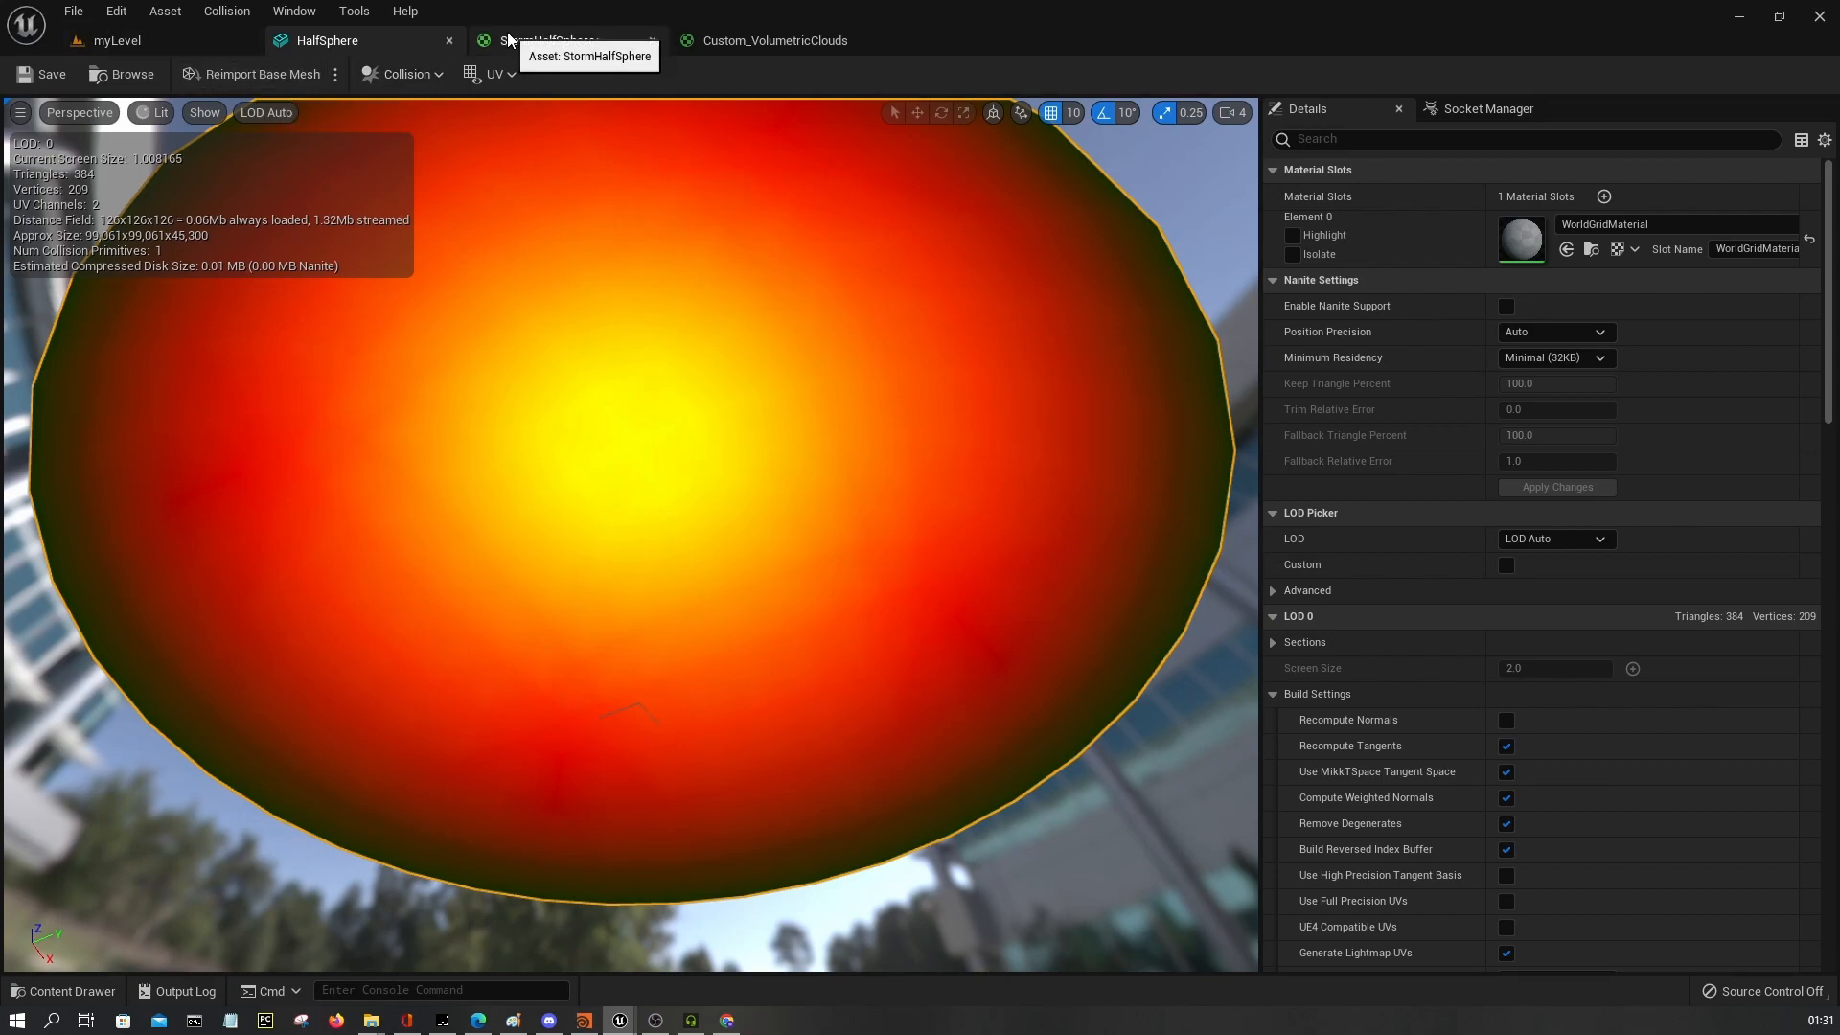
# Review the Custom_VolumetricClouds graph up close, then switch to the StormHalfSphere graph.
pyautogui.click(774, 40)
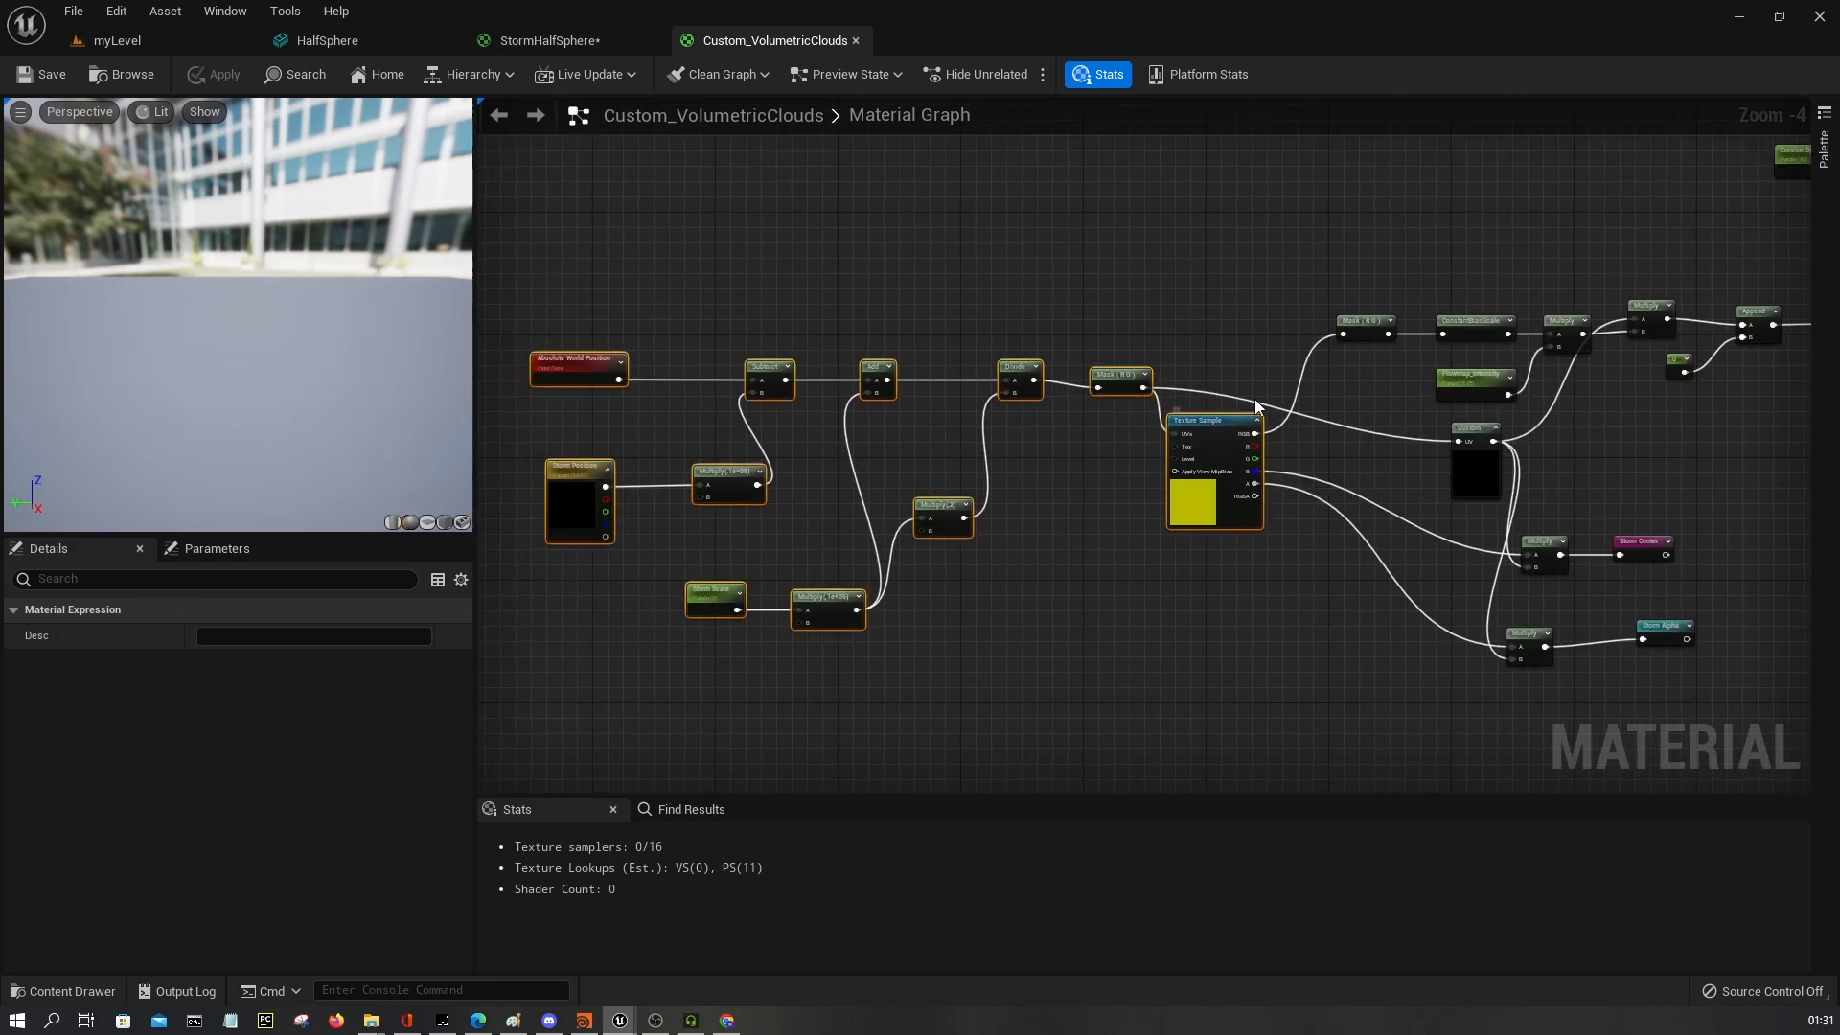
pyautogui.scroll(3)
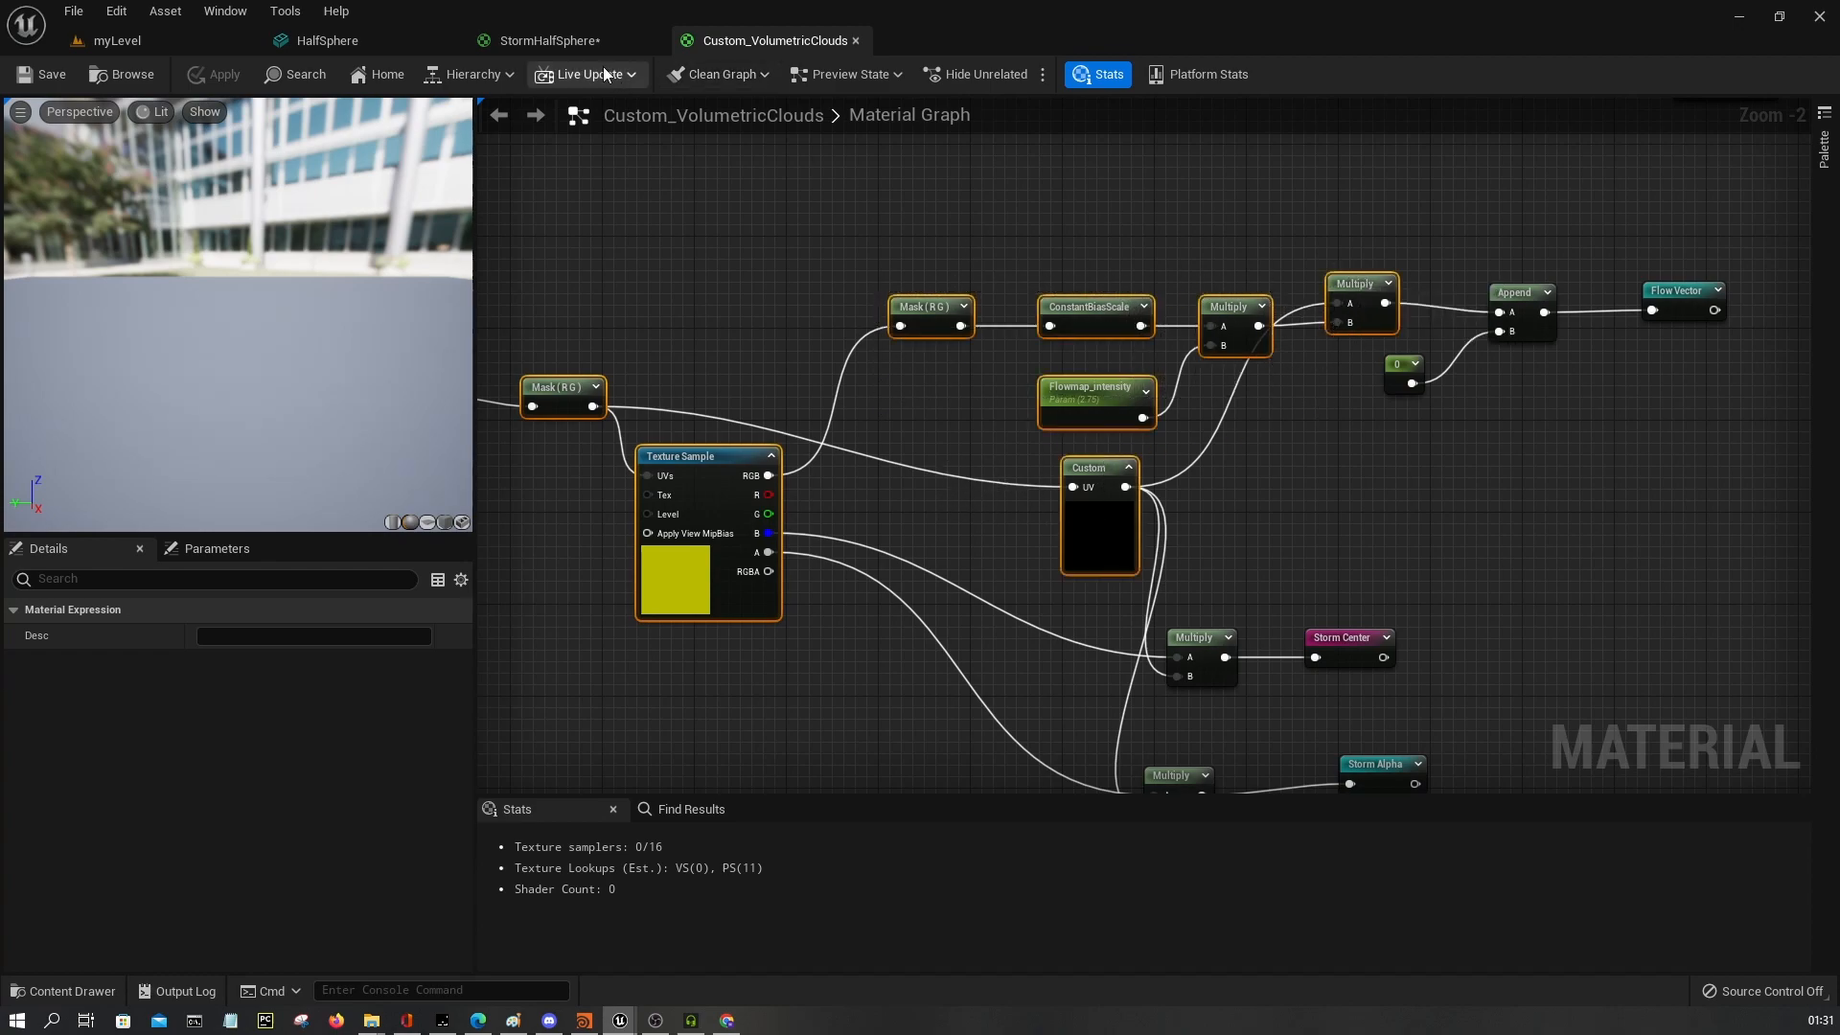
pyautogui.click(544, 41)
pyautogui.write('tex')
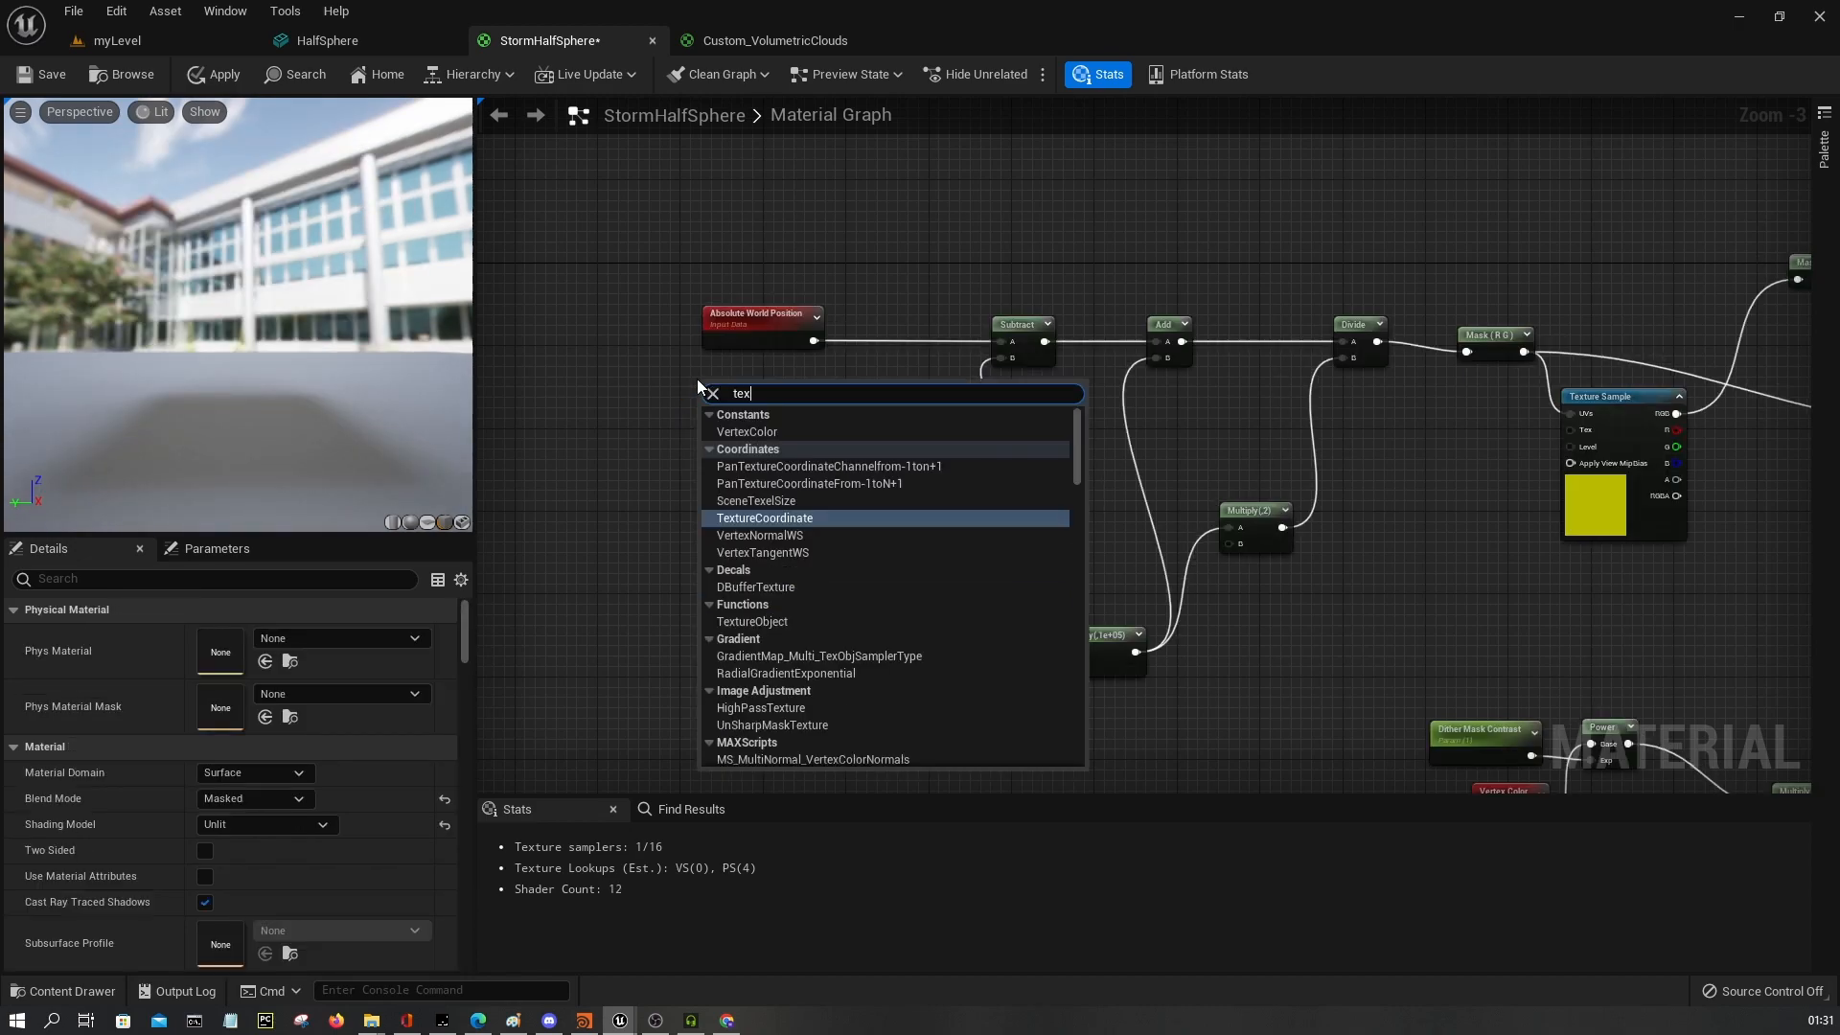
# Replace Absolute World Position with a TextureCoordinate and add a Constant2Vector 0.5 into Subtract B.
pyautogui.click(763, 518)
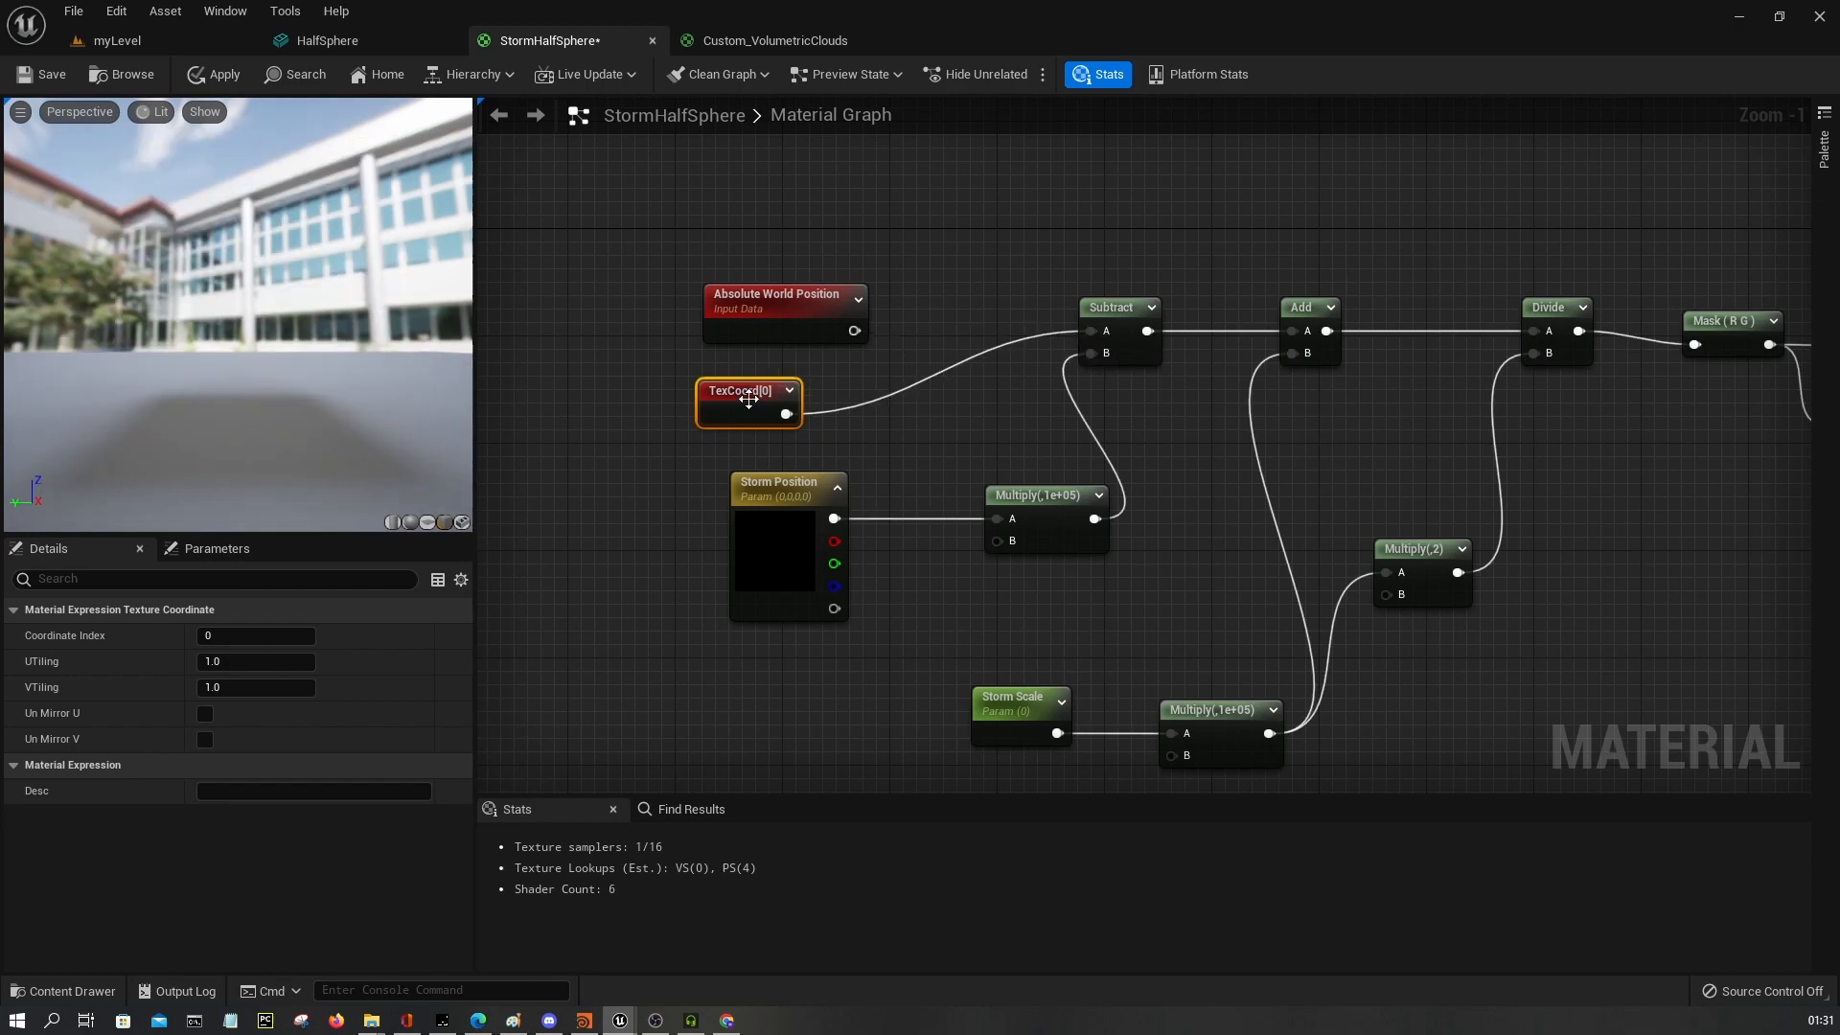
pyautogui.click(778, 483)
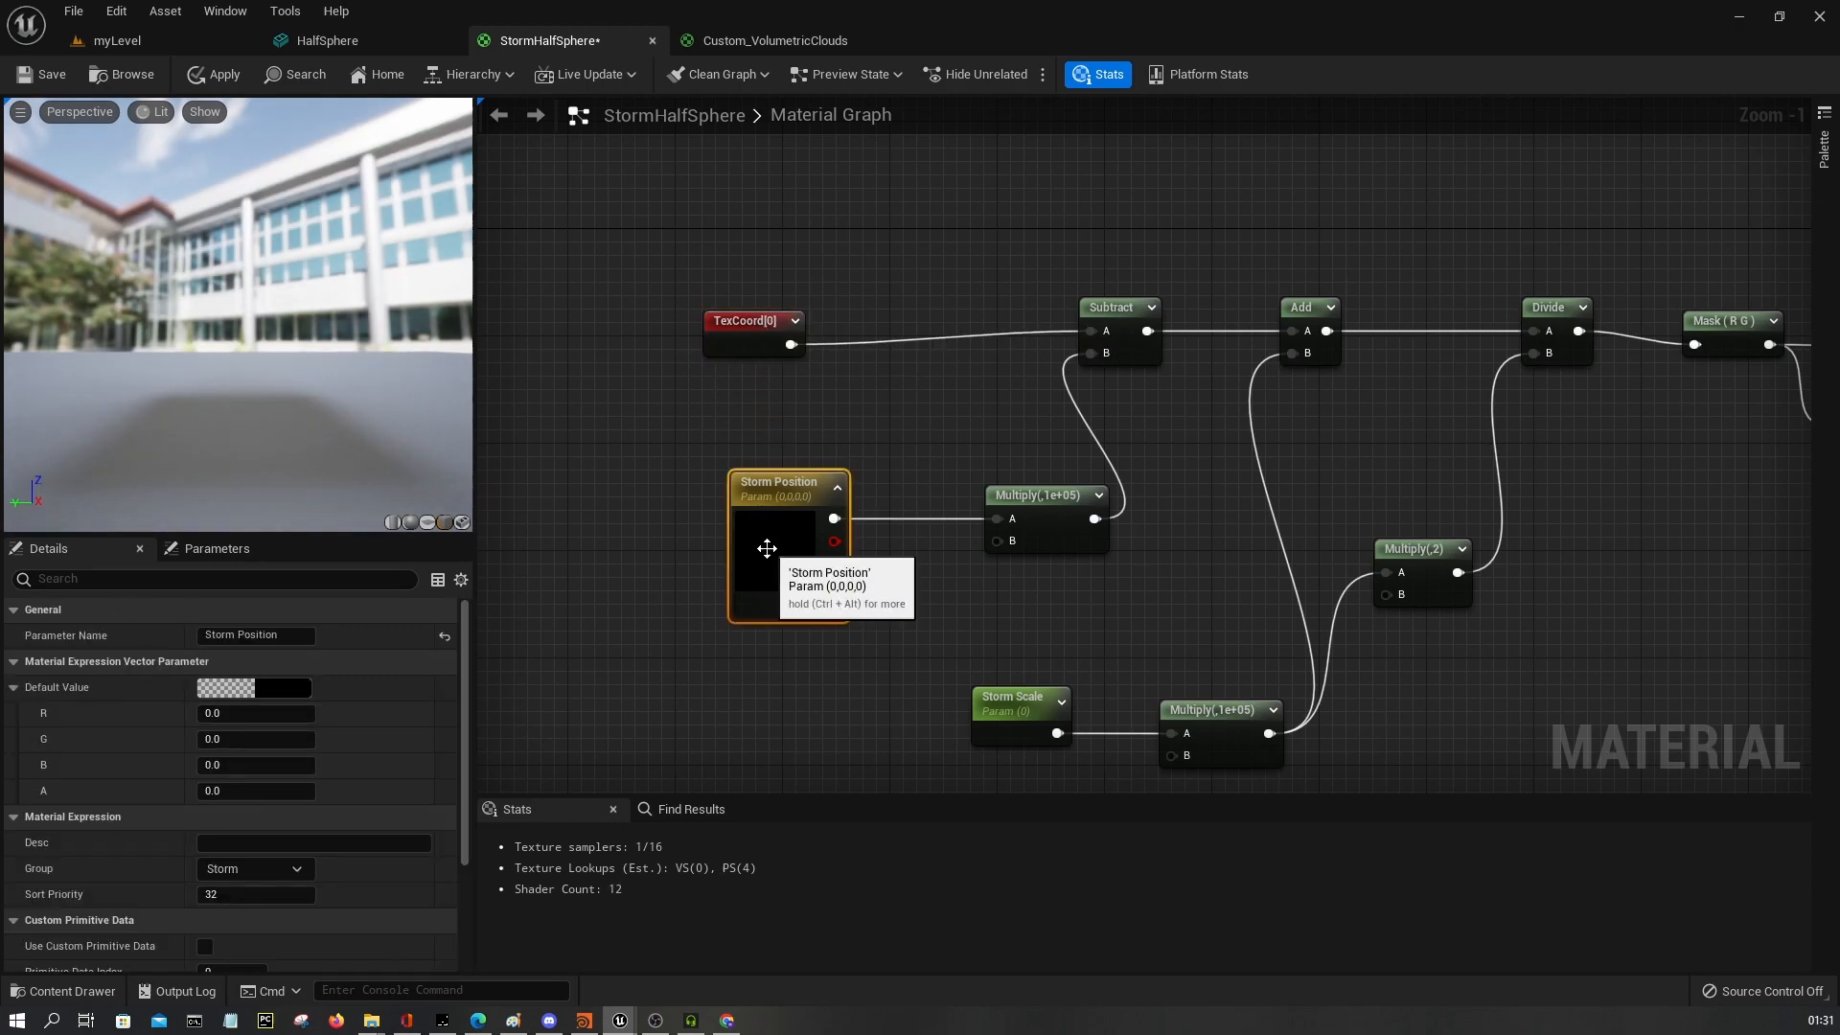
pyautogui.moveTo(766, 548); pyautogui.dragTo(692, 536)
pyautogui.write('const')
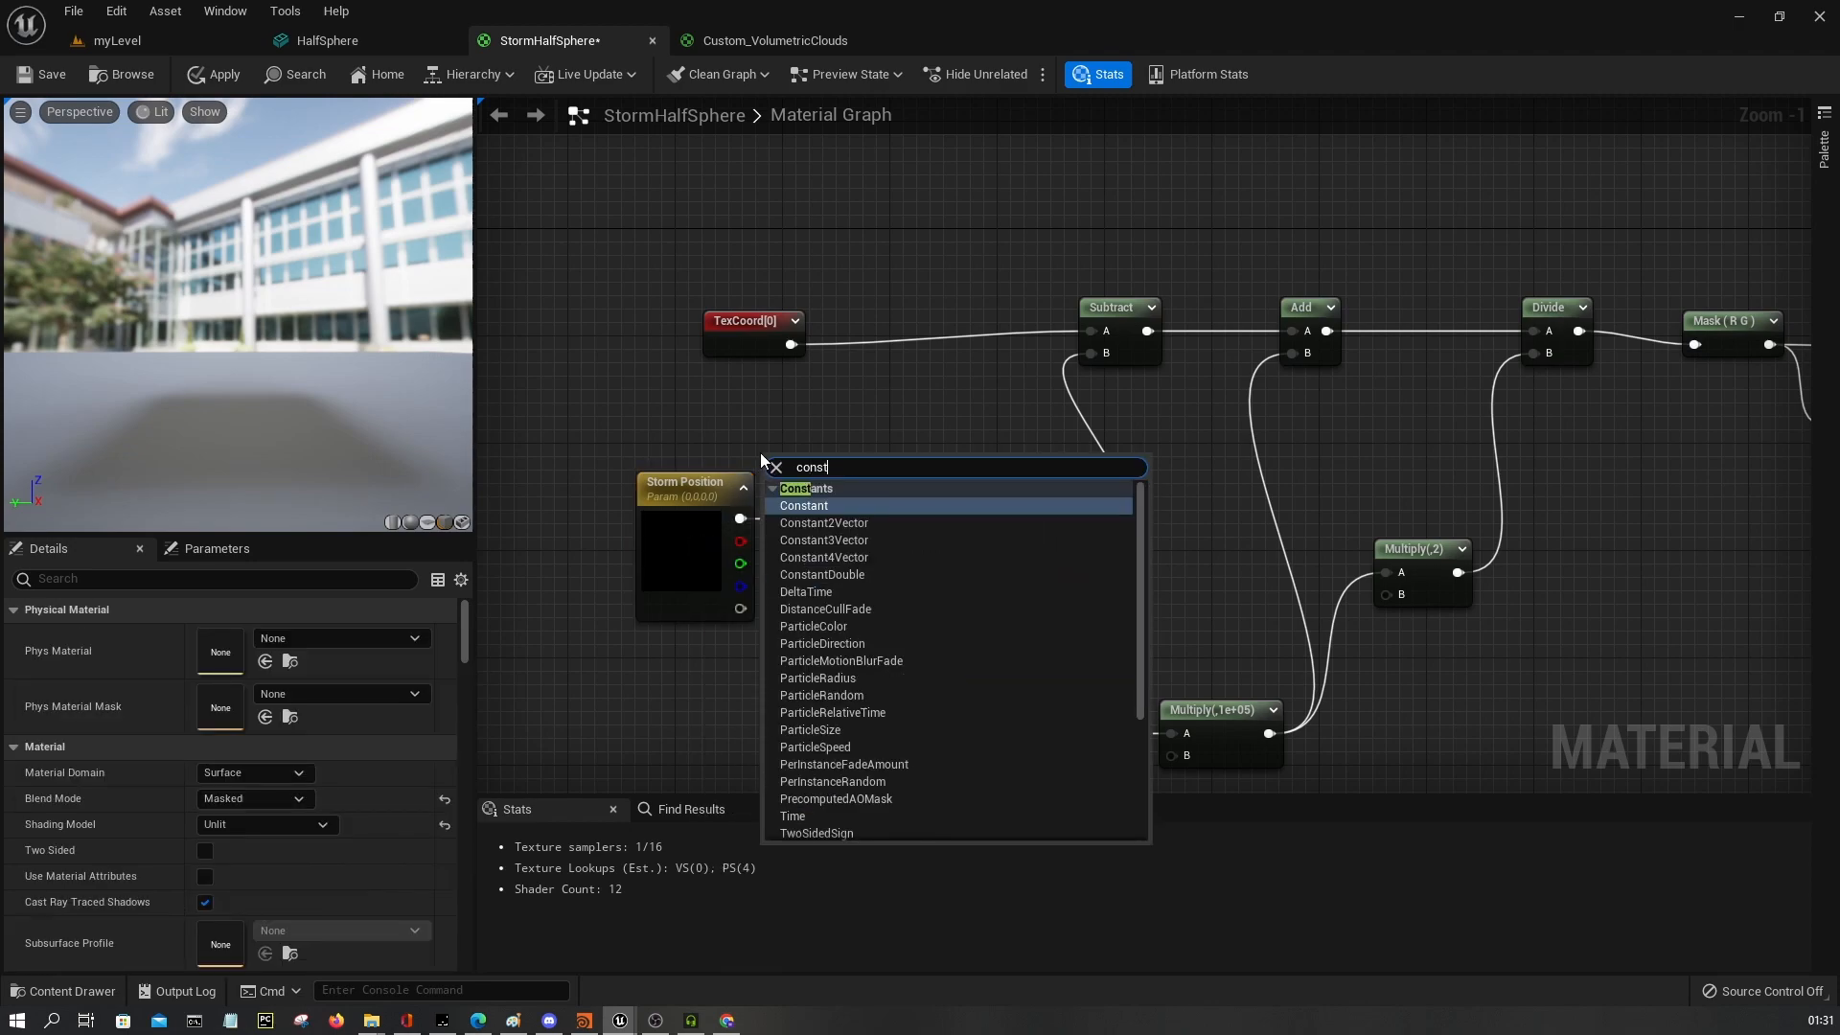
pyautogui.click(824, 521)
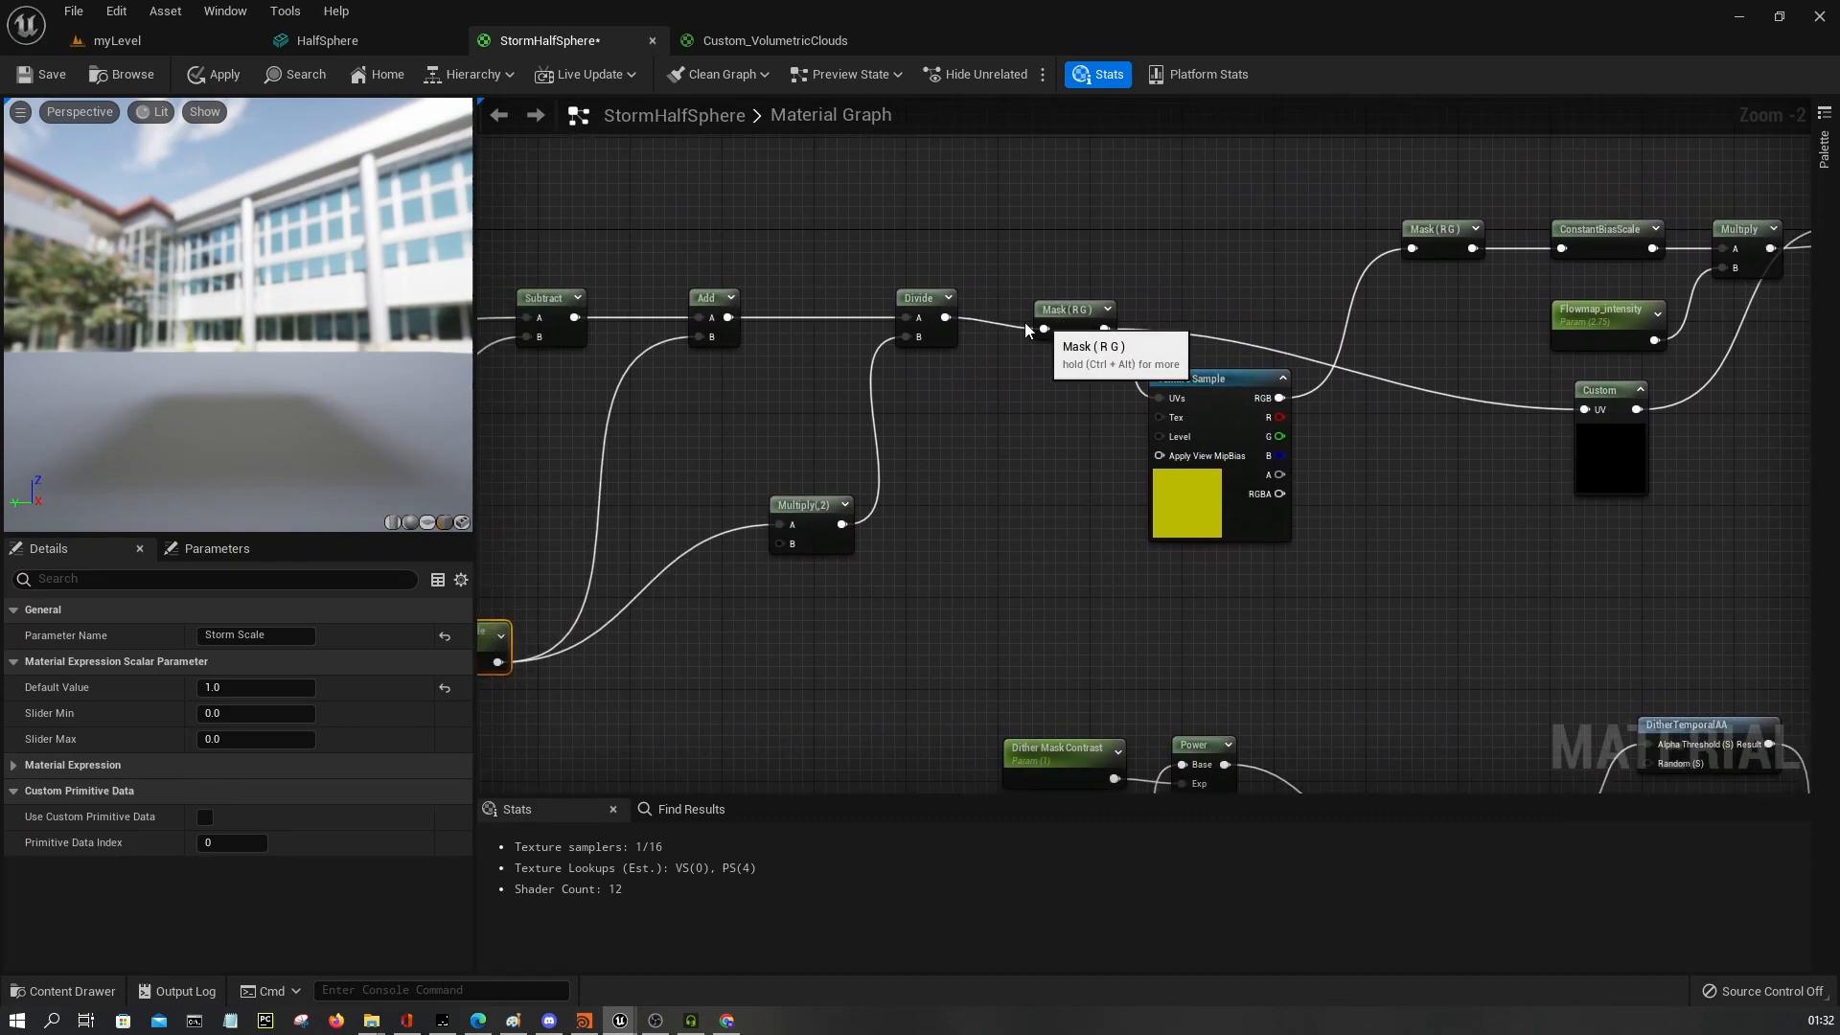
# Preview the final Multiply node's output to see the swirling mask.
pyautogui.rightClick(1644, 207)
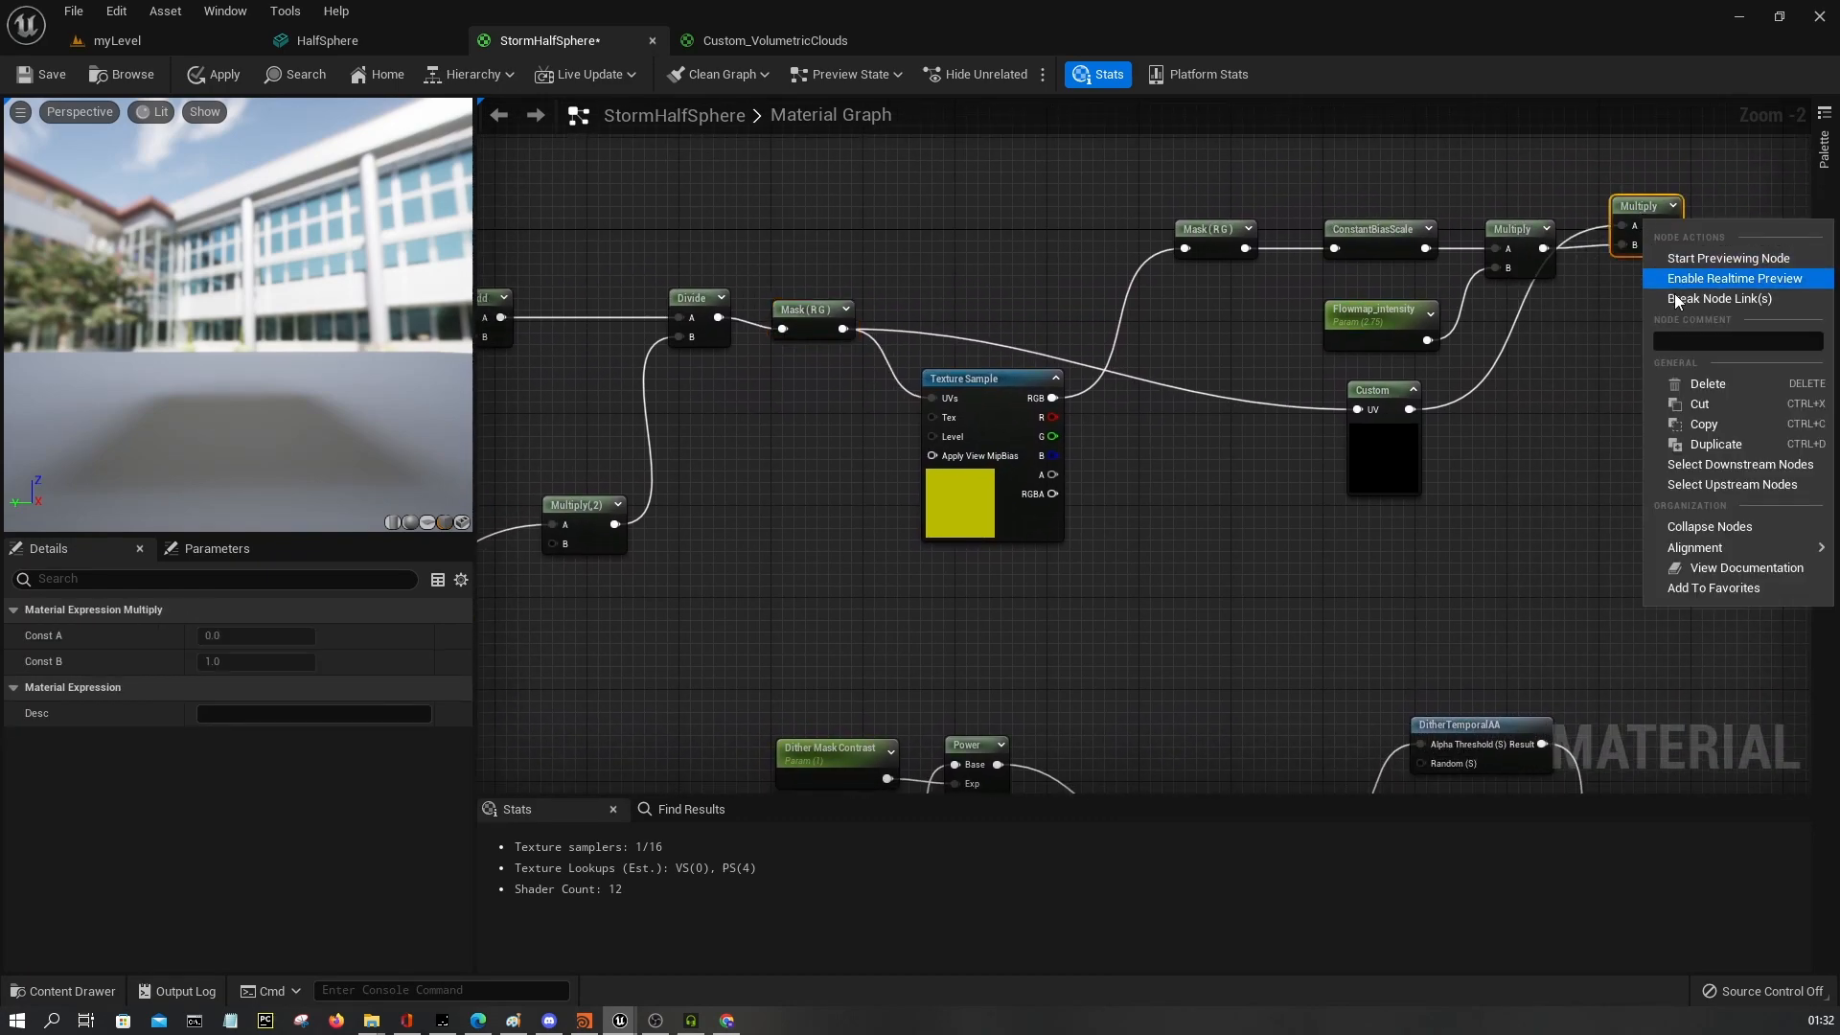
pyautogui.click(1729, 257)
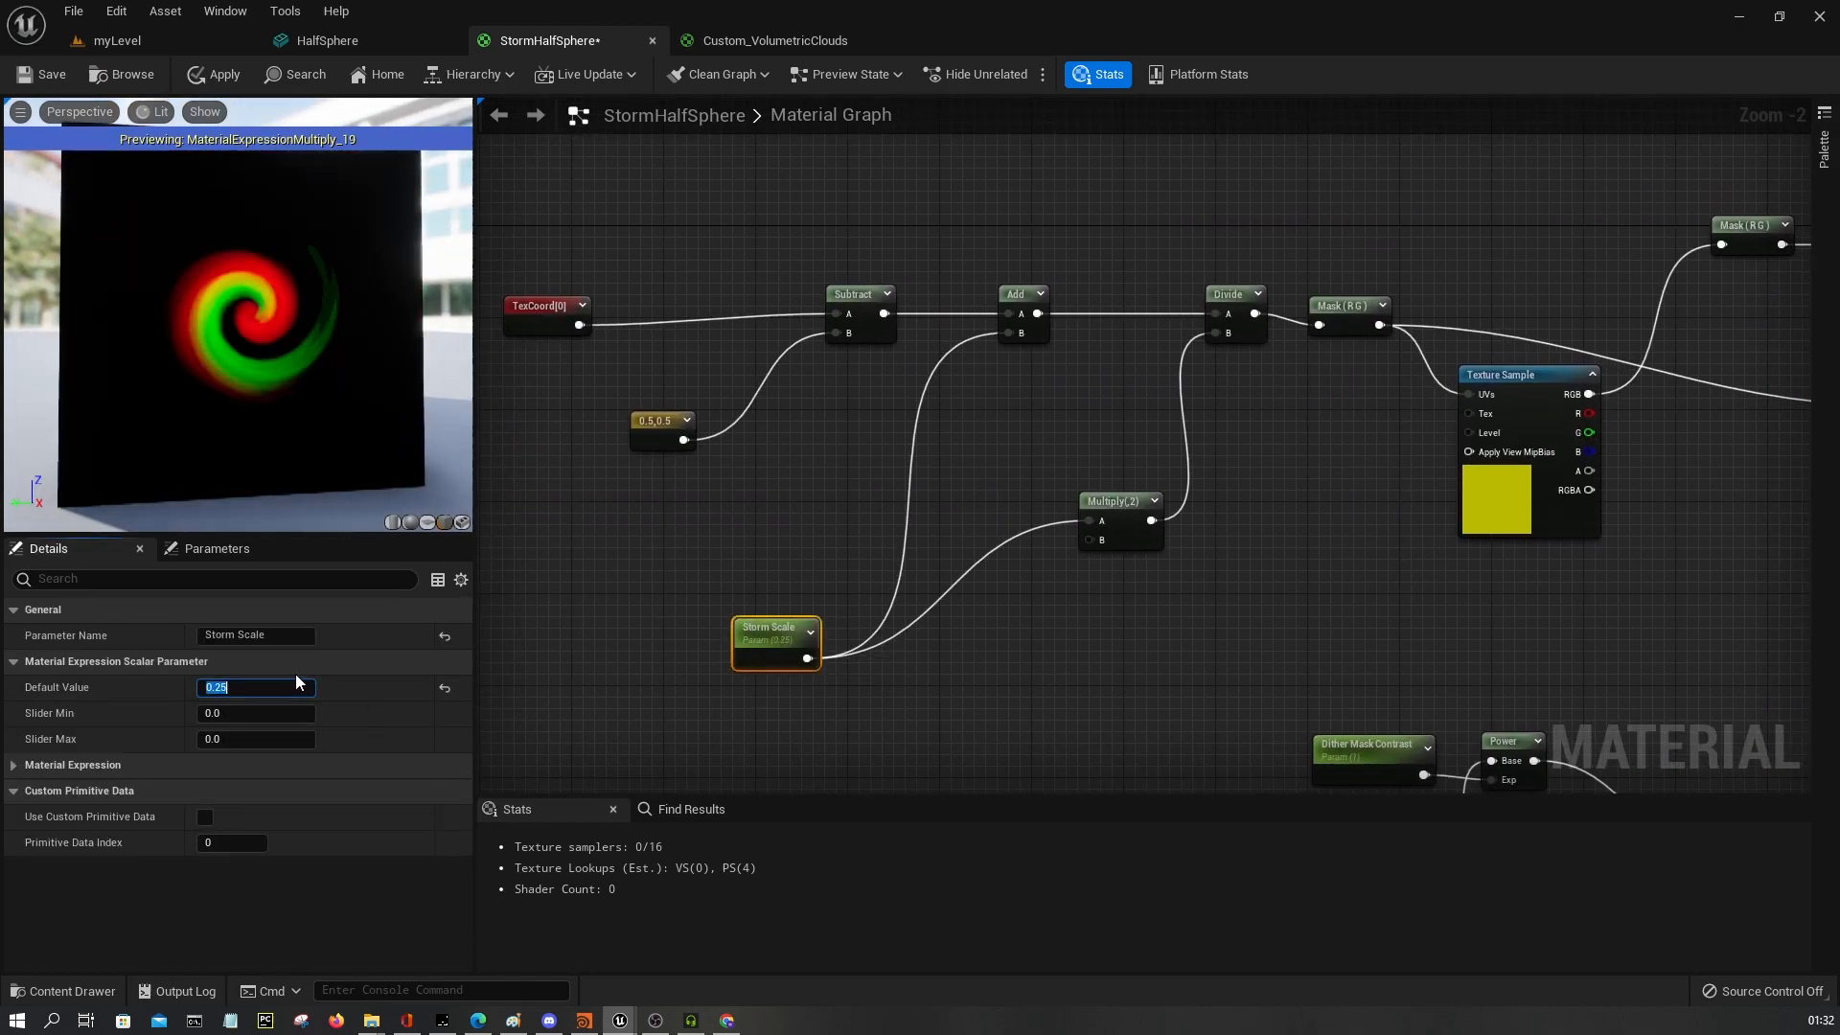
# Retune the Storm Scale default value from 0.1 to 0.45 and confirm it.
pyautogui.write('0.1')
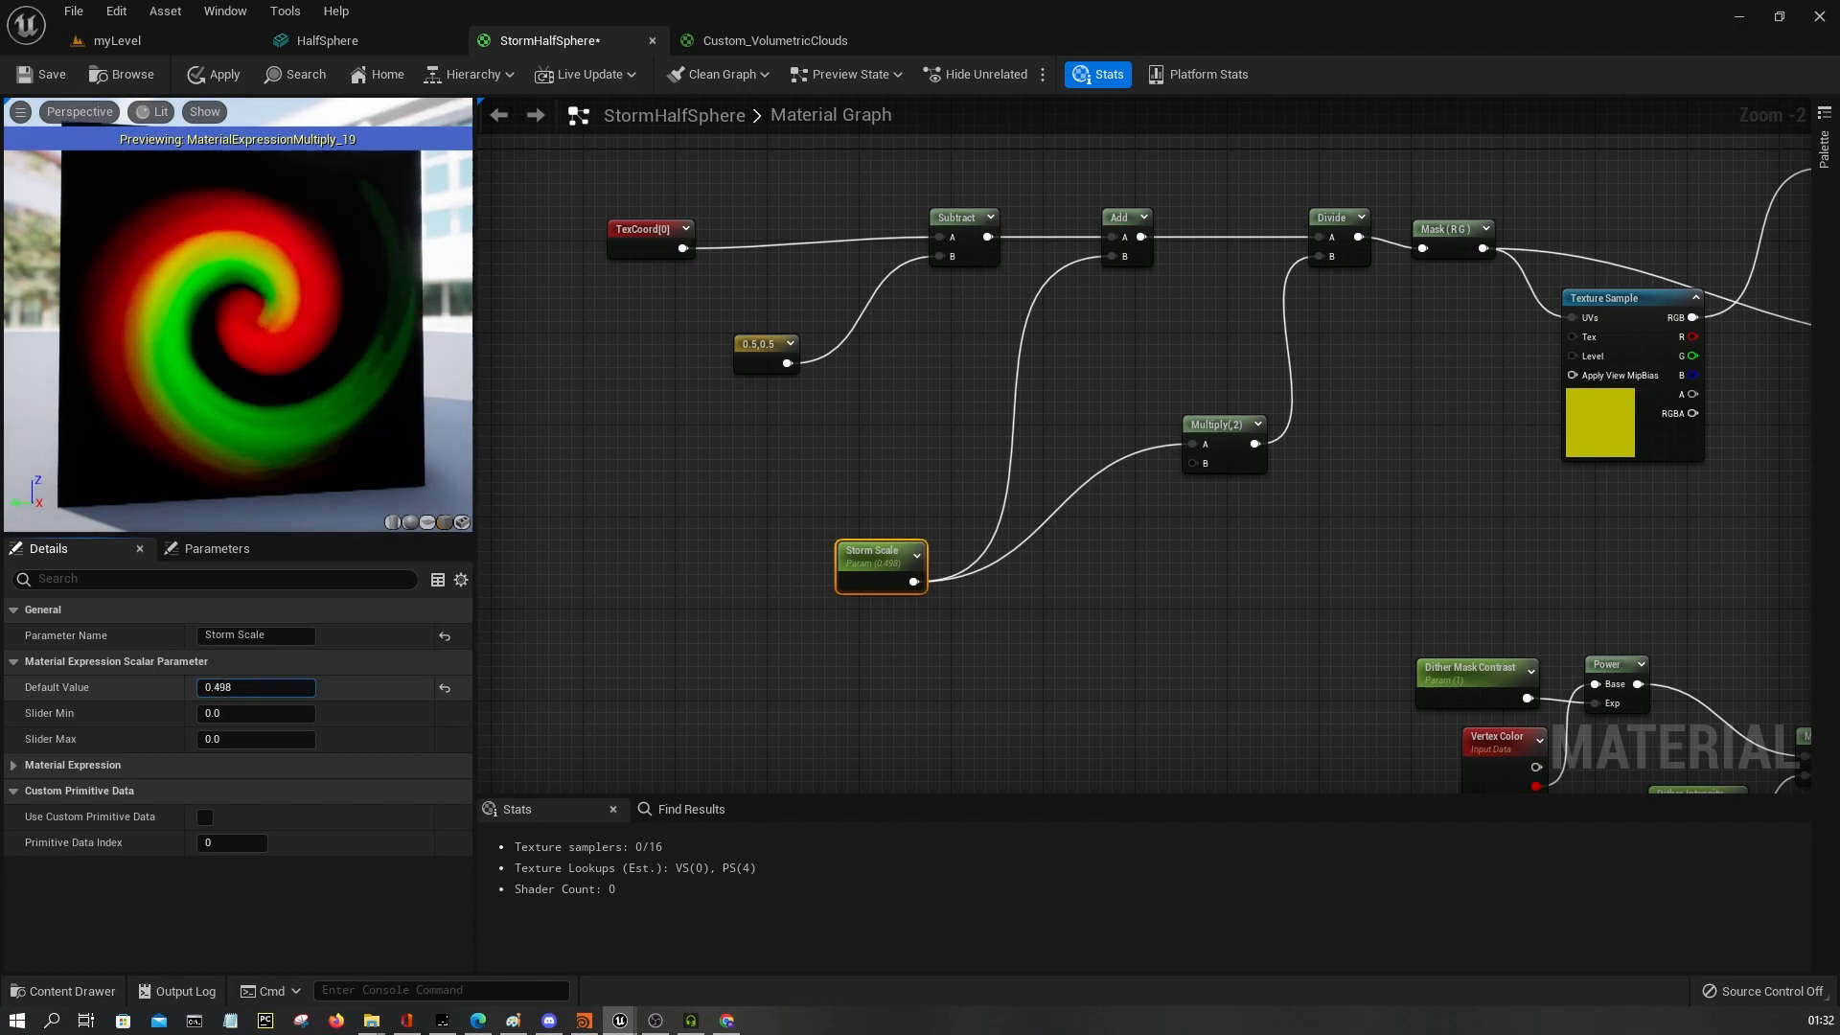
pyautogui.moveTo(271, 687); pyautogui.dragTo(247, 686)
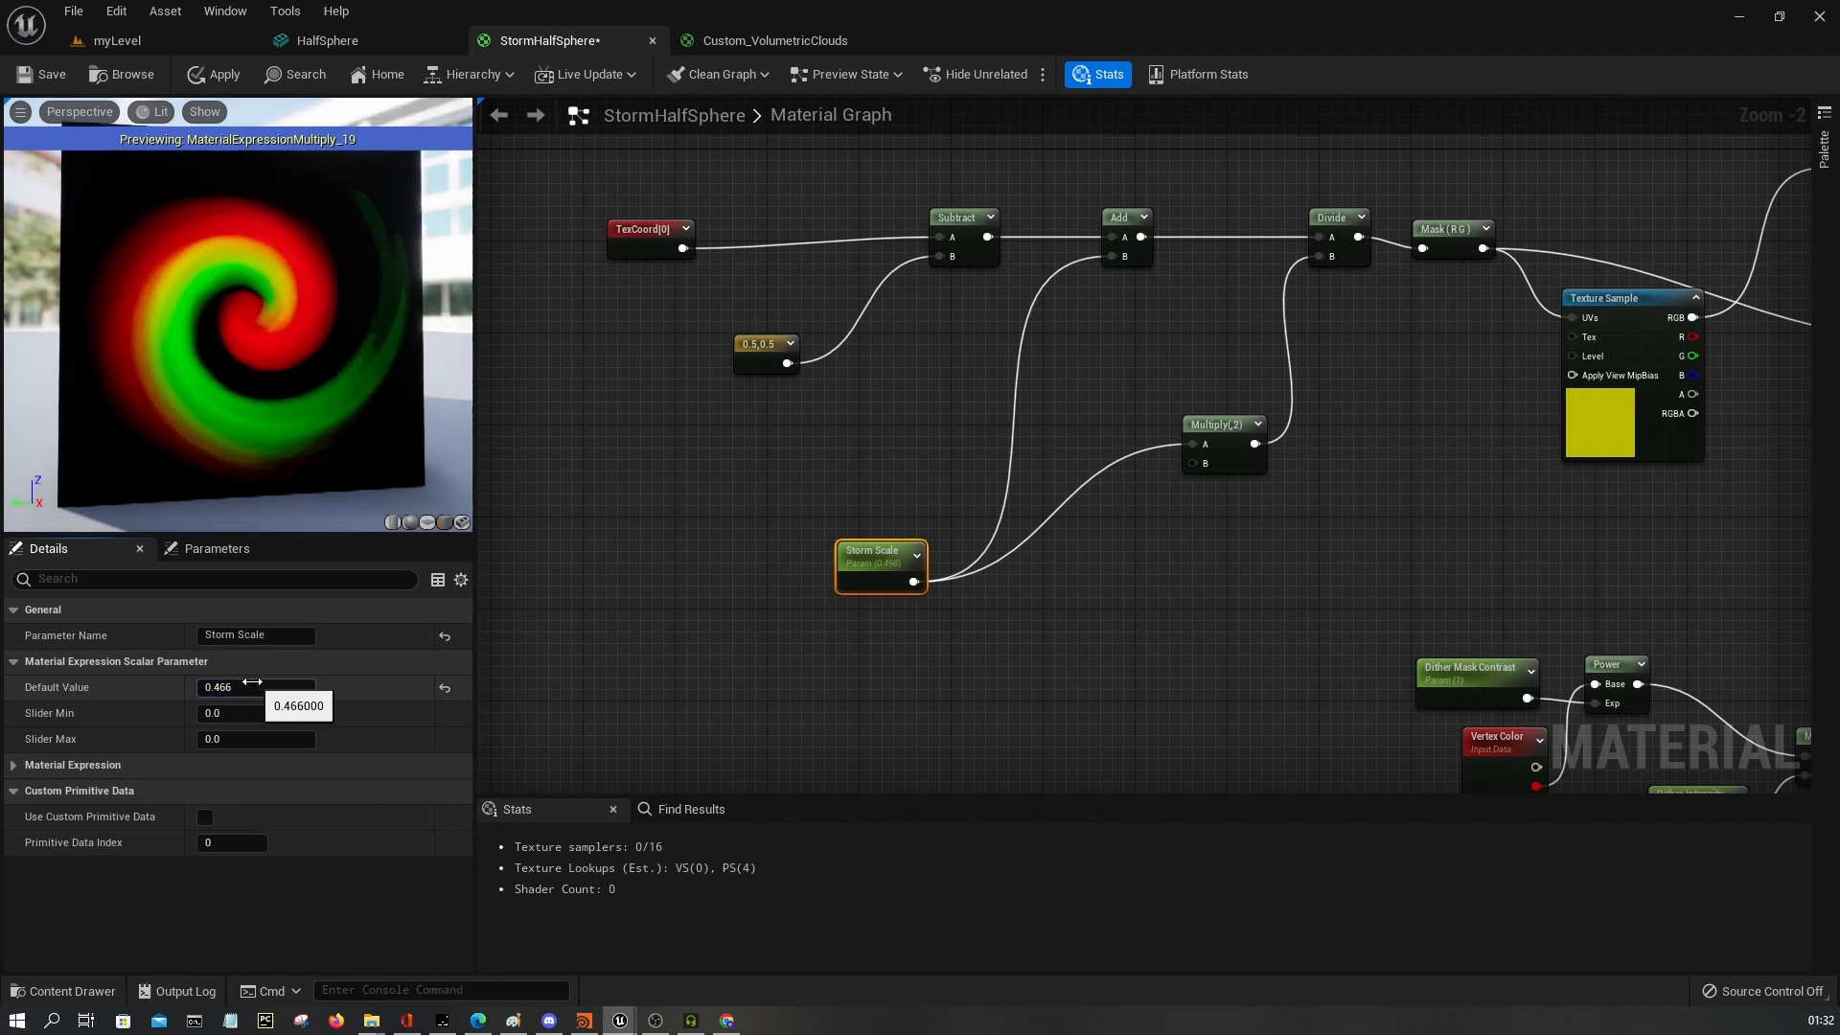
pyautogui.click(255, 686)
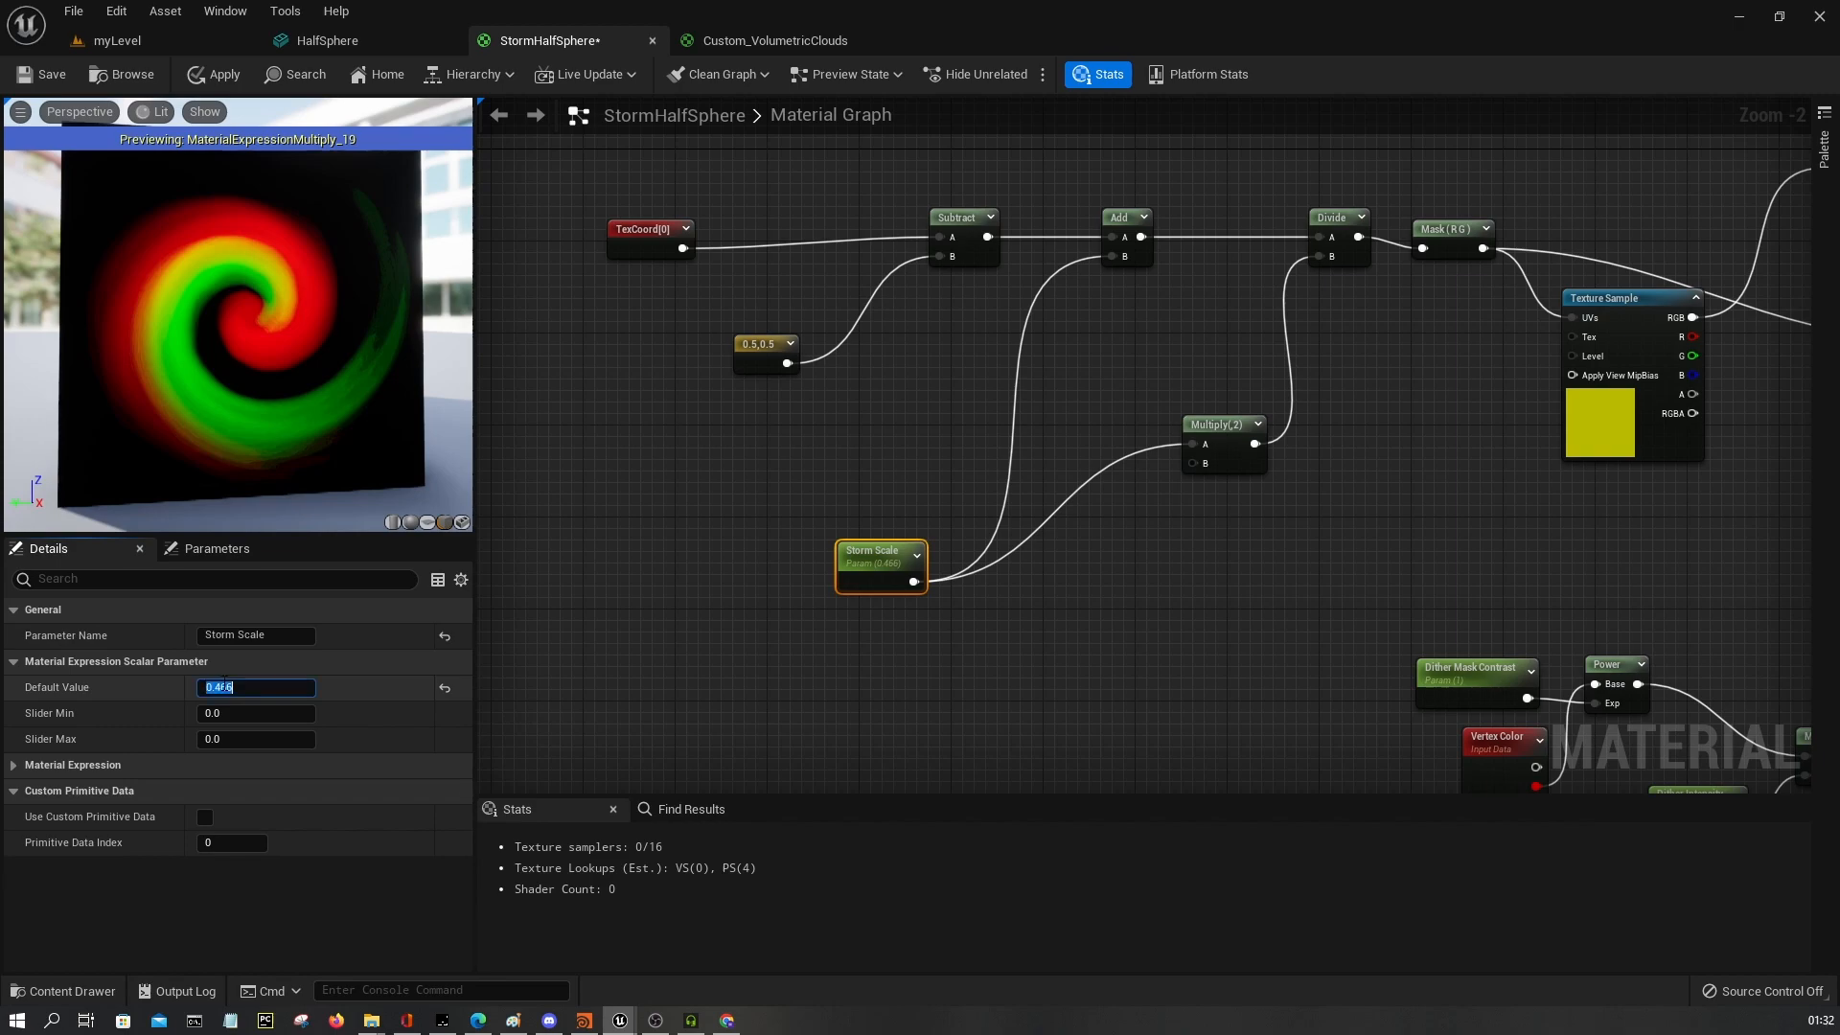
pyautogui.write('0.45')
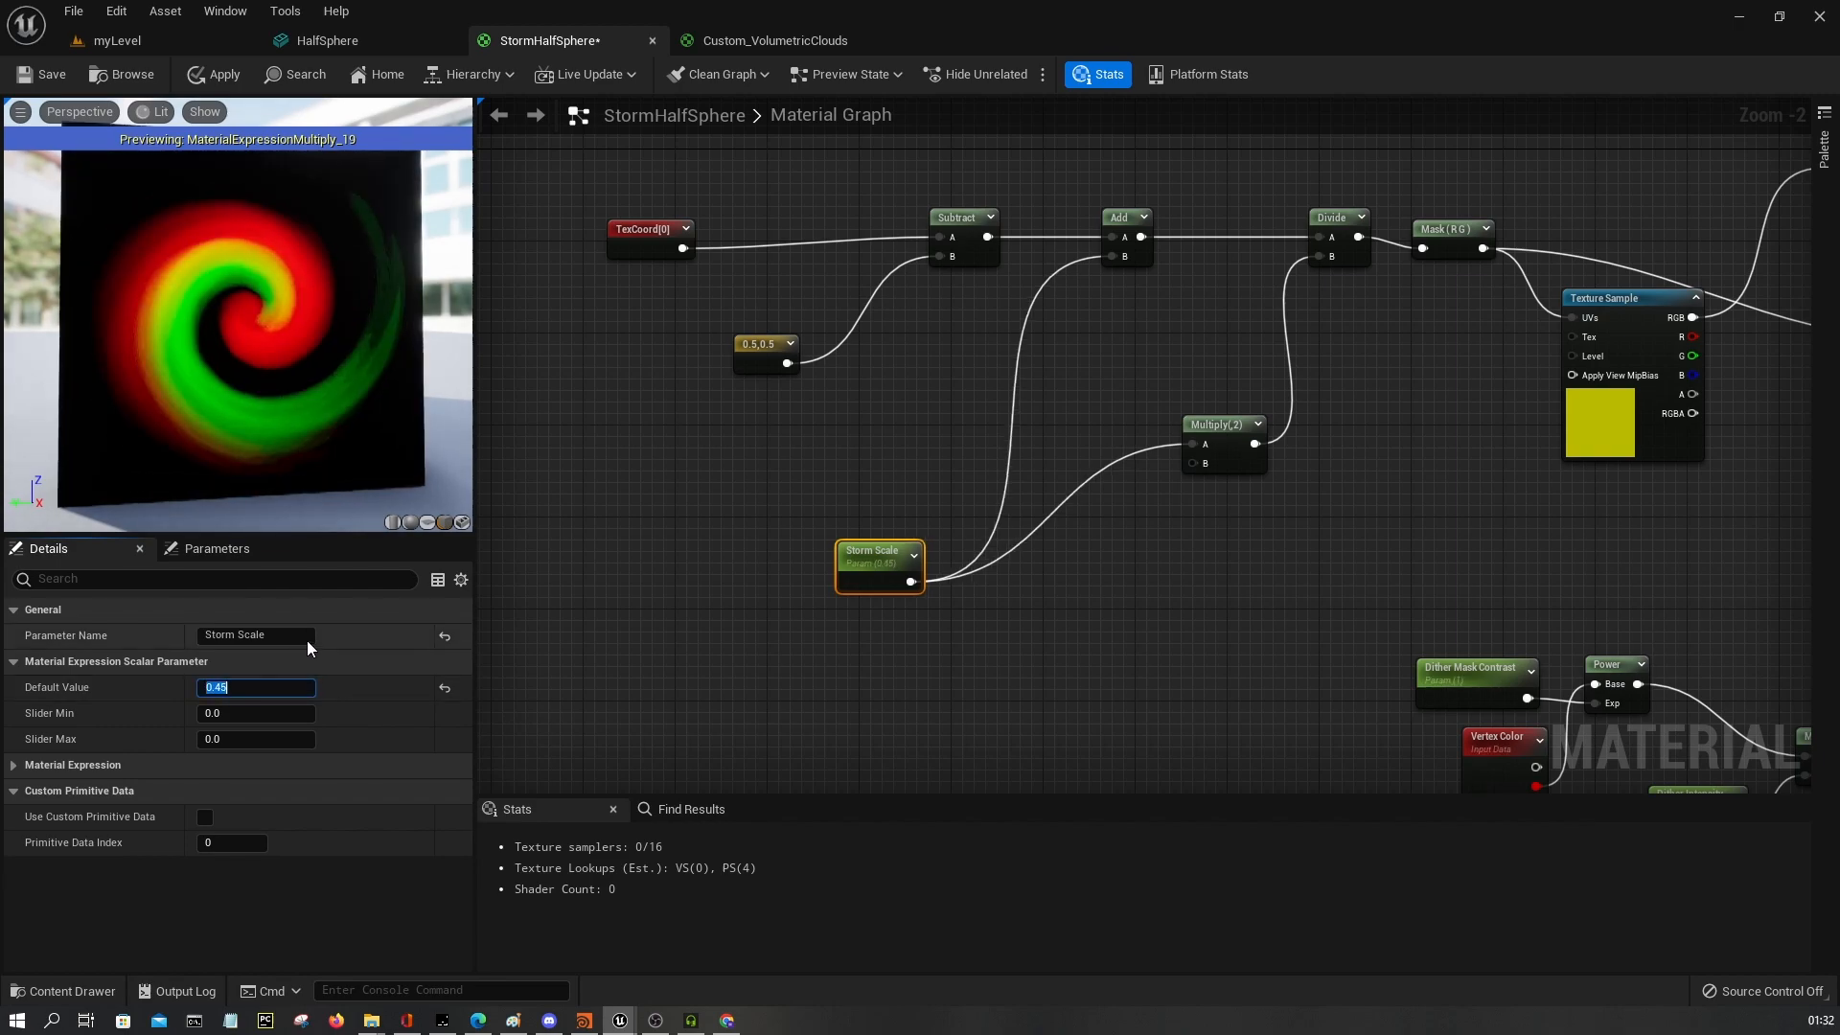
pyautogui.click(865, 435)
pyautogui.write('cx')
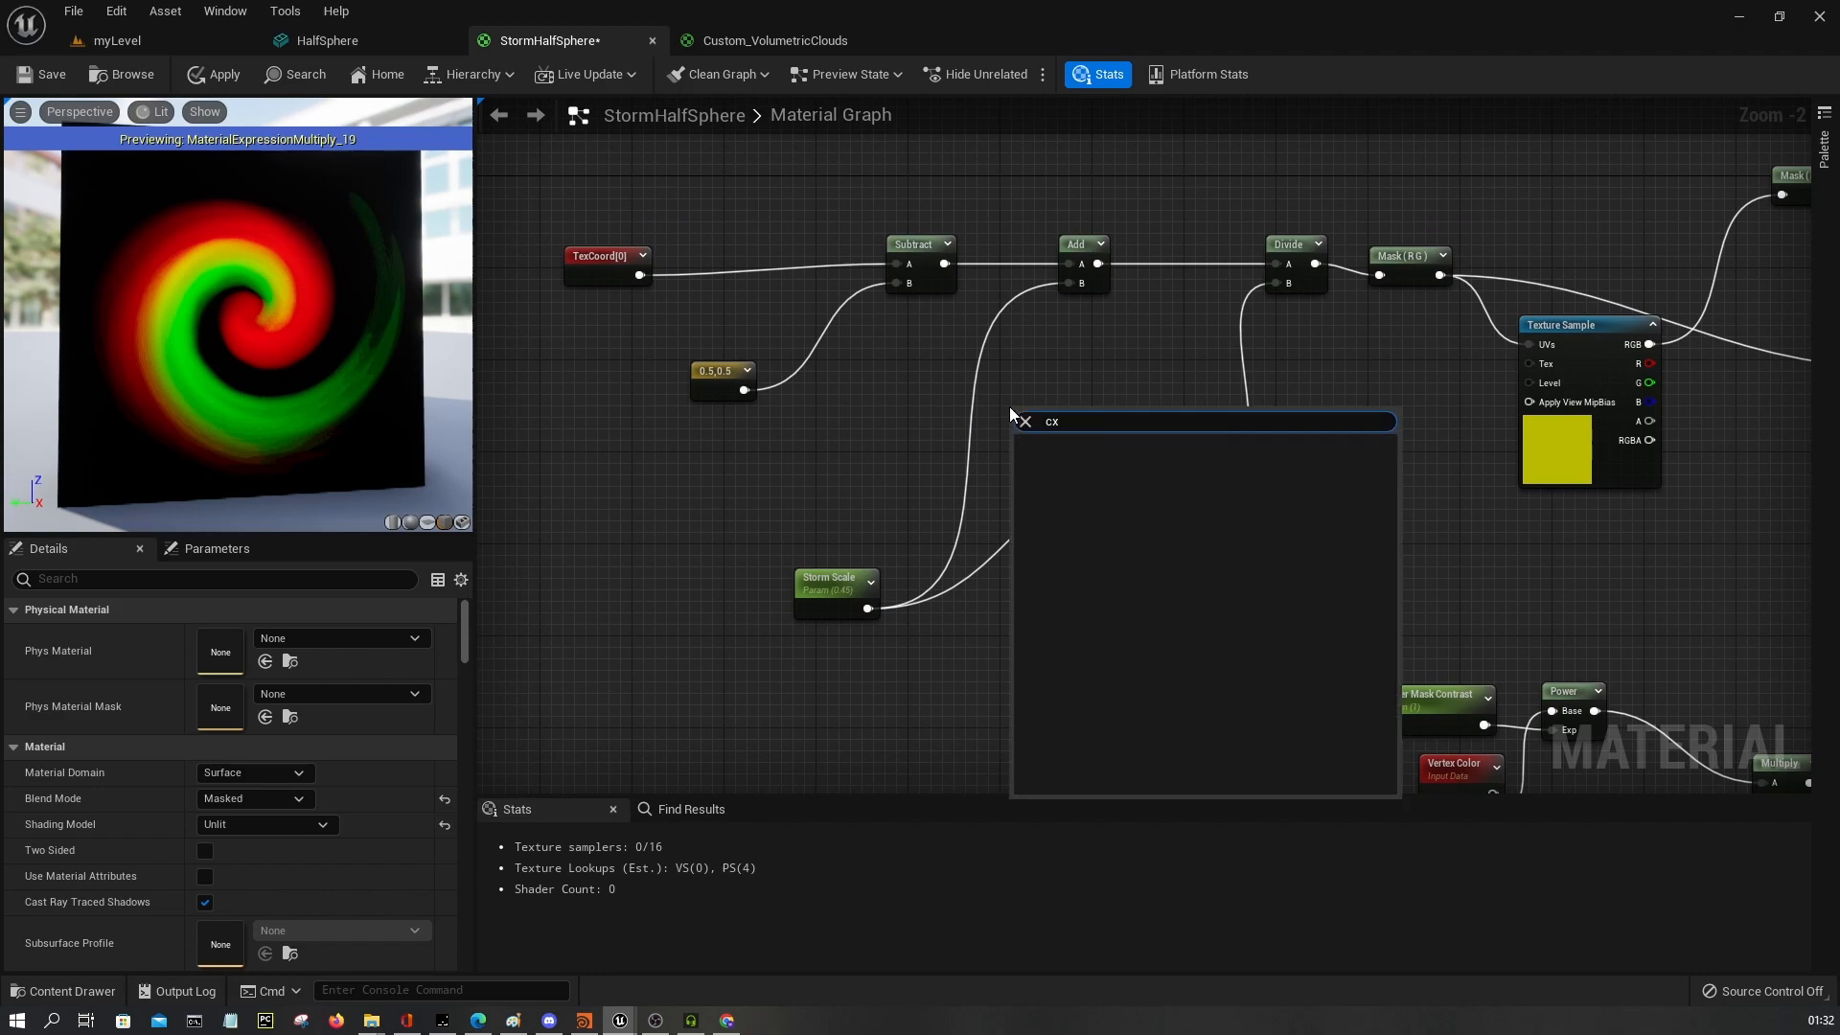
# Add a CustomRotator fed by the mask UVs and the 0.5 center, exposing its angle as a parameter.
pyautogui.write('custom rot')
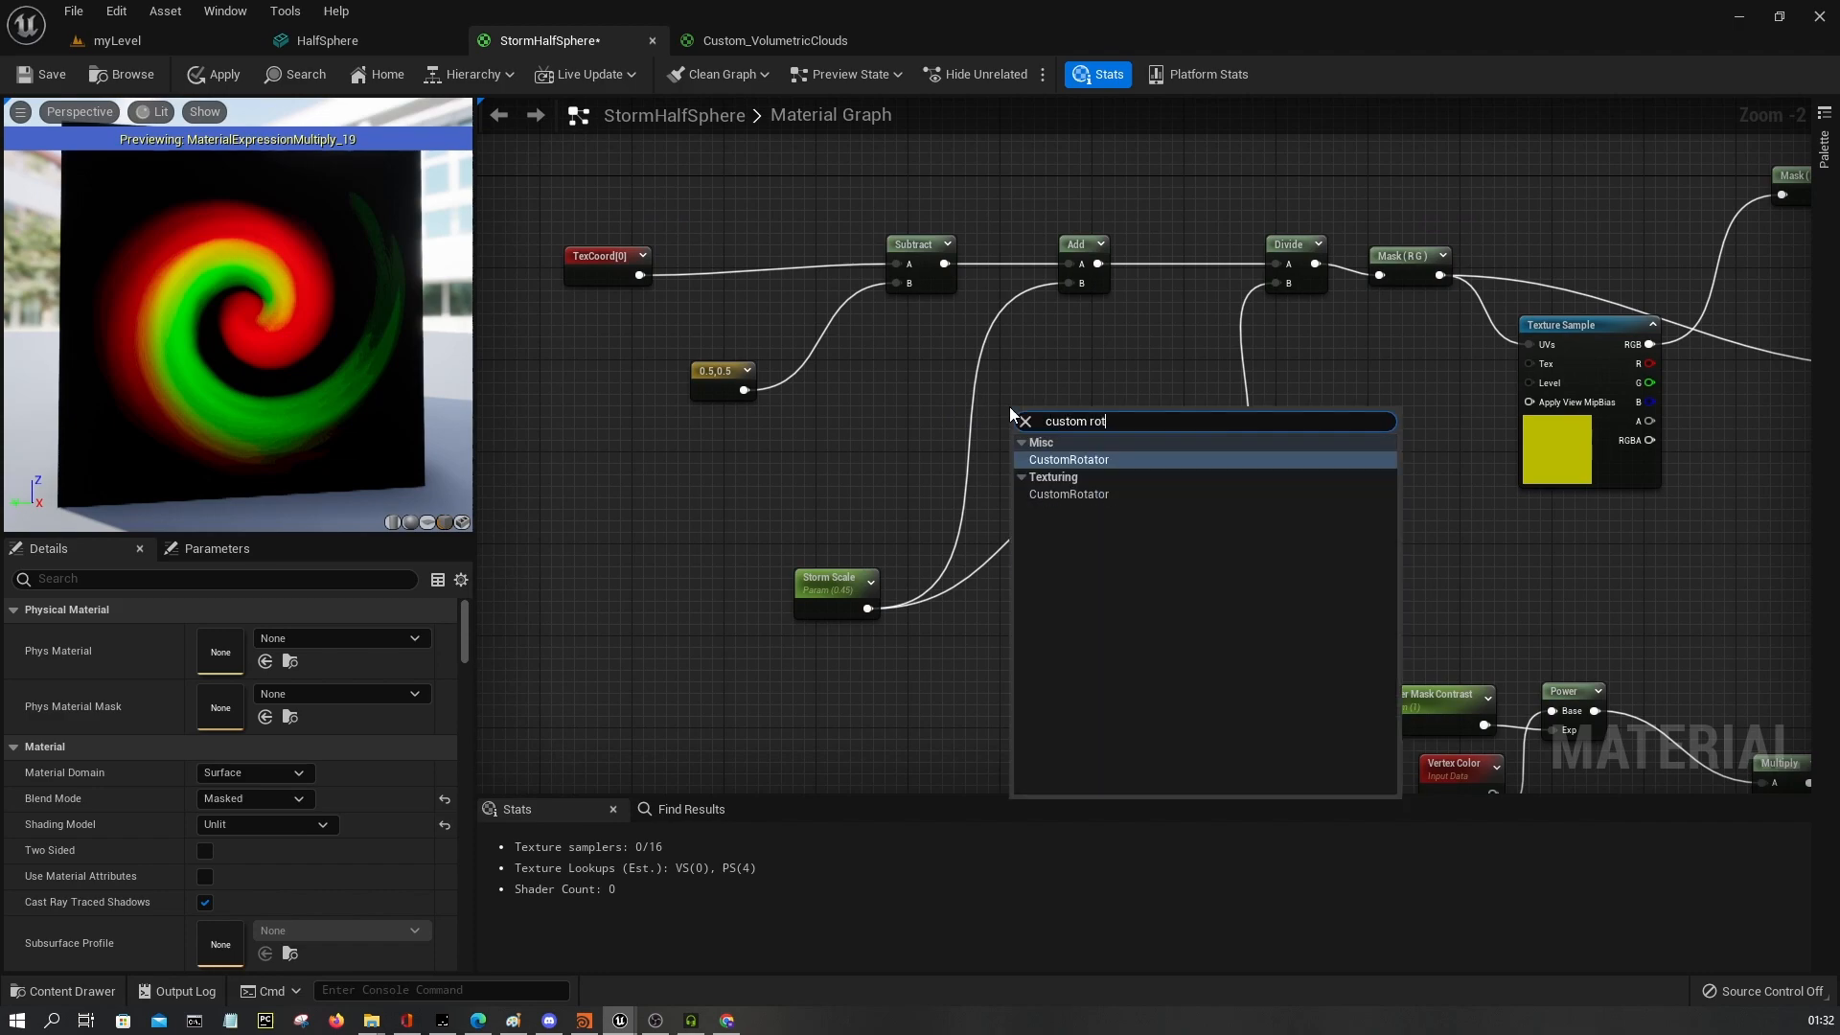
pyautogui.click(1068, 460)
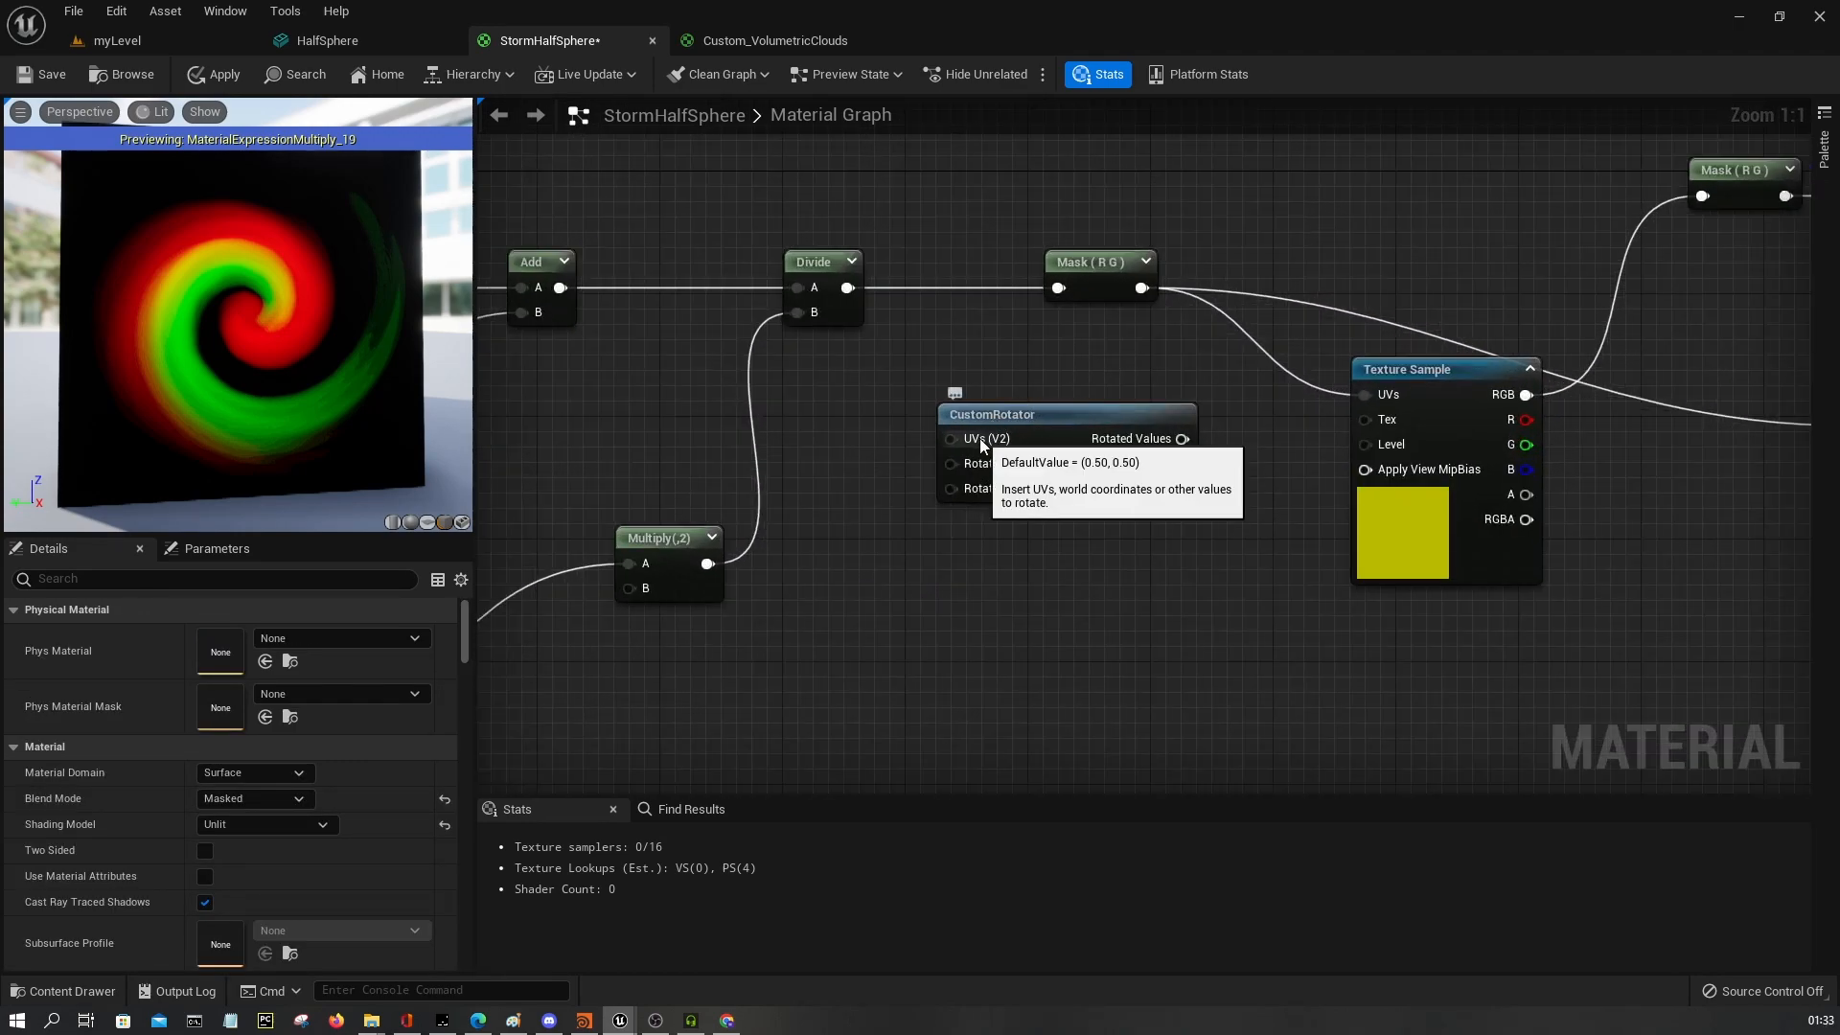
pyautogui.click(1020, 414)
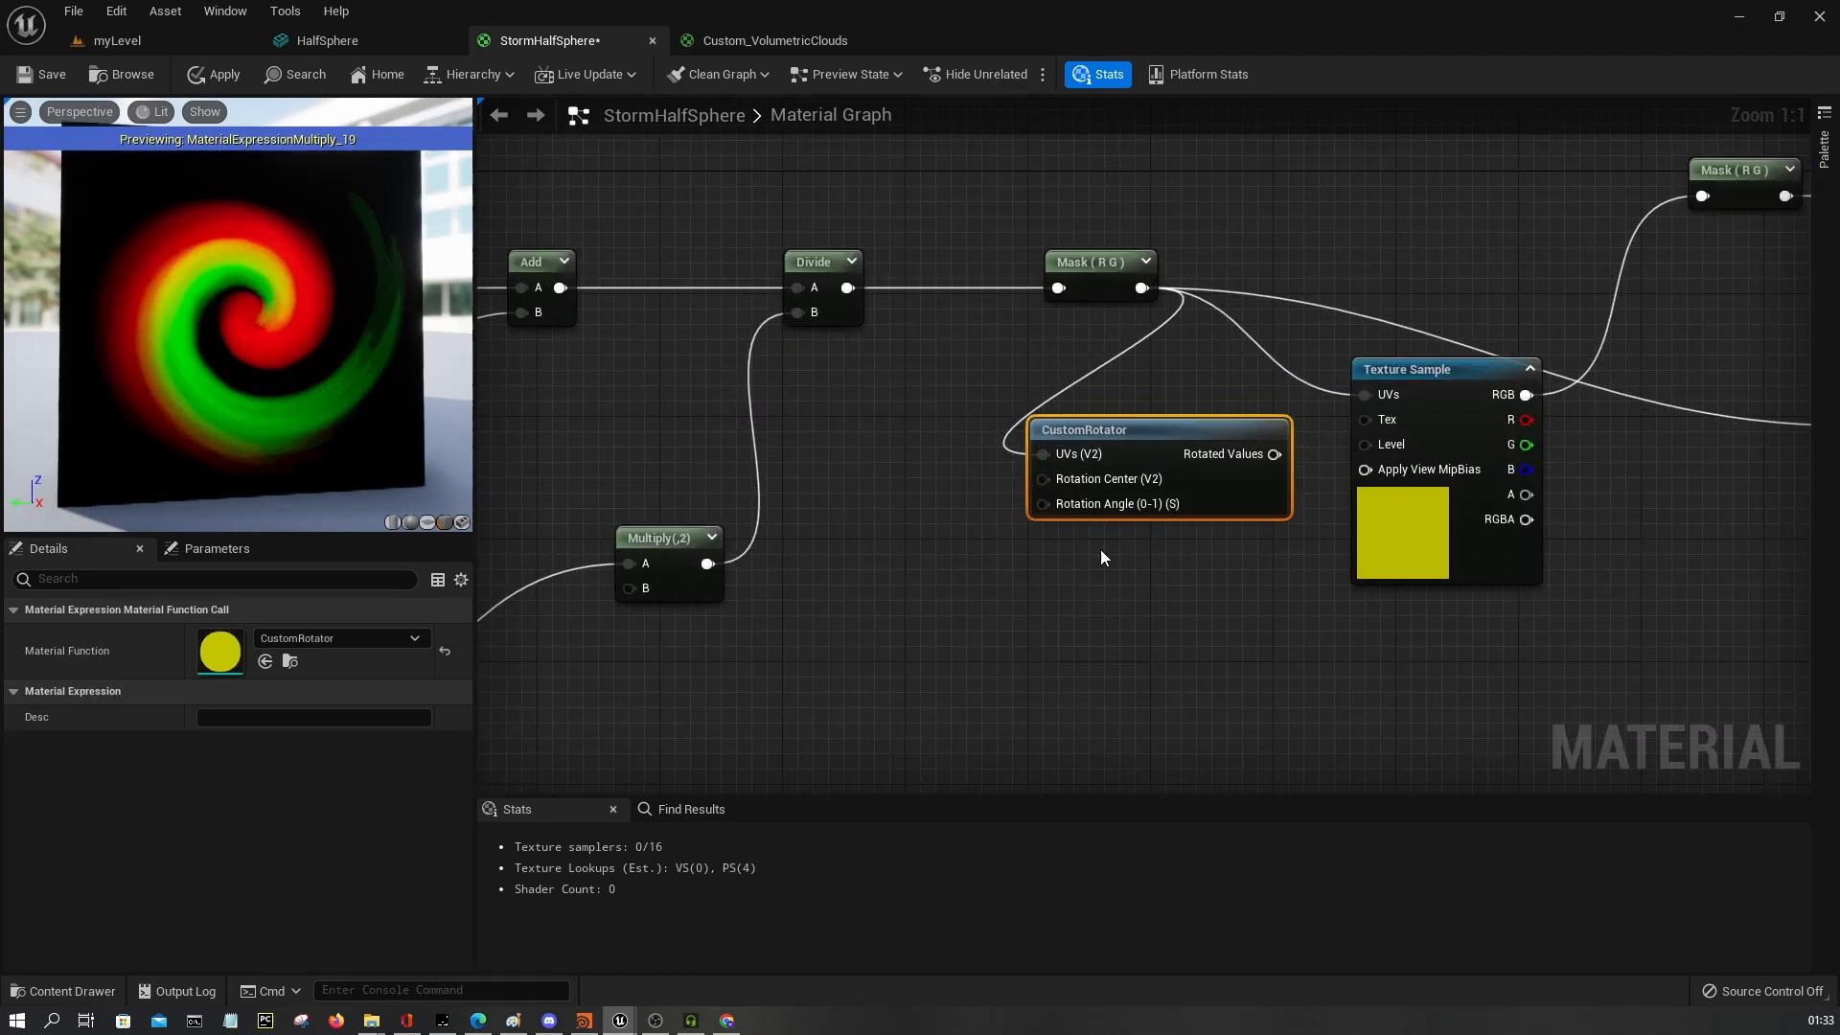
pyautogui.scroll(-3)
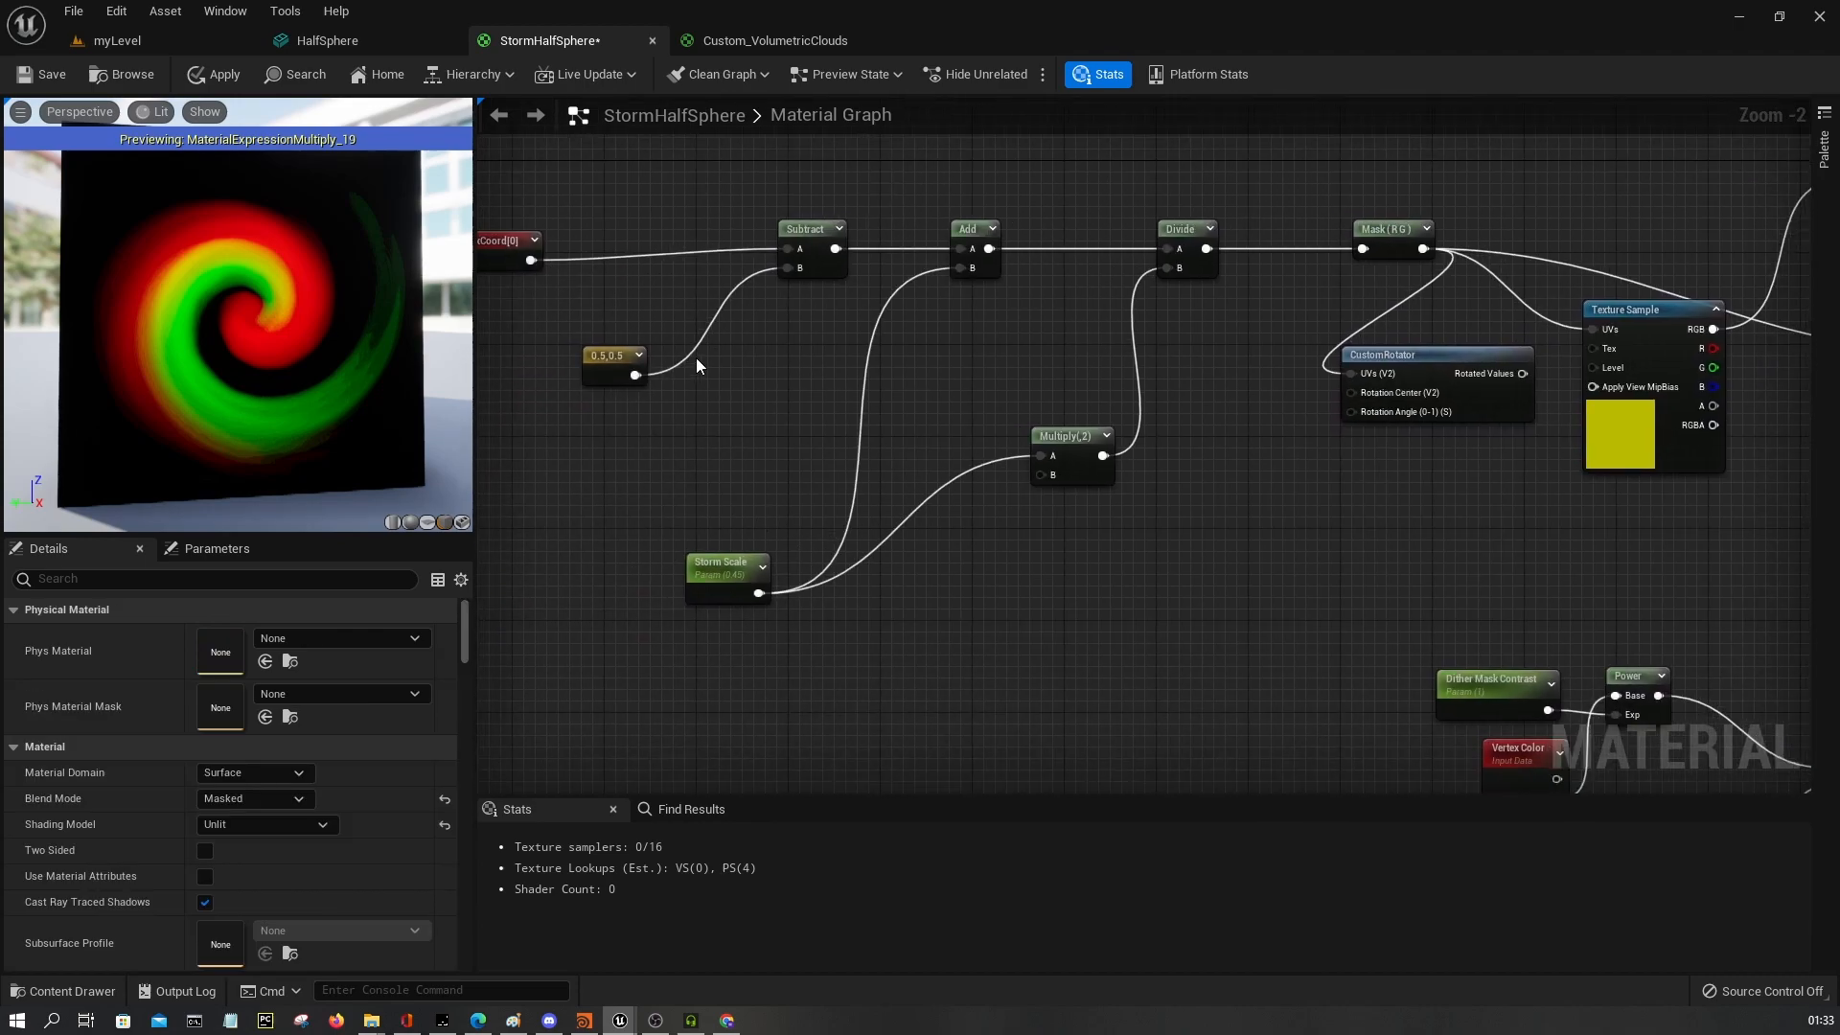
pyautogui.moveTo(634, 374); pyautogui.dragTo(1260, 409)
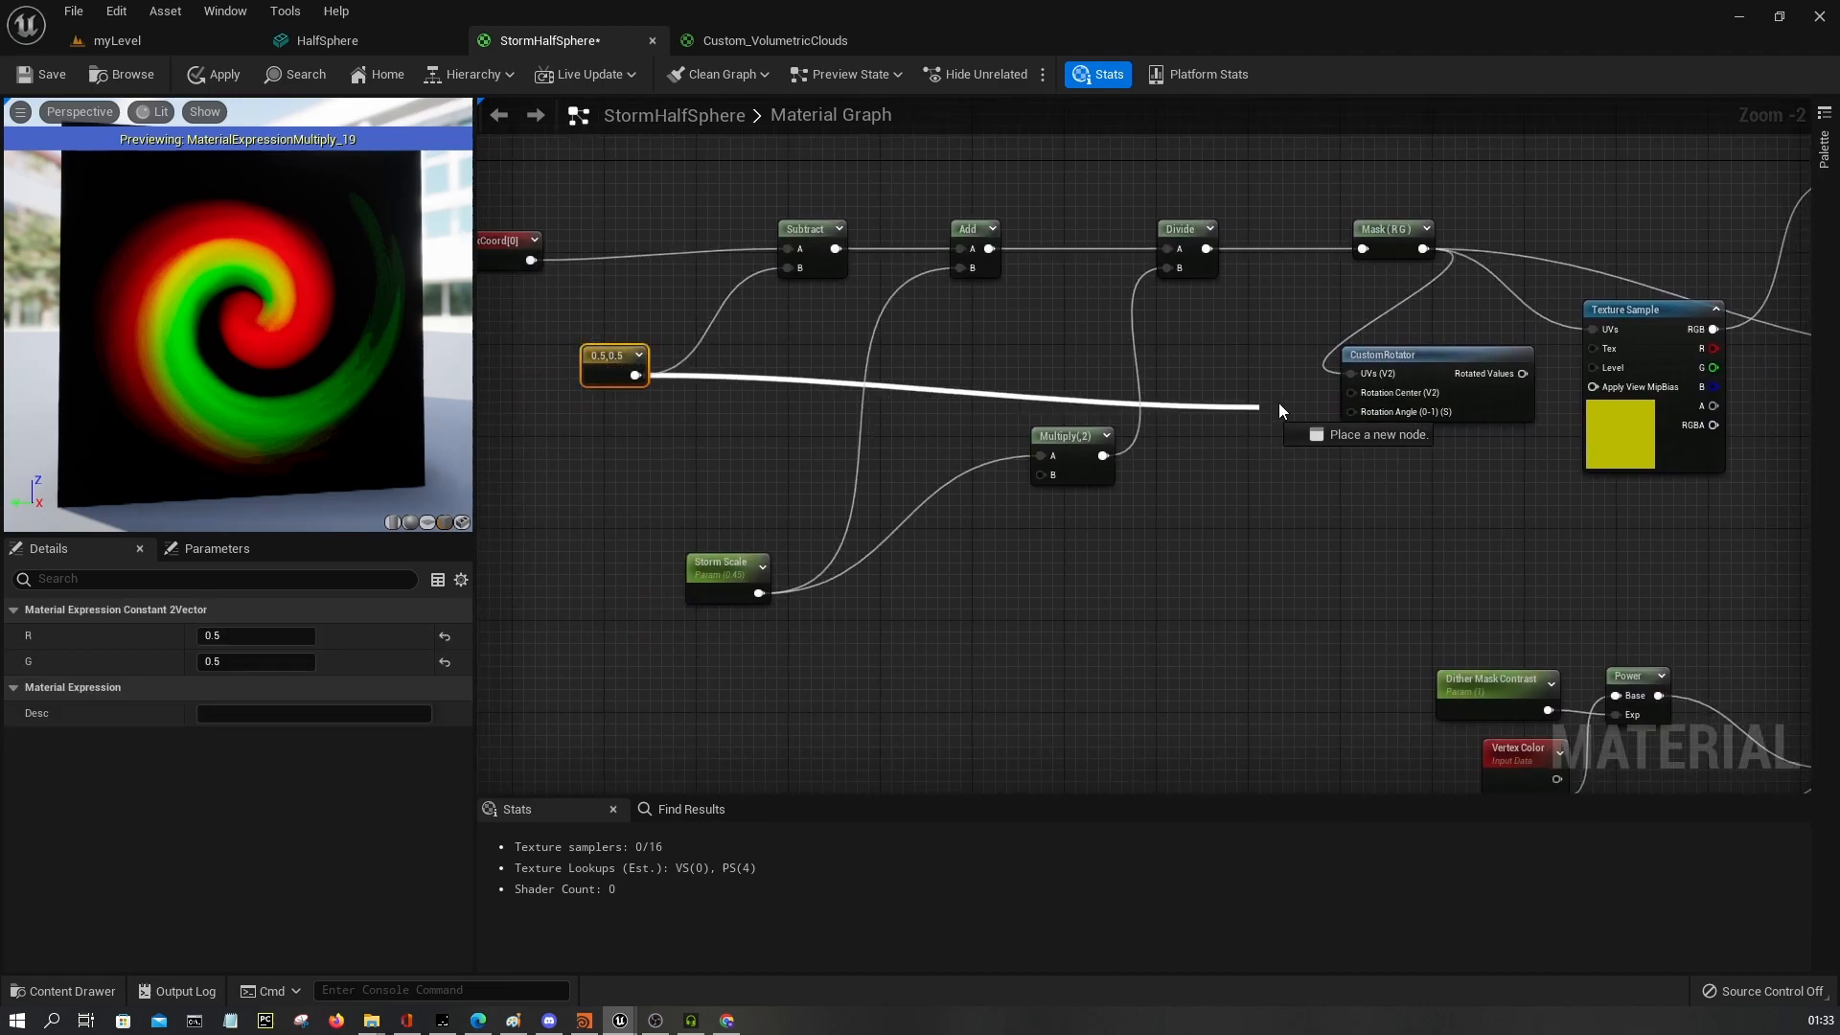
pyautogui.rightClick(1384, 365)
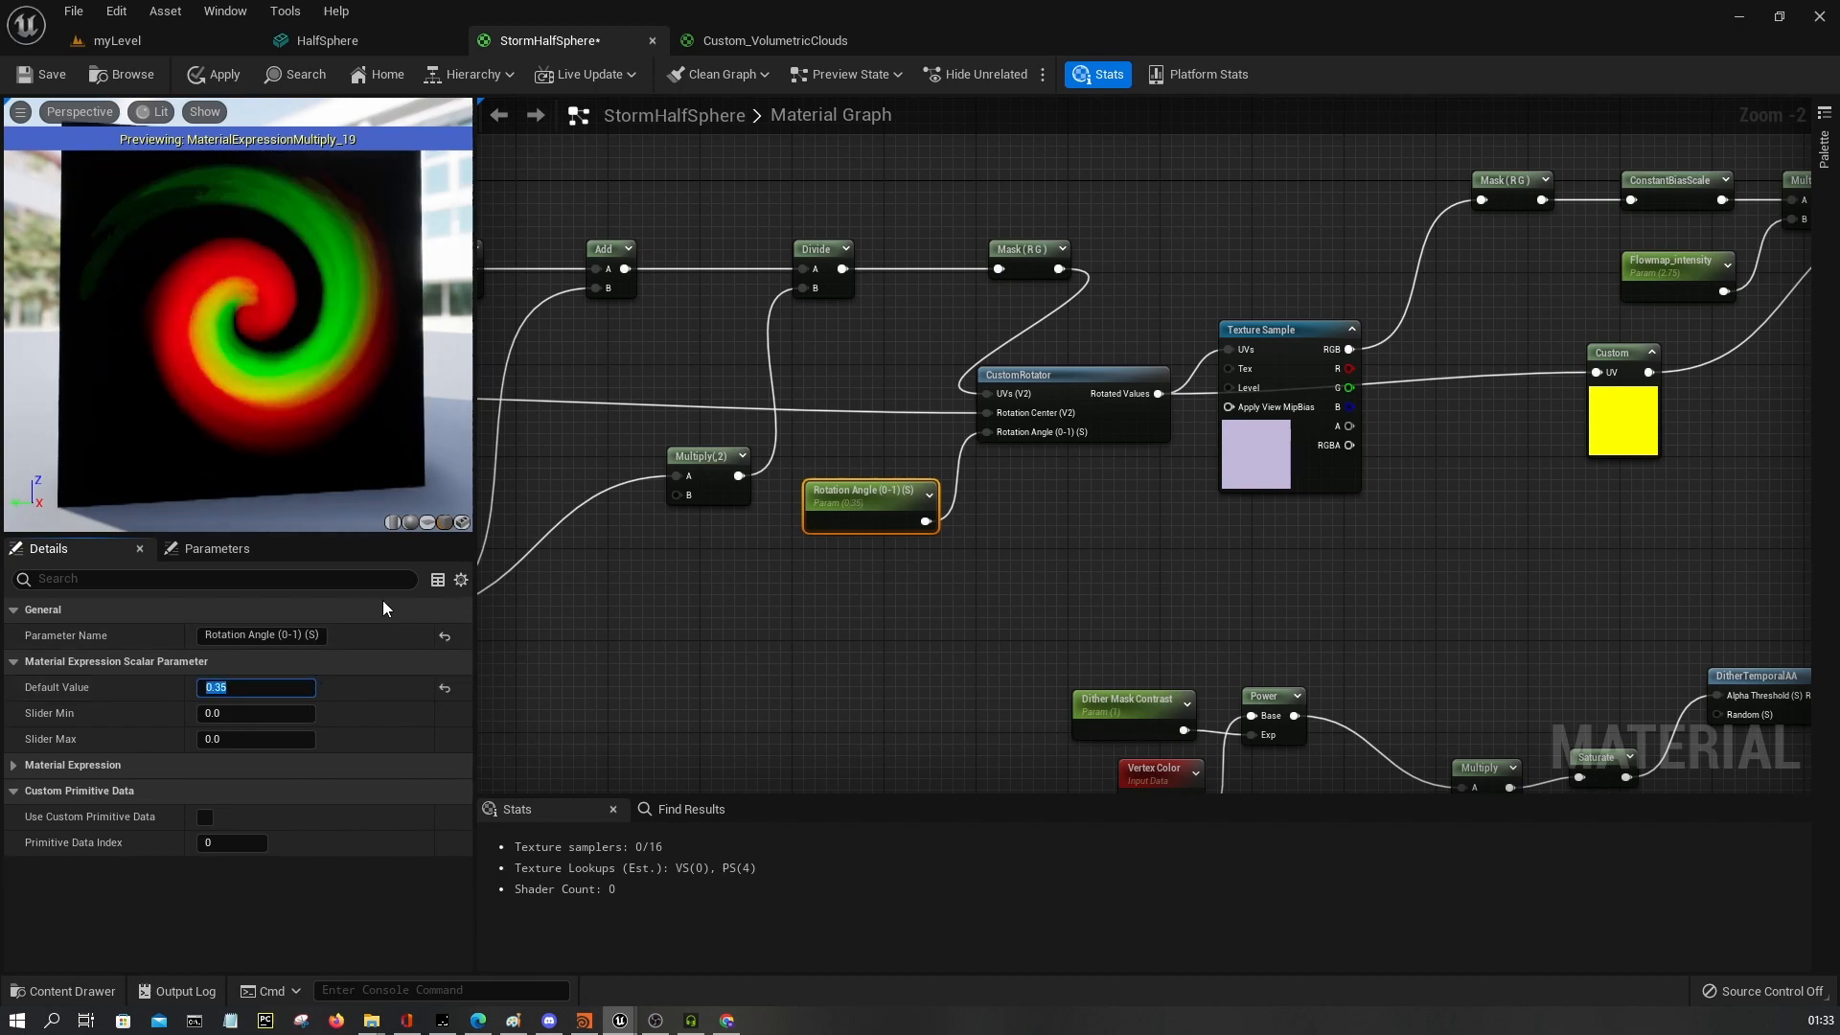
# Set the Rotation Angle parameter's default value to -0.35.
pyautogui.write('-0.35')
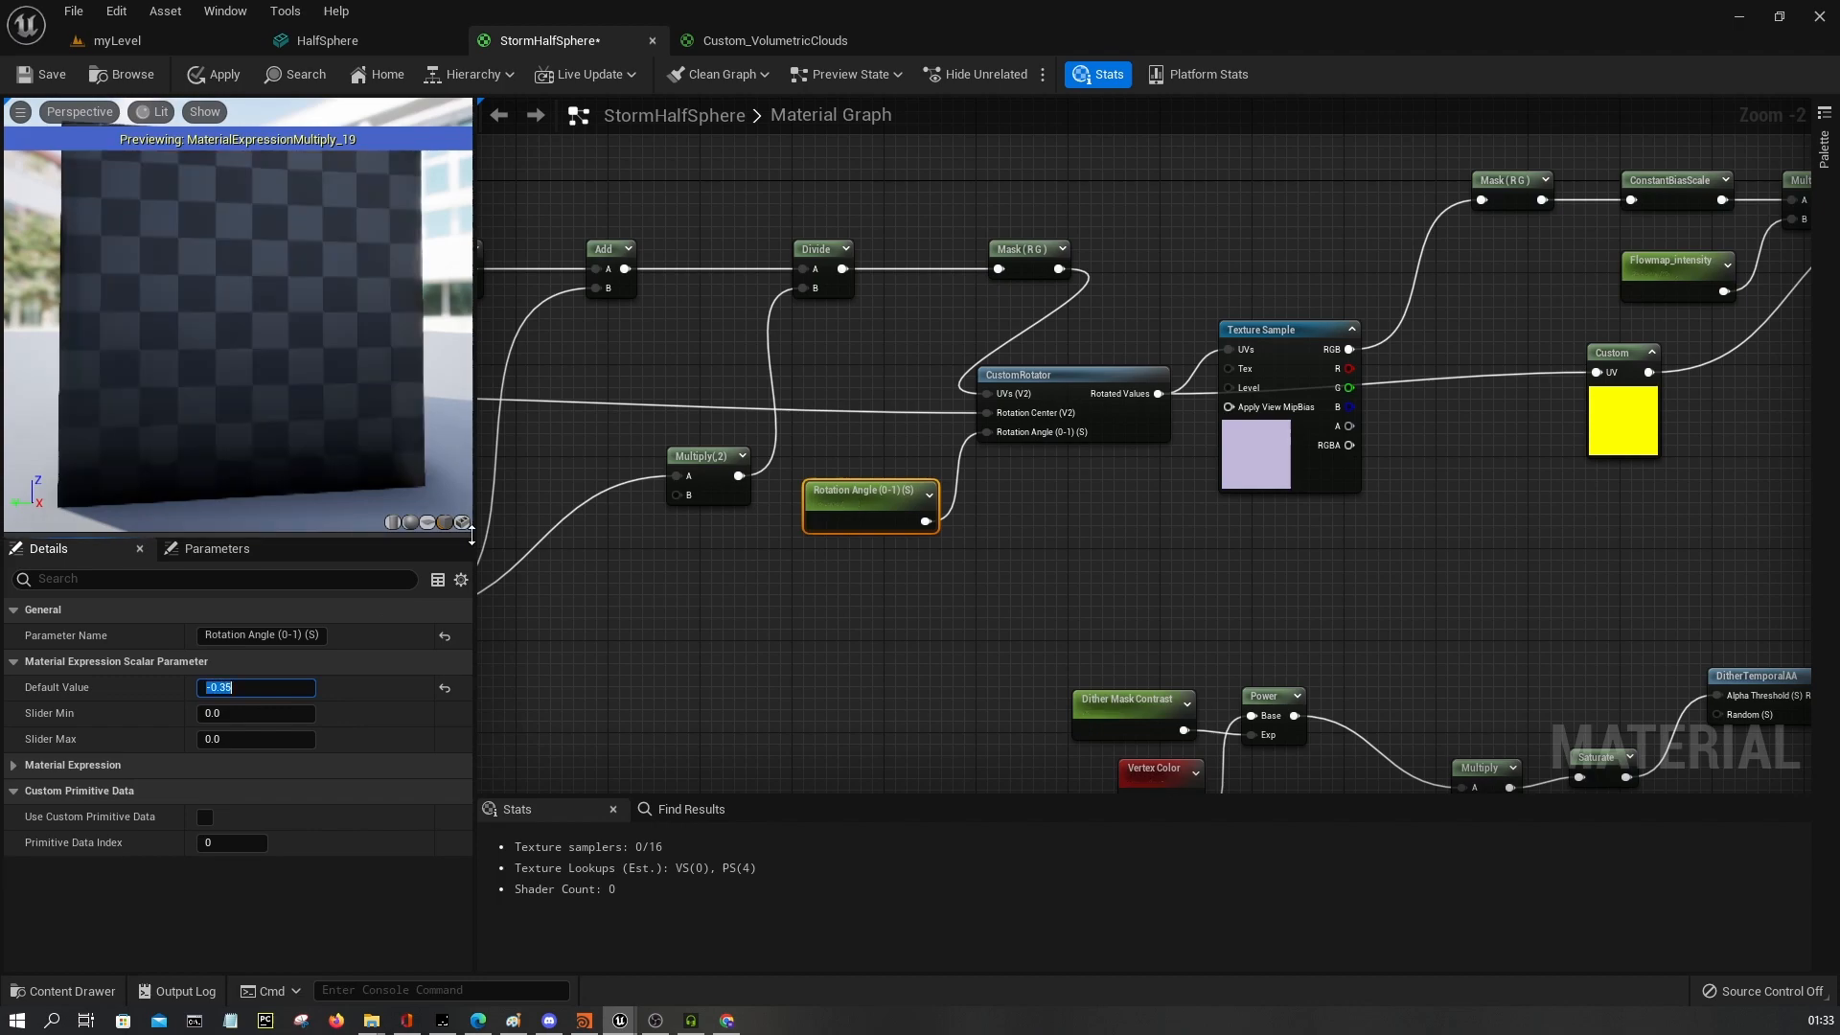
pyautogui.write('-0')
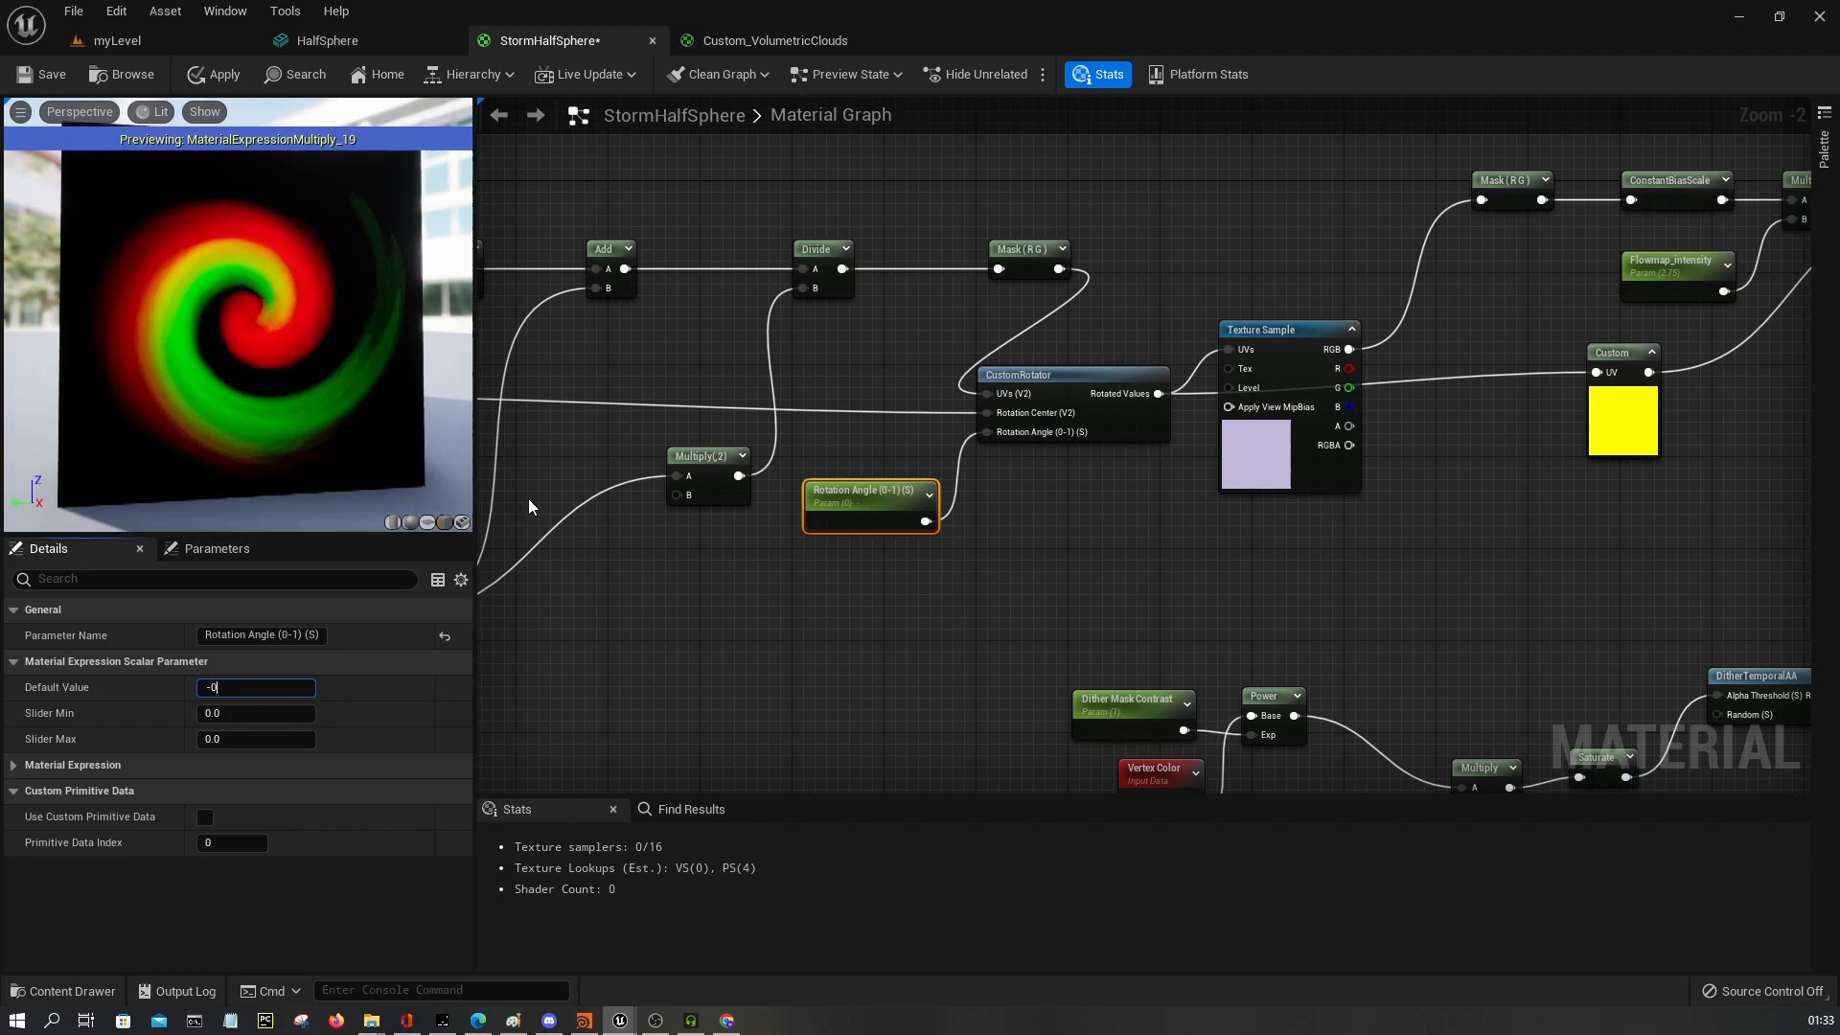
pyautogui.write('-0.35')
pyautogui.write('flowmap')
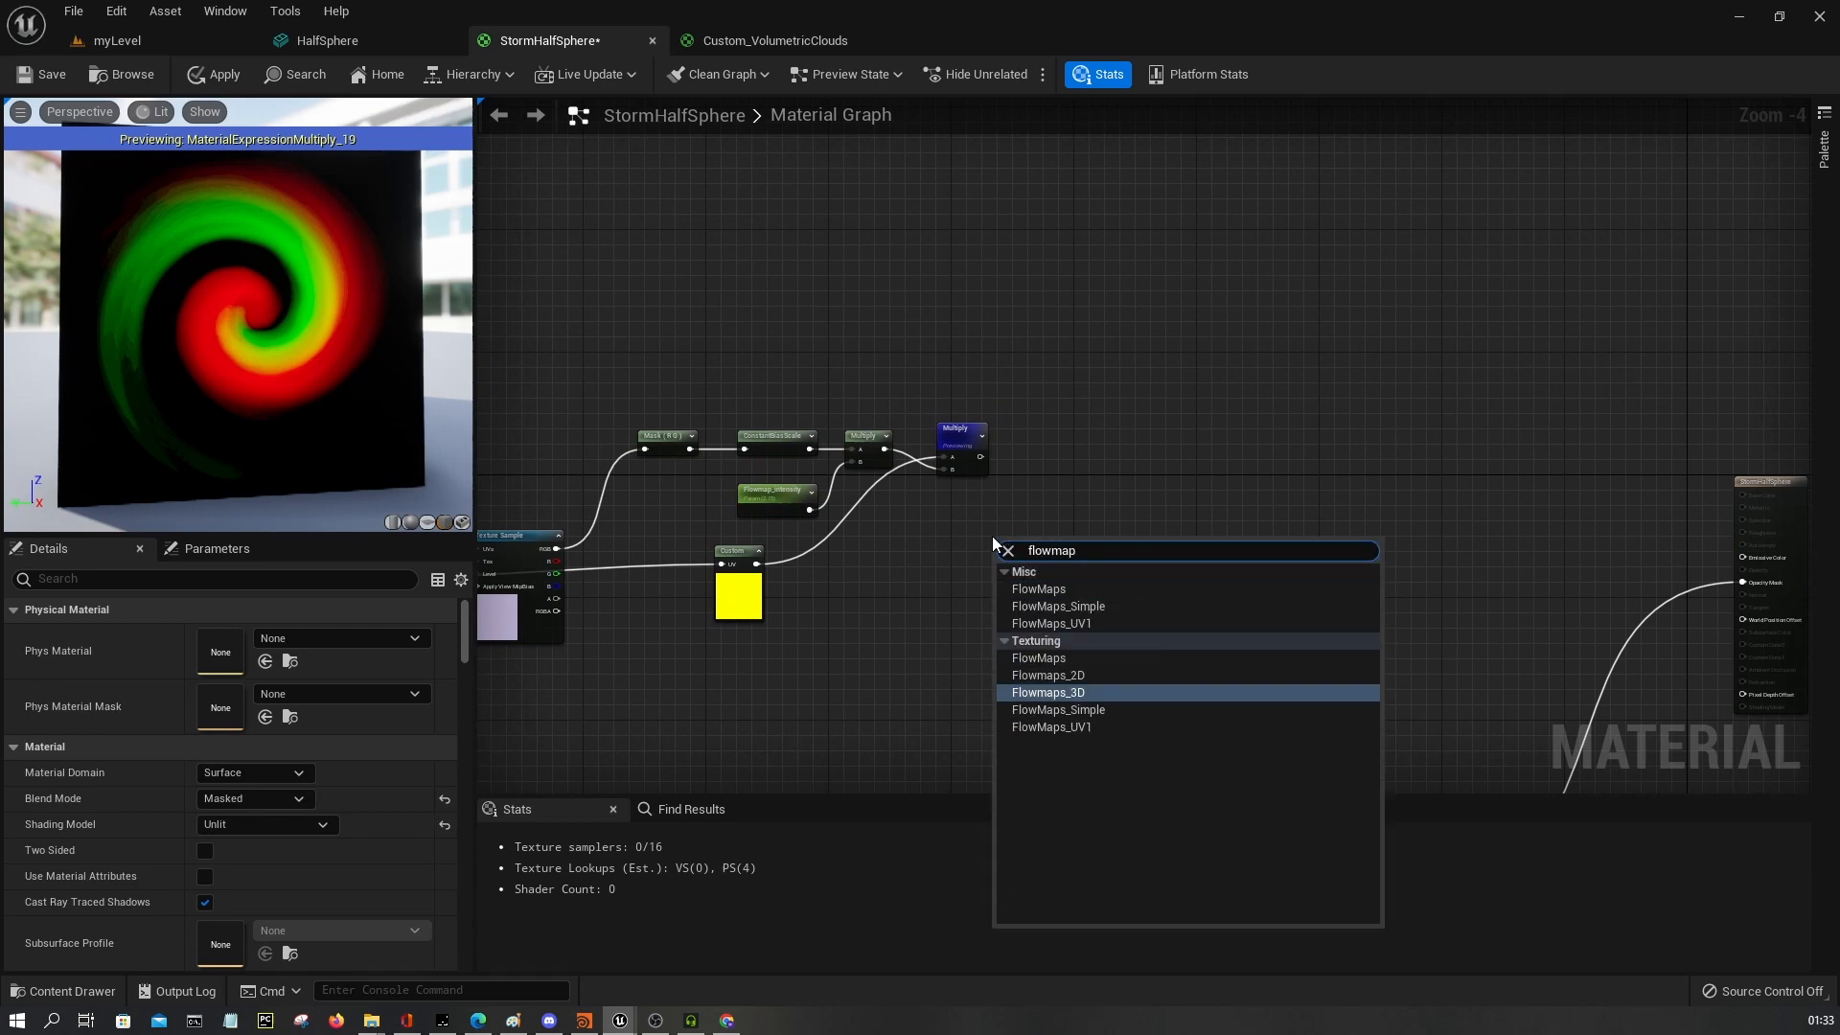
pyautogui.moveTo(1074, 423)
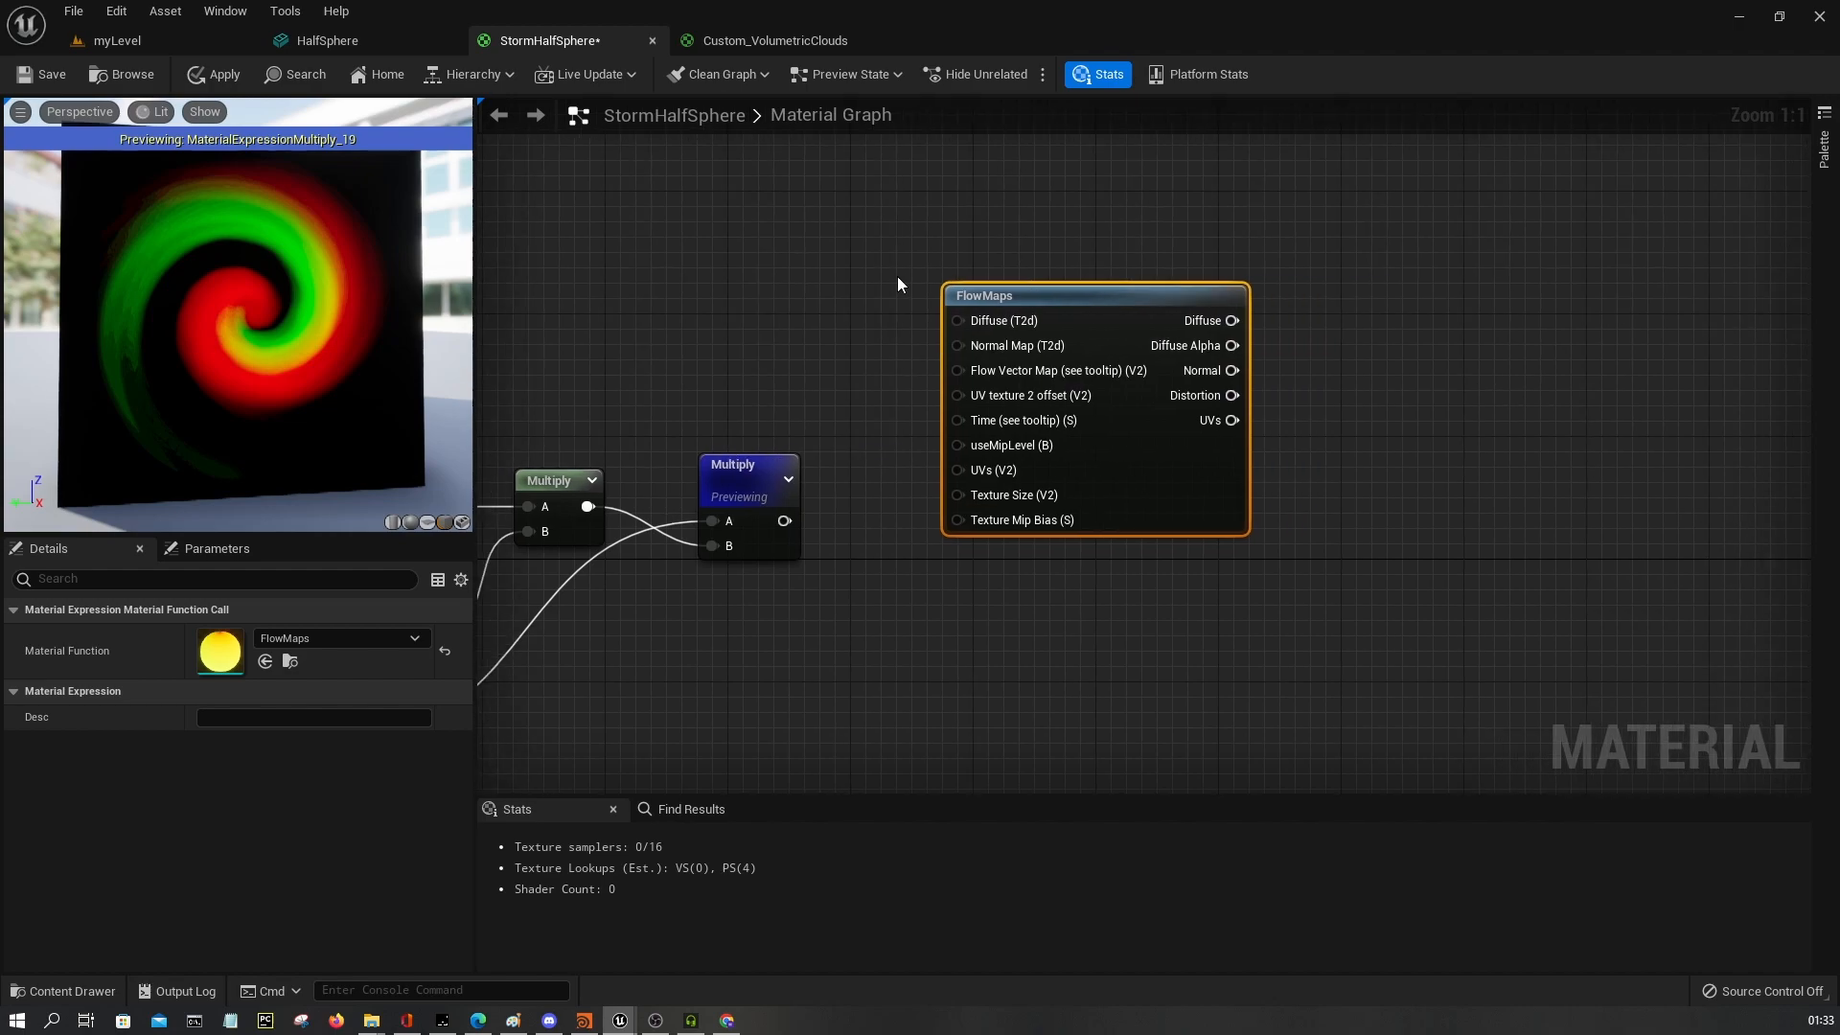
pyautogui.moveTo(1074, 428)
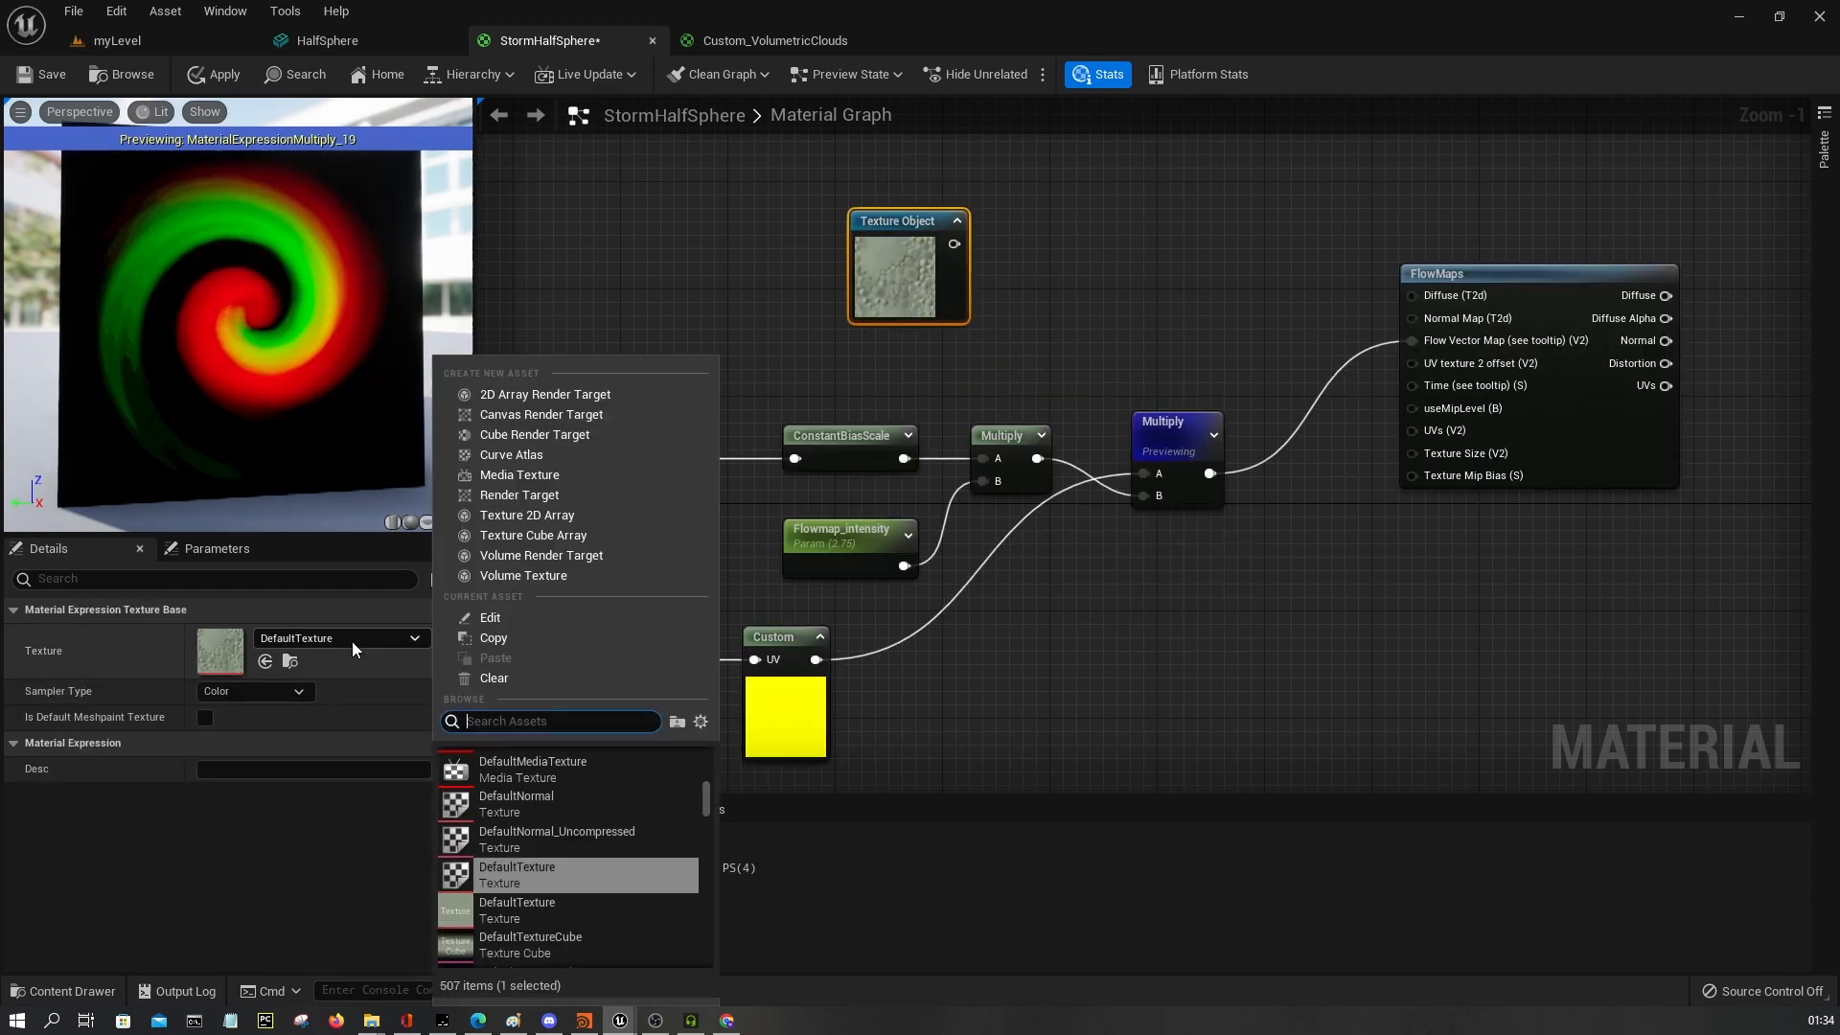
# Search for the cloud texture node to add alongside the FlowMaps function.
pyautogui.write('cloud')
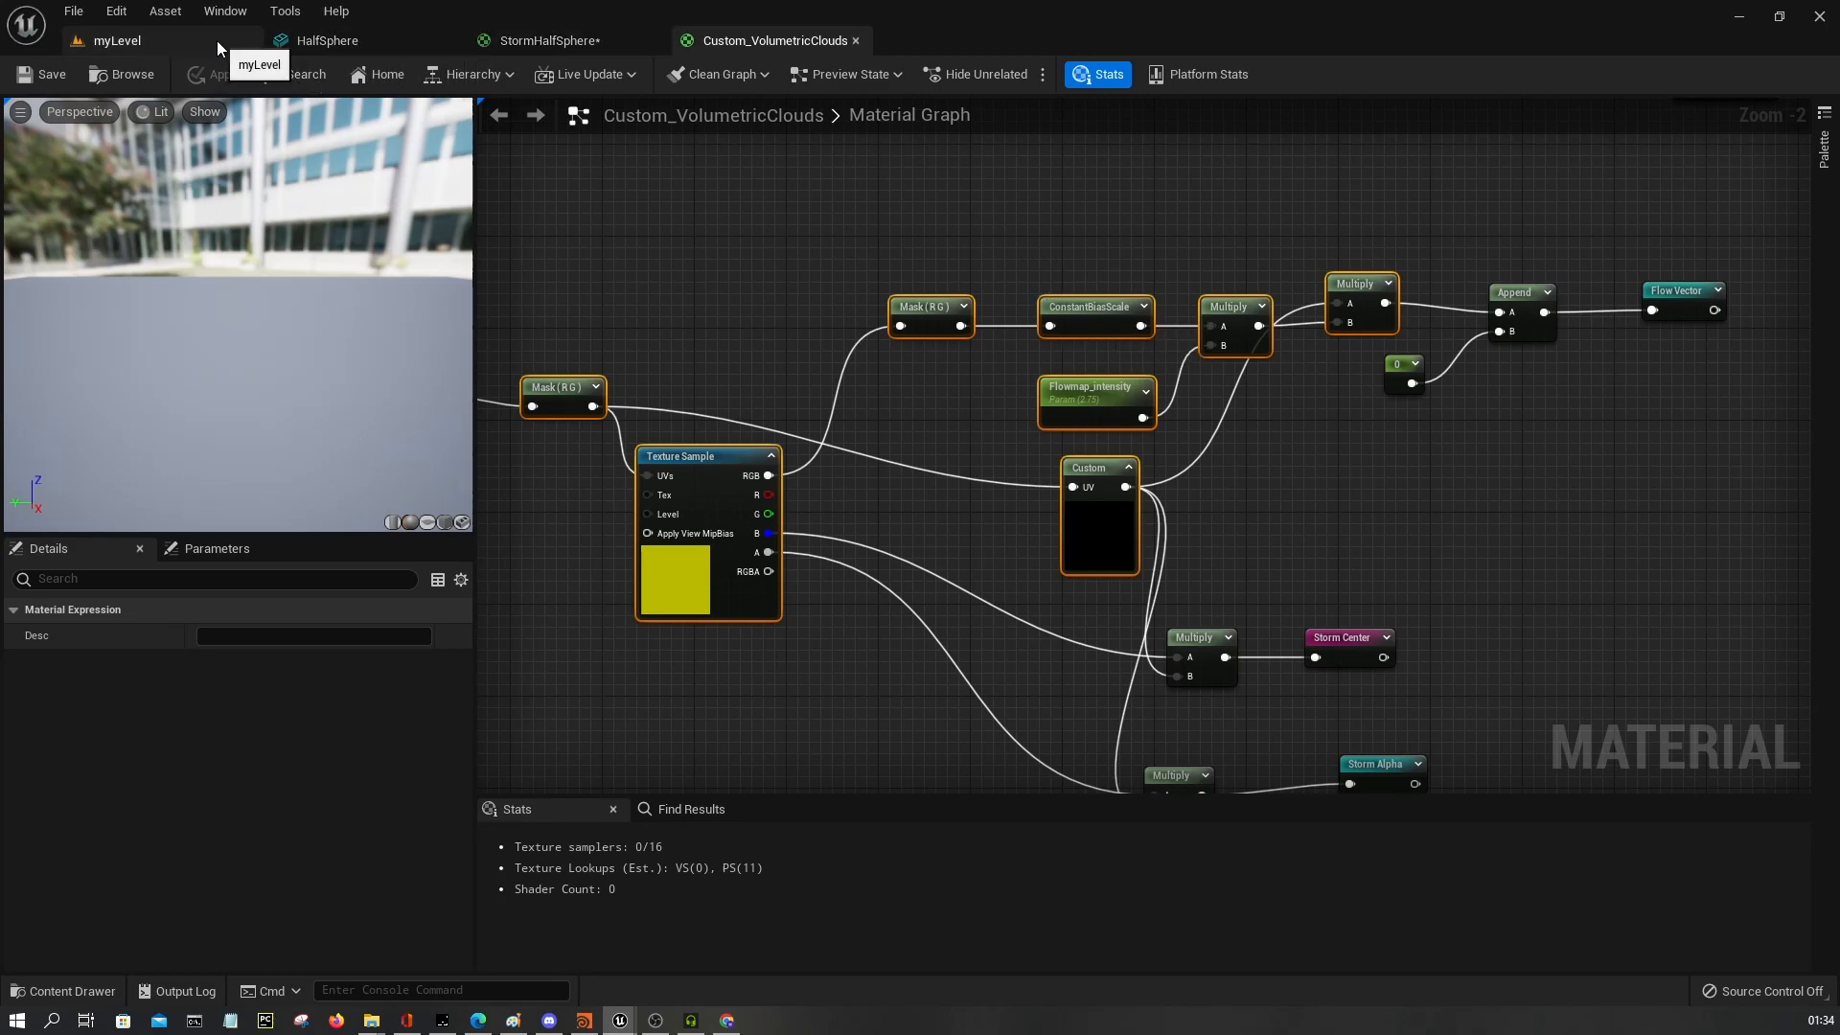
# Check the clouds material's smoke texture, then assign T_soft_smoke to the Texture Object node.
pyautogui.click(545, 41)
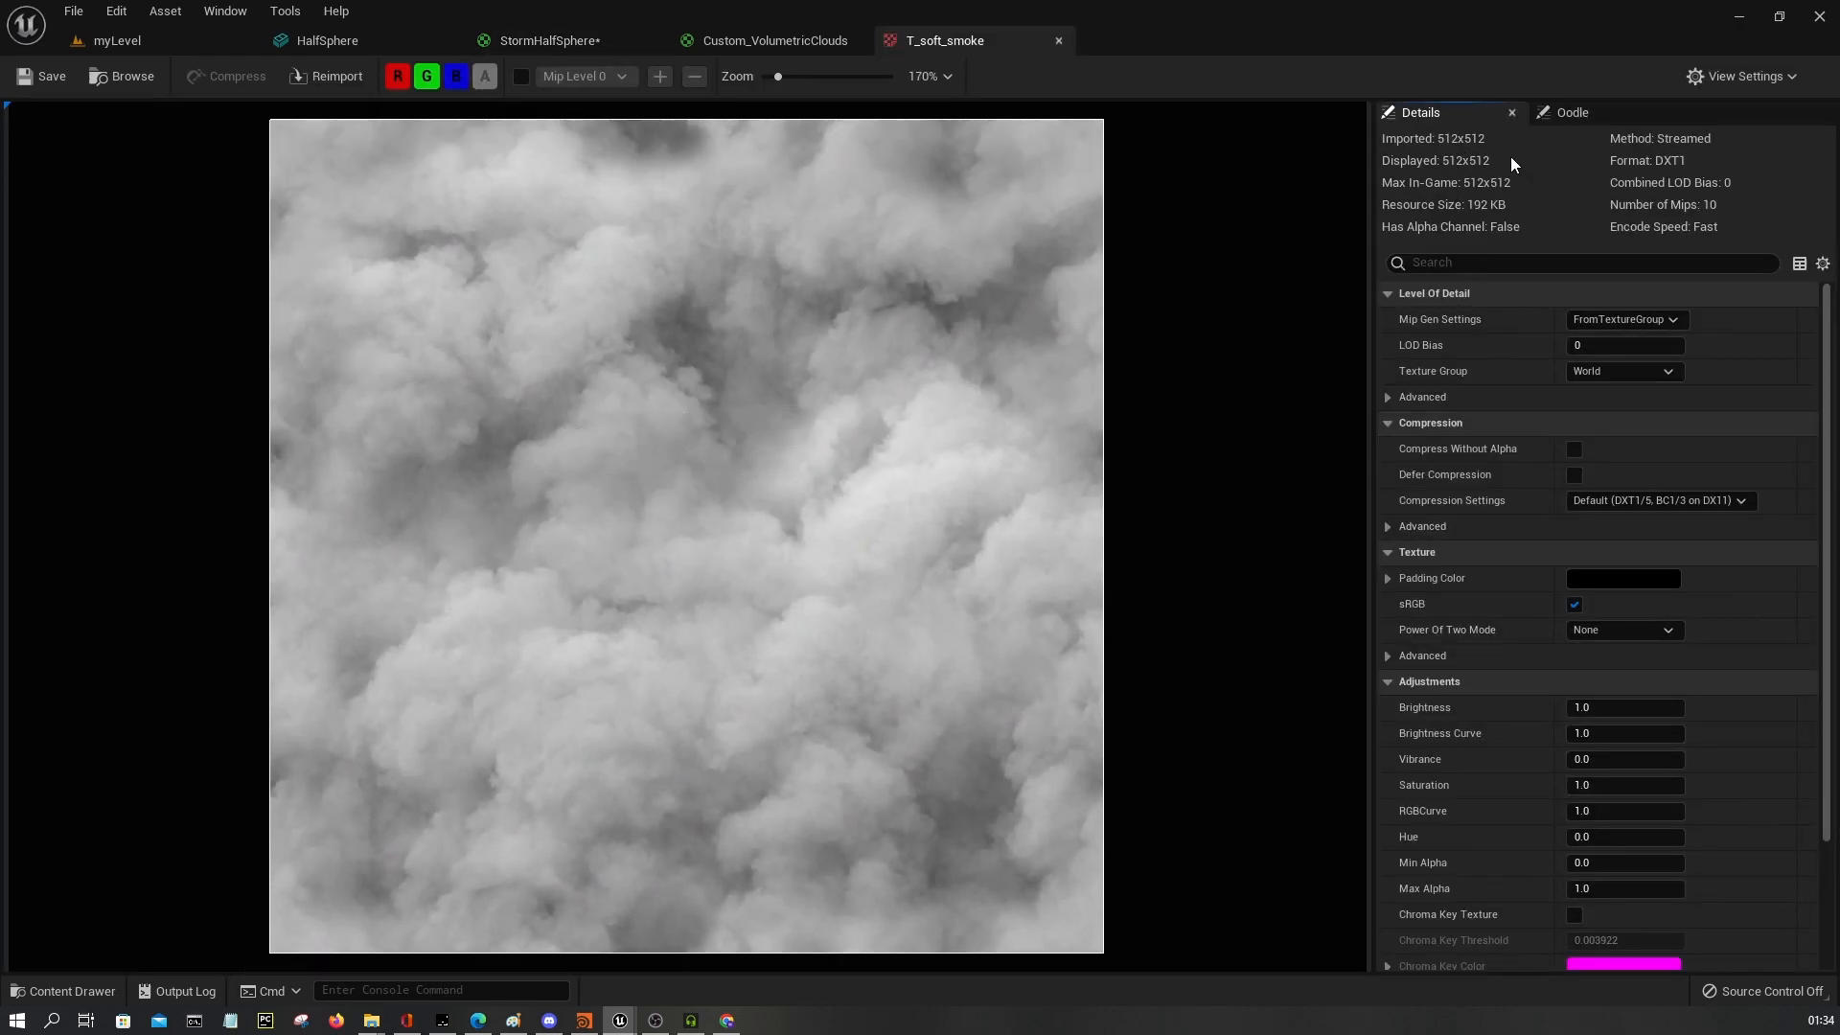
pyautogui.moveTo(1039, 521)
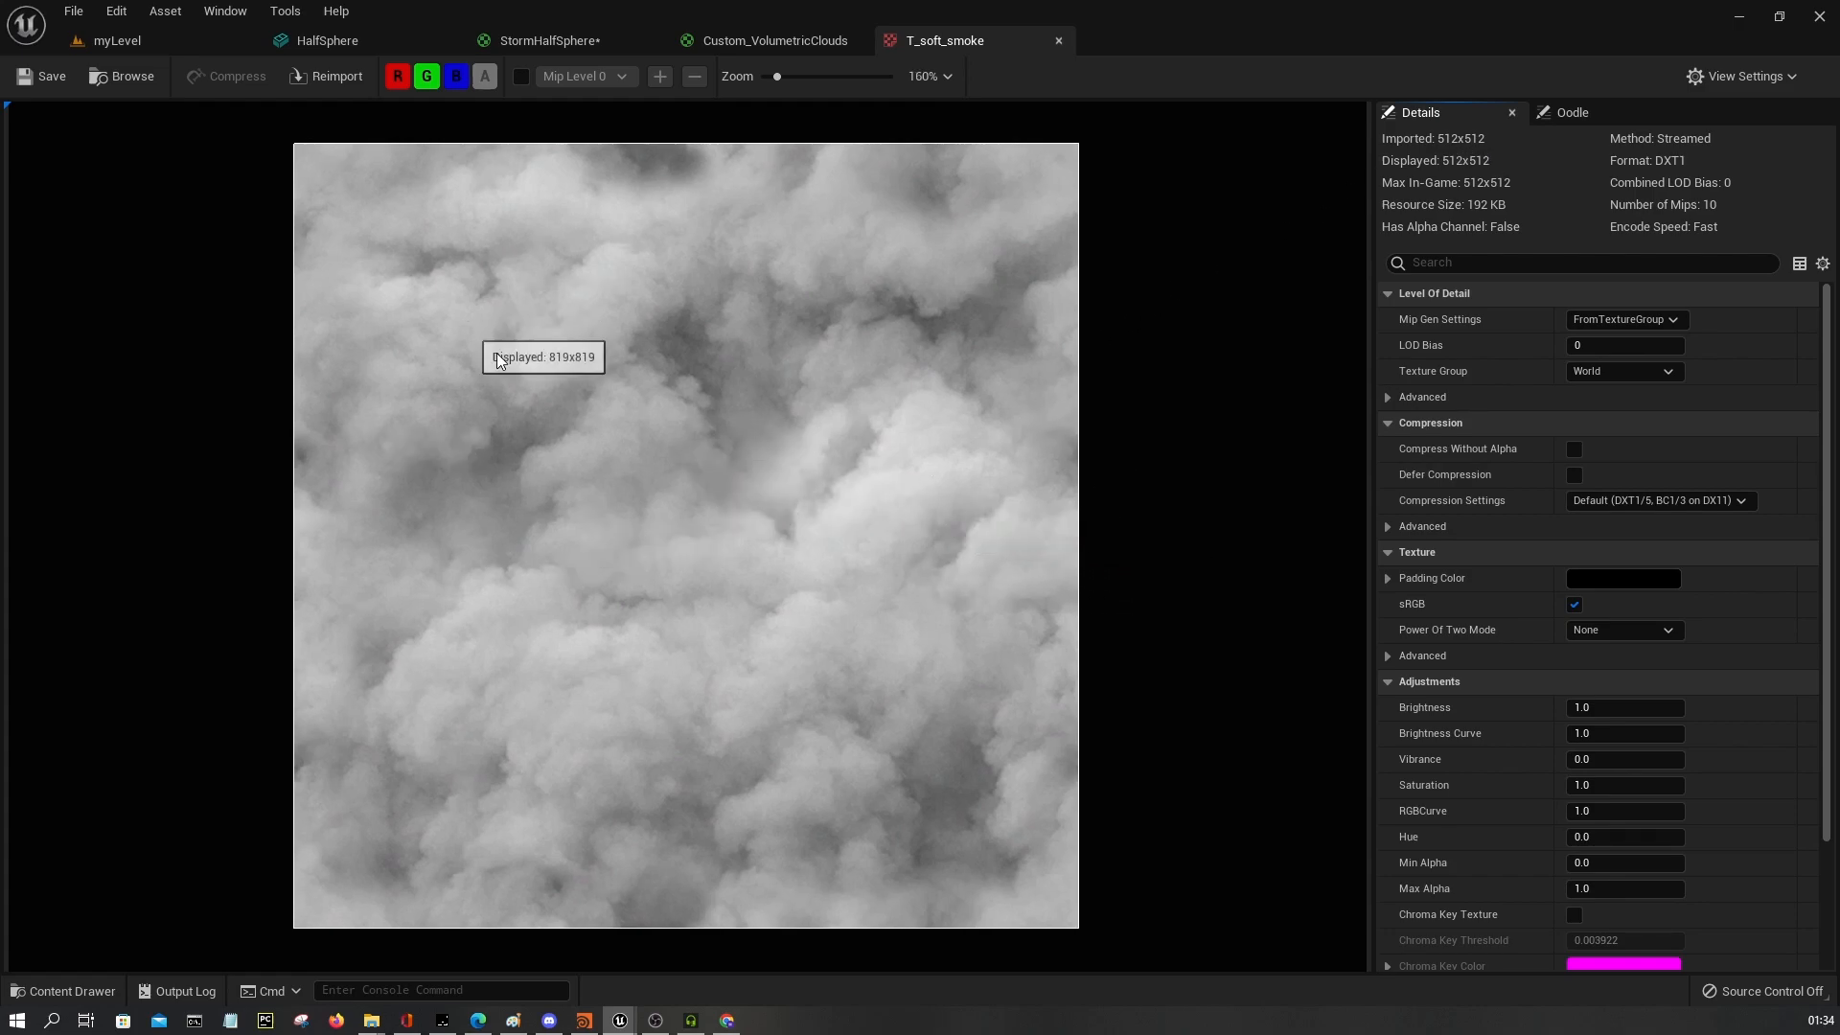
pyautogui.moveTo(638, 406)
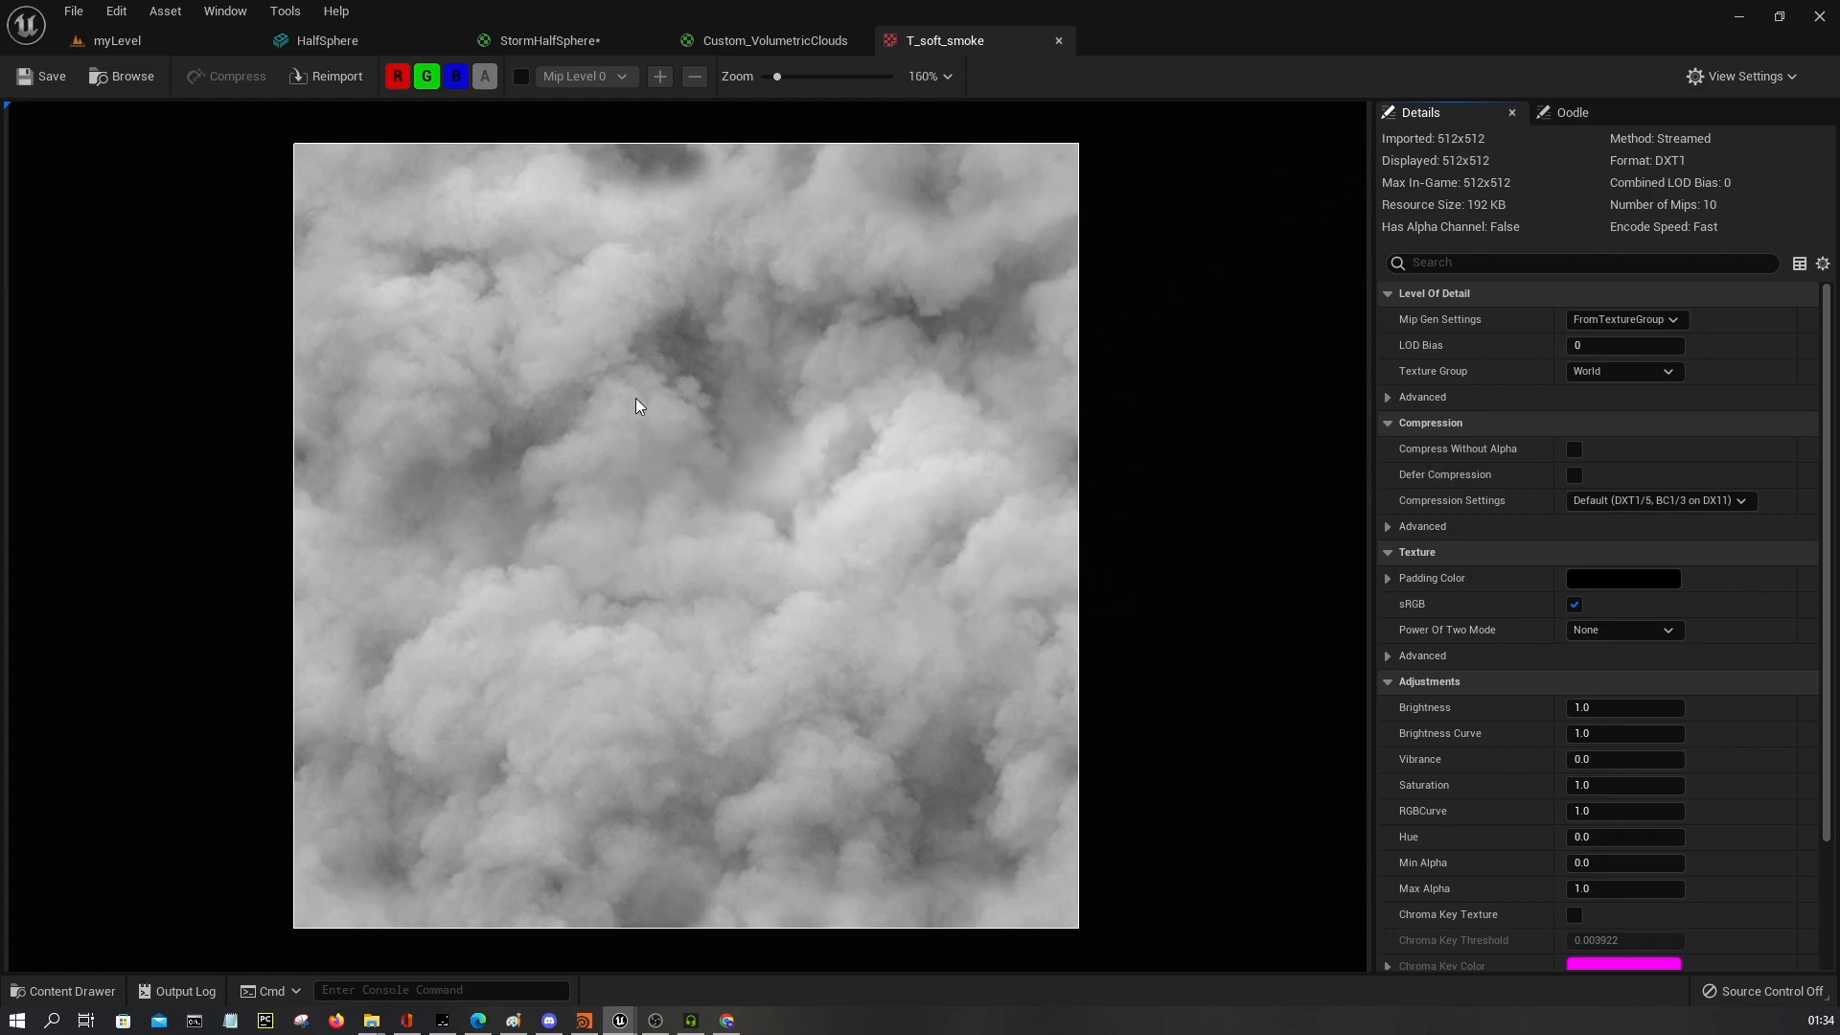
pyautogui.click(775, 40)
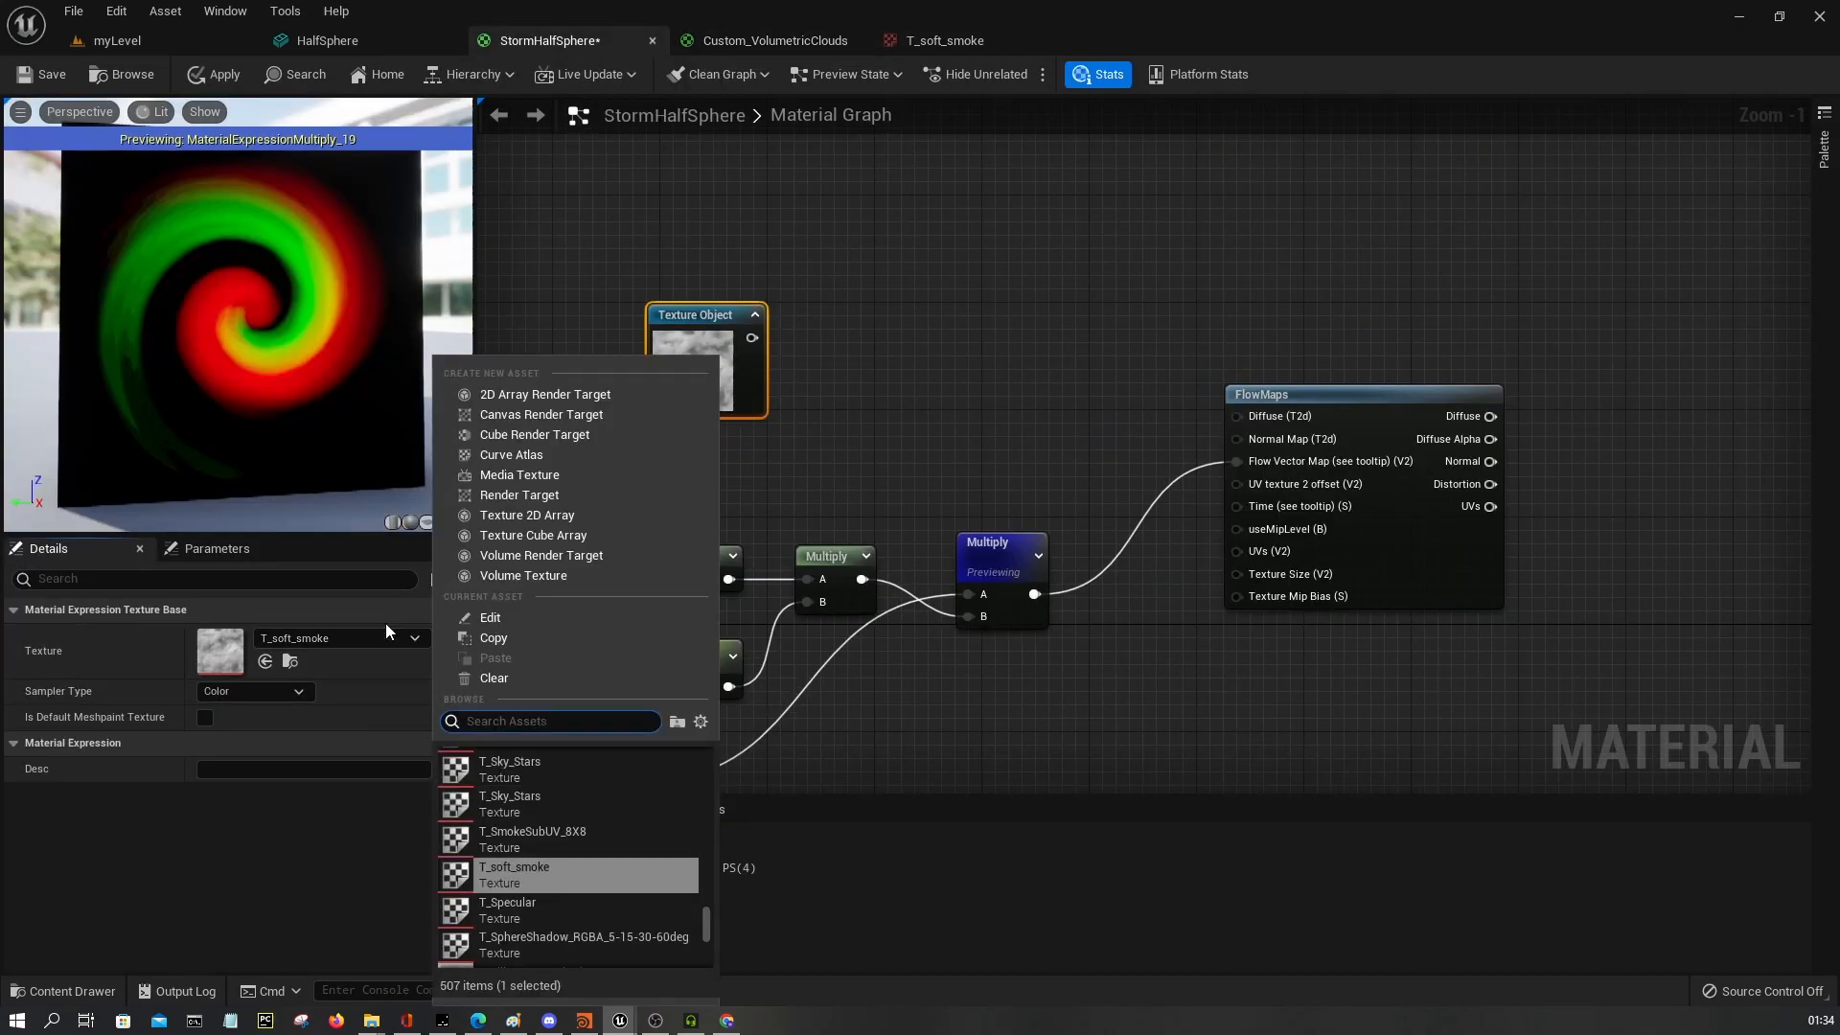
pyautogui.write('cloud')
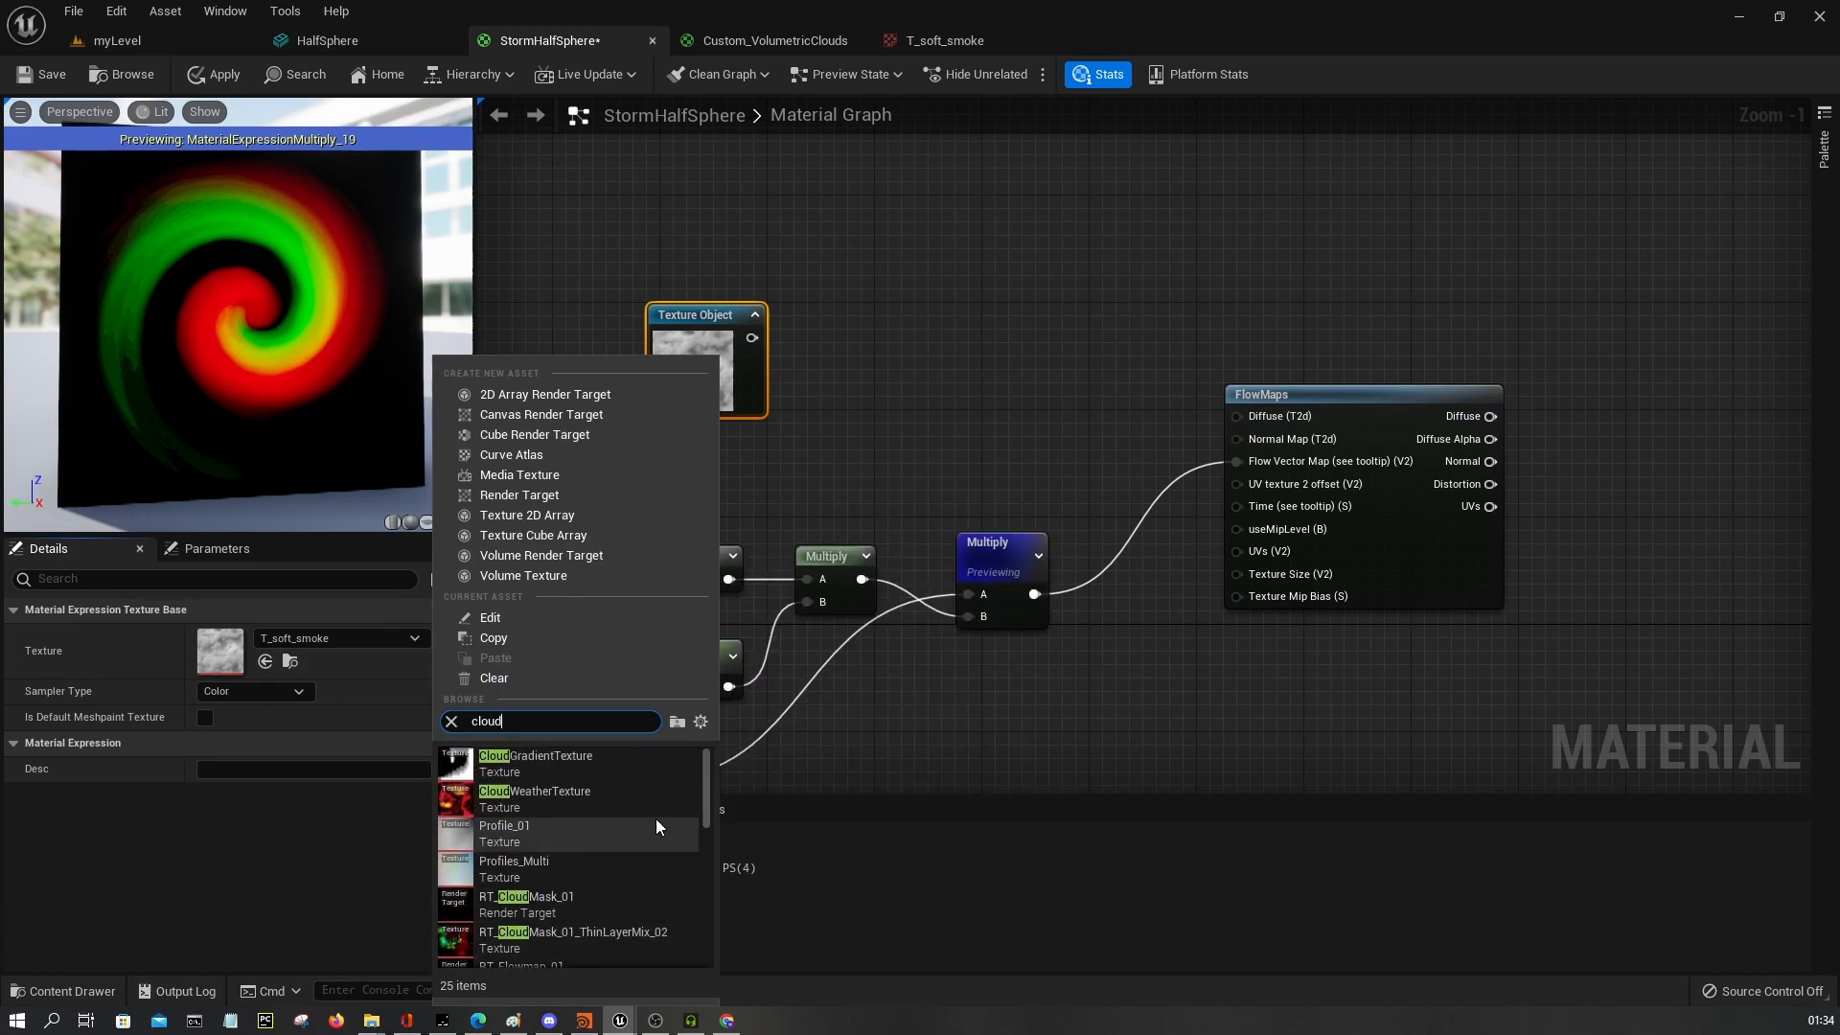
pyautogui.scroll(-3)
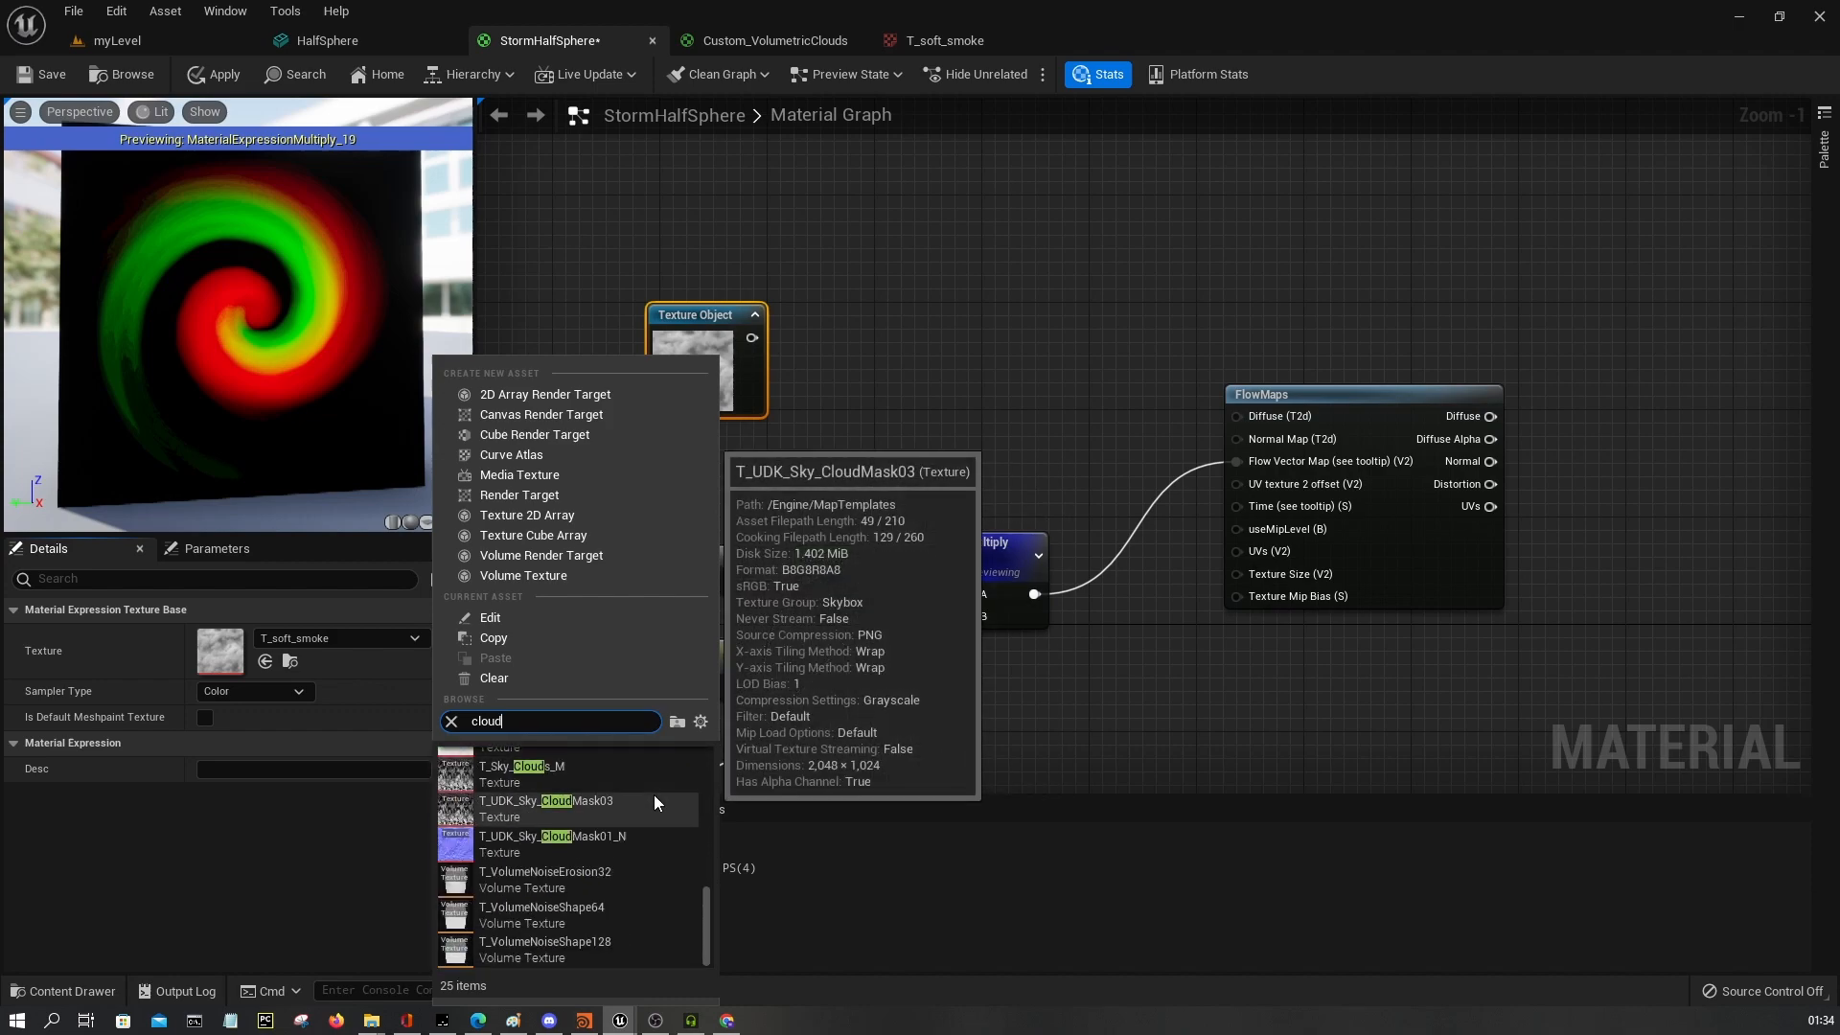
pyautogui.write('smoke')
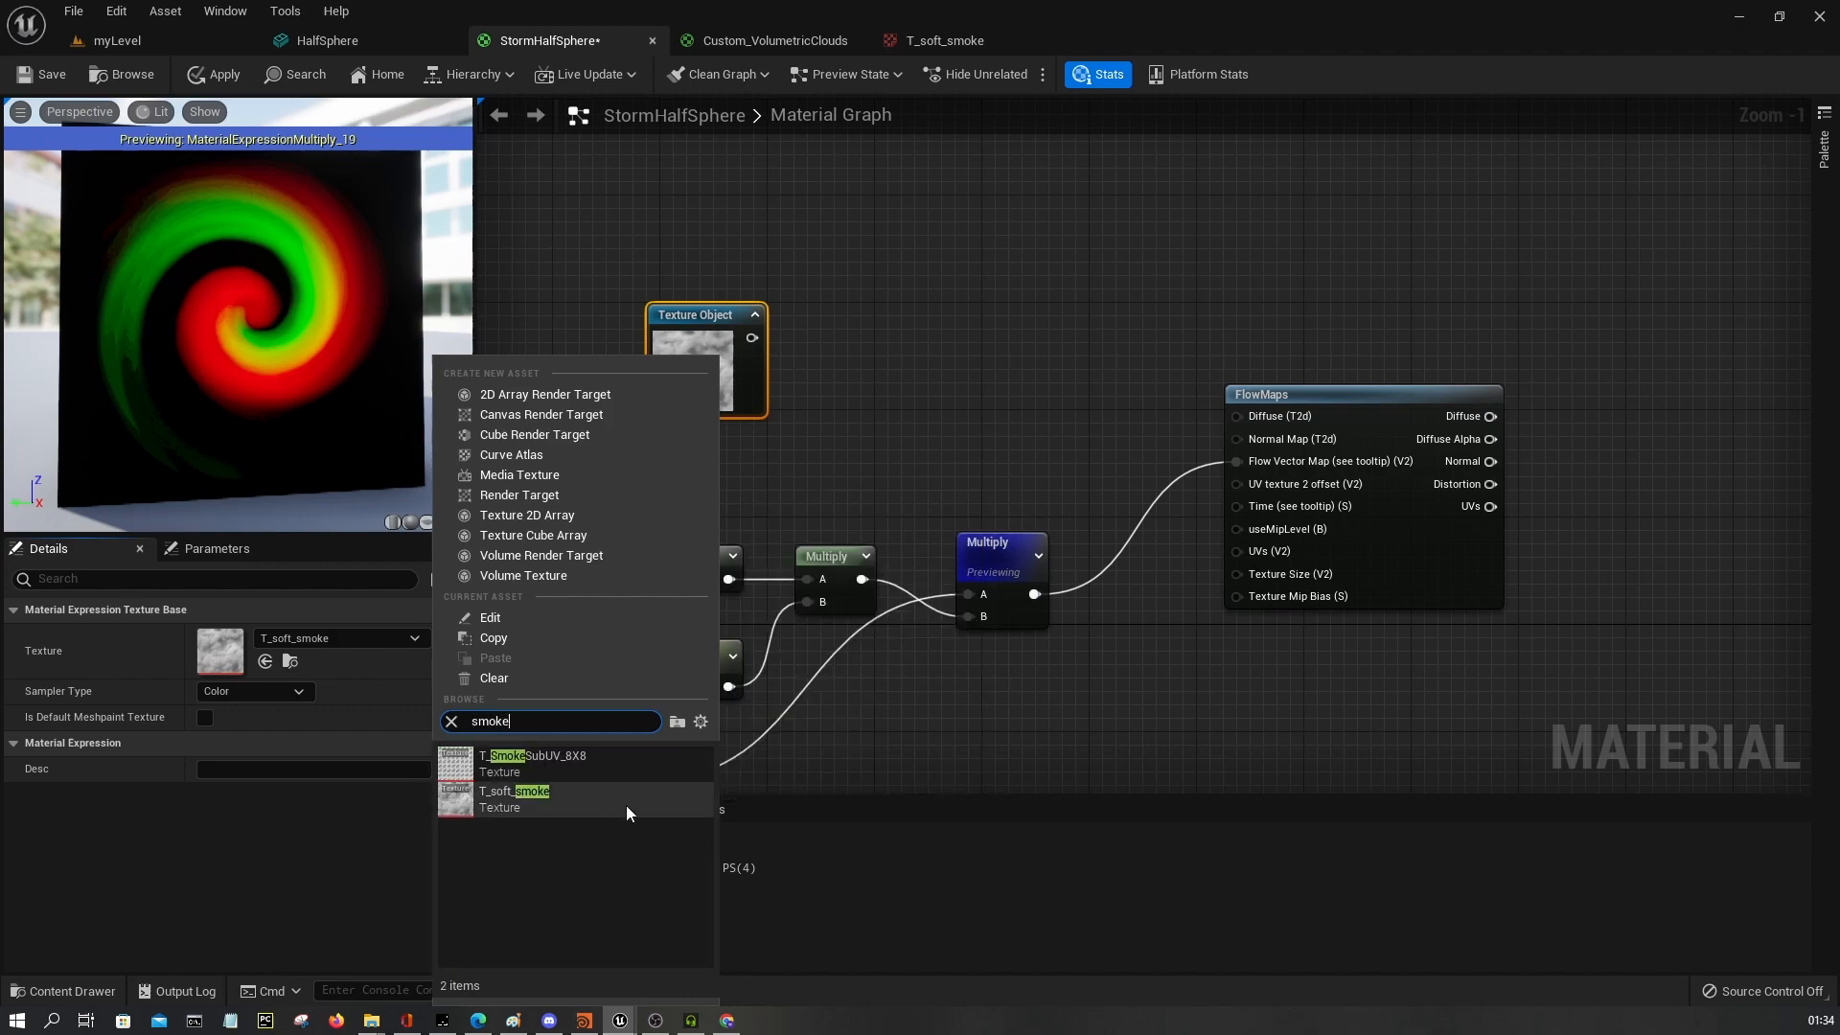
pyautogui.click(513, 797)
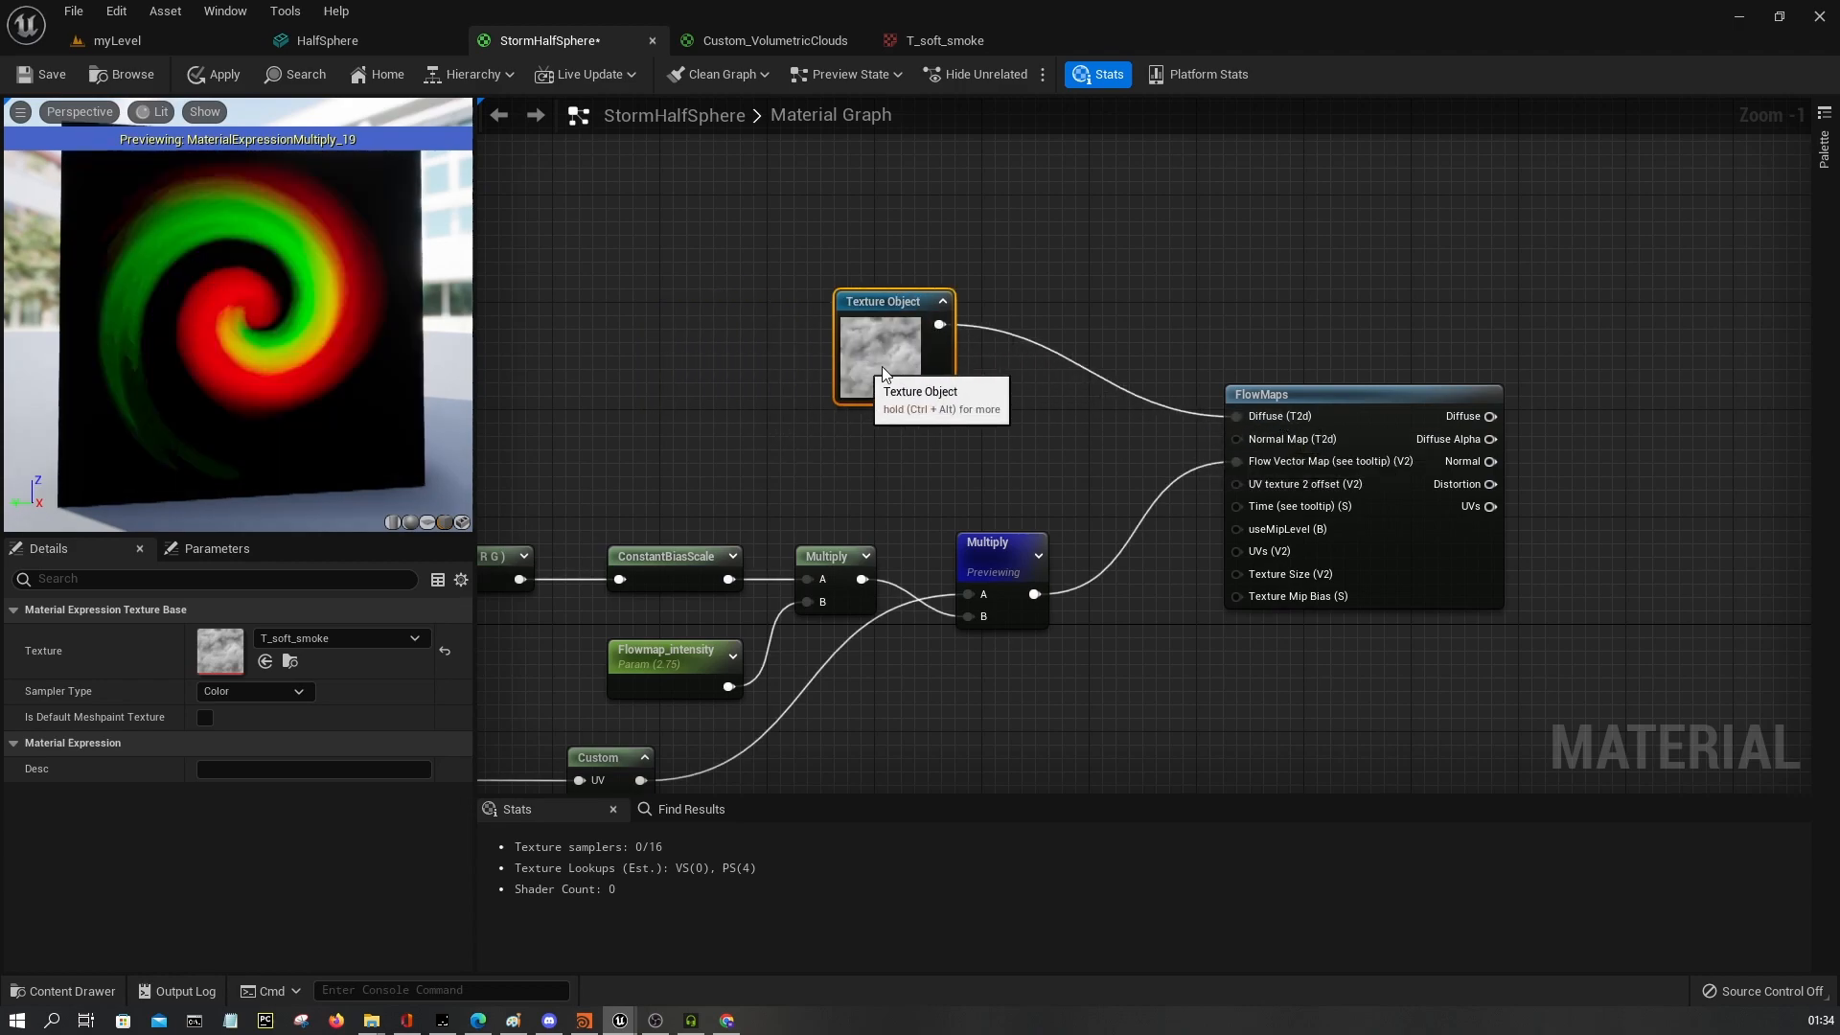
pyautogui.click(943, 40)
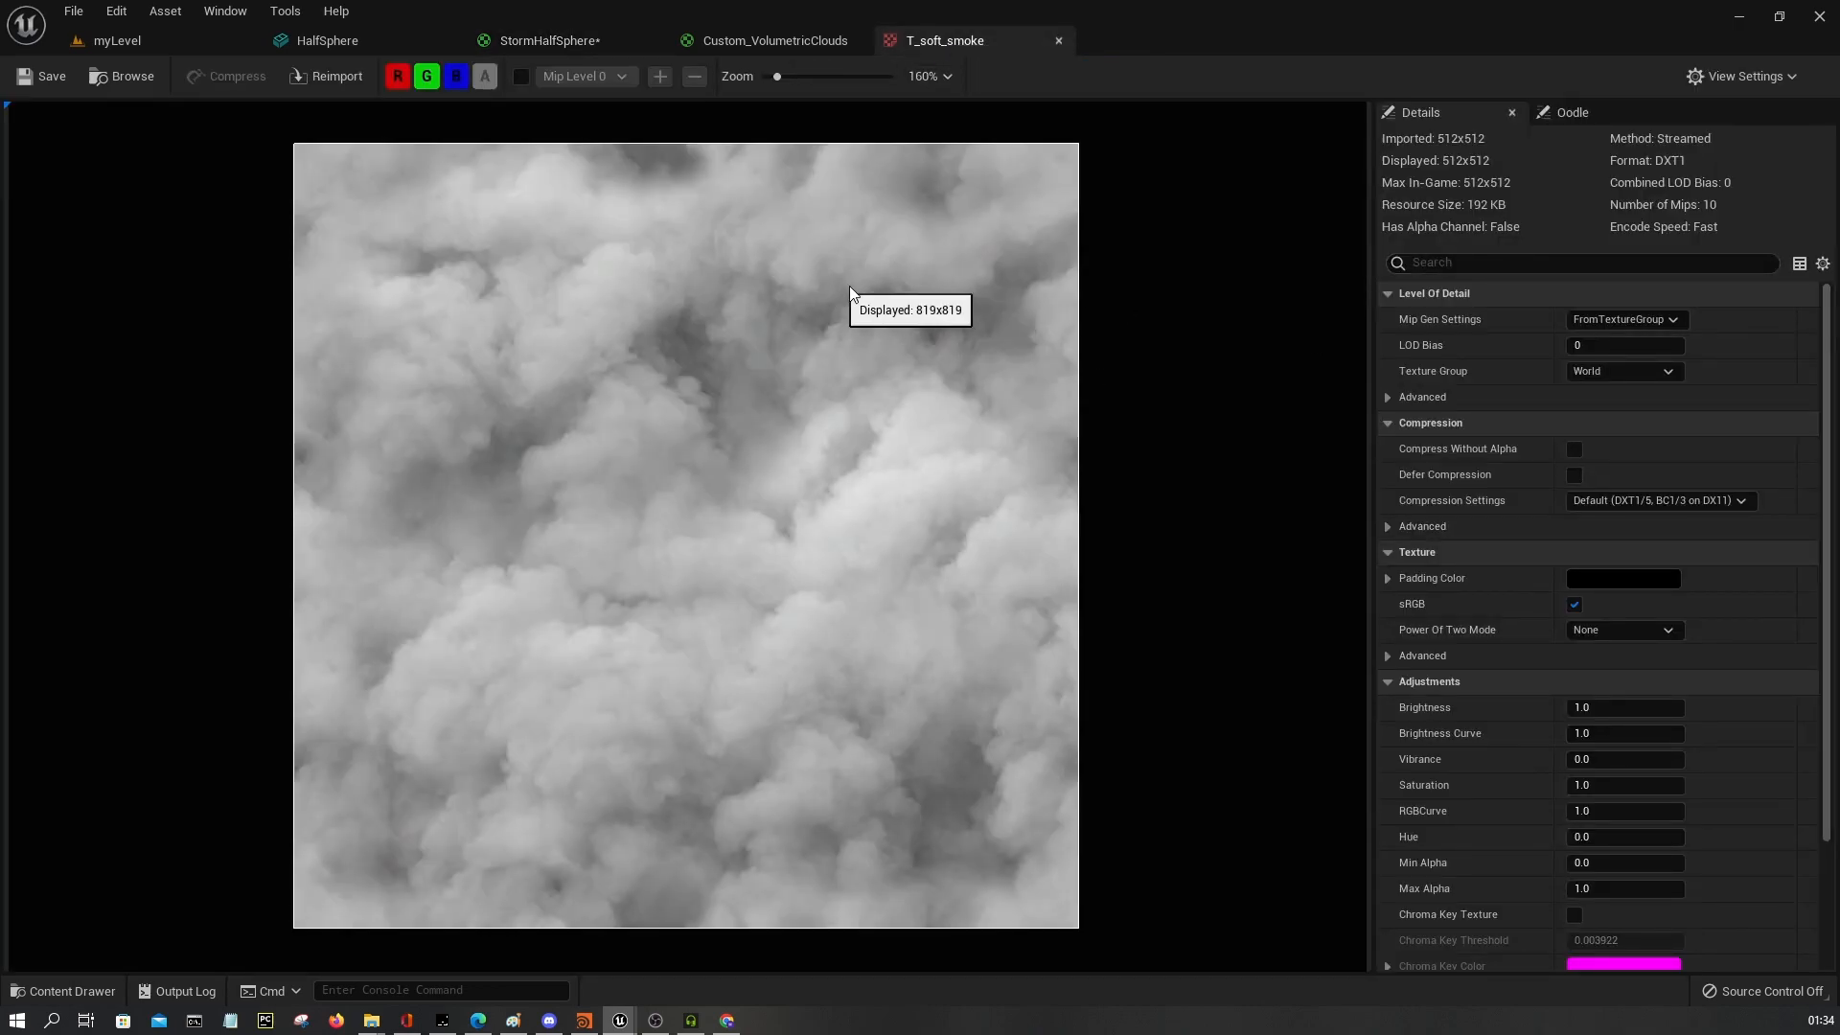
pyautogui.moveTo(1466, 165)
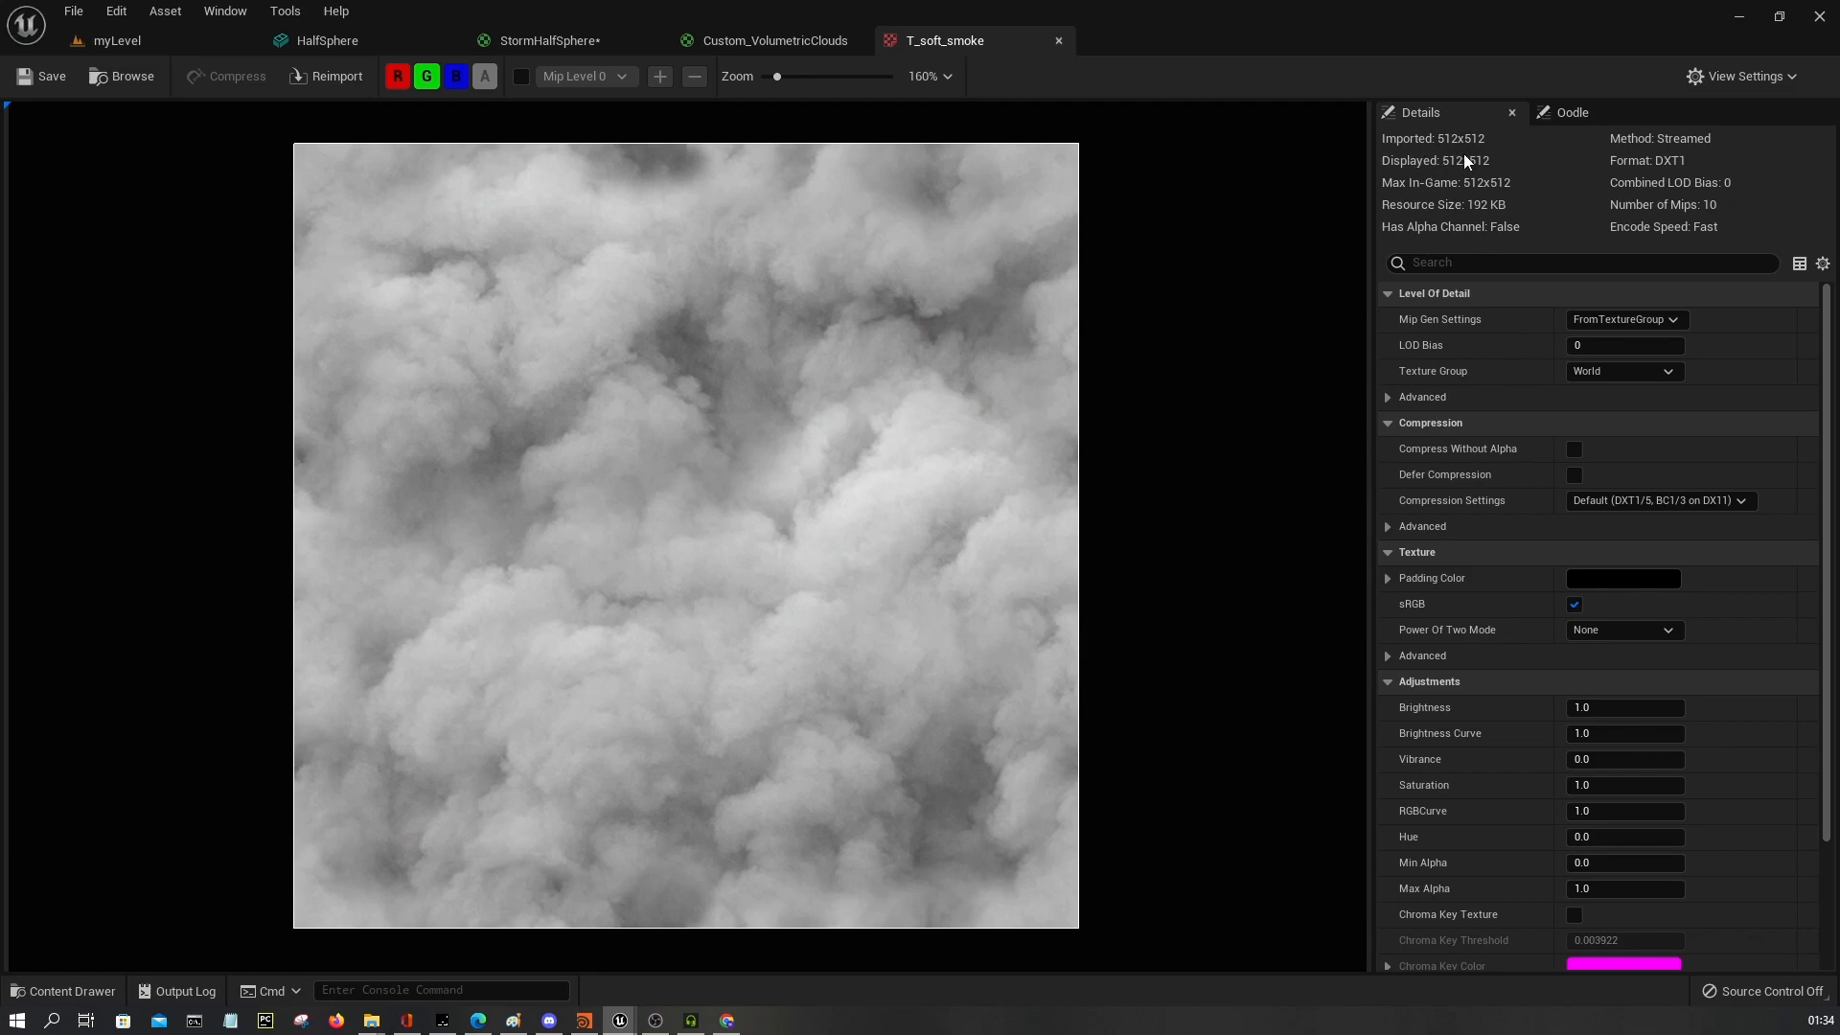
pyautogui.moveTo(1474, 144)
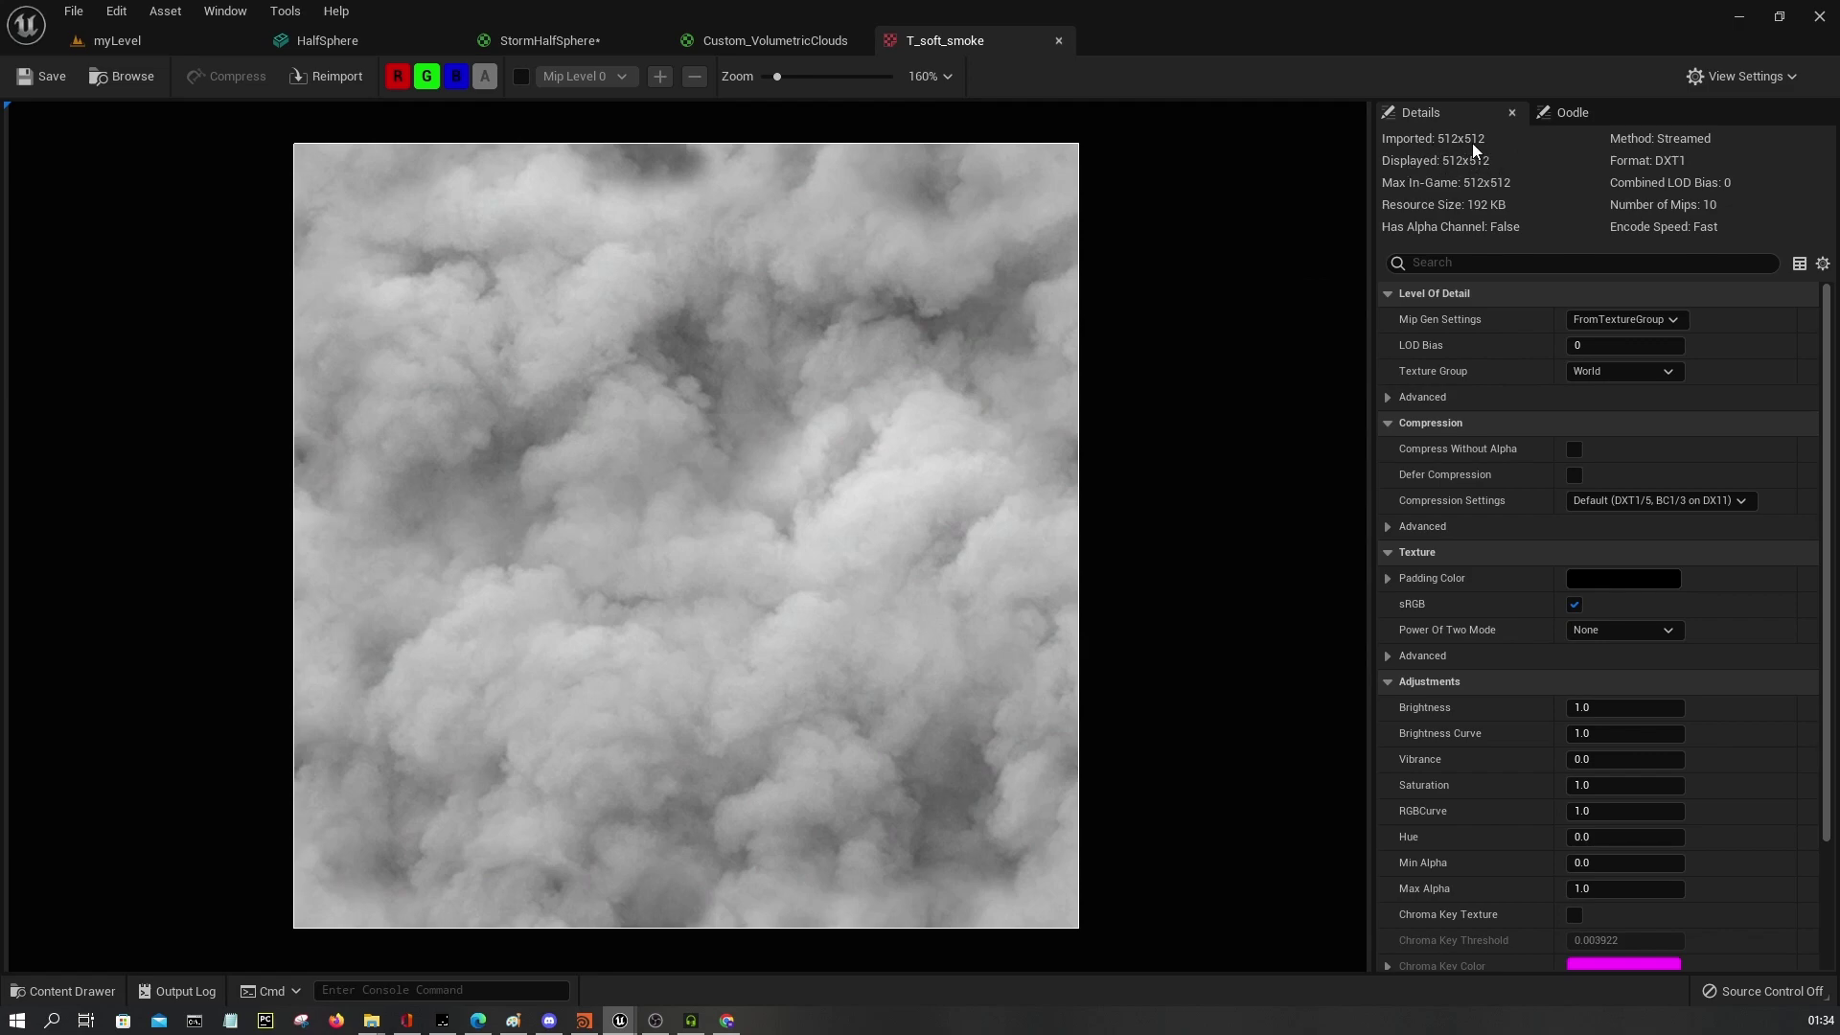
pyautogui.moveTo(1462, 193)
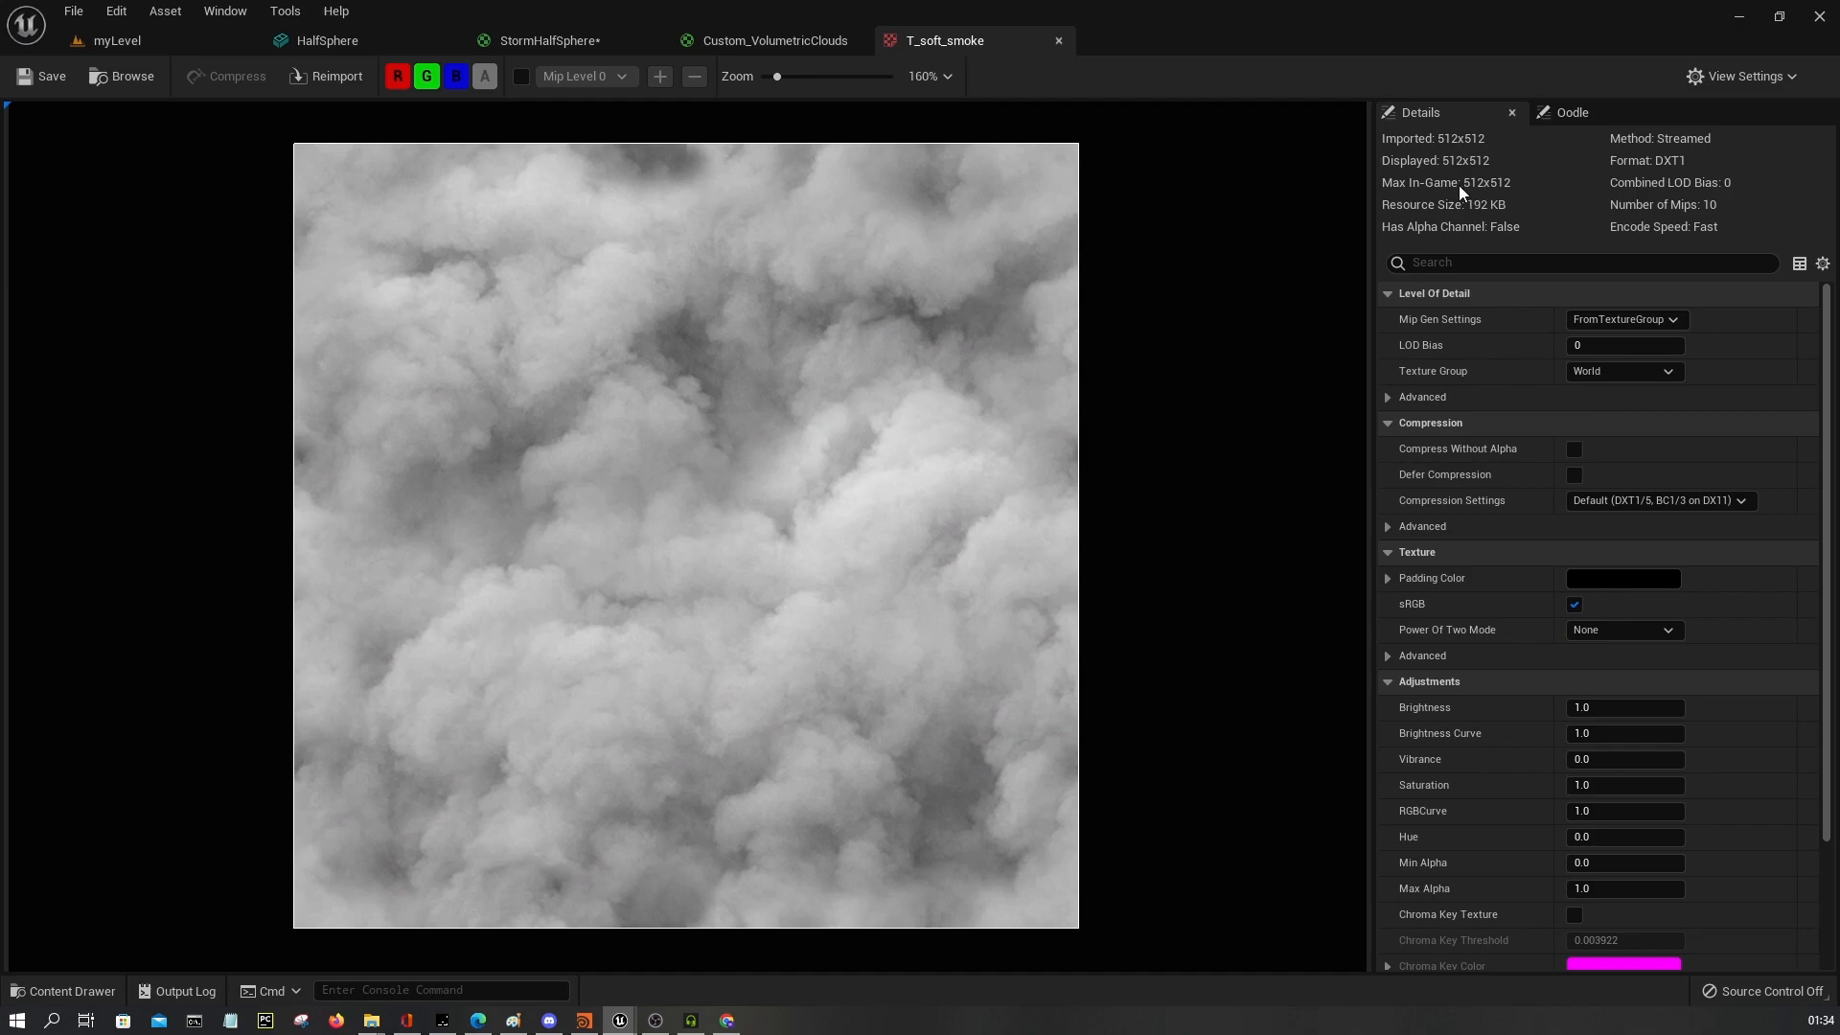
pyautogui.moveTo(1246, 105)
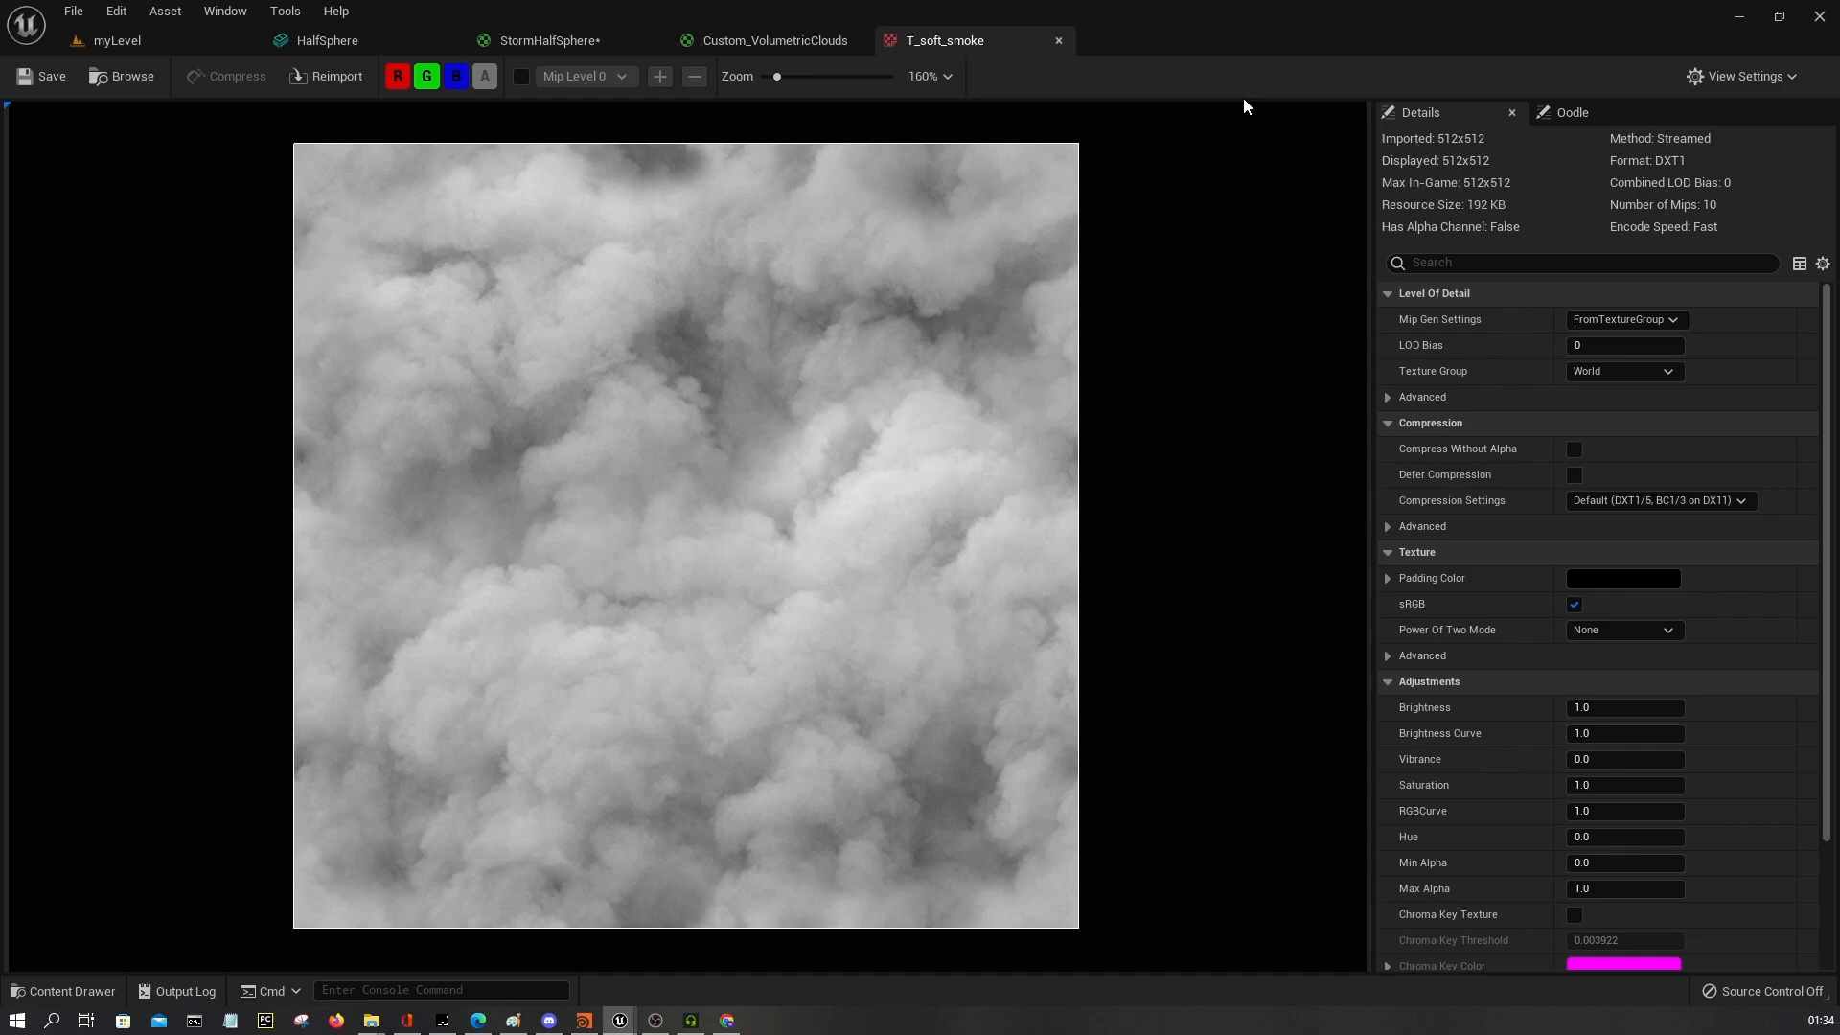
pyautogui.moveTo(1236, 186)
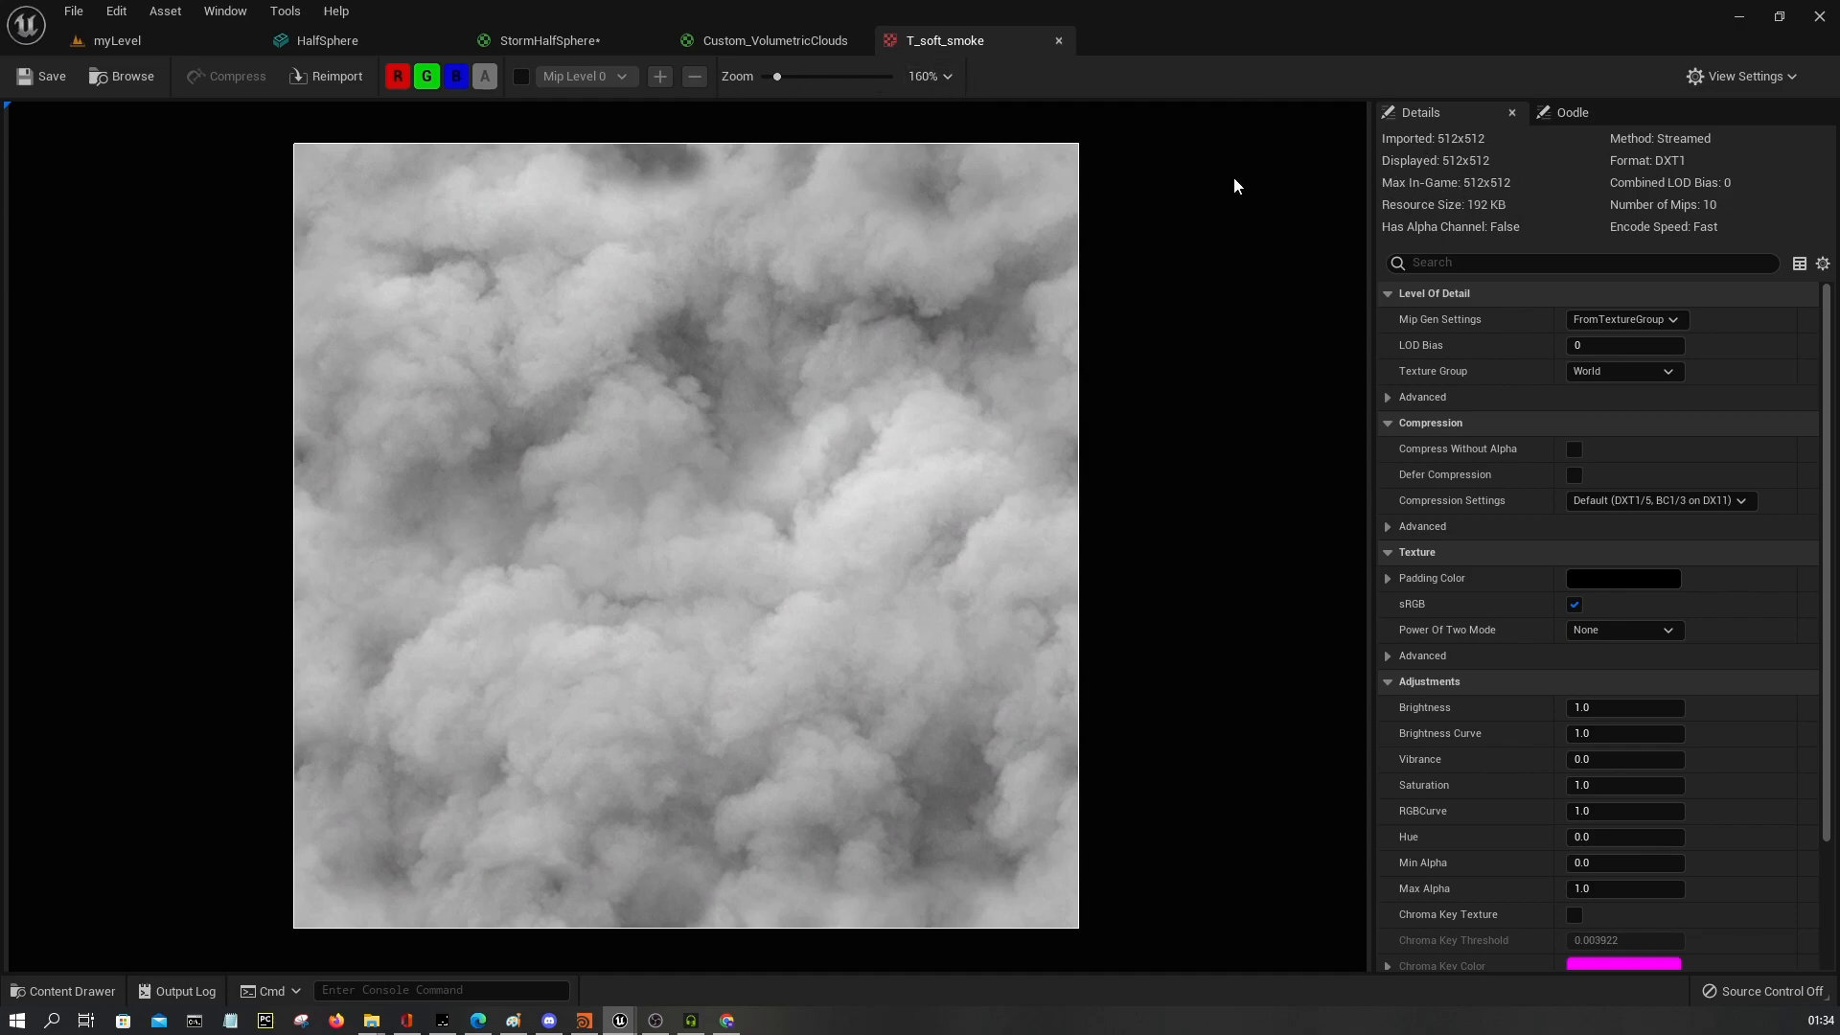
pyautogui.click(548, 40)
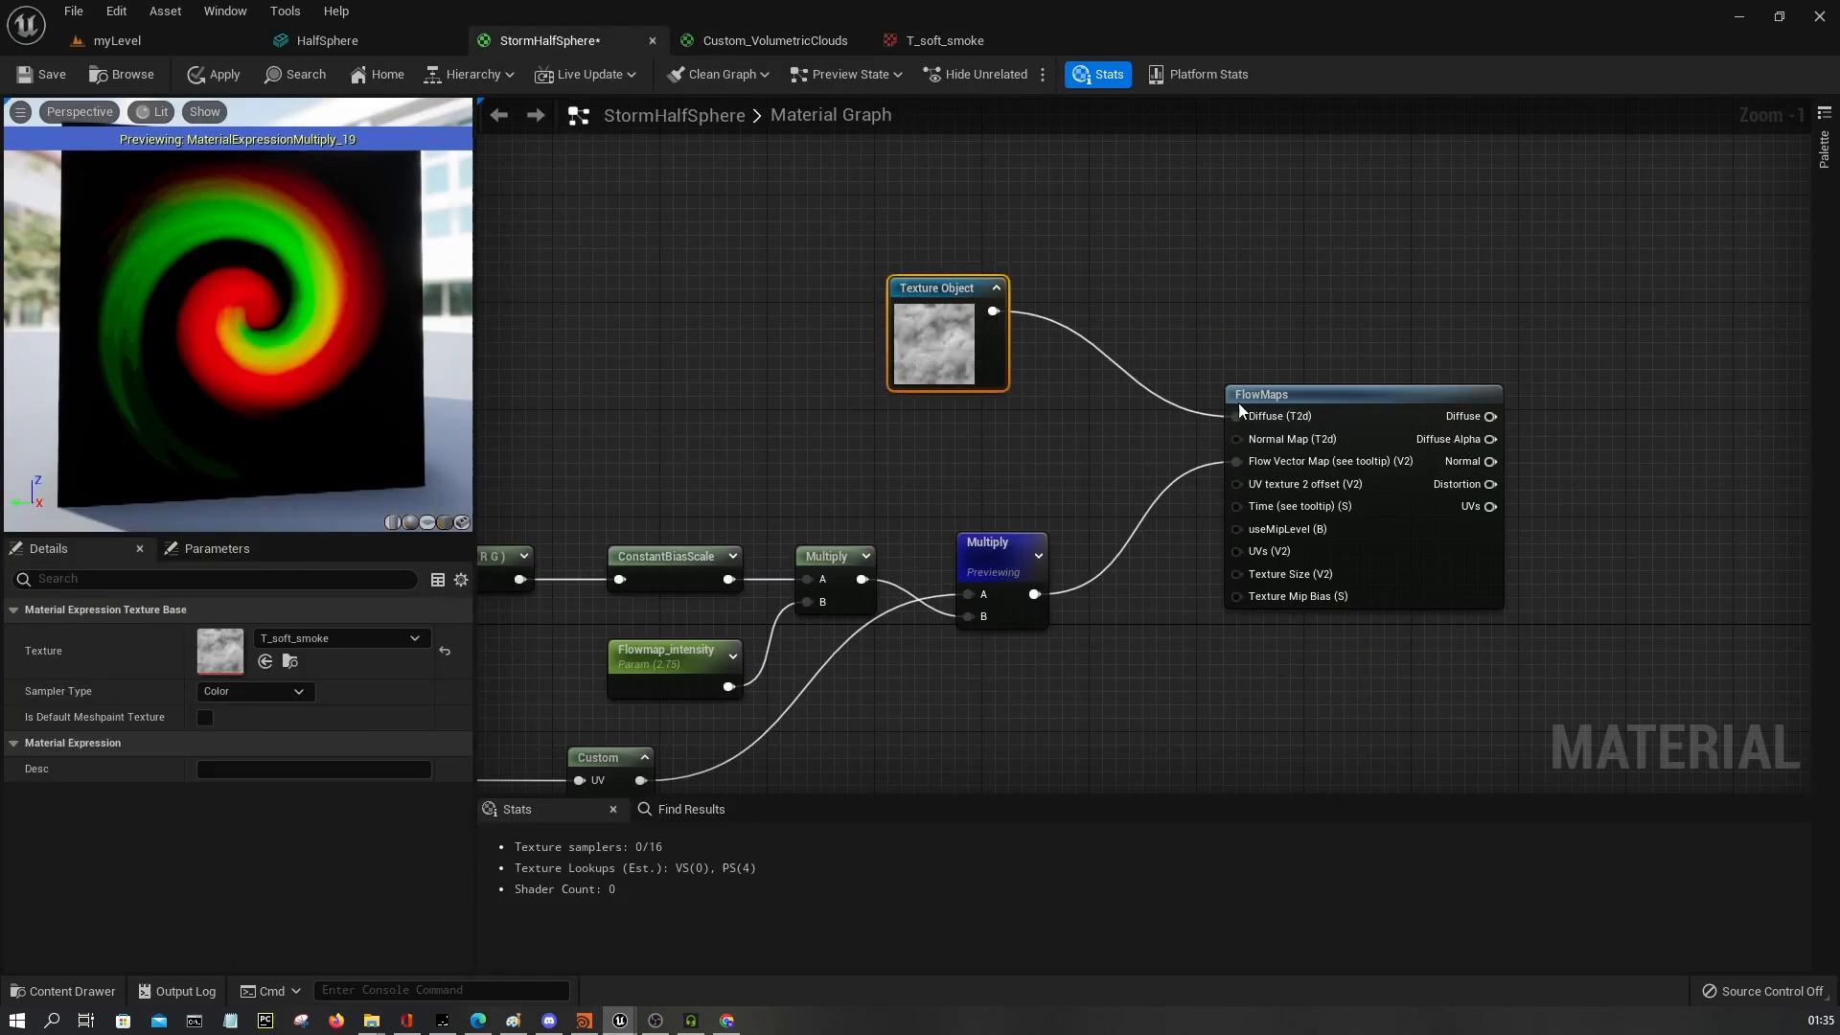
pyautogui.doubleClick(1261, 395)
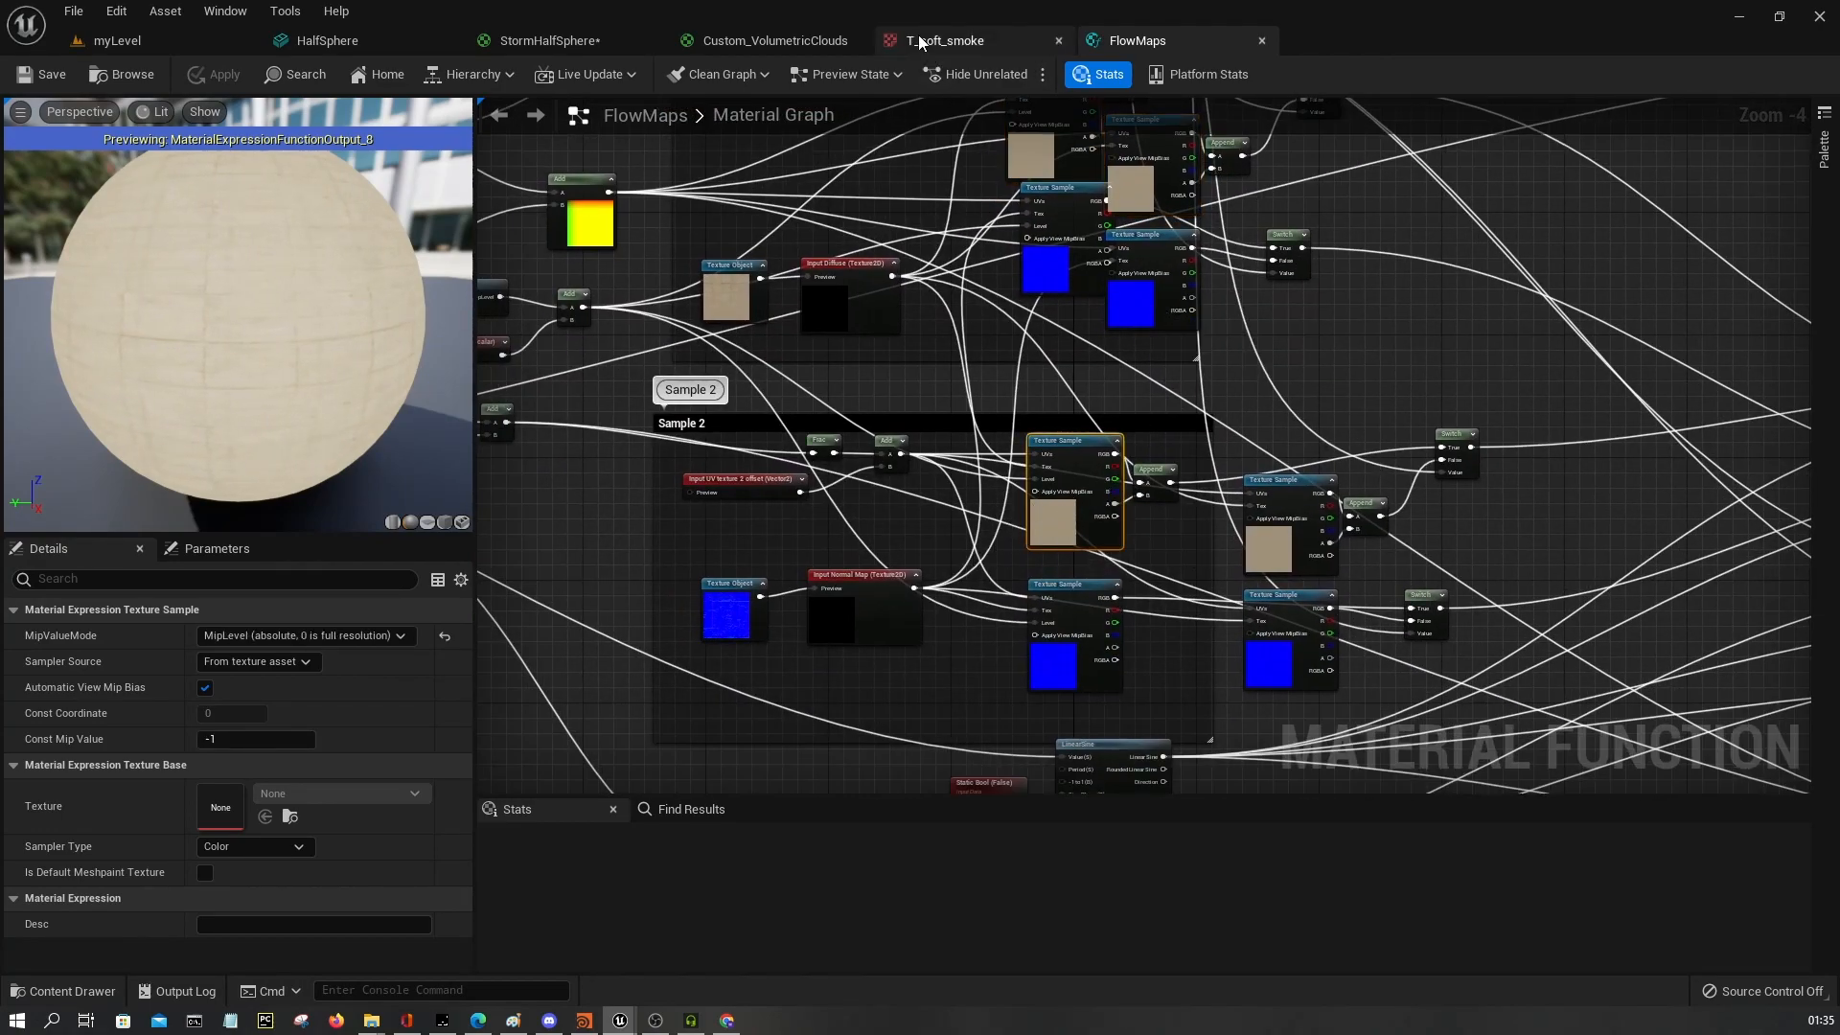
pyautogui.click(943, 40)
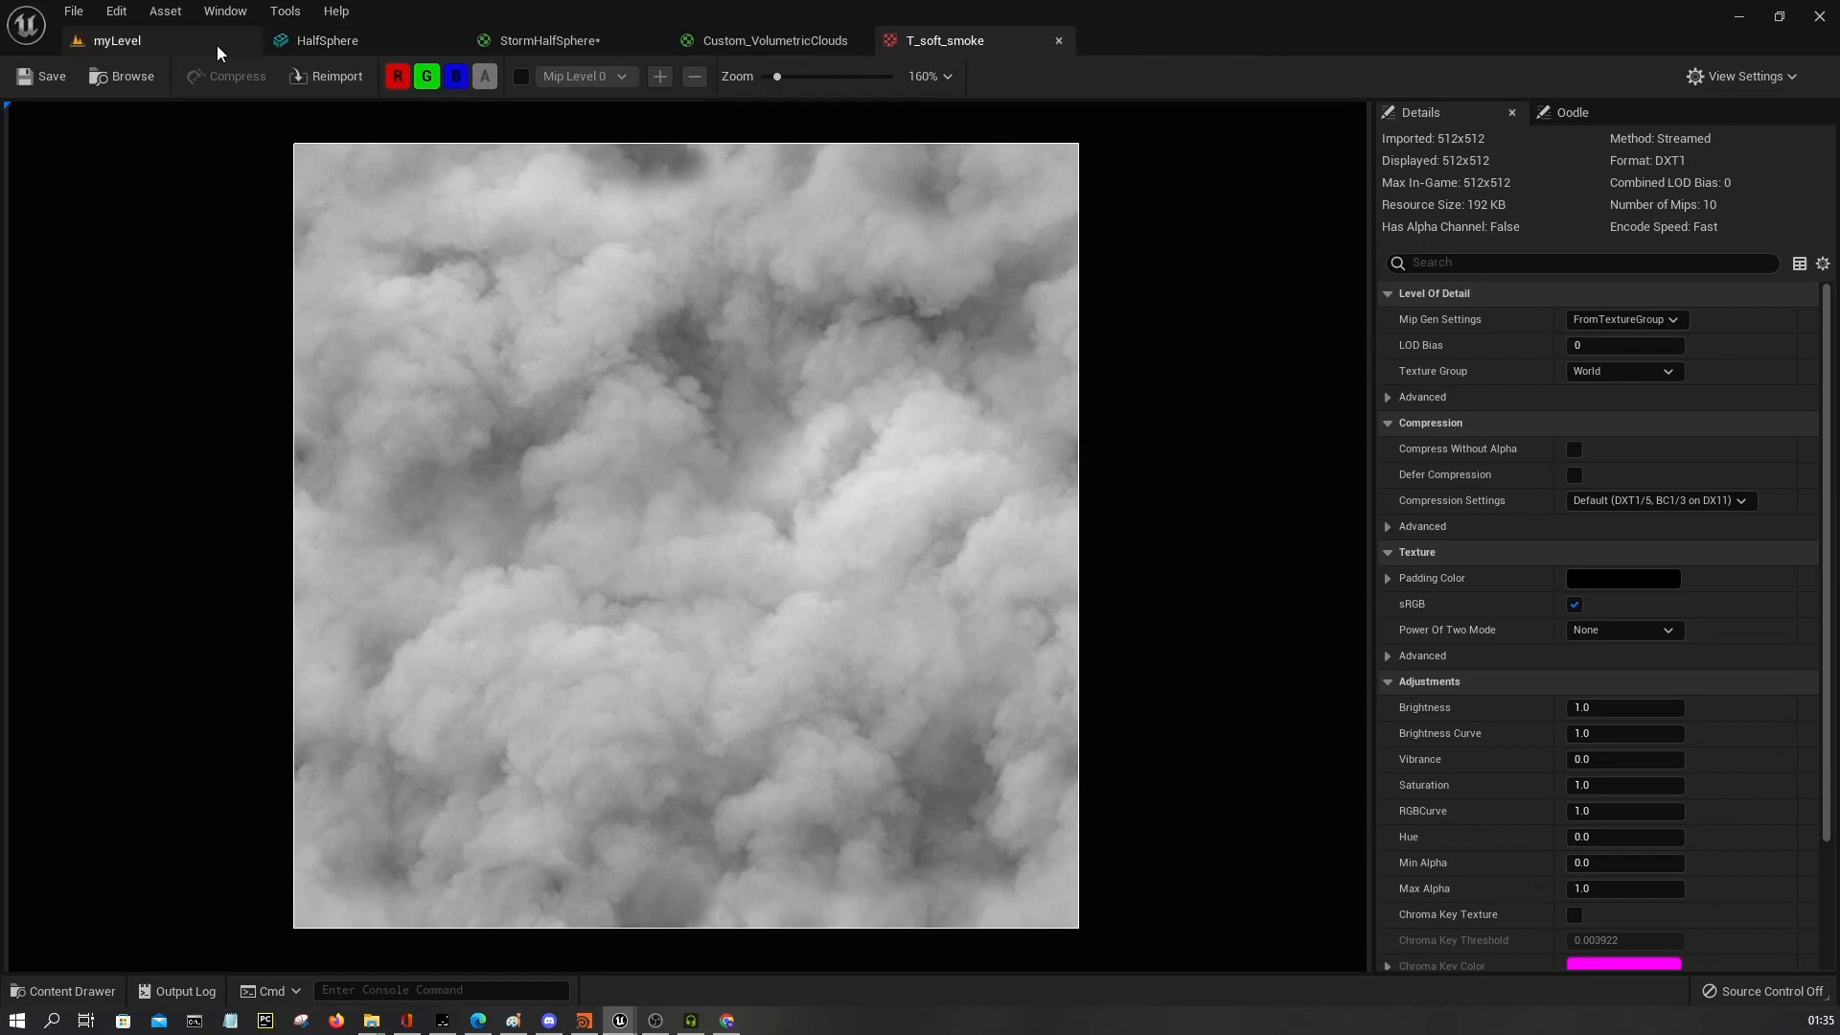
pyautogui.click(544, 40)
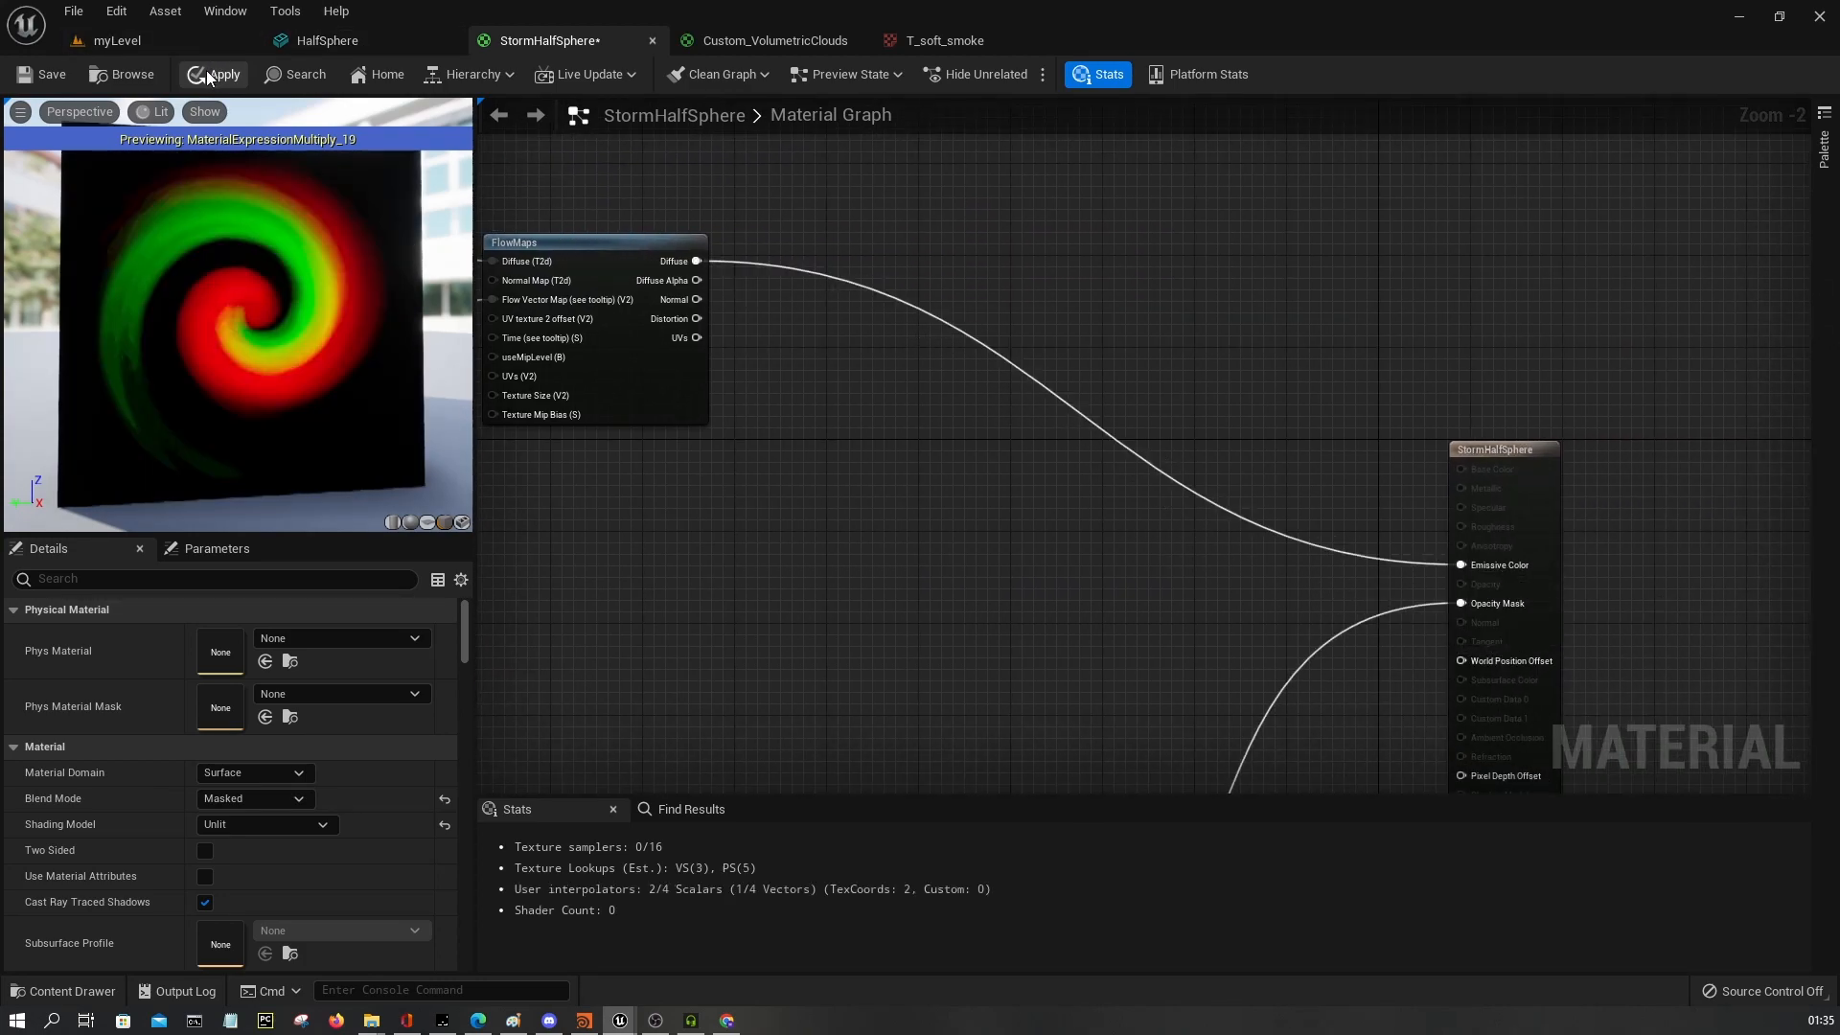
# Stop previewing the swirl, add TextureCoordinate times a Clouds Tiling parameter into FlowMaps UVs, and apply.
pyautogui.click(213, 75)
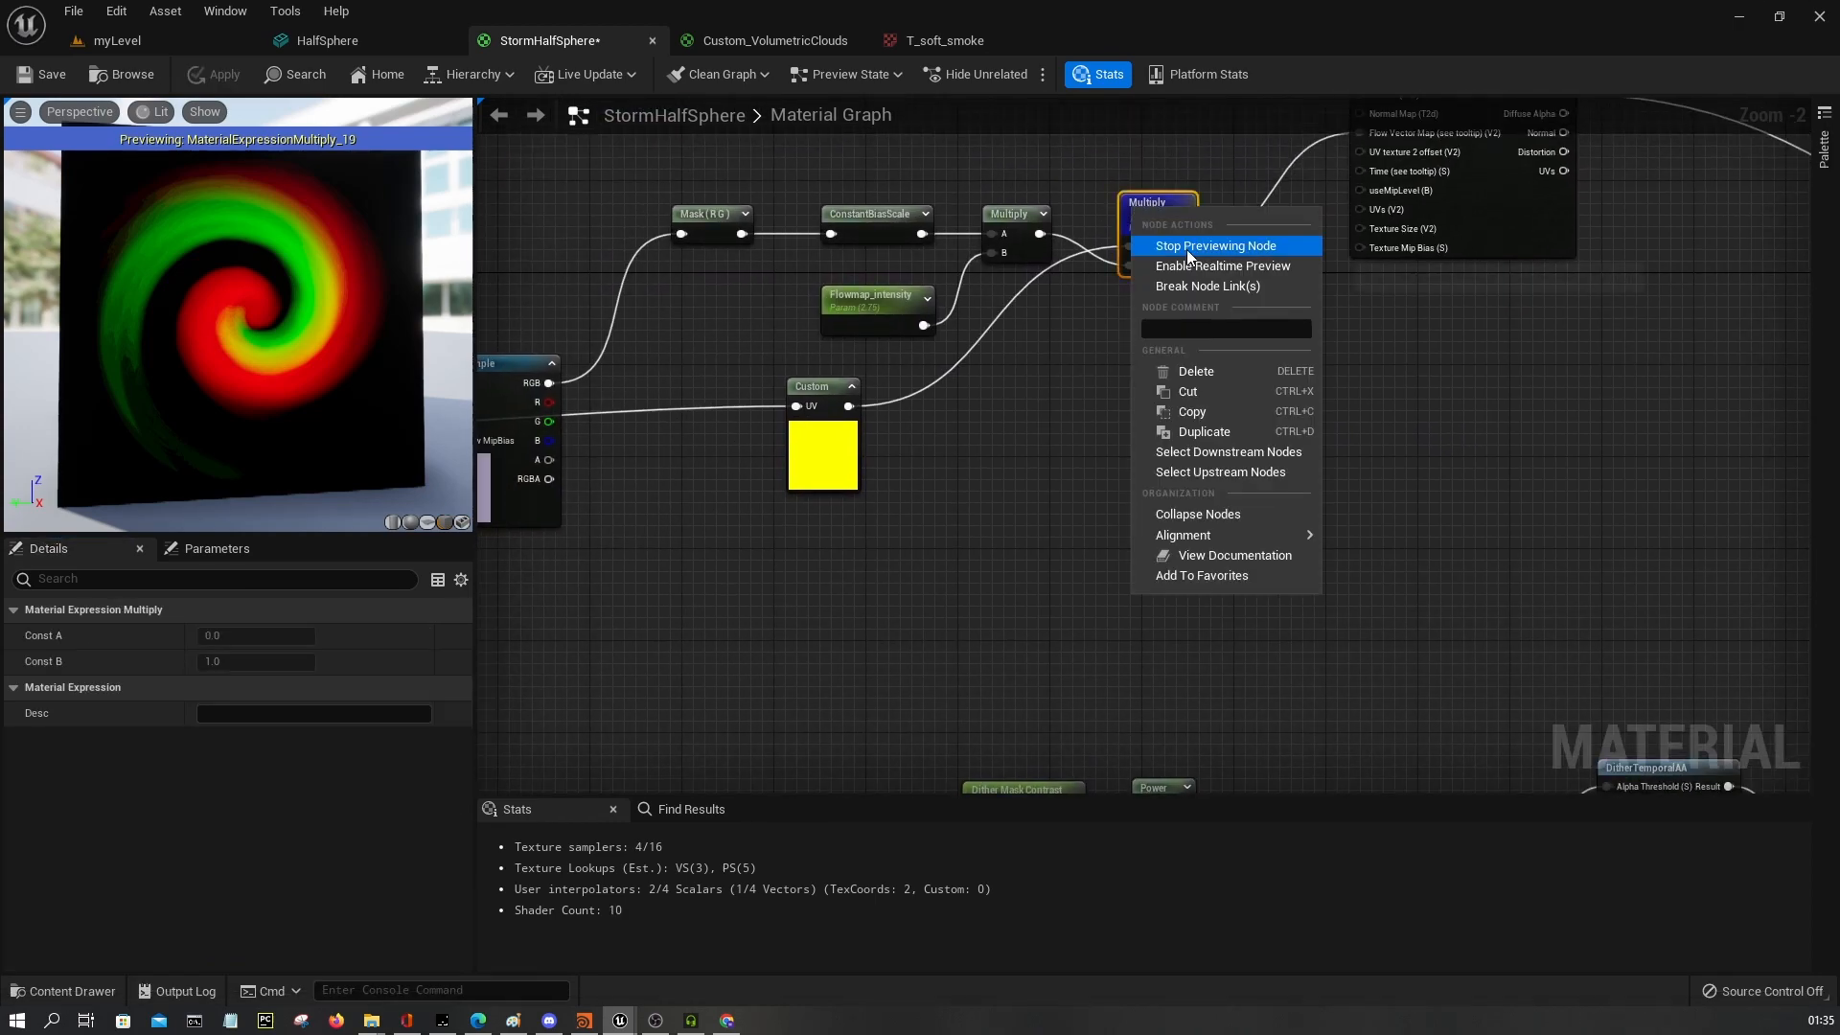
pyautogui.click(1215, 245)
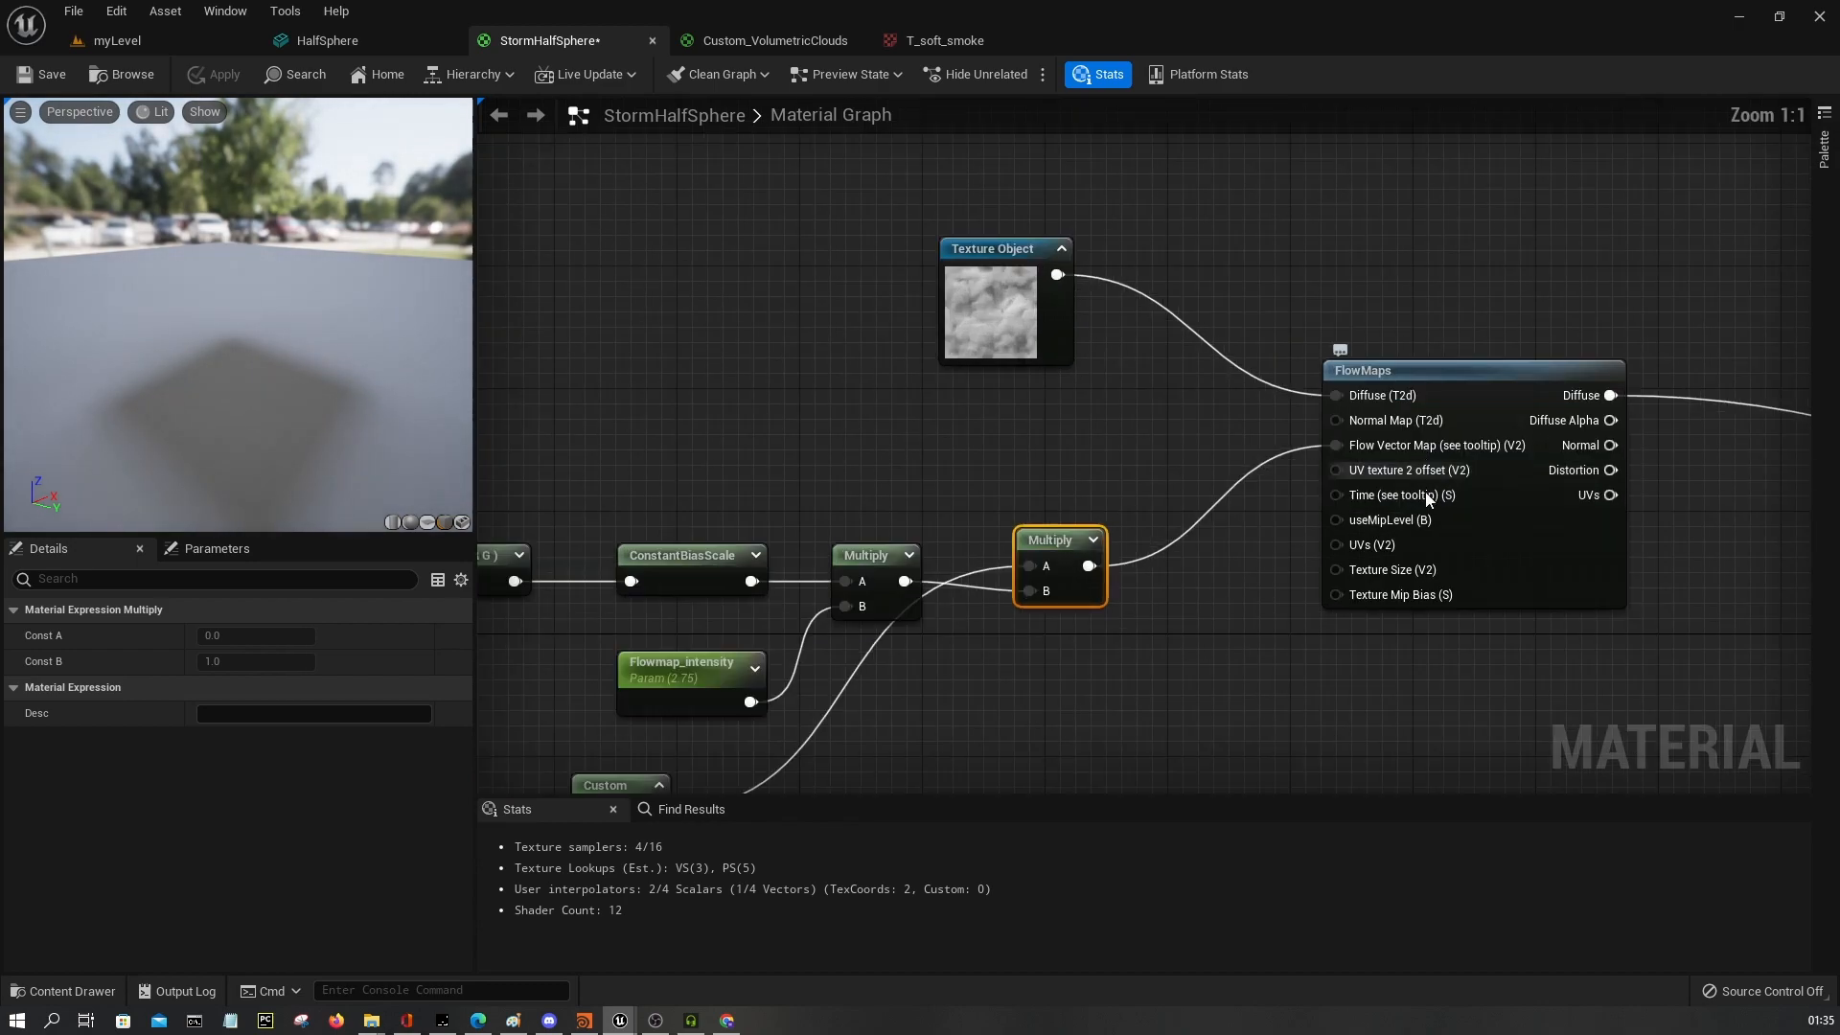
pyautogui.moveTo(1338, 547)
pyautogui.write('te')
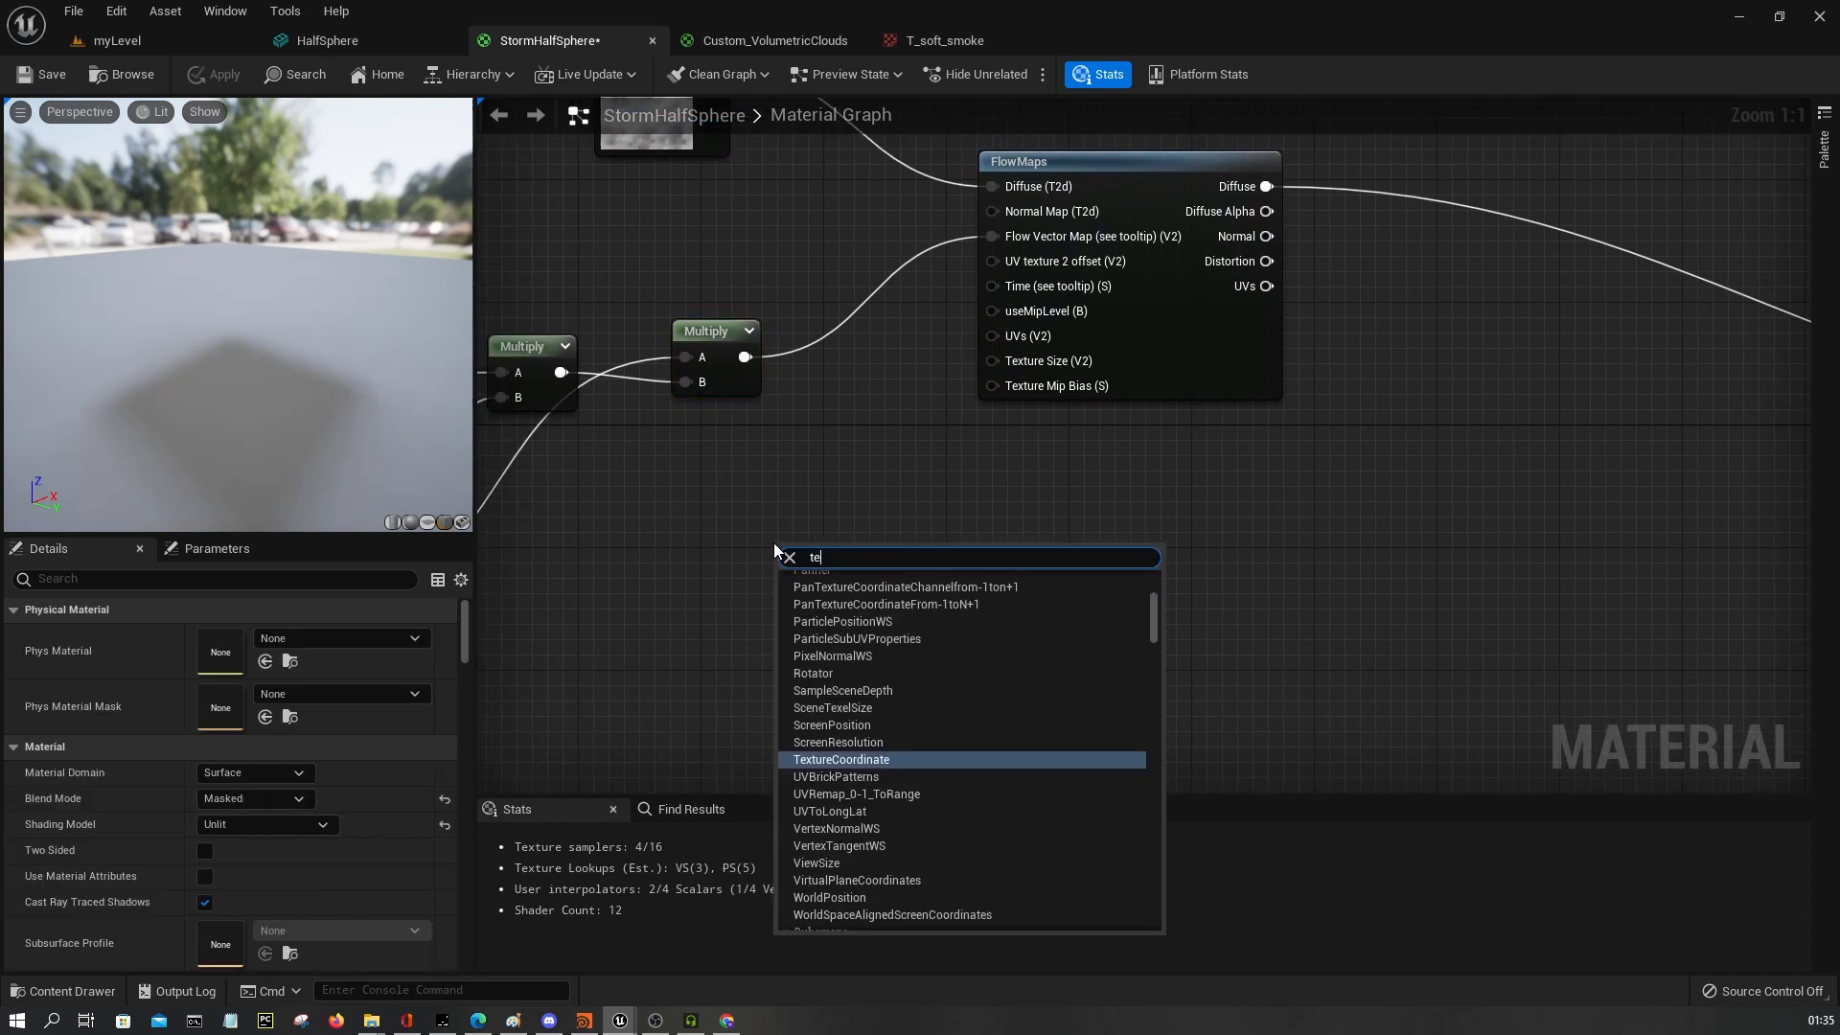
pyautogui.click(840, 759)
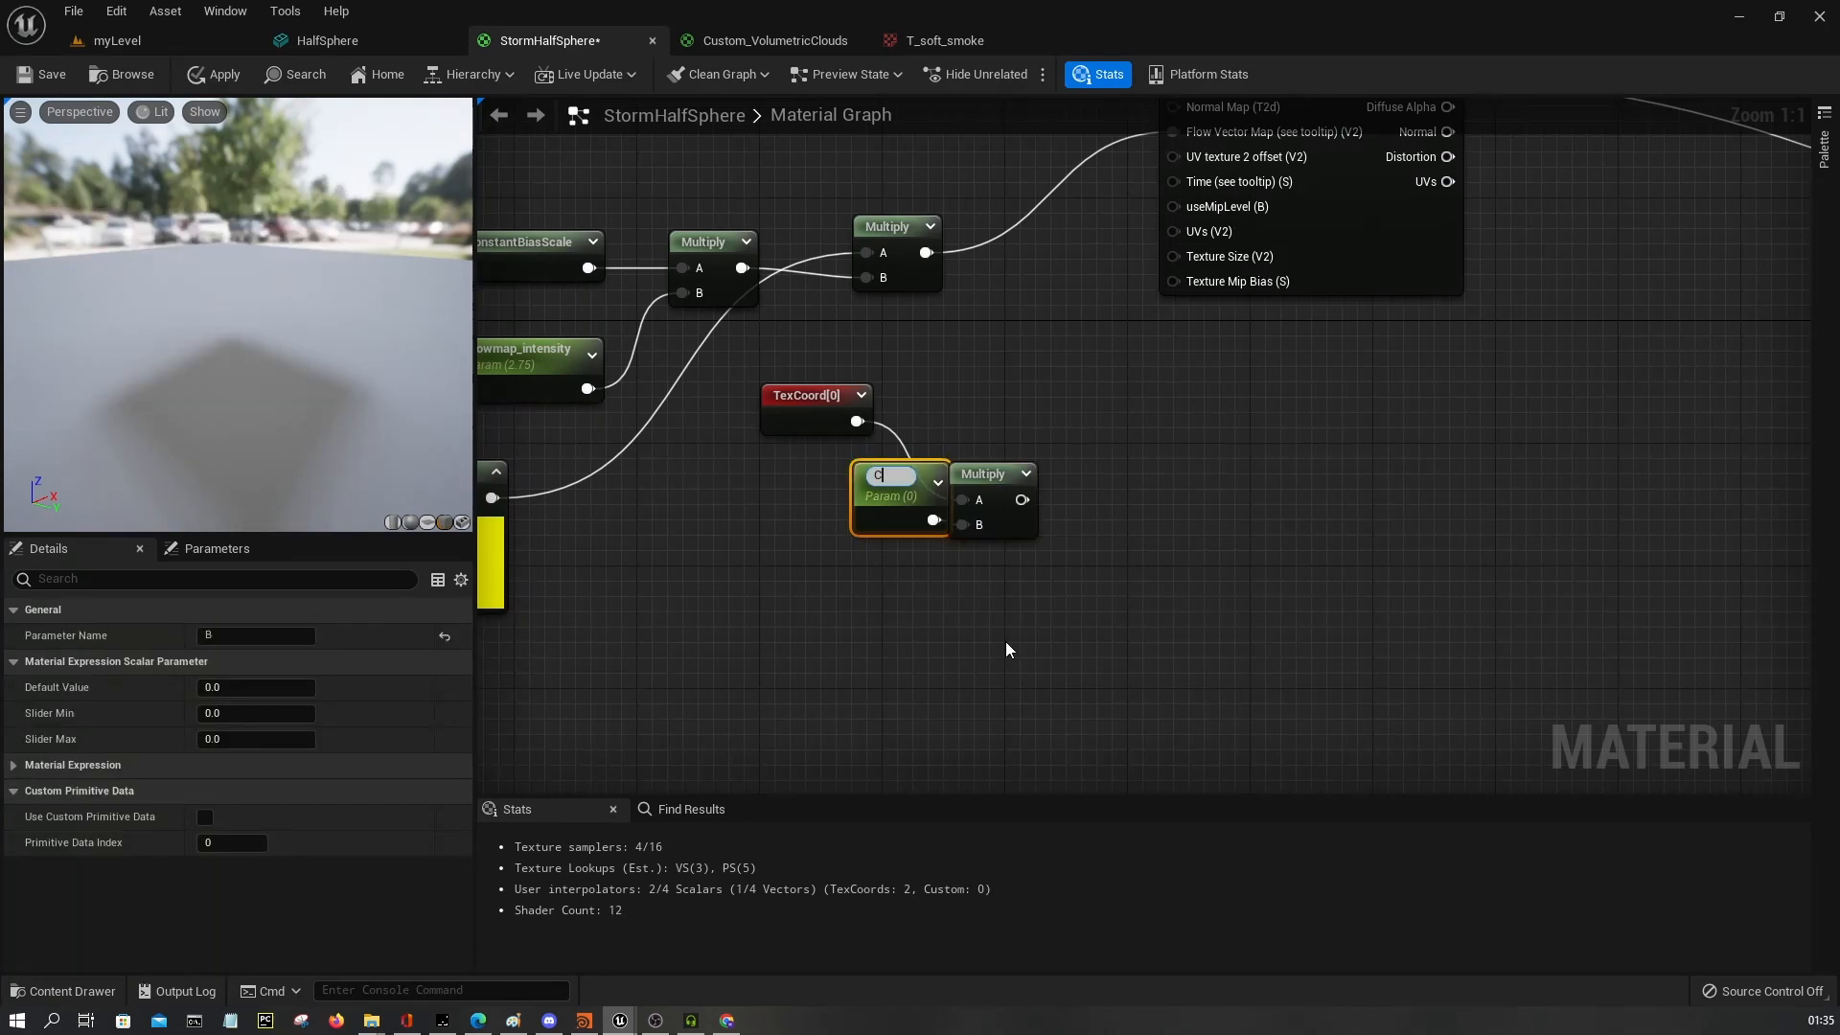
pyautogui.write('Clouds Tiling')
pyautogui.write('1')
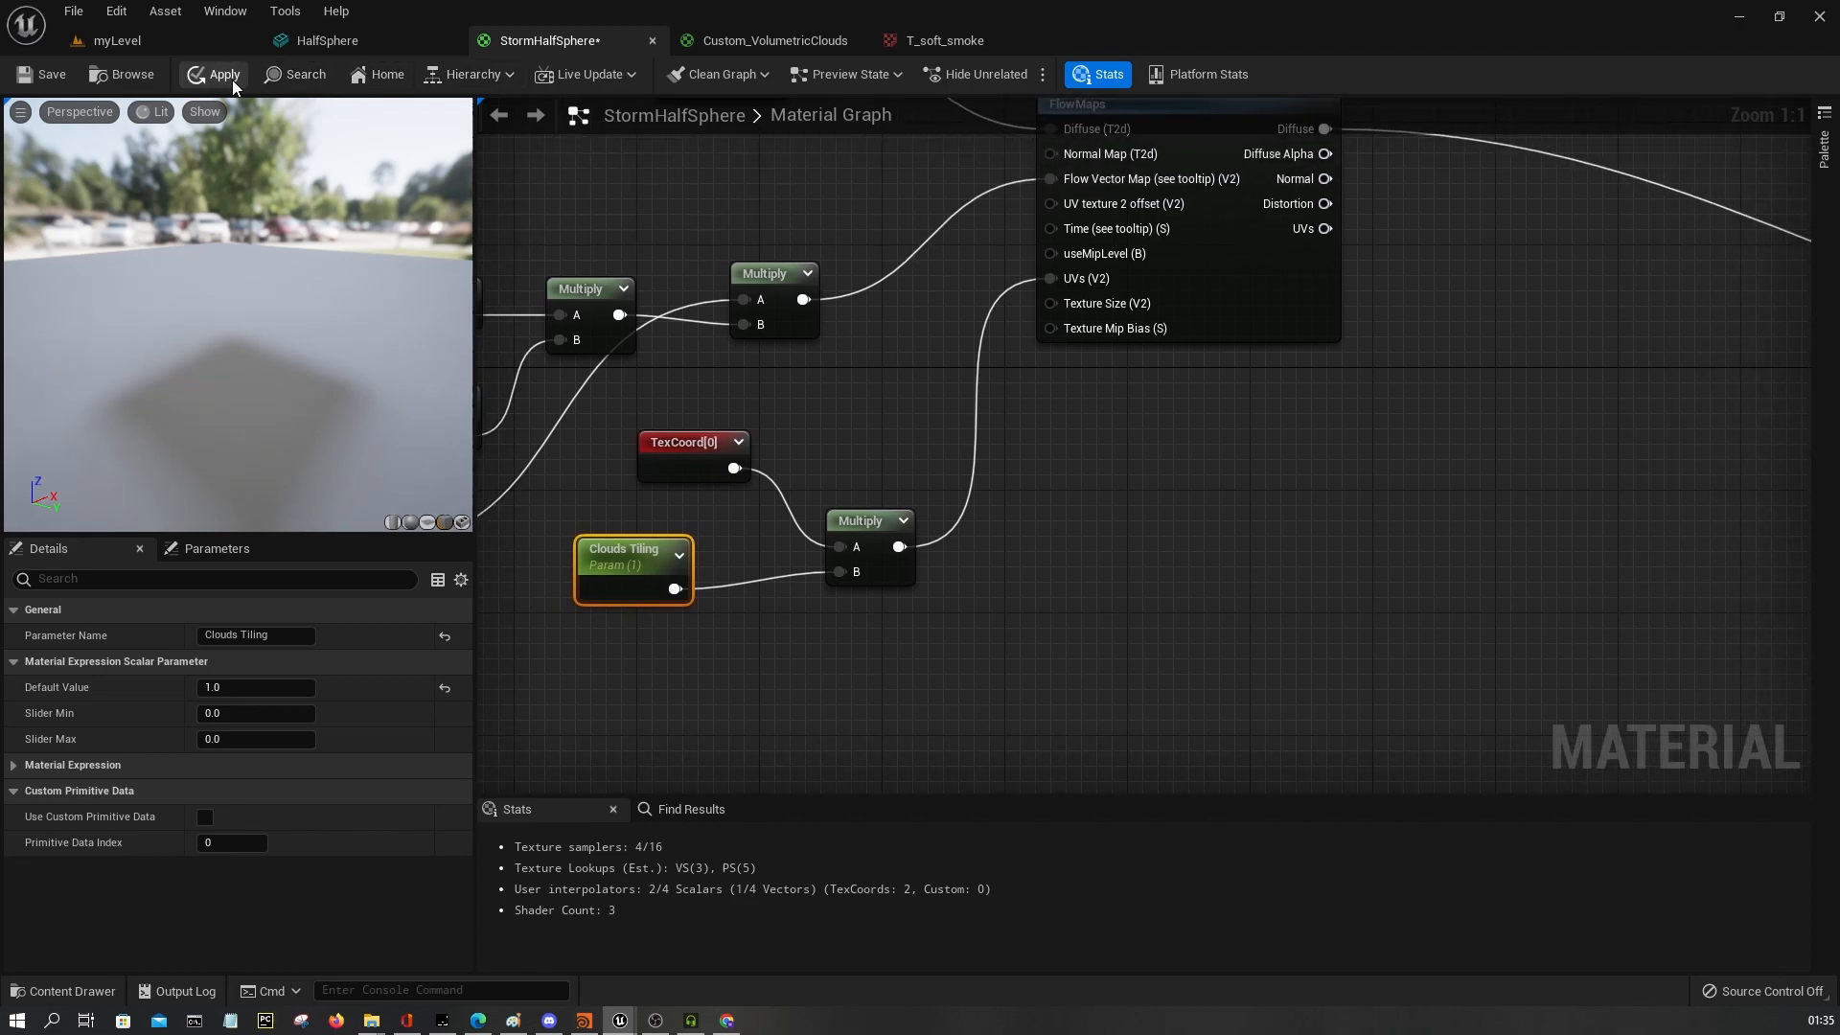
pyautogui.click(222, 75)
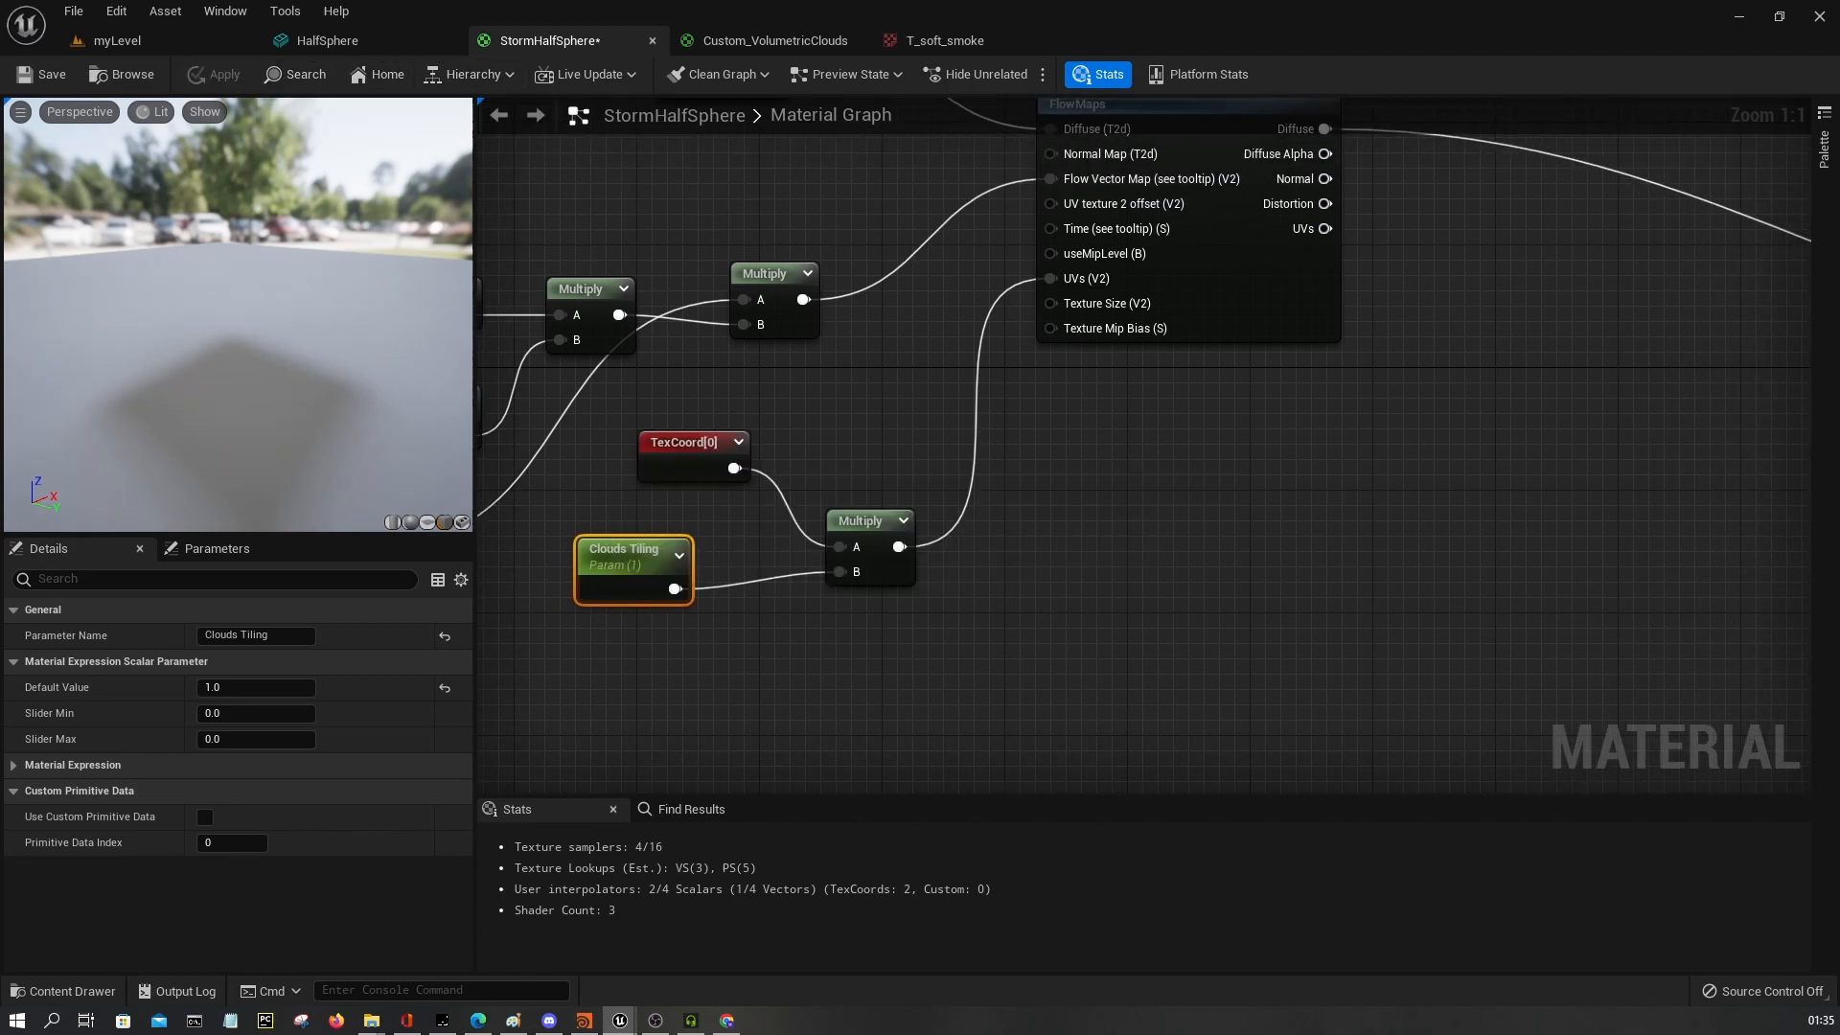
pyautogui.scroll(-3)
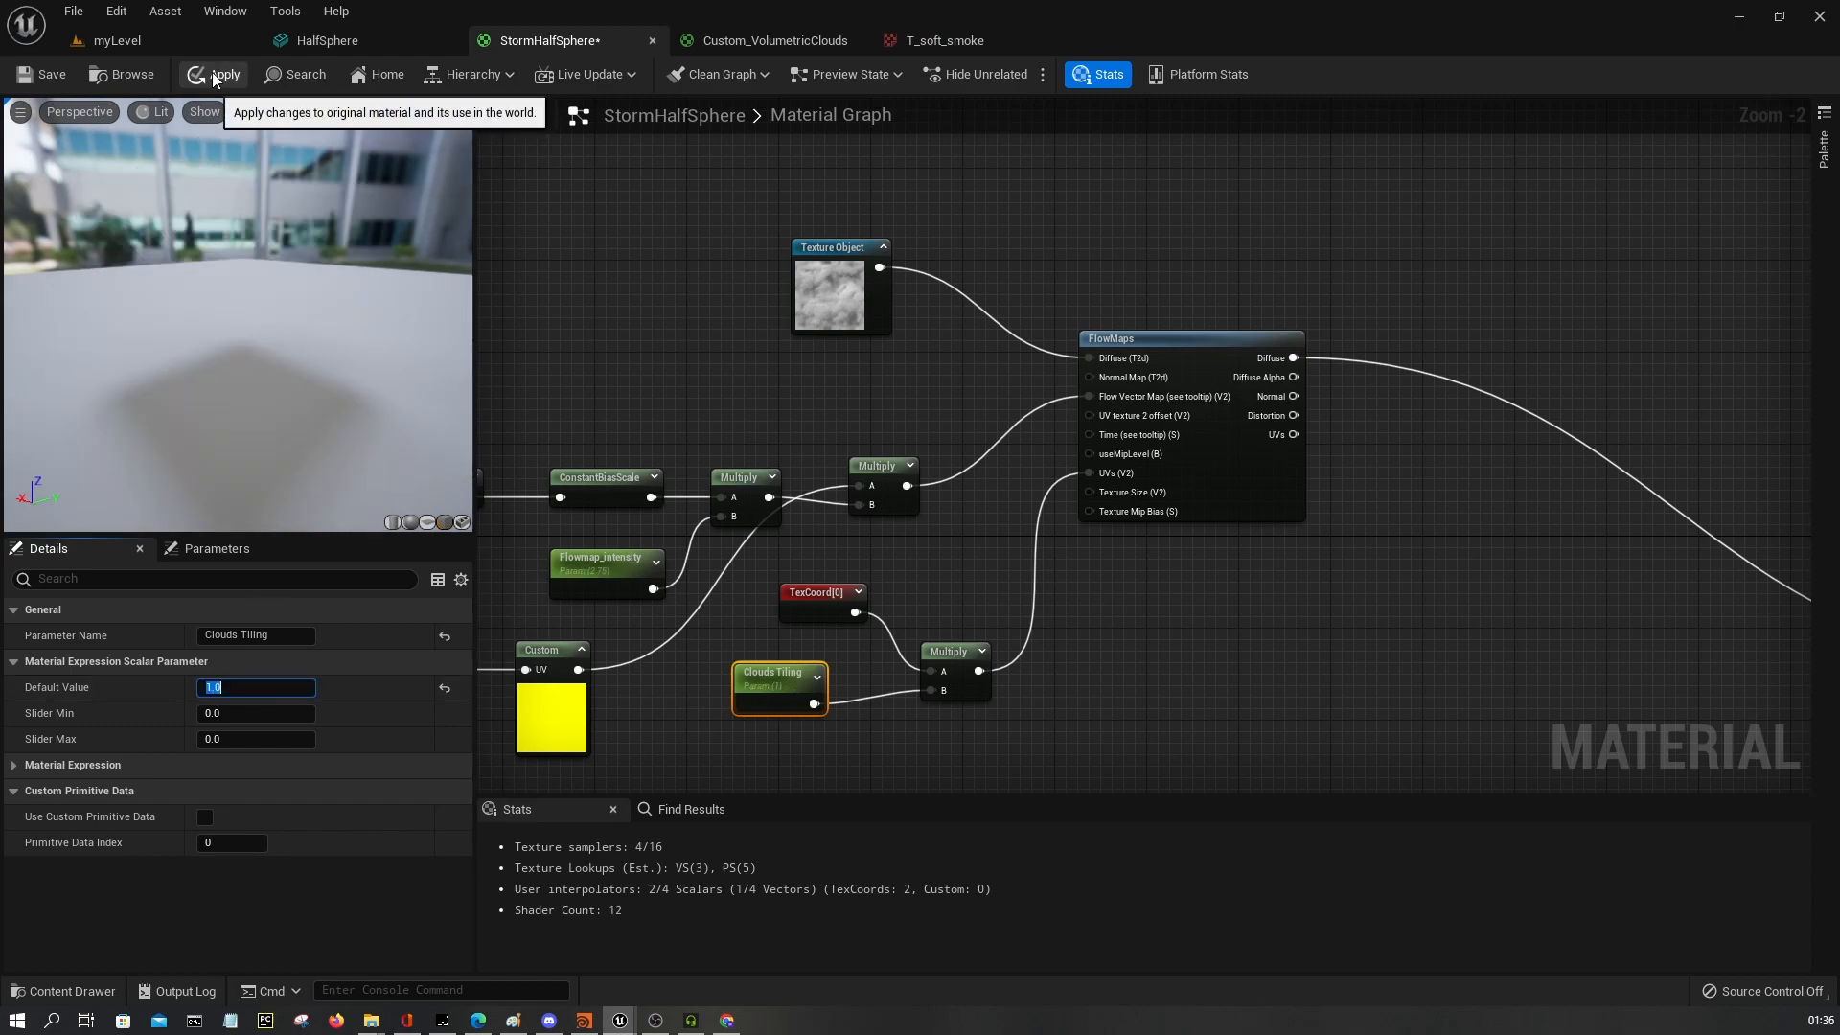
# Switch the level viewport to Unlit and open the StormHalfSphere_Inst material instance.
pyautogui.click(102, 40)
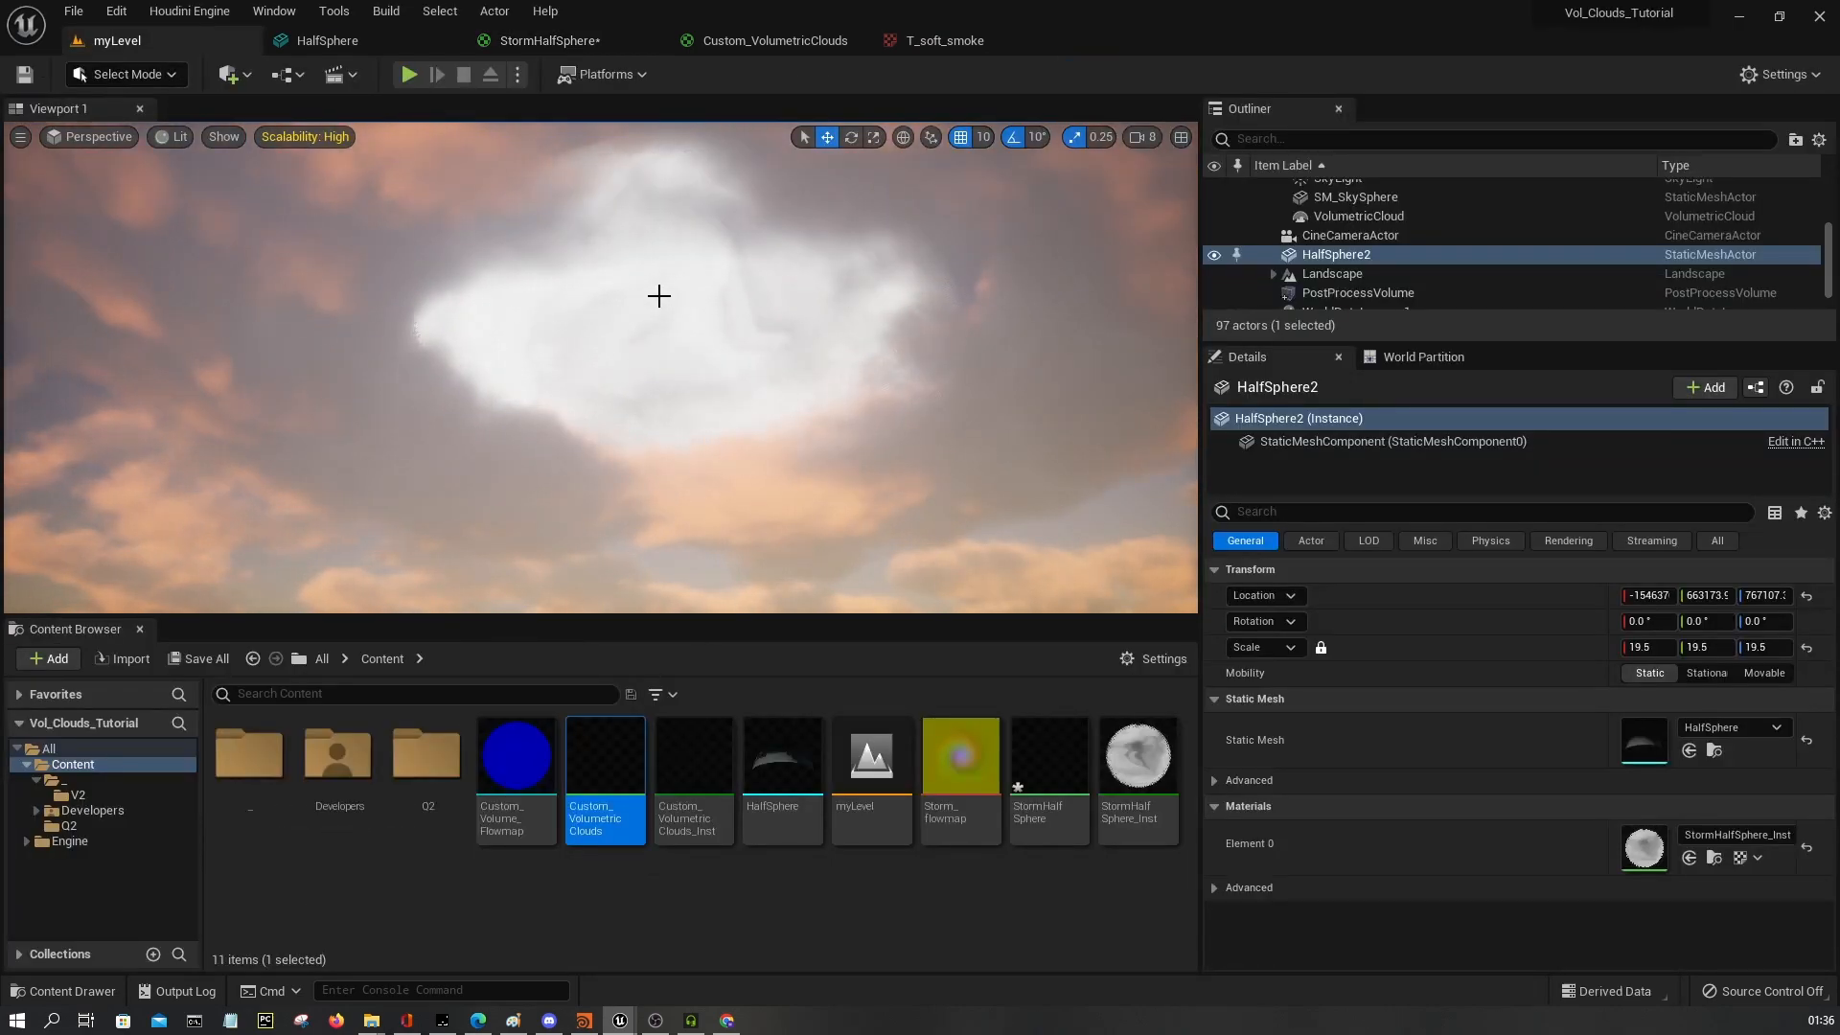
pyautogui.click(178, 136)
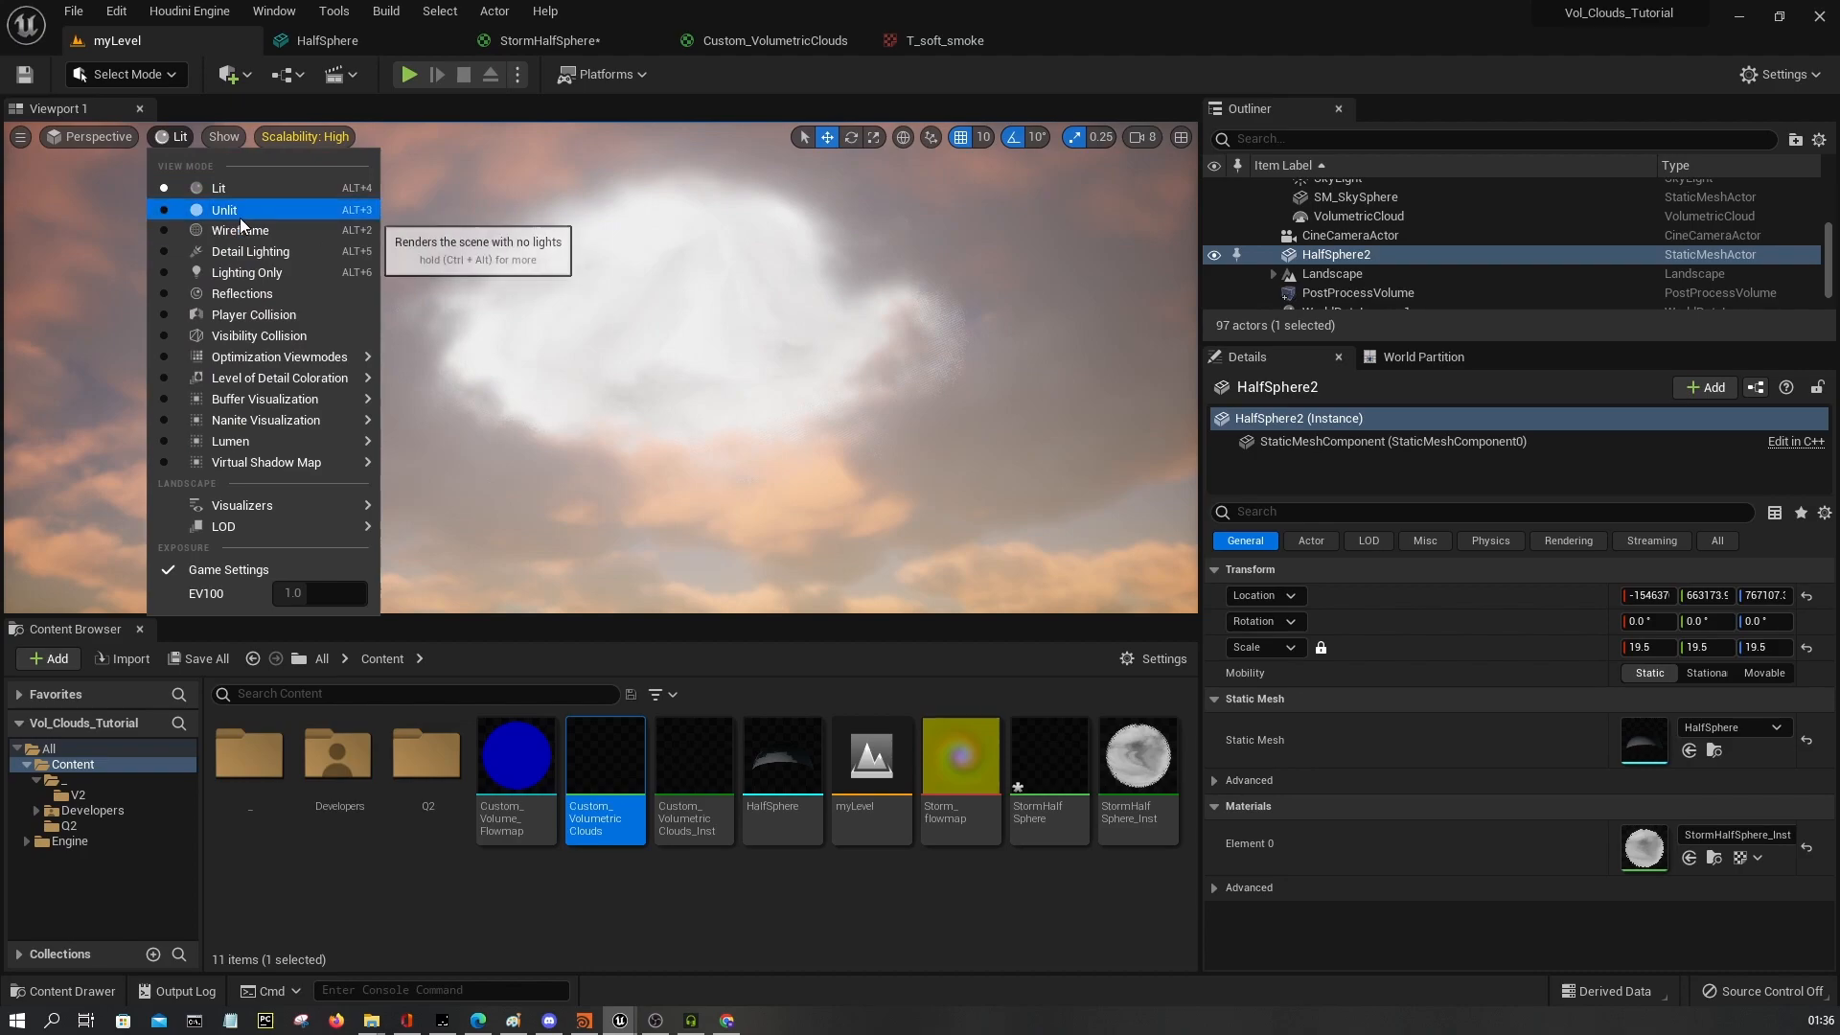
pyautogui.click(222, 209)
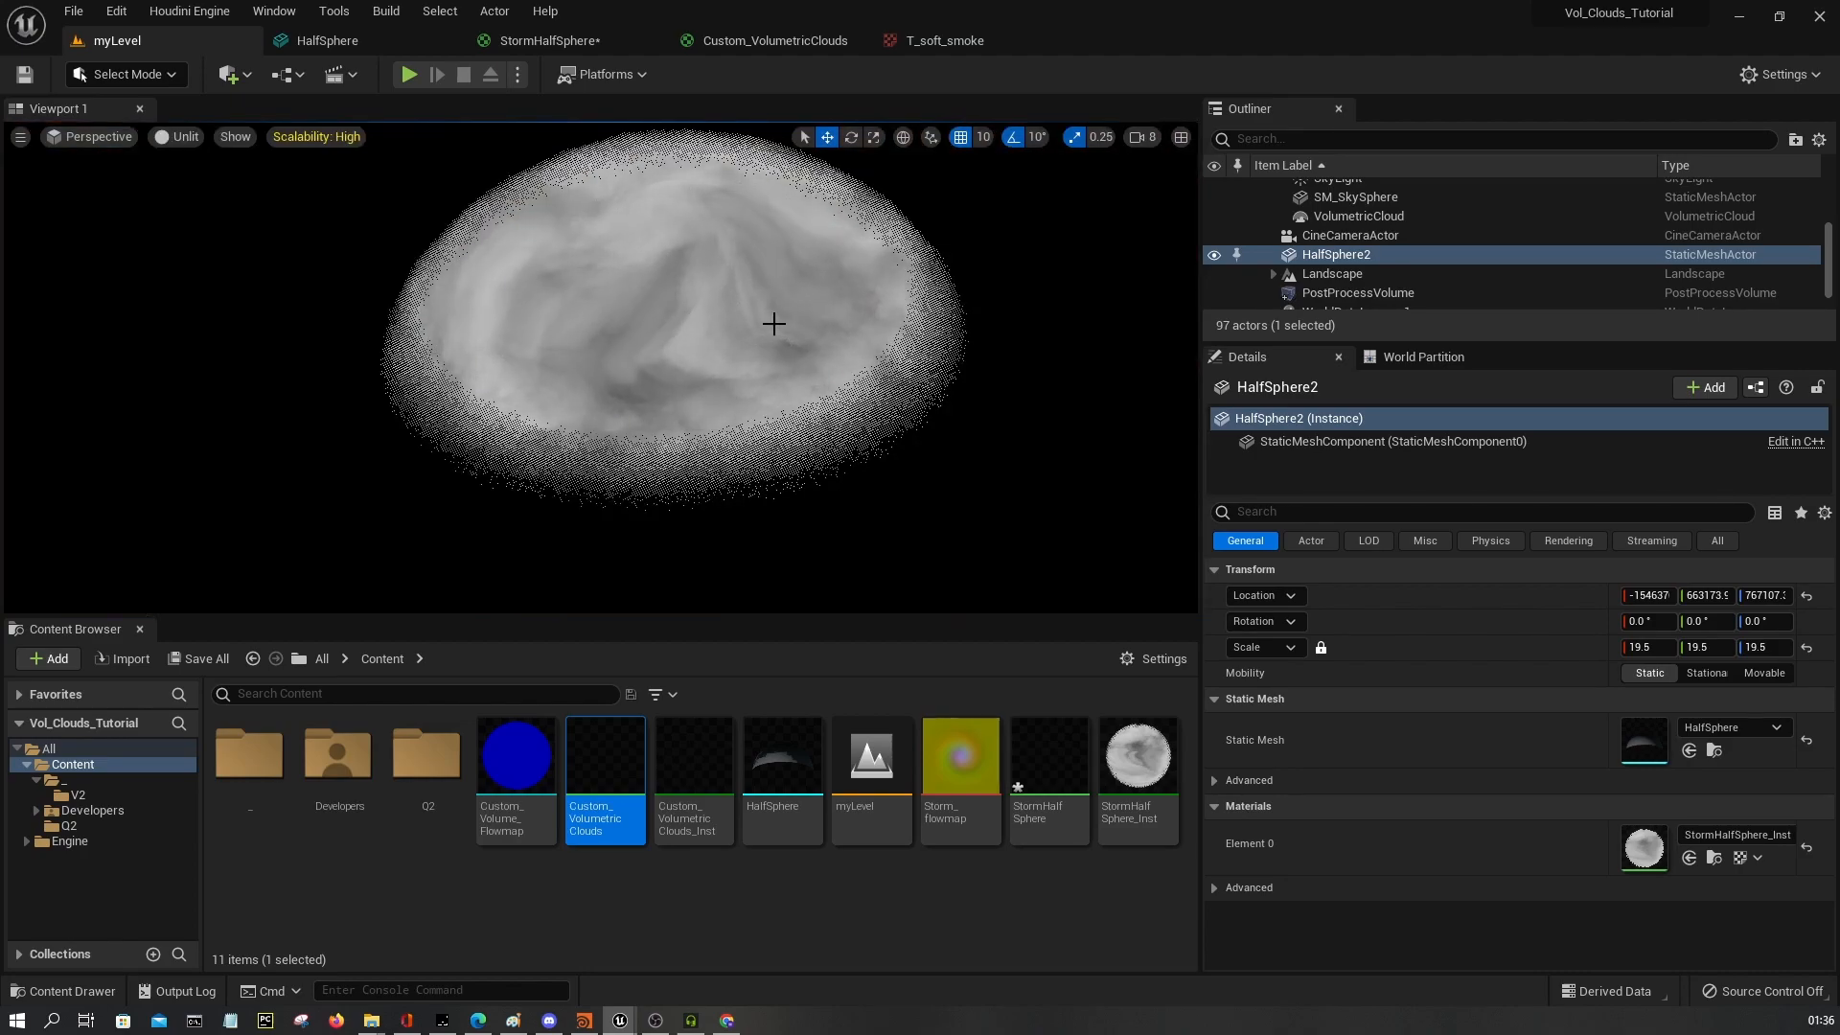
pyautogui.click(1138, 755)
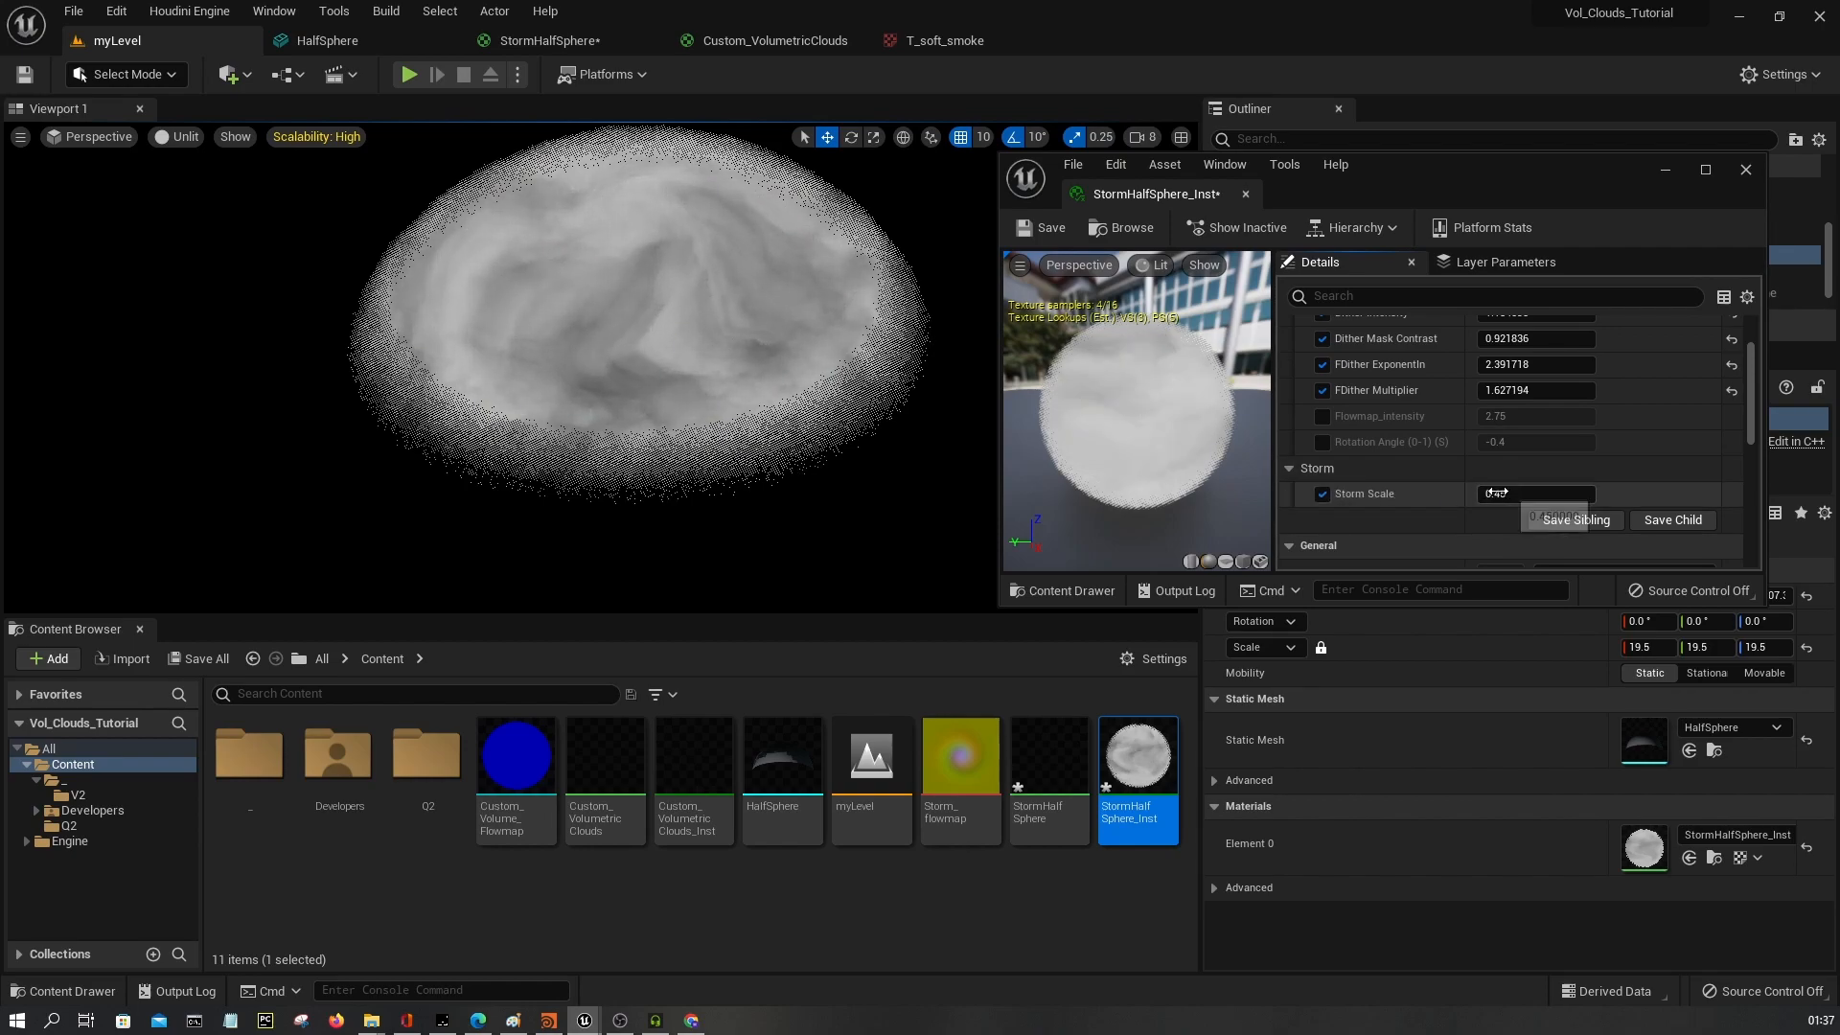
# Scrub the Storm Scale and Flowmap_intensity instance values through several trial numbers.
pyautogui.write('1.464729')
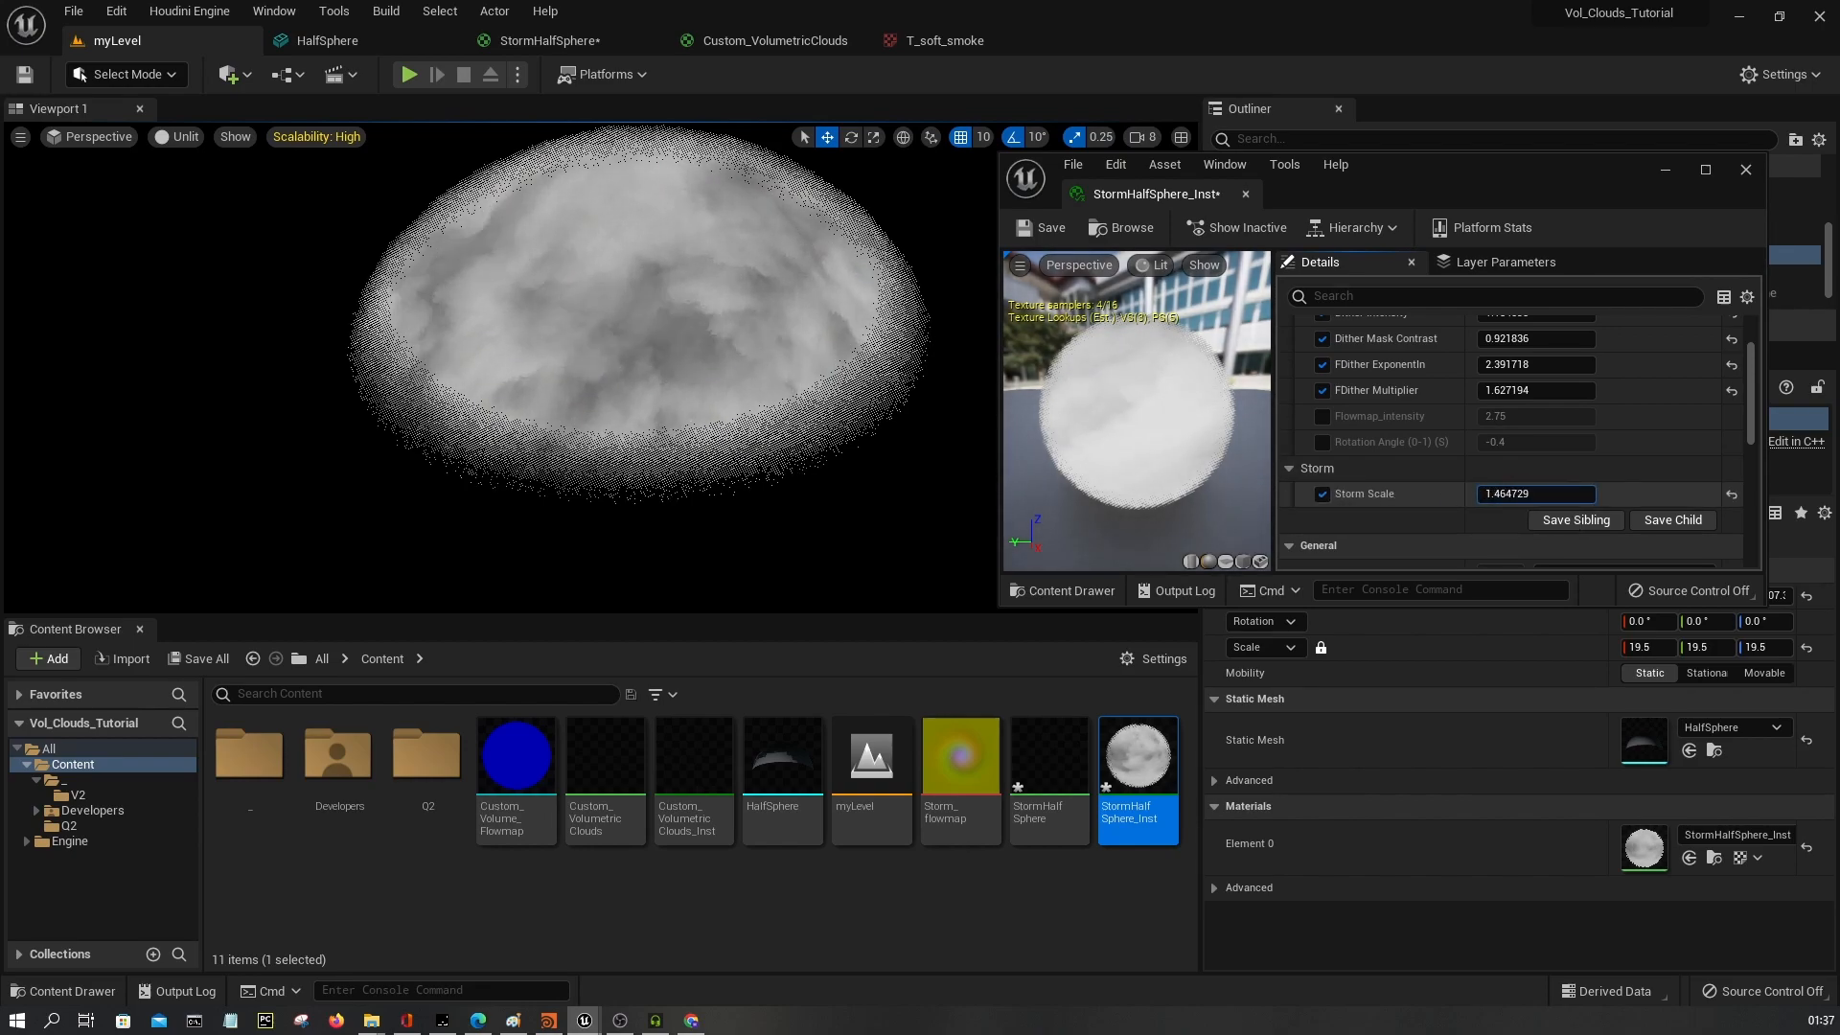
pyautogui.write('0.075162')
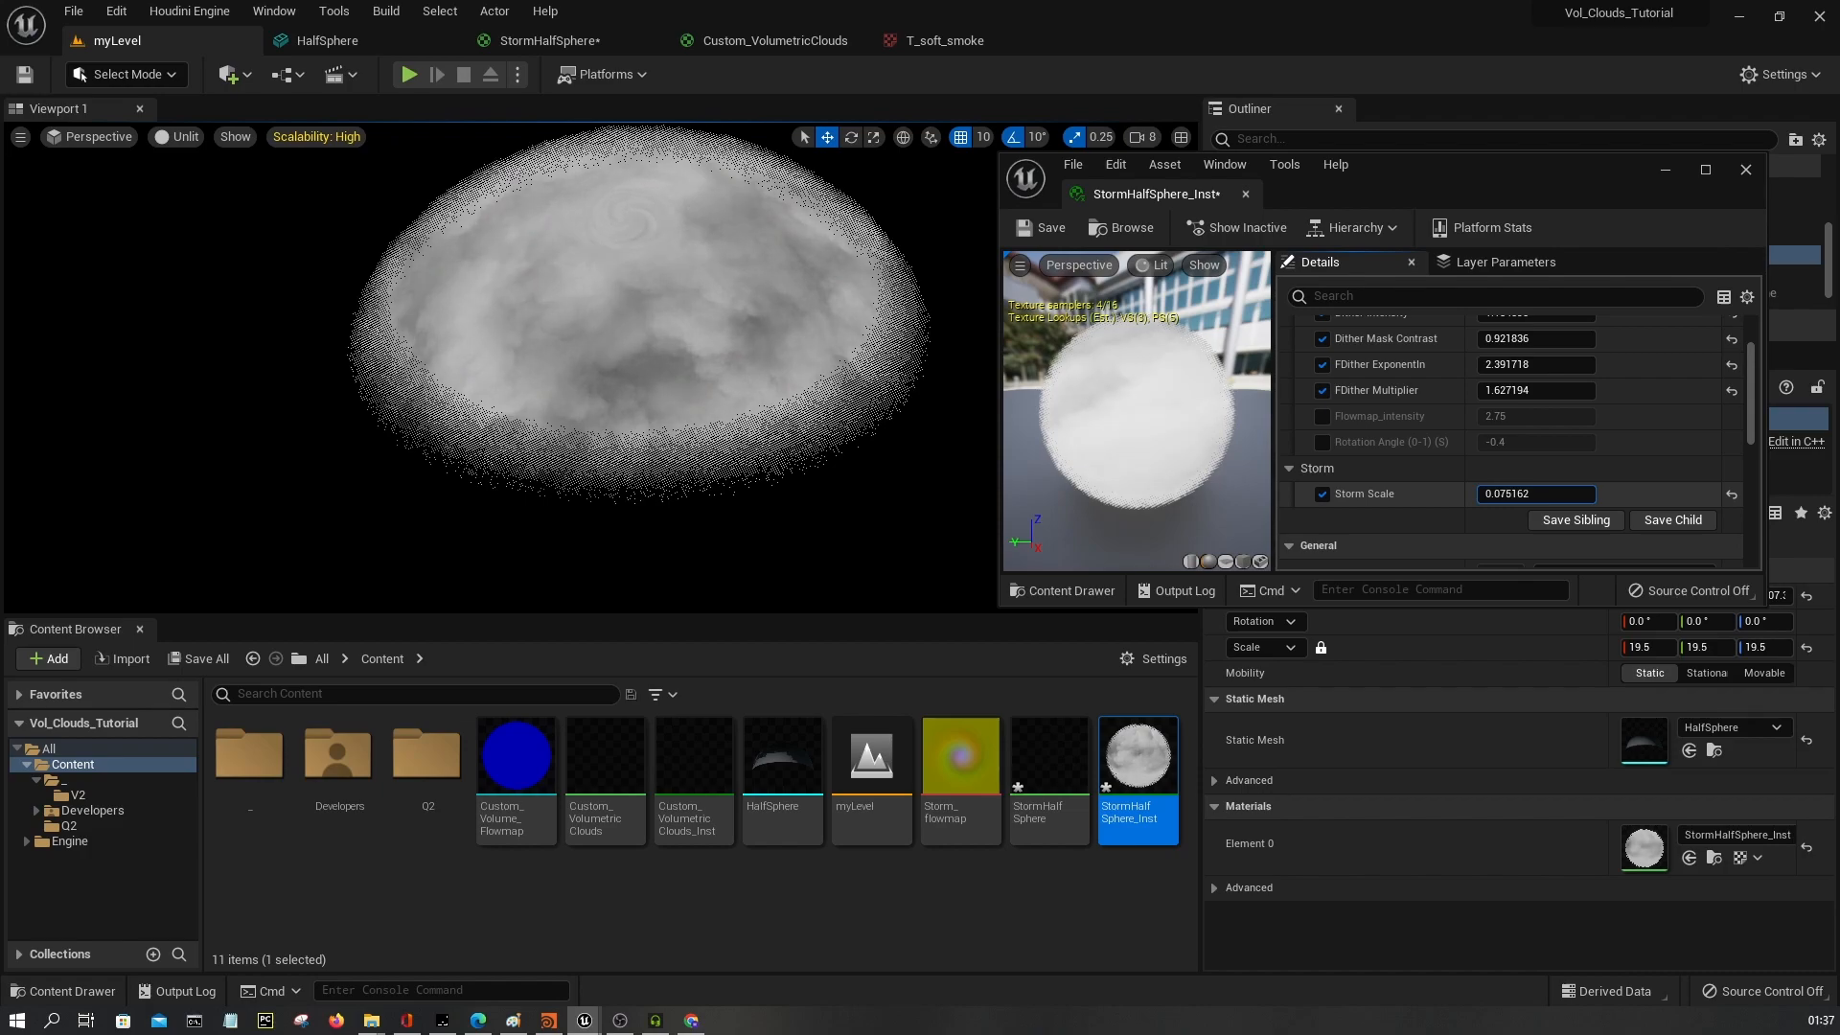
pyautogui.write('0.411162')
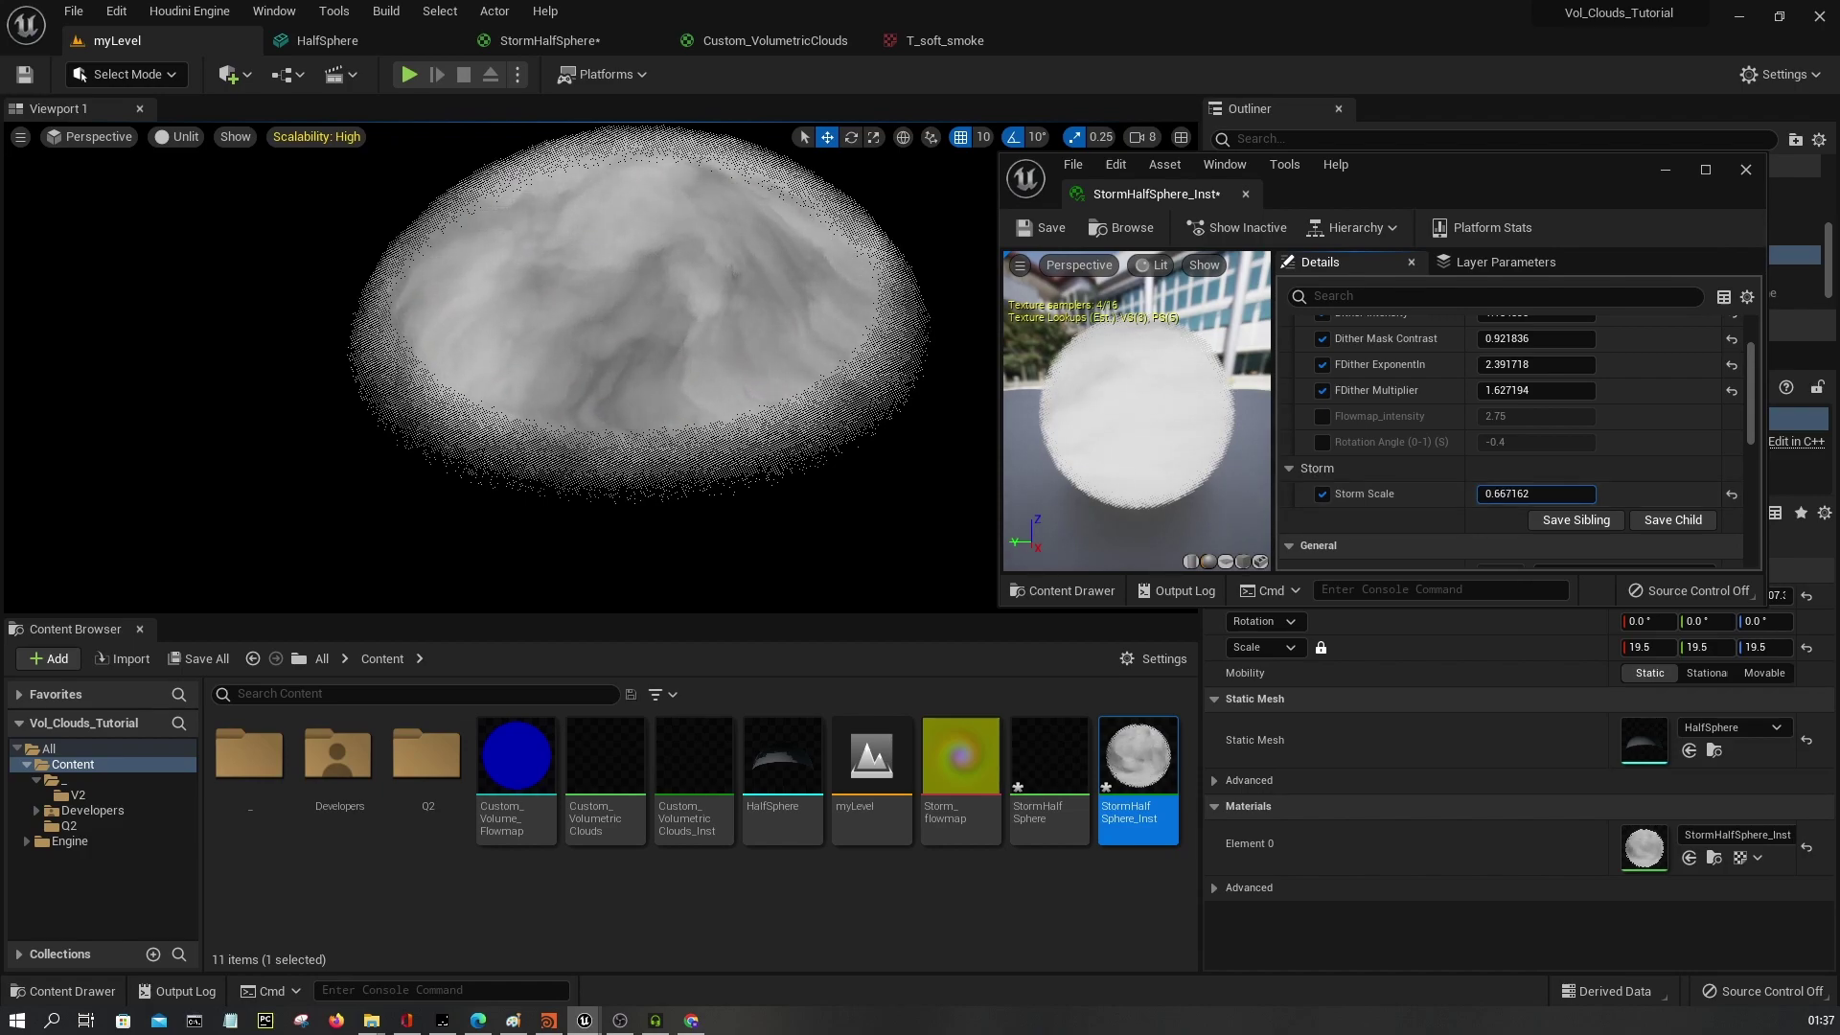
pyautogui.write('1.157479')
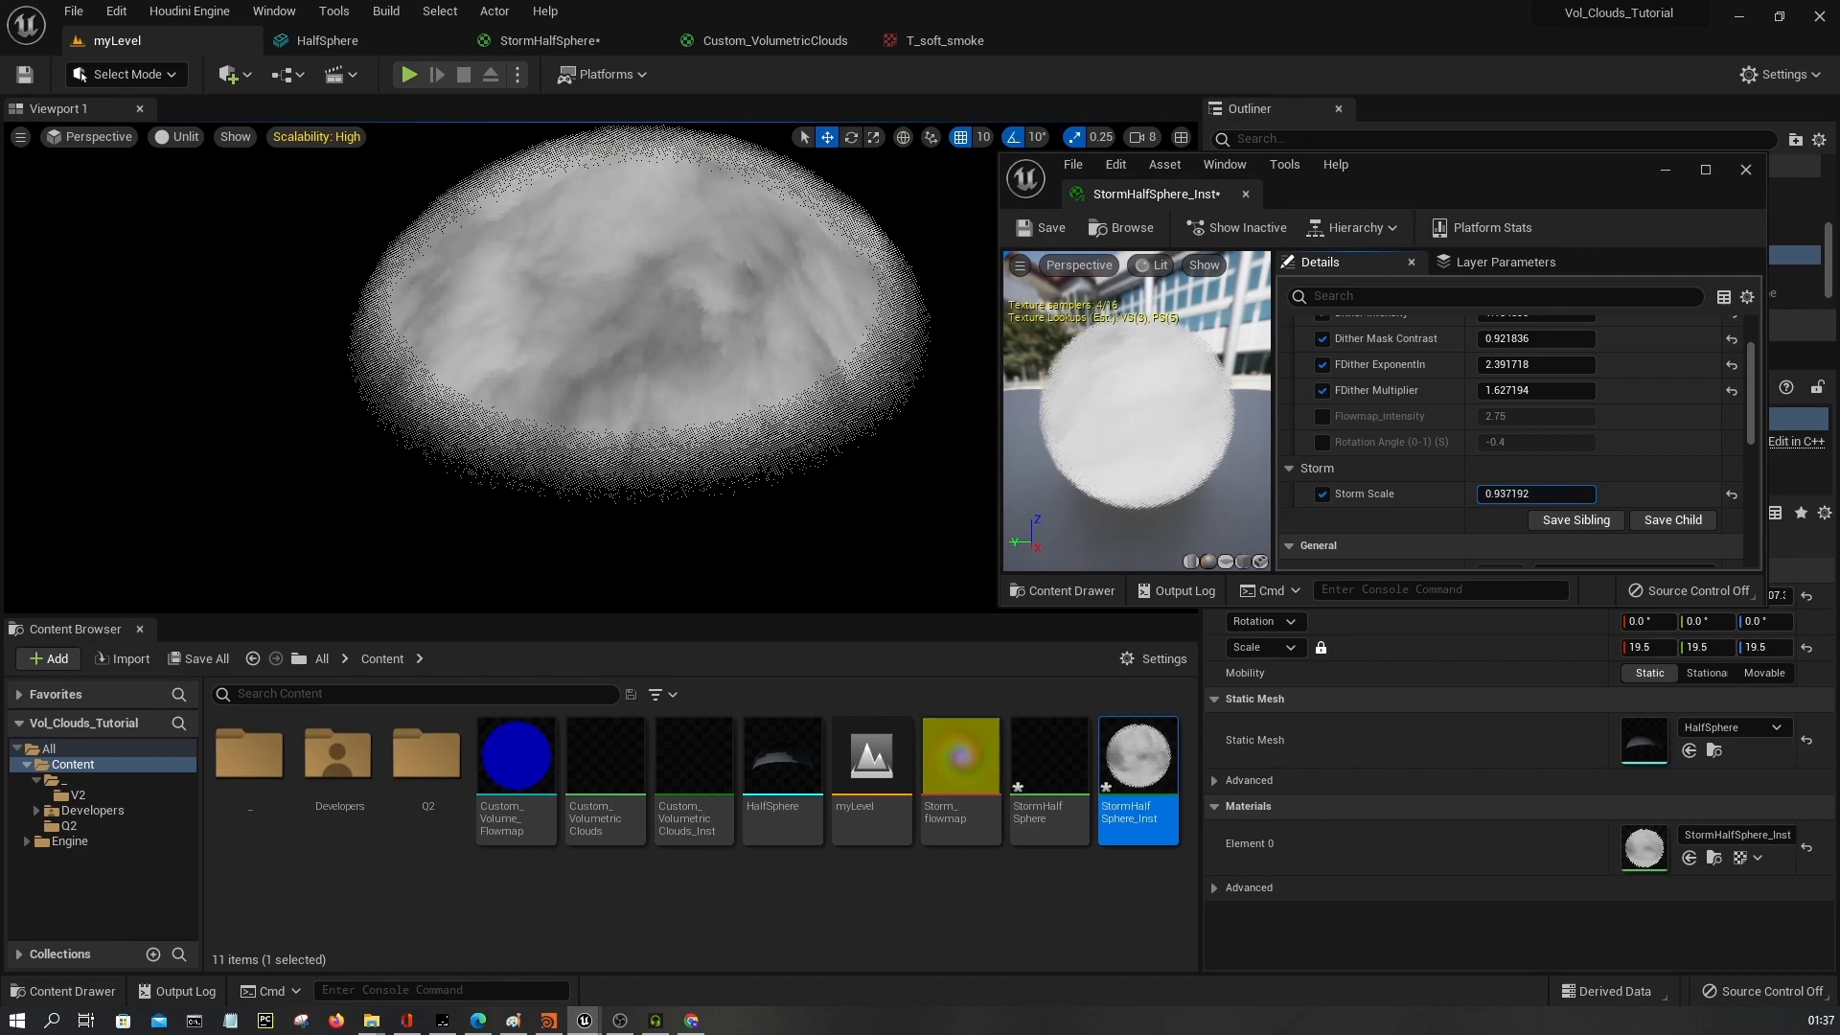
pyautogui.write('0.857192')
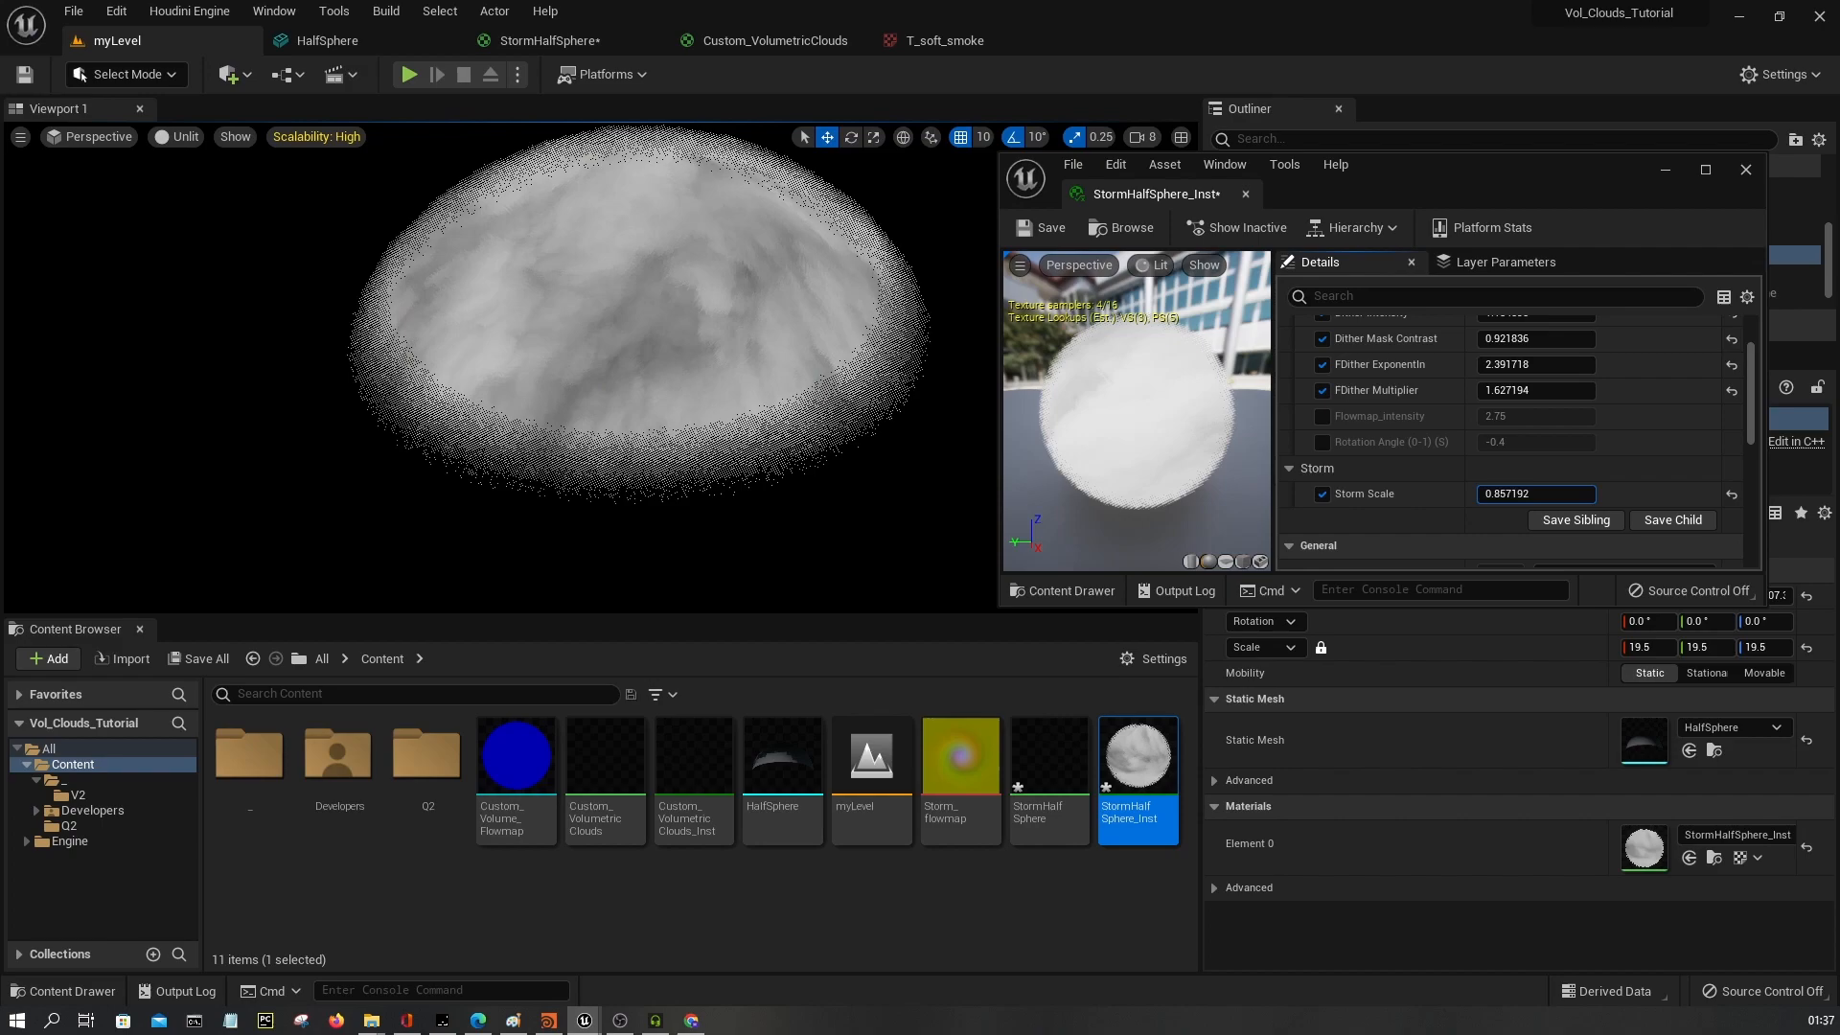
pyautogui.write('0.561192')
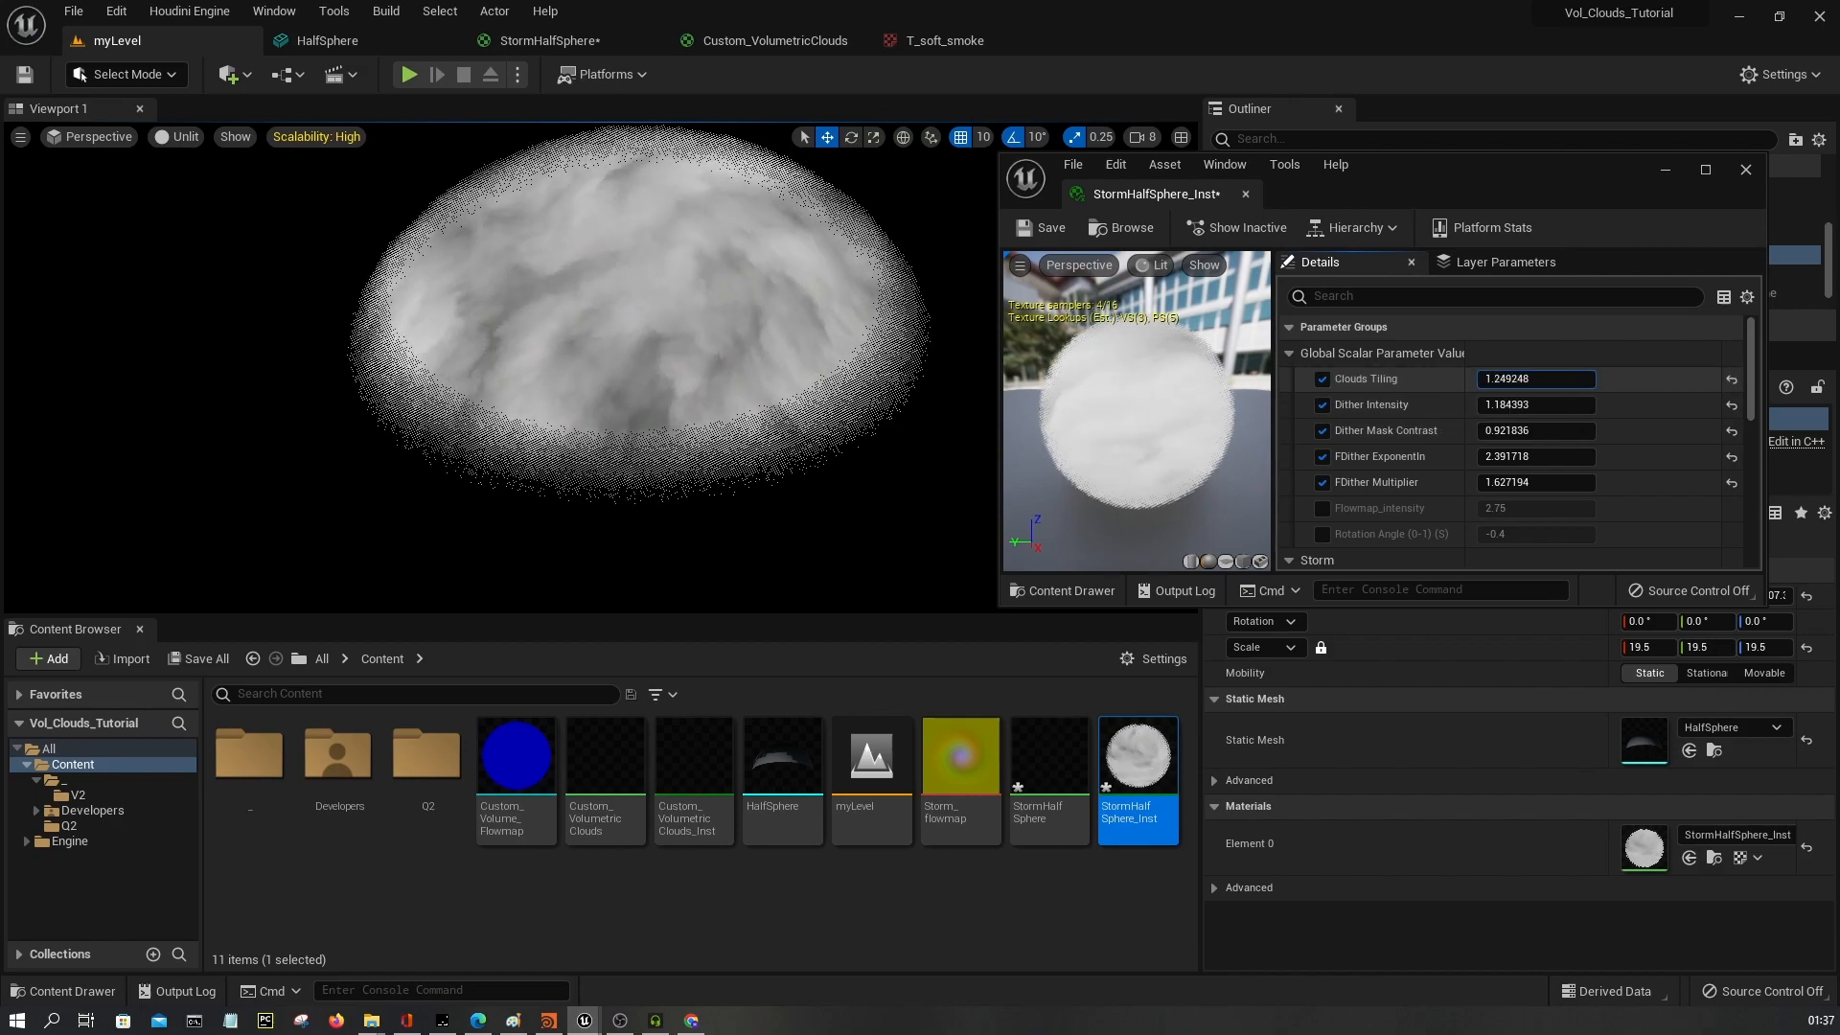
pyautogui.write('3.710919')
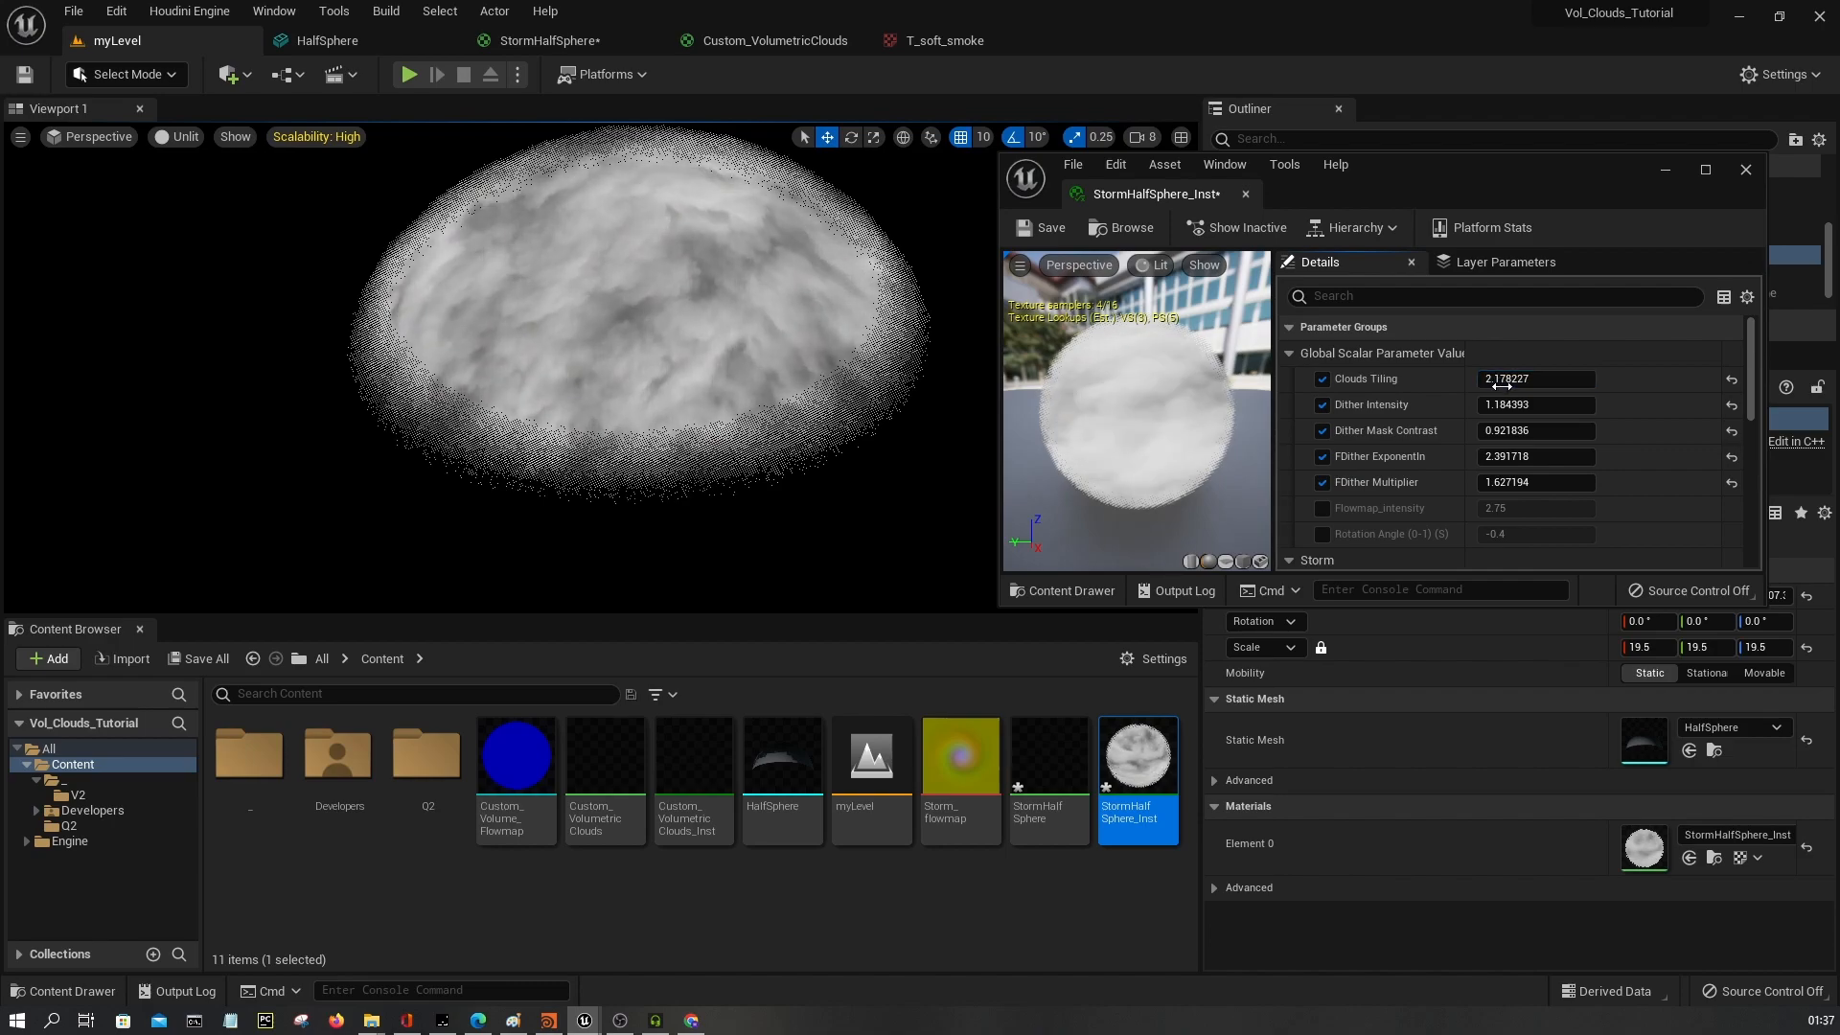
# Set Clouds Tiling to -1.5 and Rotation Angle near 0.672, then check the viewport view modes.
pyautogui.write('-2')
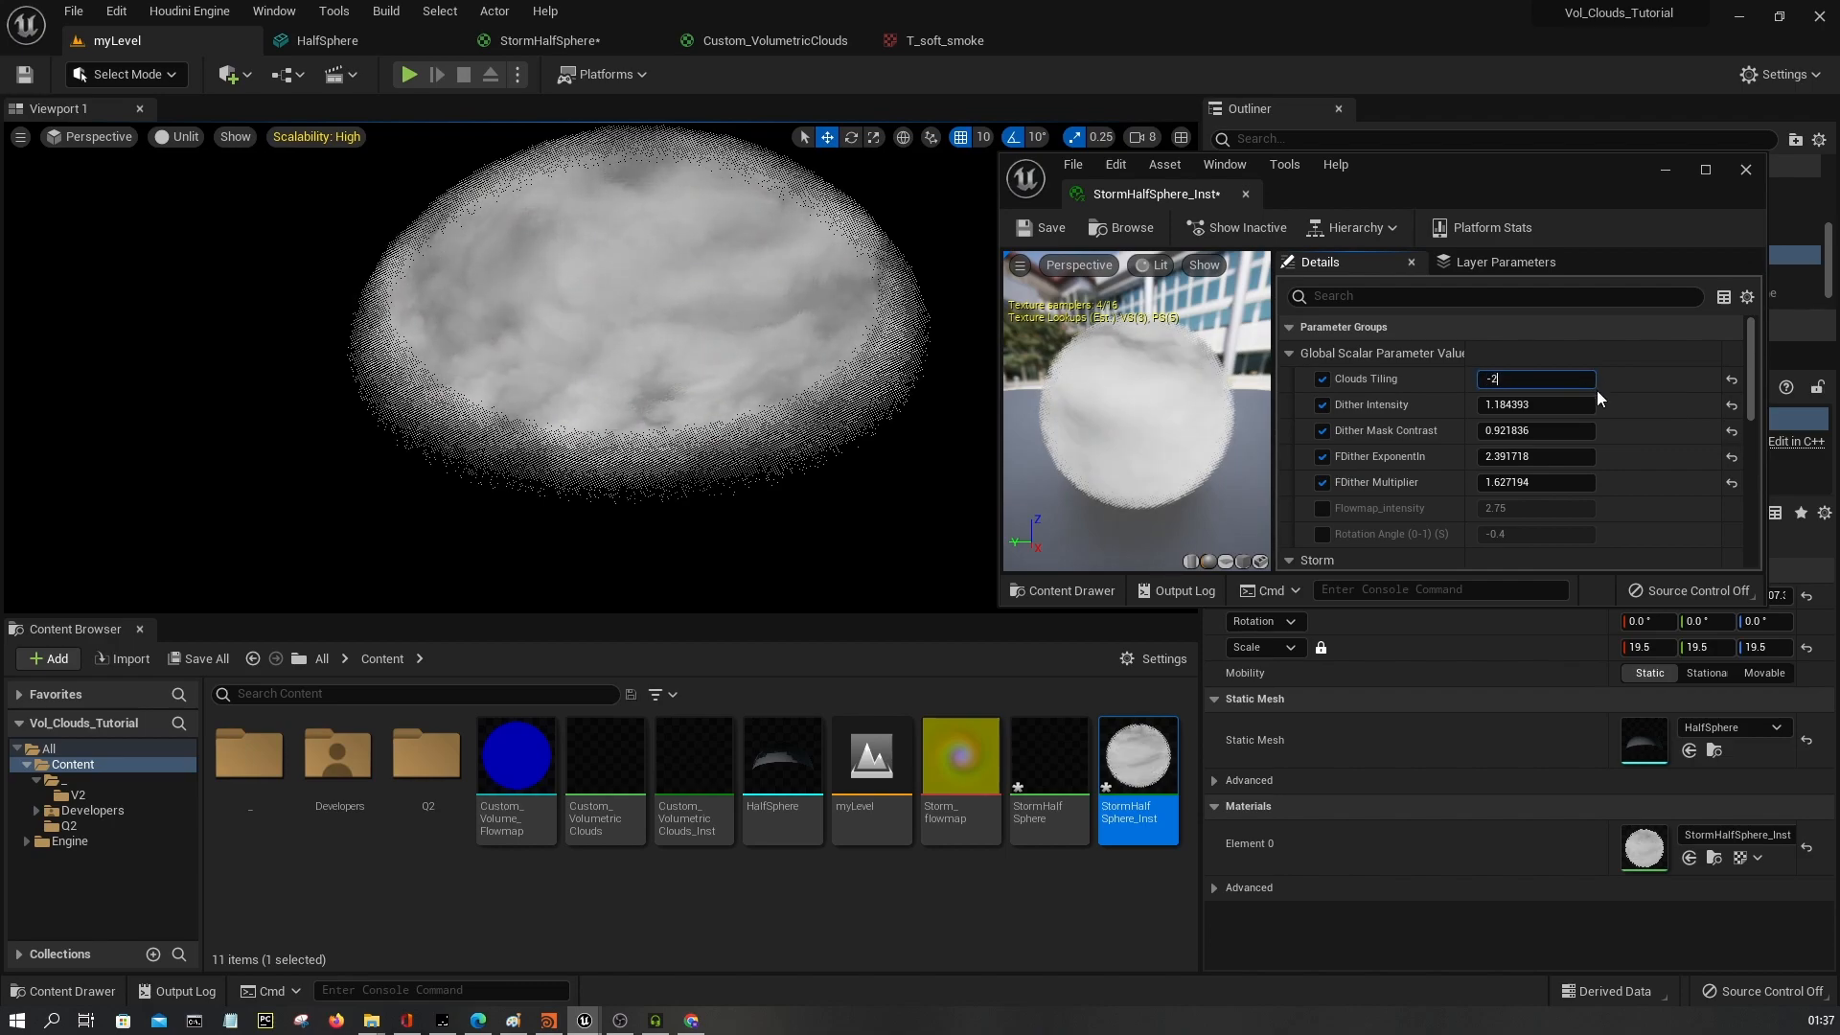
pyautogui.write('-2.0')
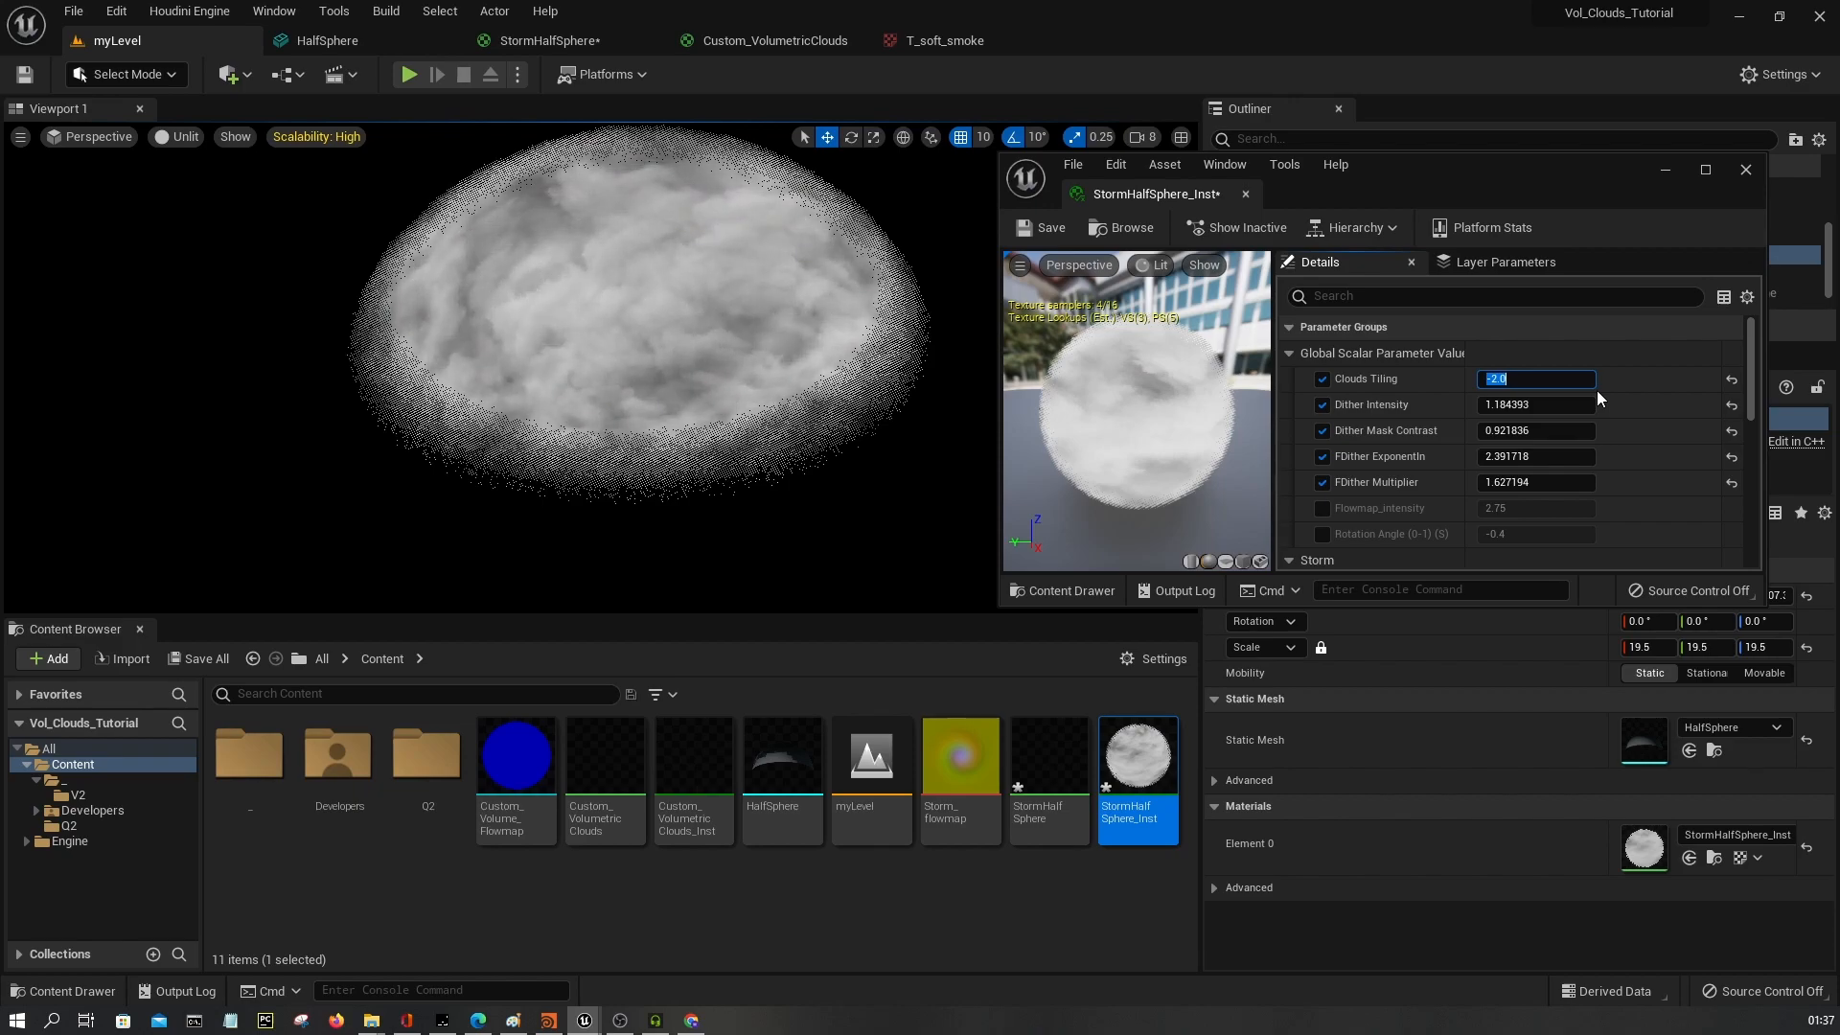
pyautogui.write('-1.5')
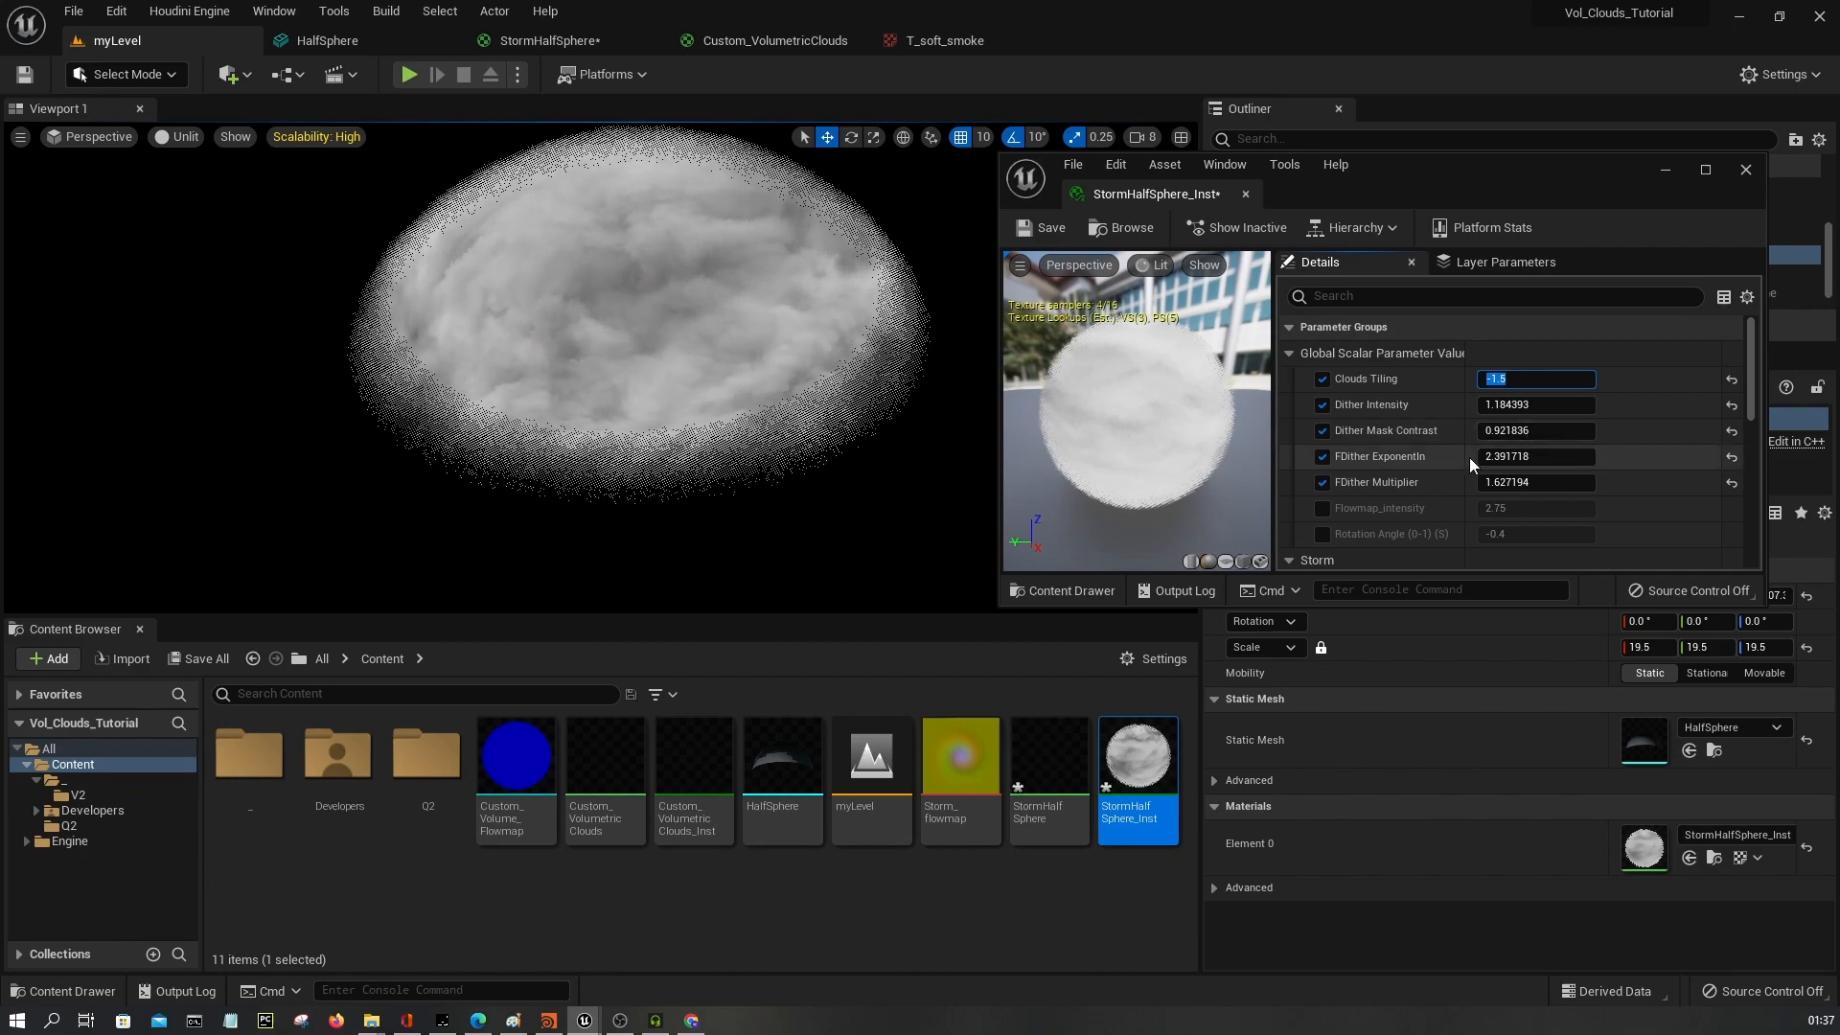
pyautogui.scroll(-3)
pyautogui.write('-0.064')
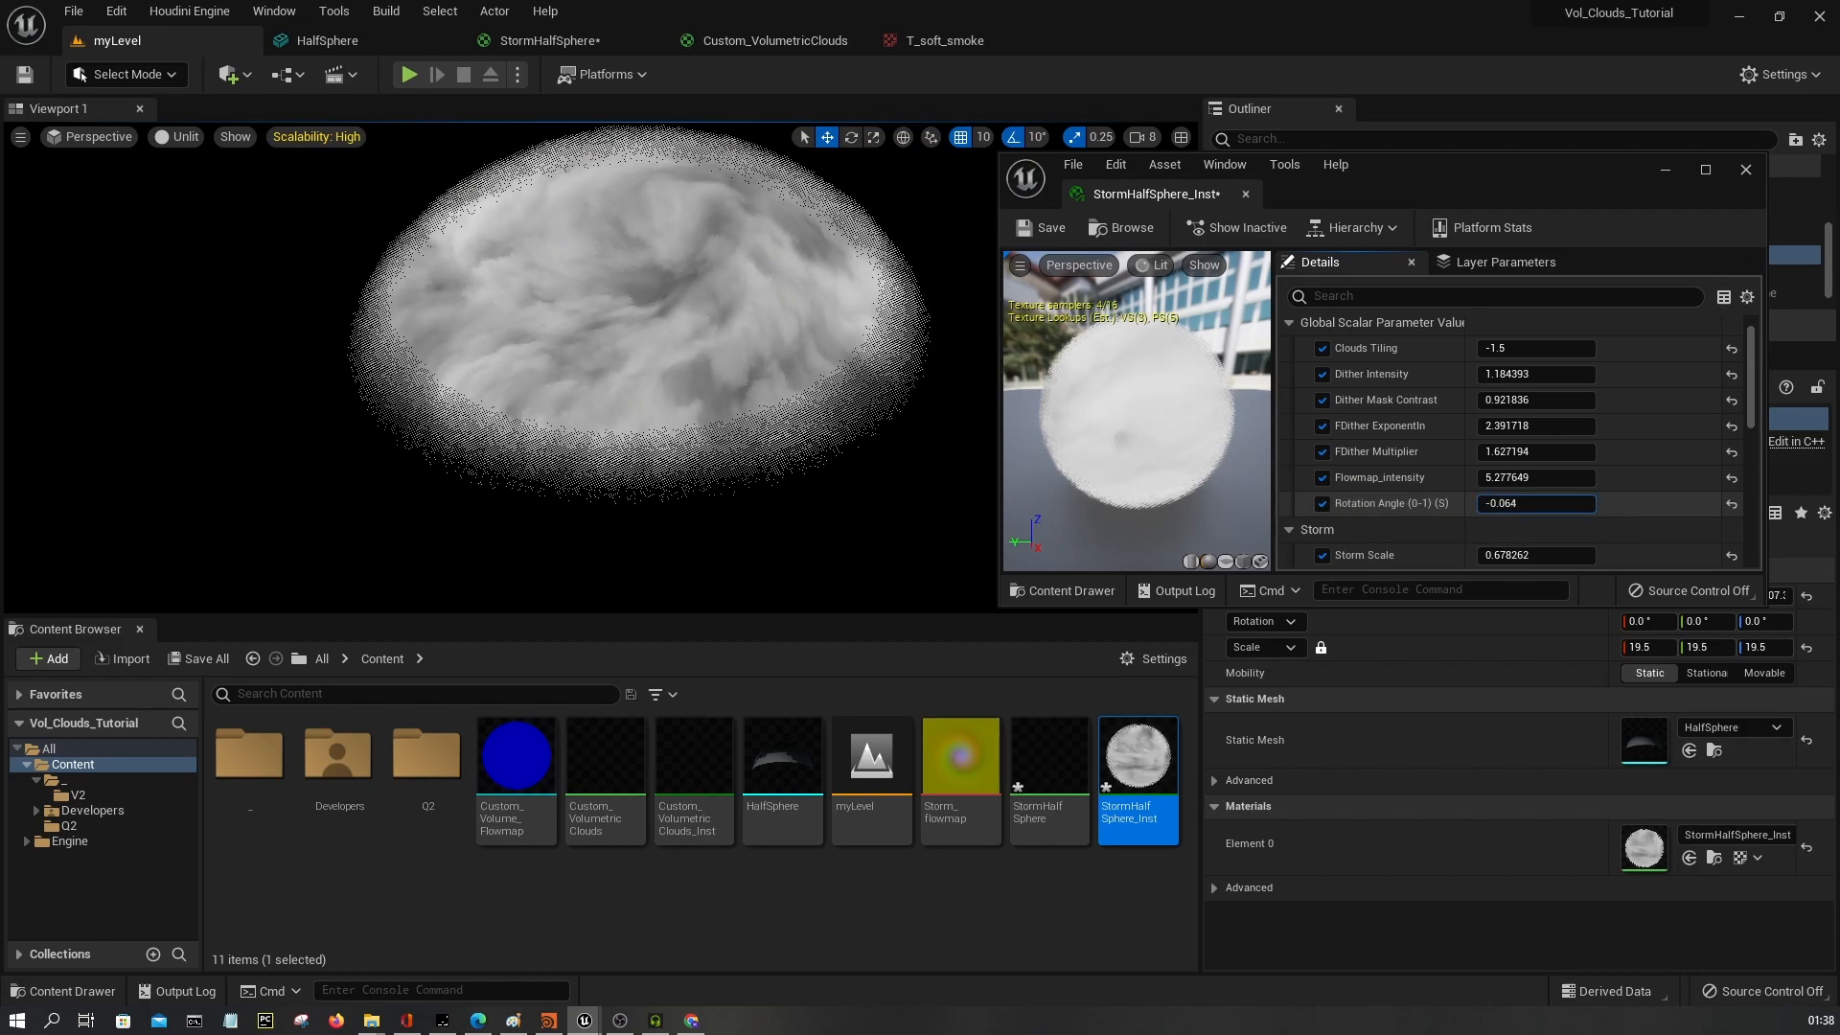
pyautogui.write('0.472')
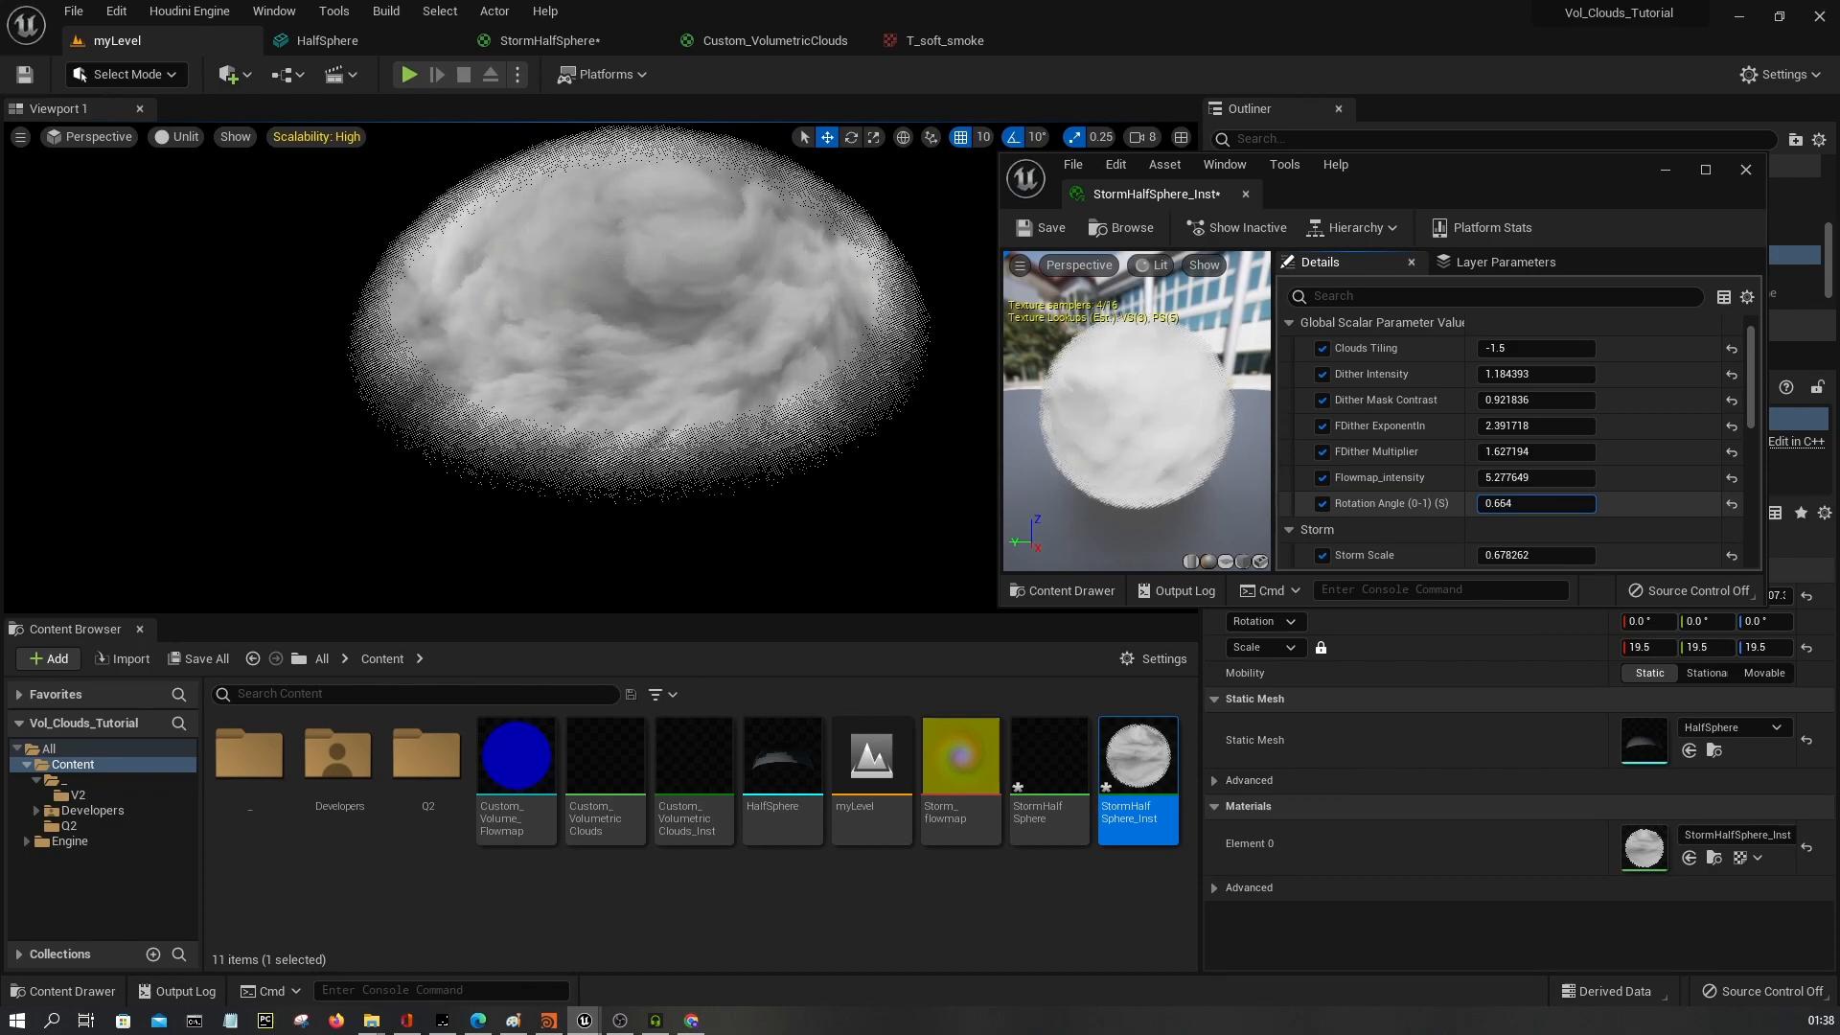
pyautogui.moveTo(1526, 504); pyautogui.dragTo(1548, 504)
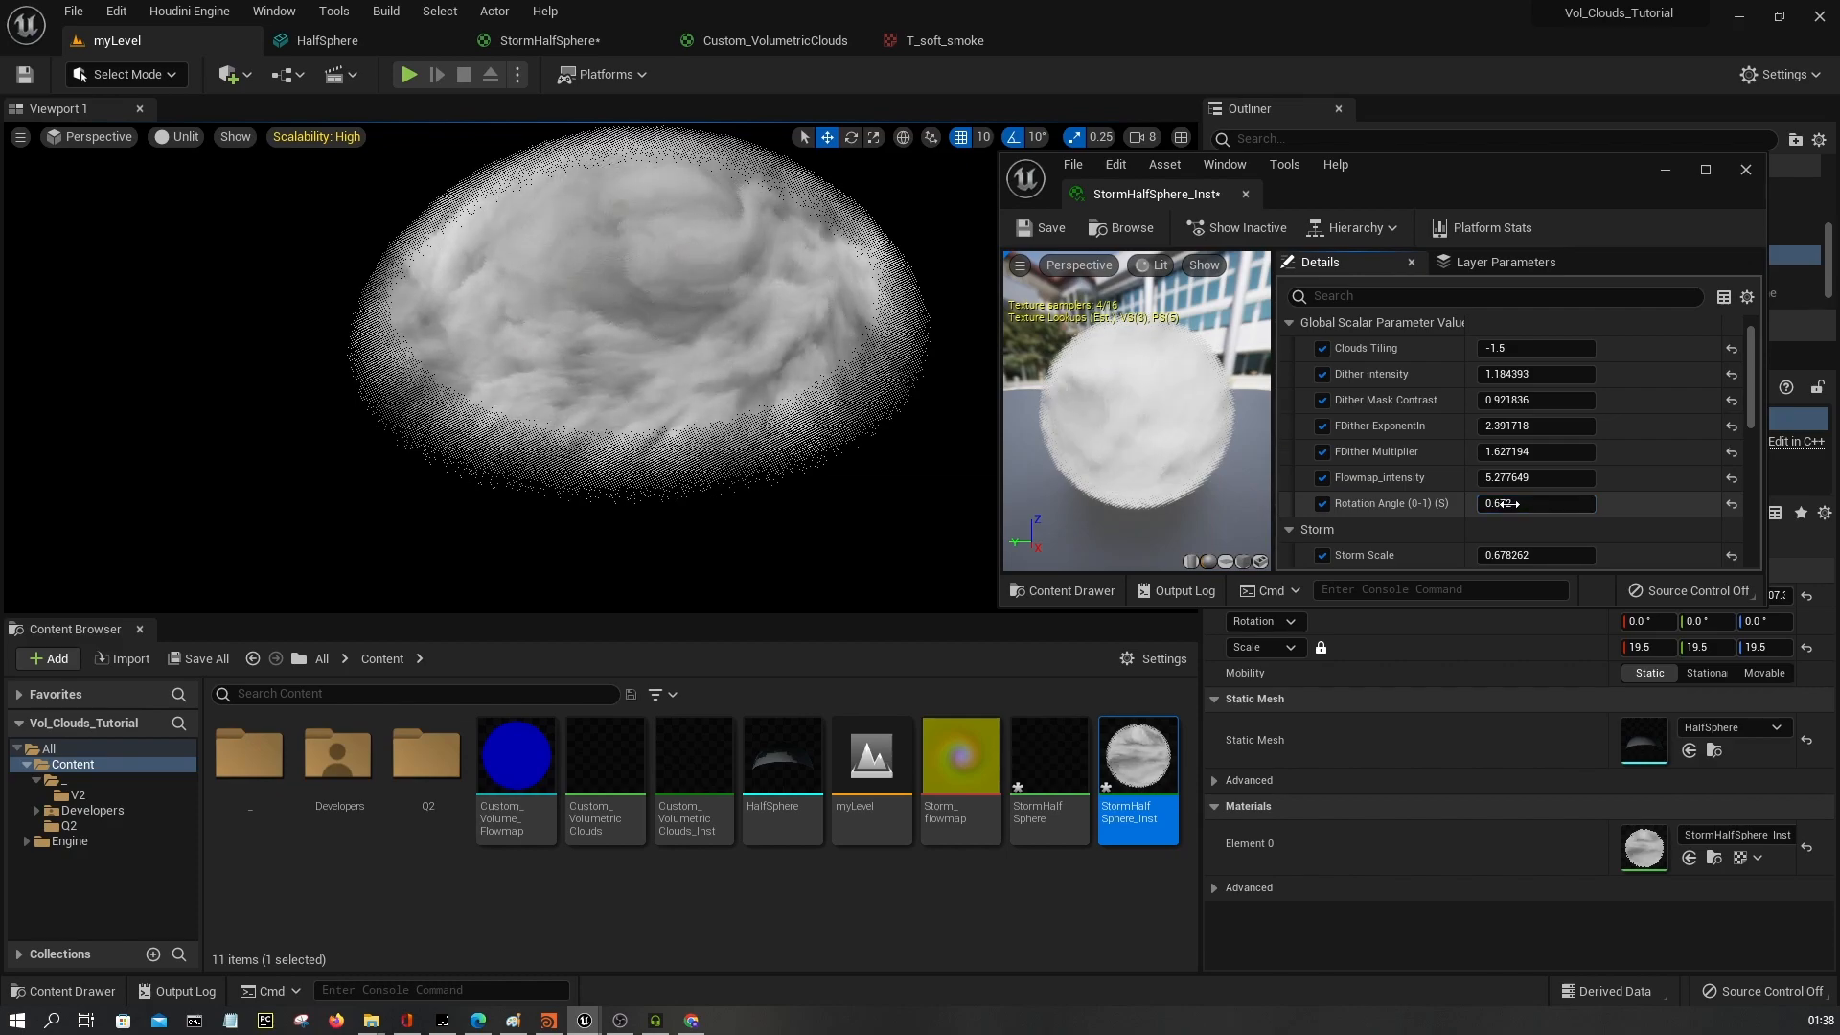
pyautogui.click(176, 136)
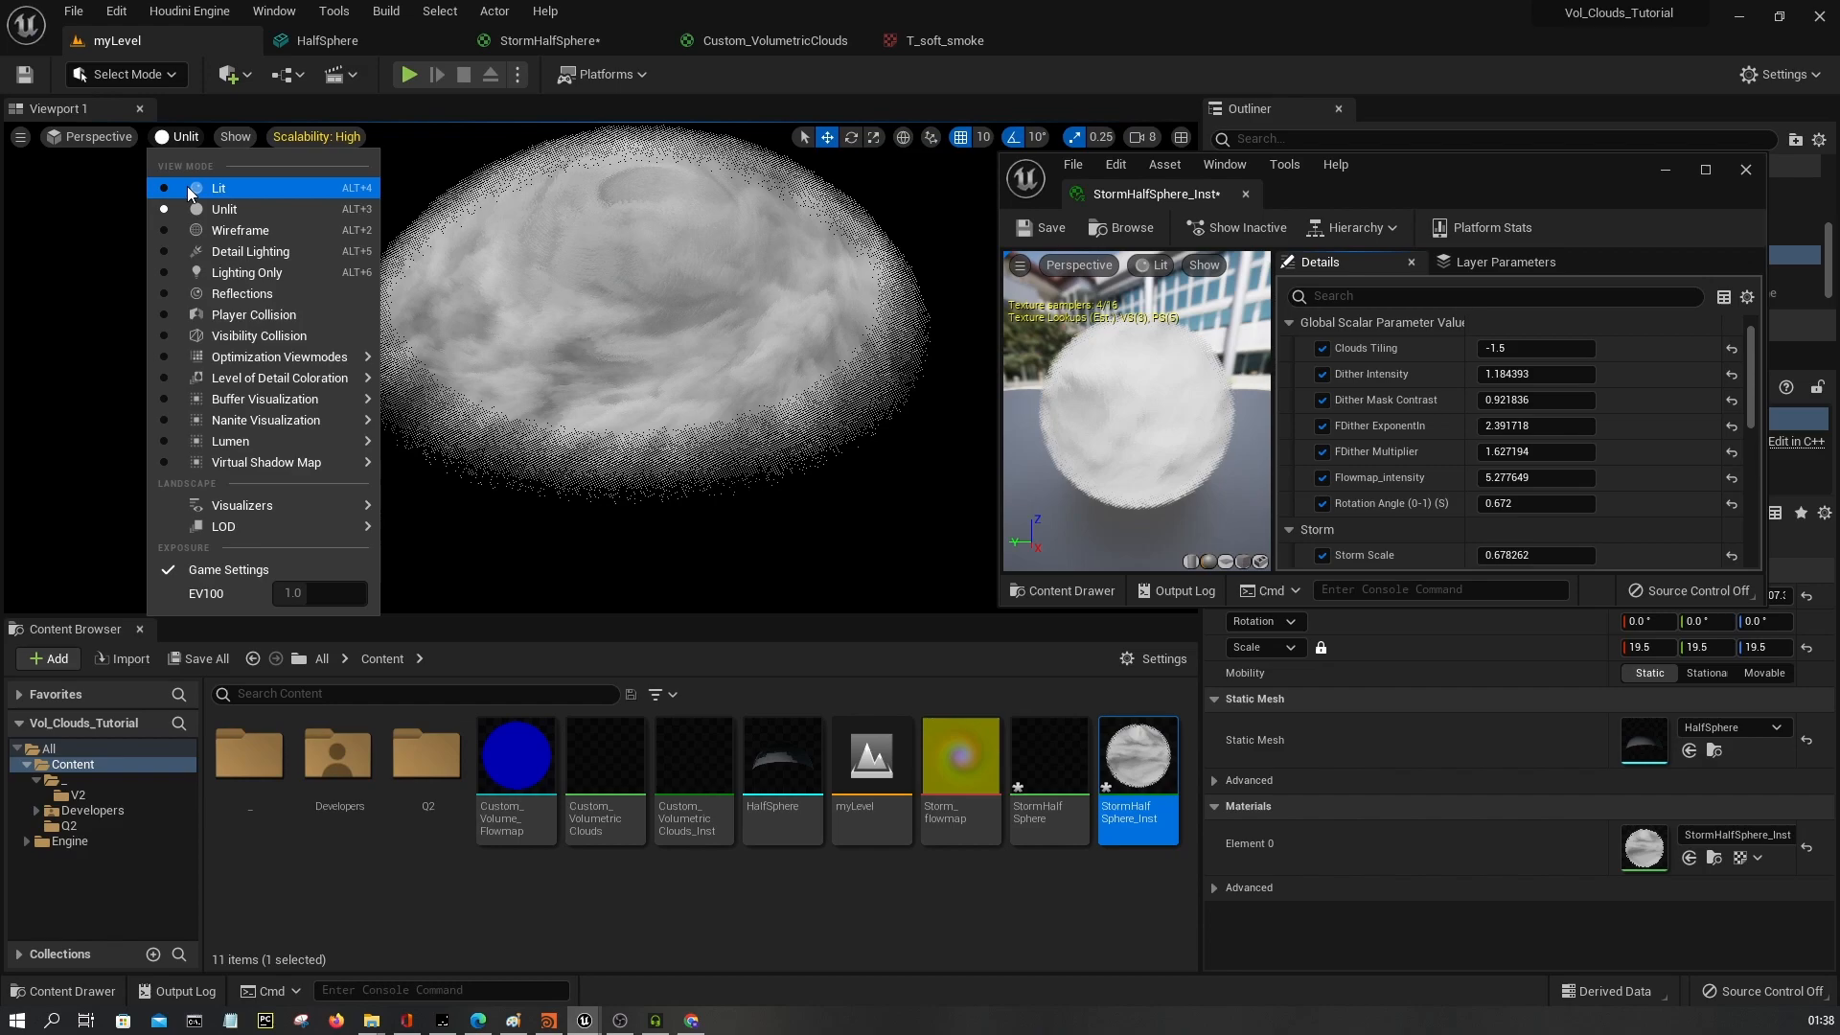
pyautogui.click(218, 188)
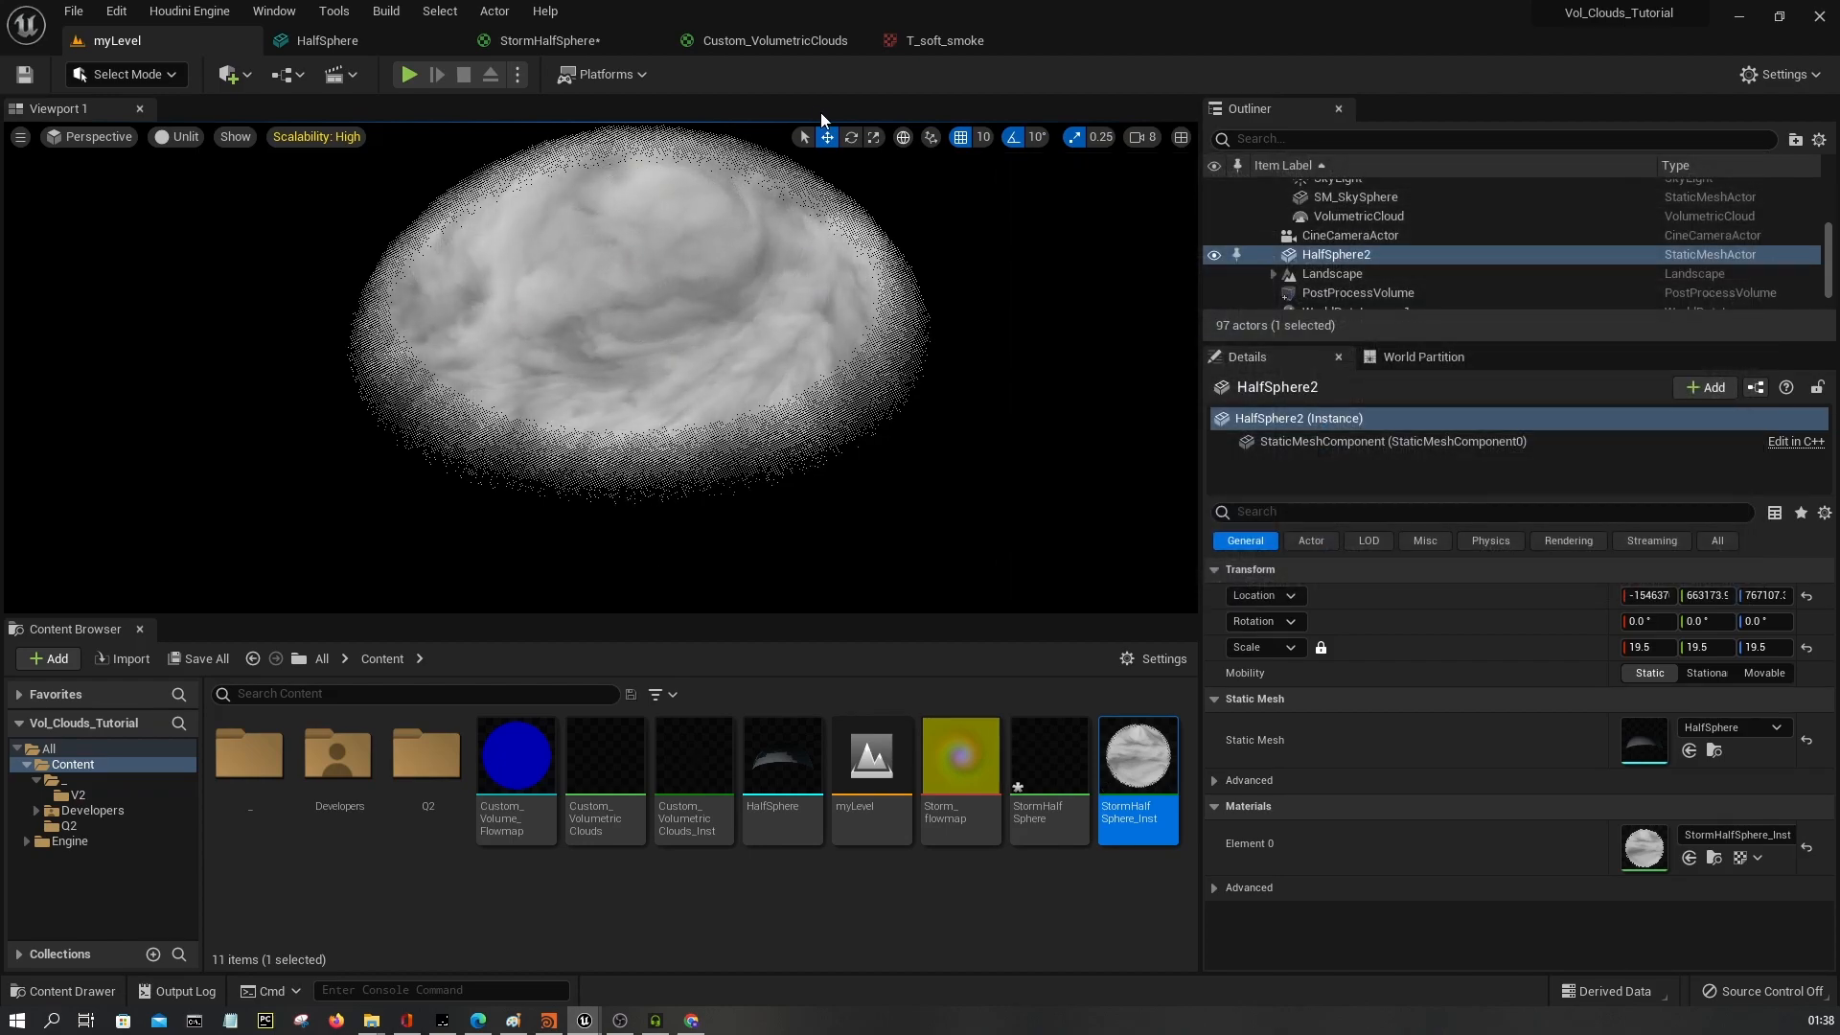
# Inspect the T_soft_smoke cloud texture fed into the FlowMaps node.
pyautogui.click(552, 40)
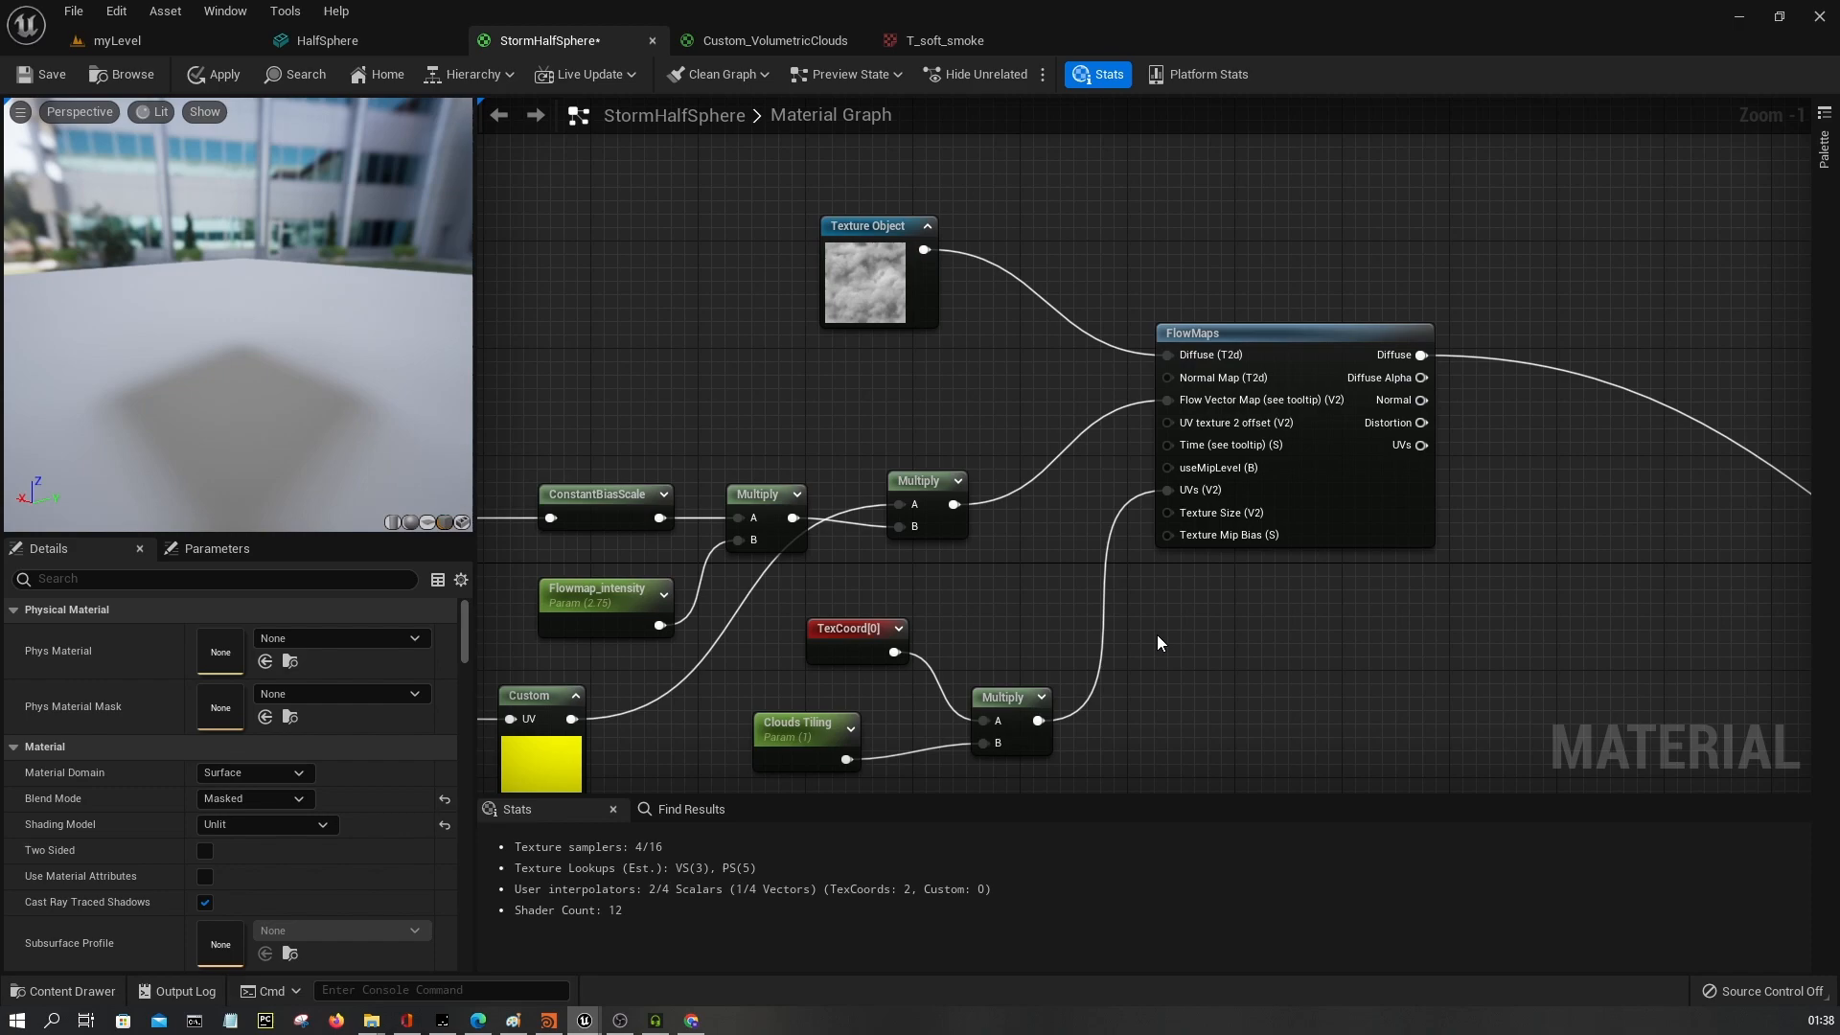
pyautogui.click(1219, 333)
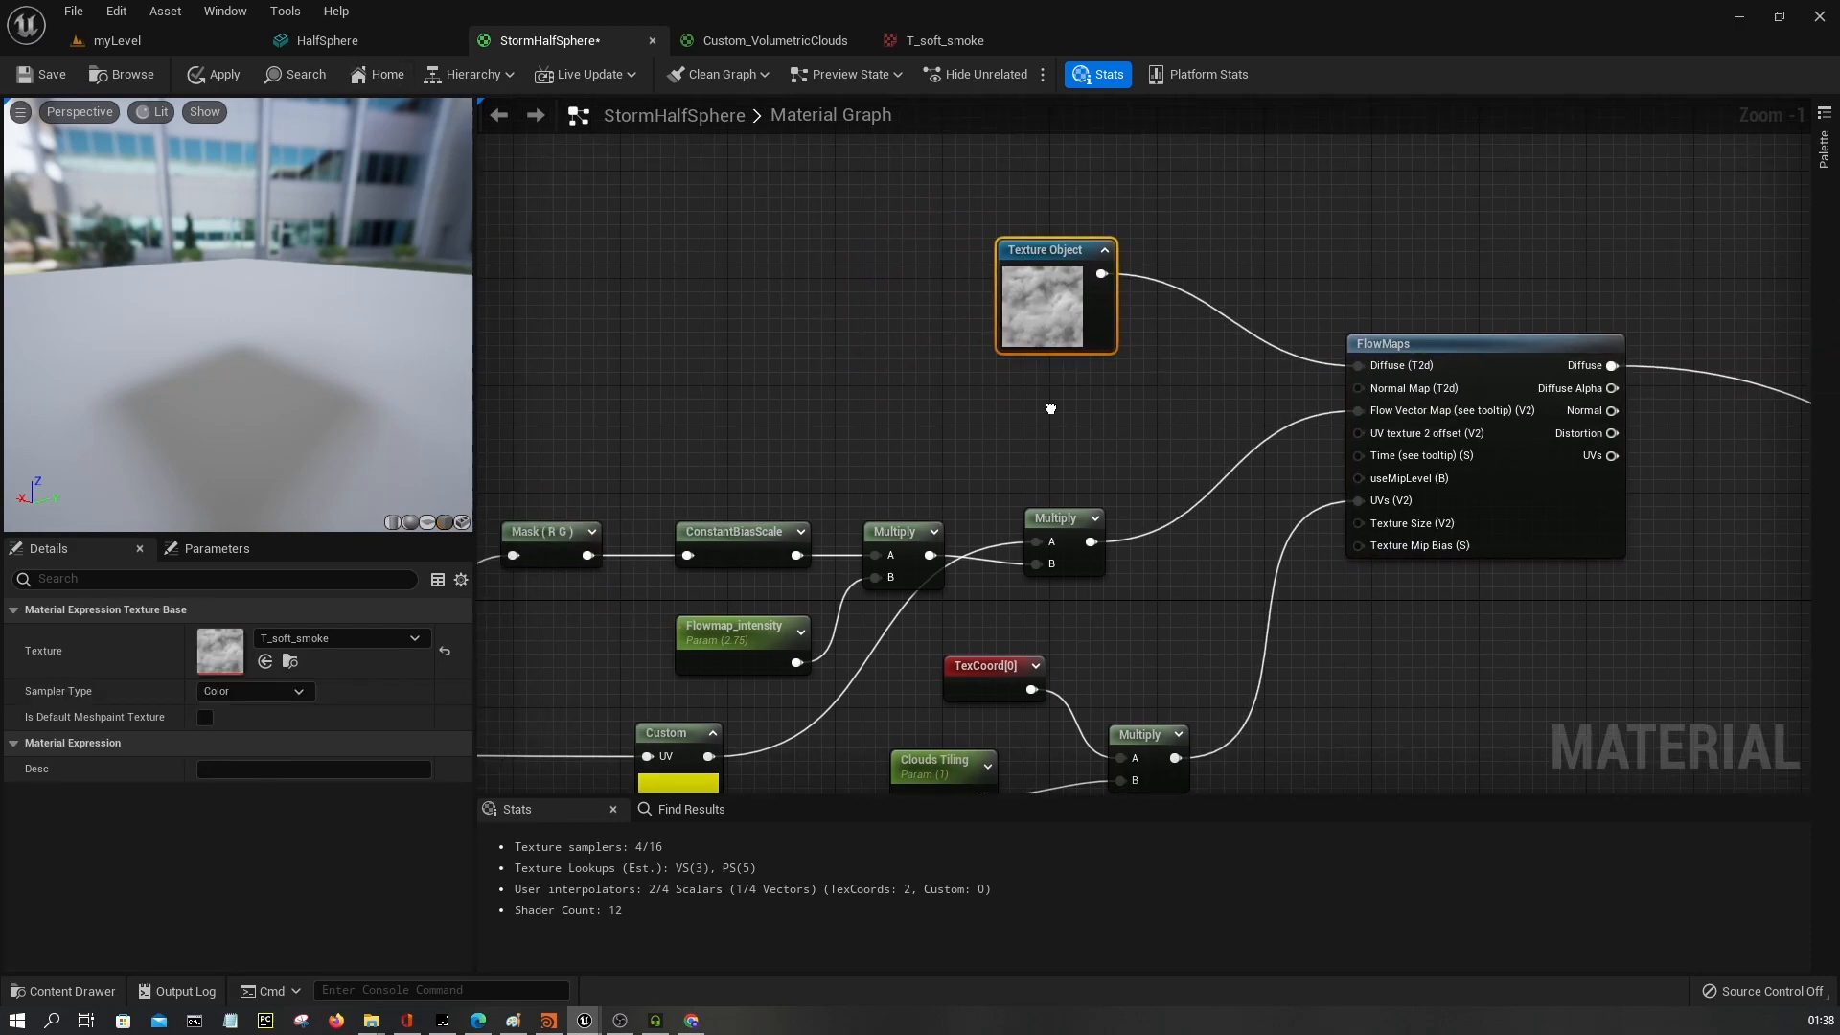
pyautogui.click(945, 40)
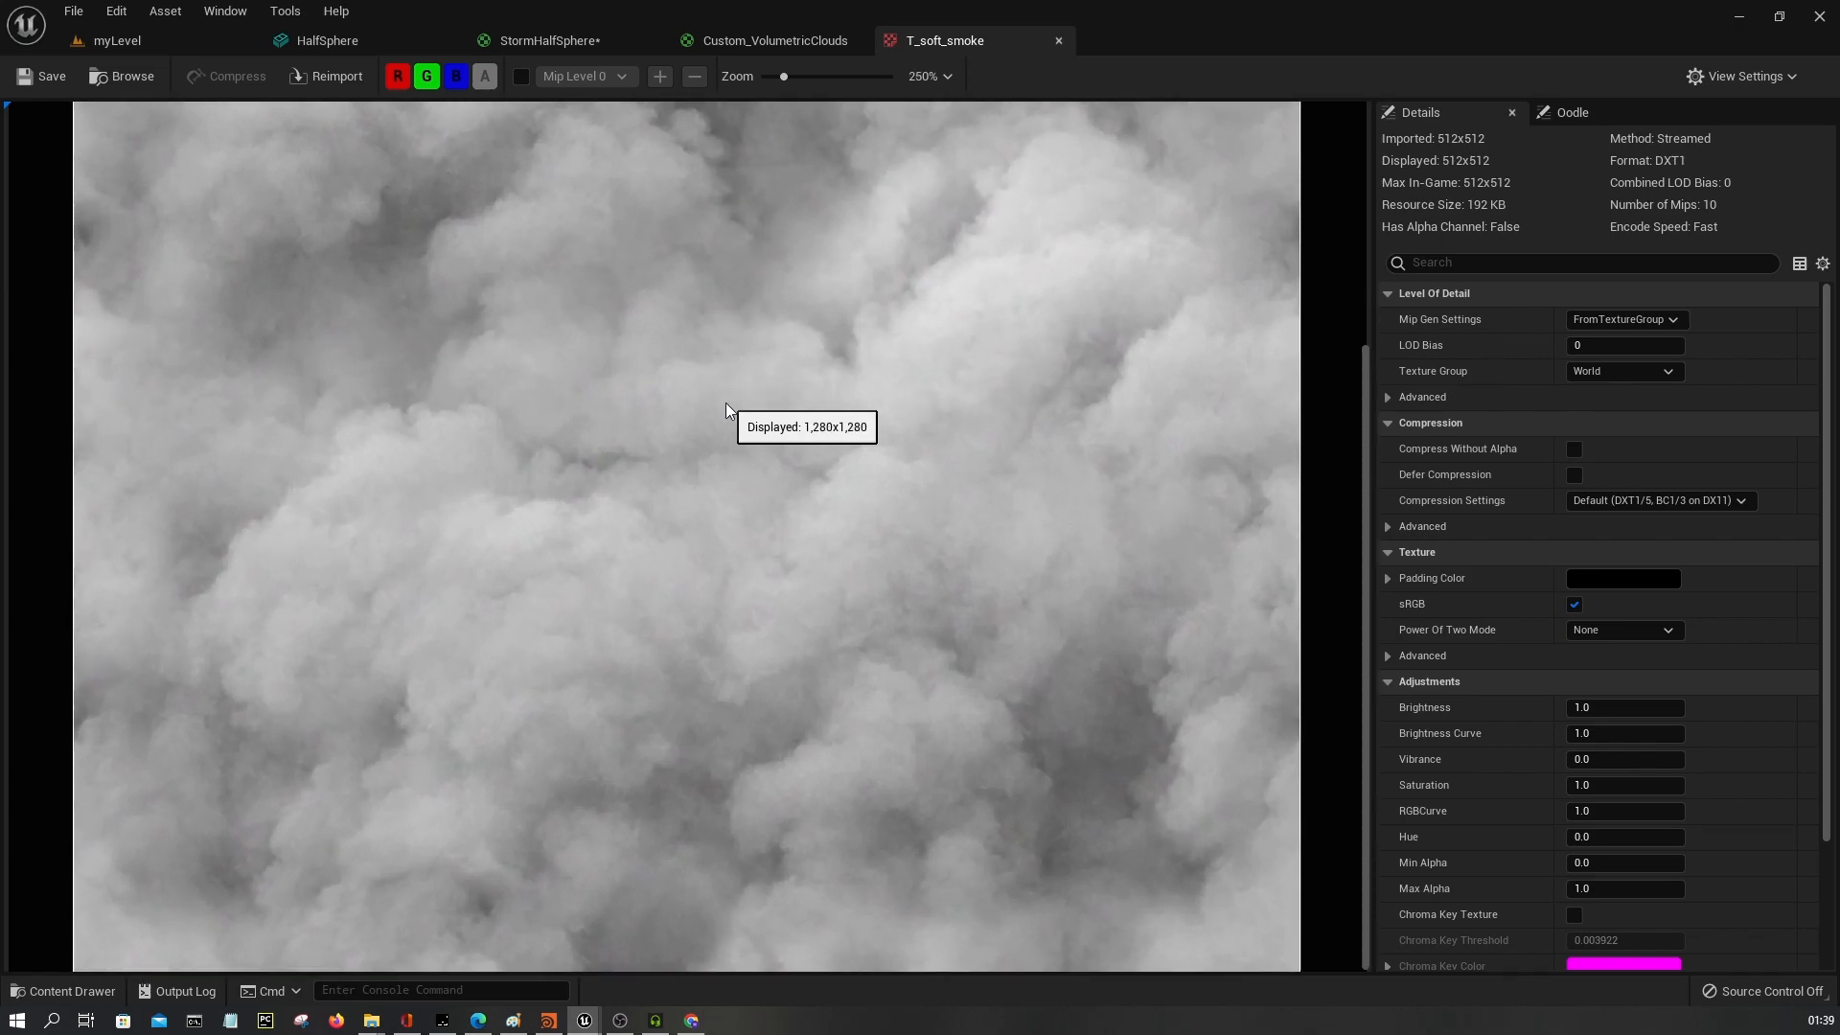
pyautogui.scroll(-3)
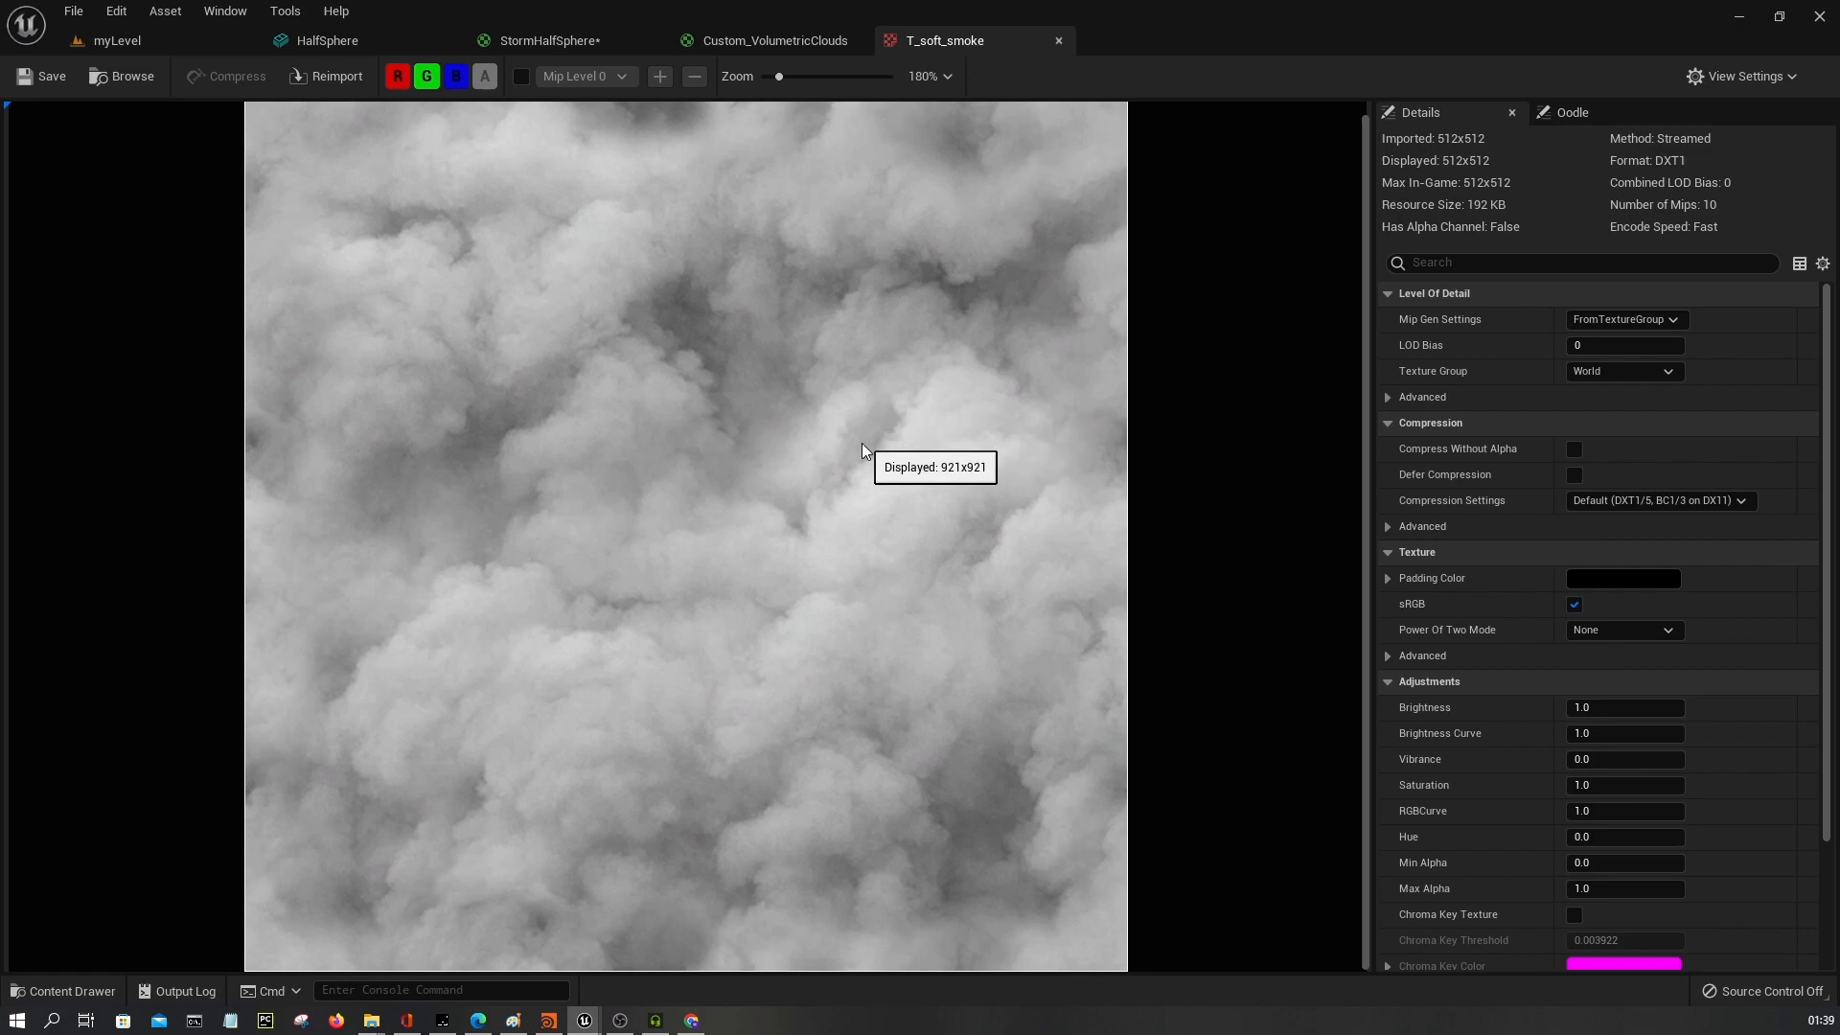
pyautogui.moveTo(437, 161)
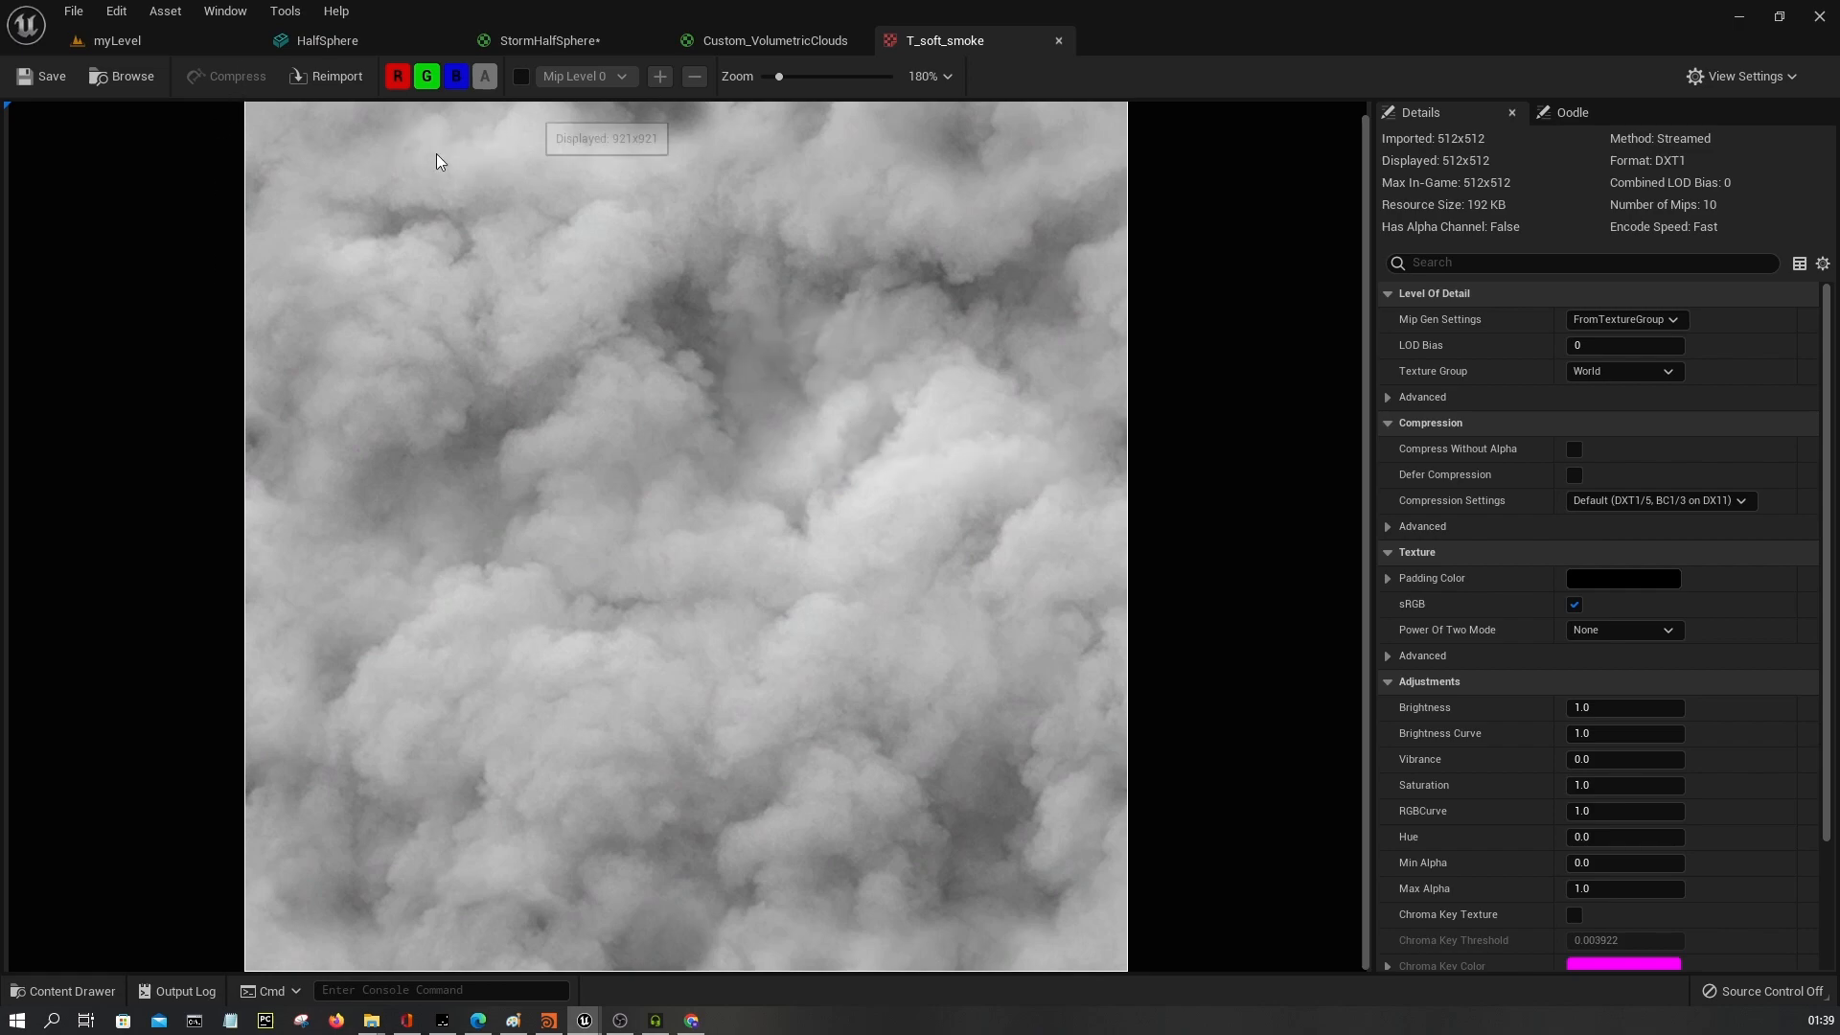
pyautogui.moveTo(618, 399)
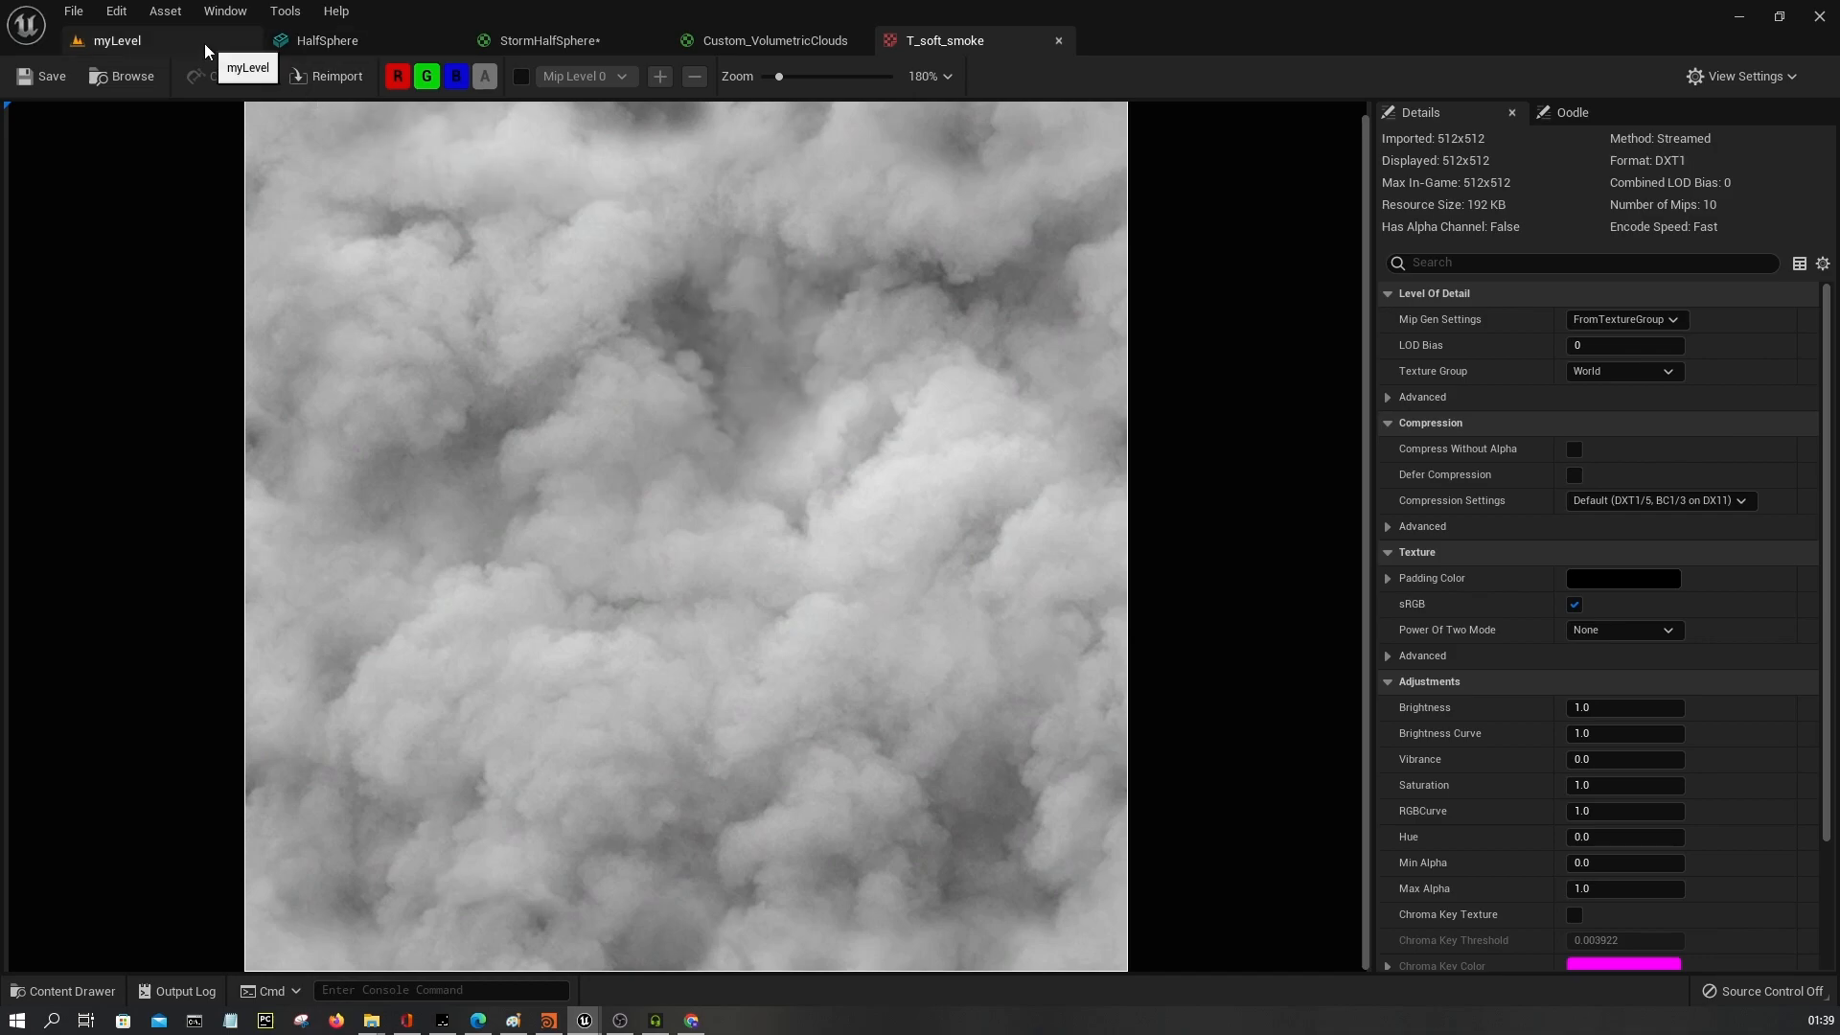
# Return to the StormHalfSphere graph and search its node list for BumpOffset.
pyautogui.click(776, 40)
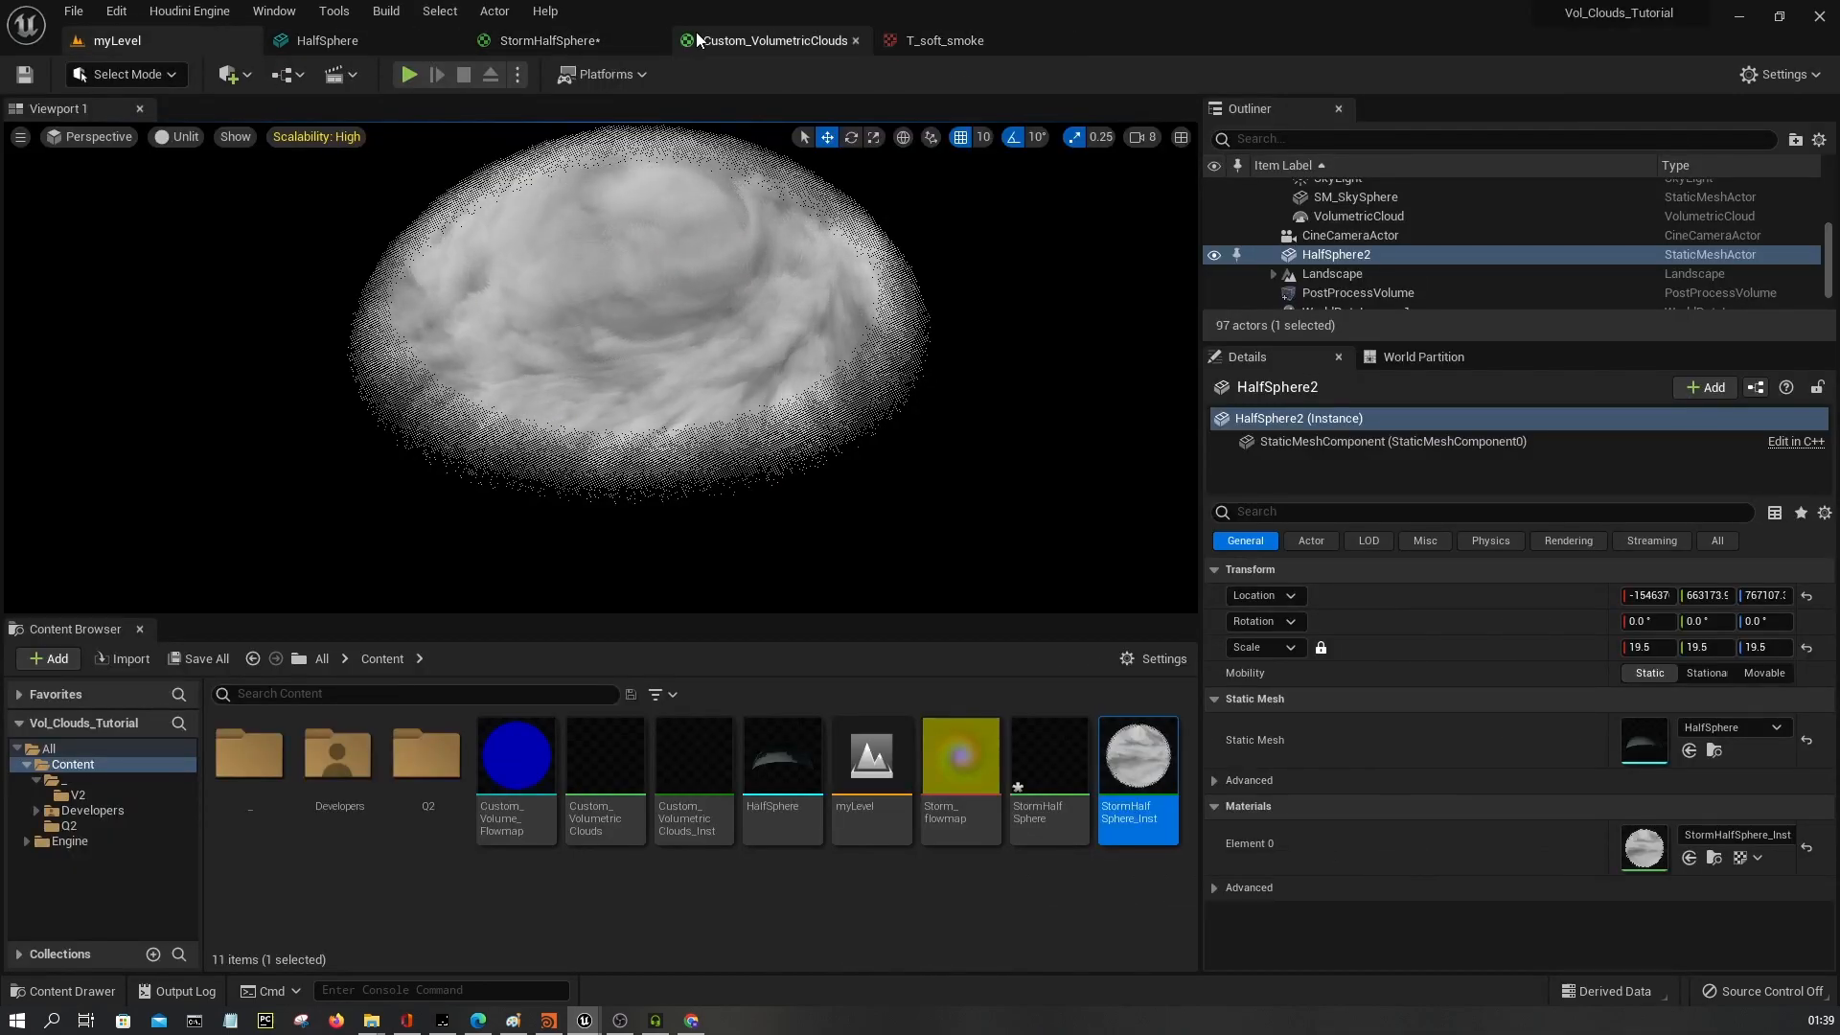
pyautogui.click(537, 40)
pyautogui.write('bu')
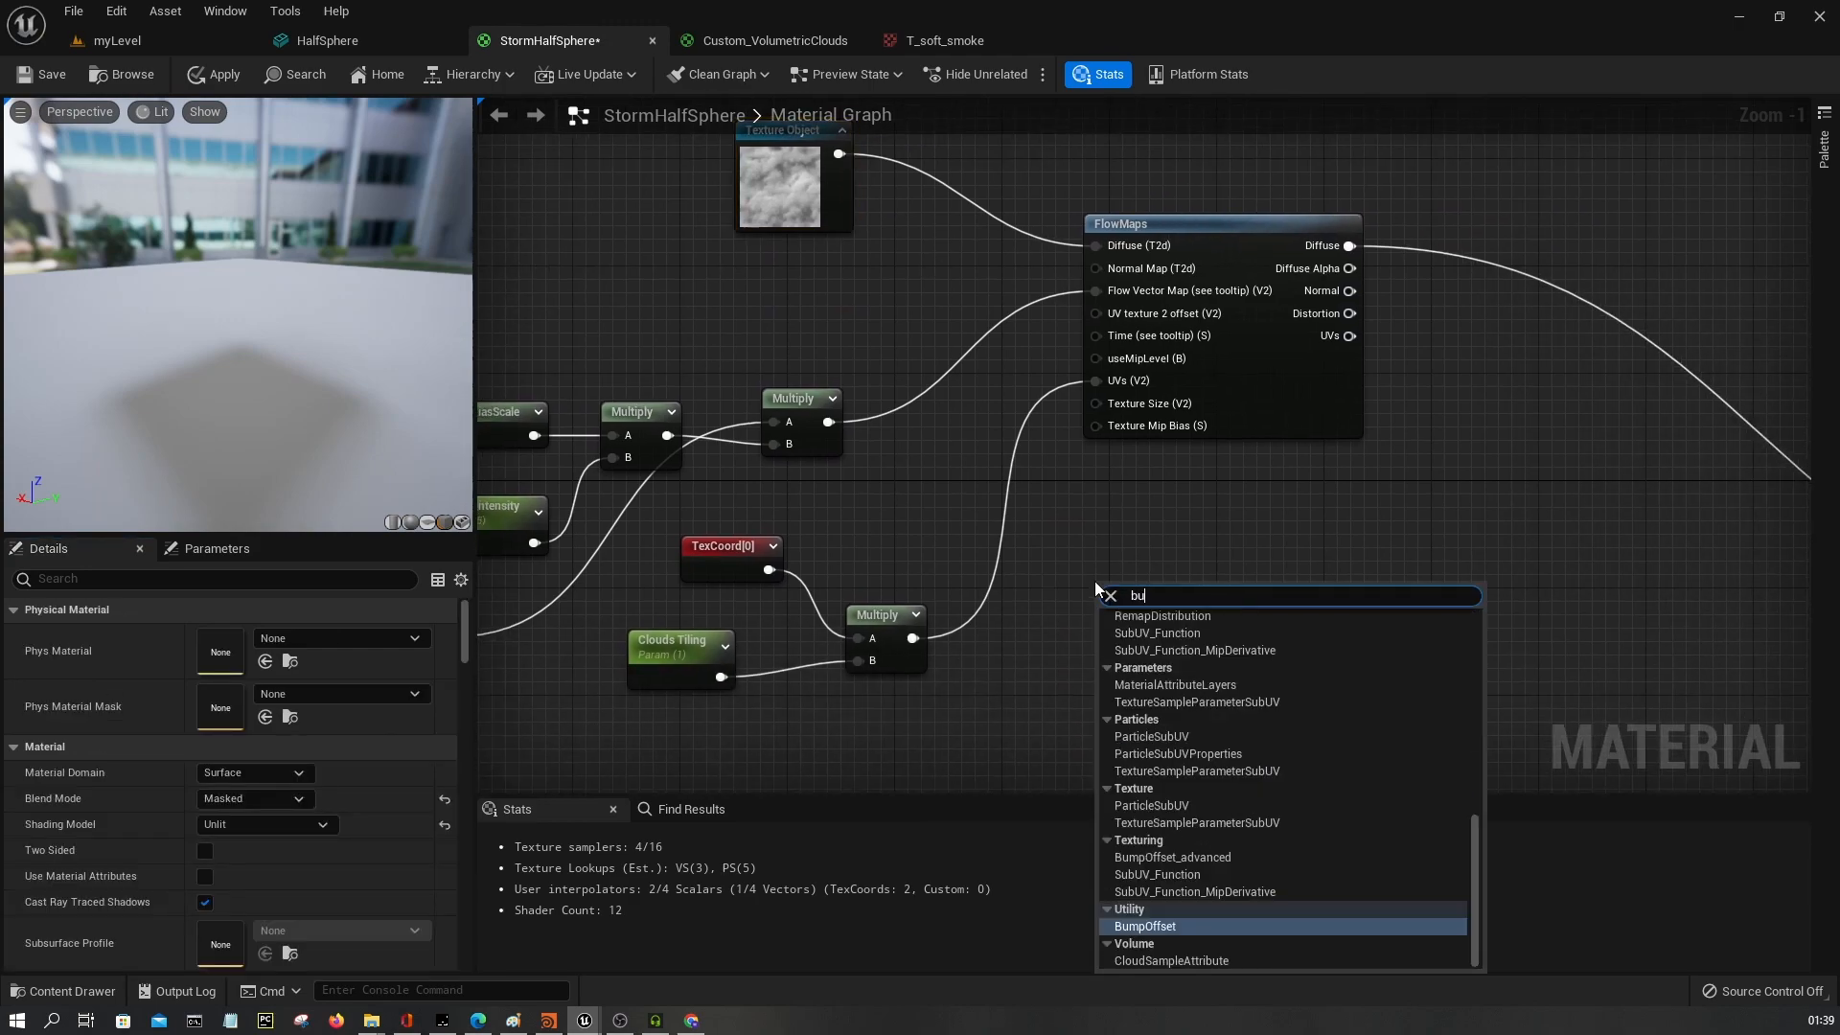
# Place a BumpOffset node and a second FlowMaps node in the graph, unwired.
pyautogui.click(1144, 926)
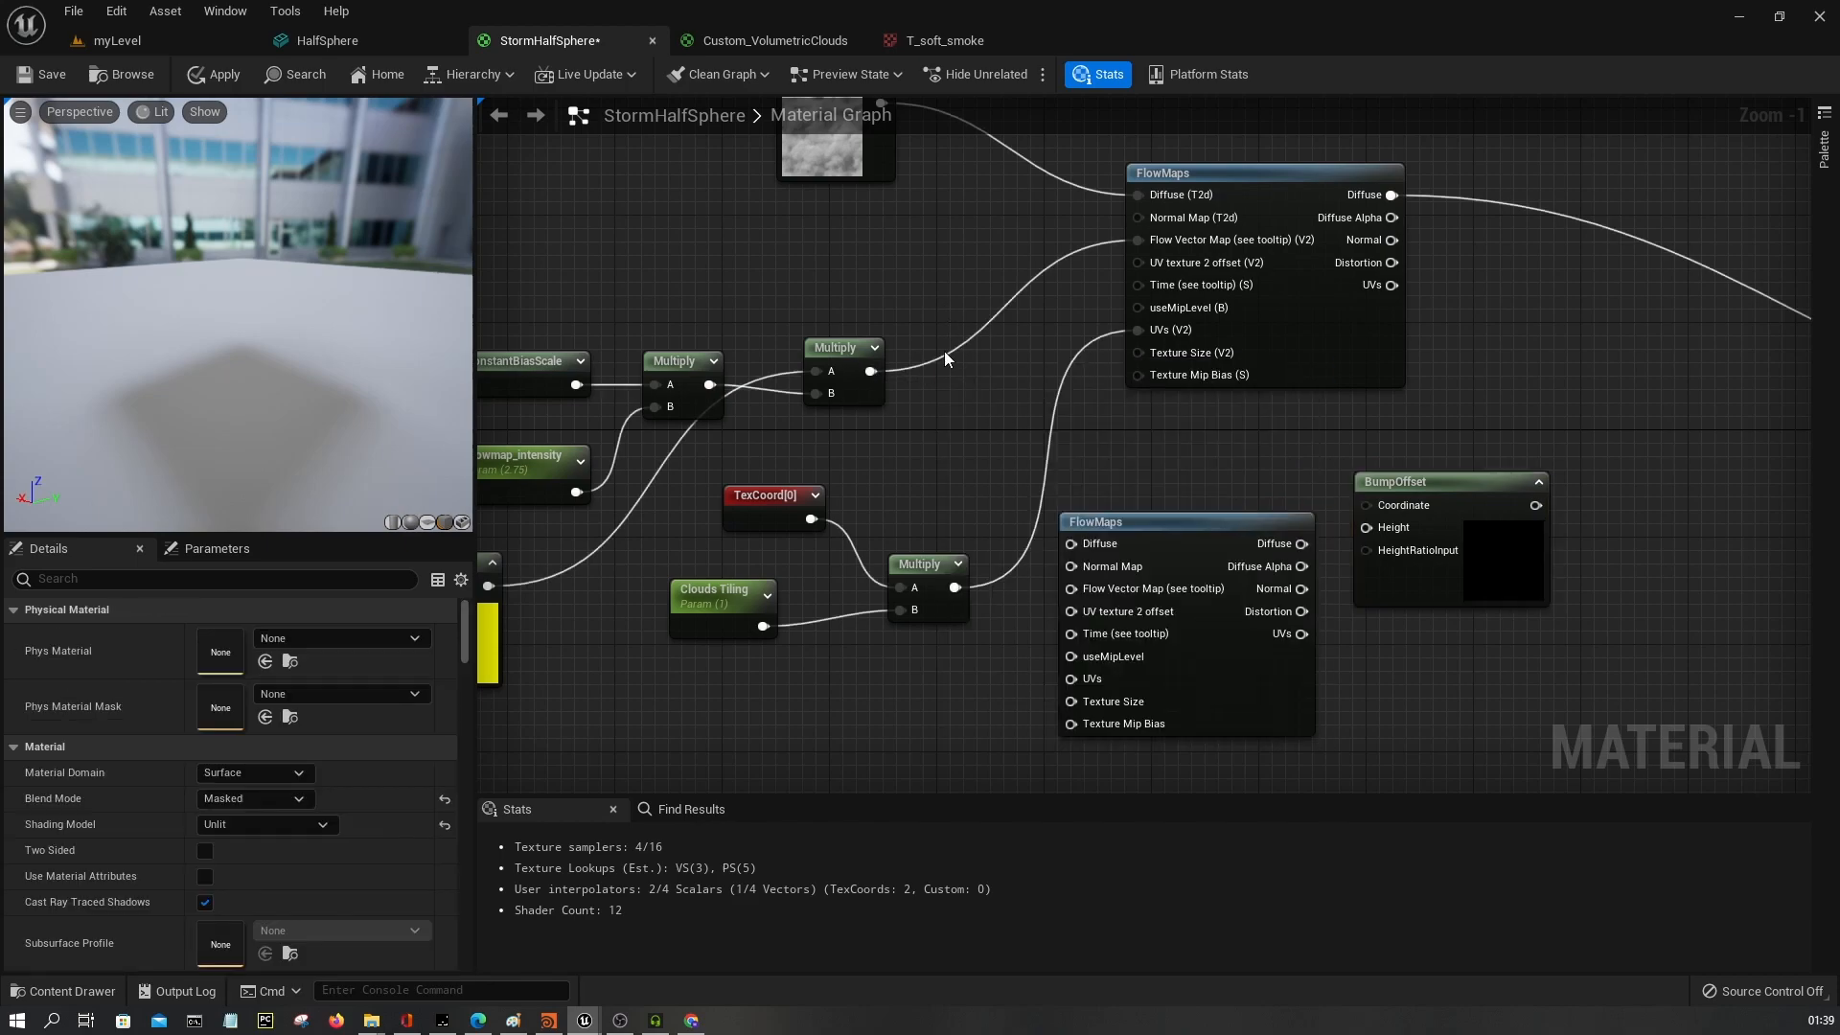
pyautogui.scroll(-3)
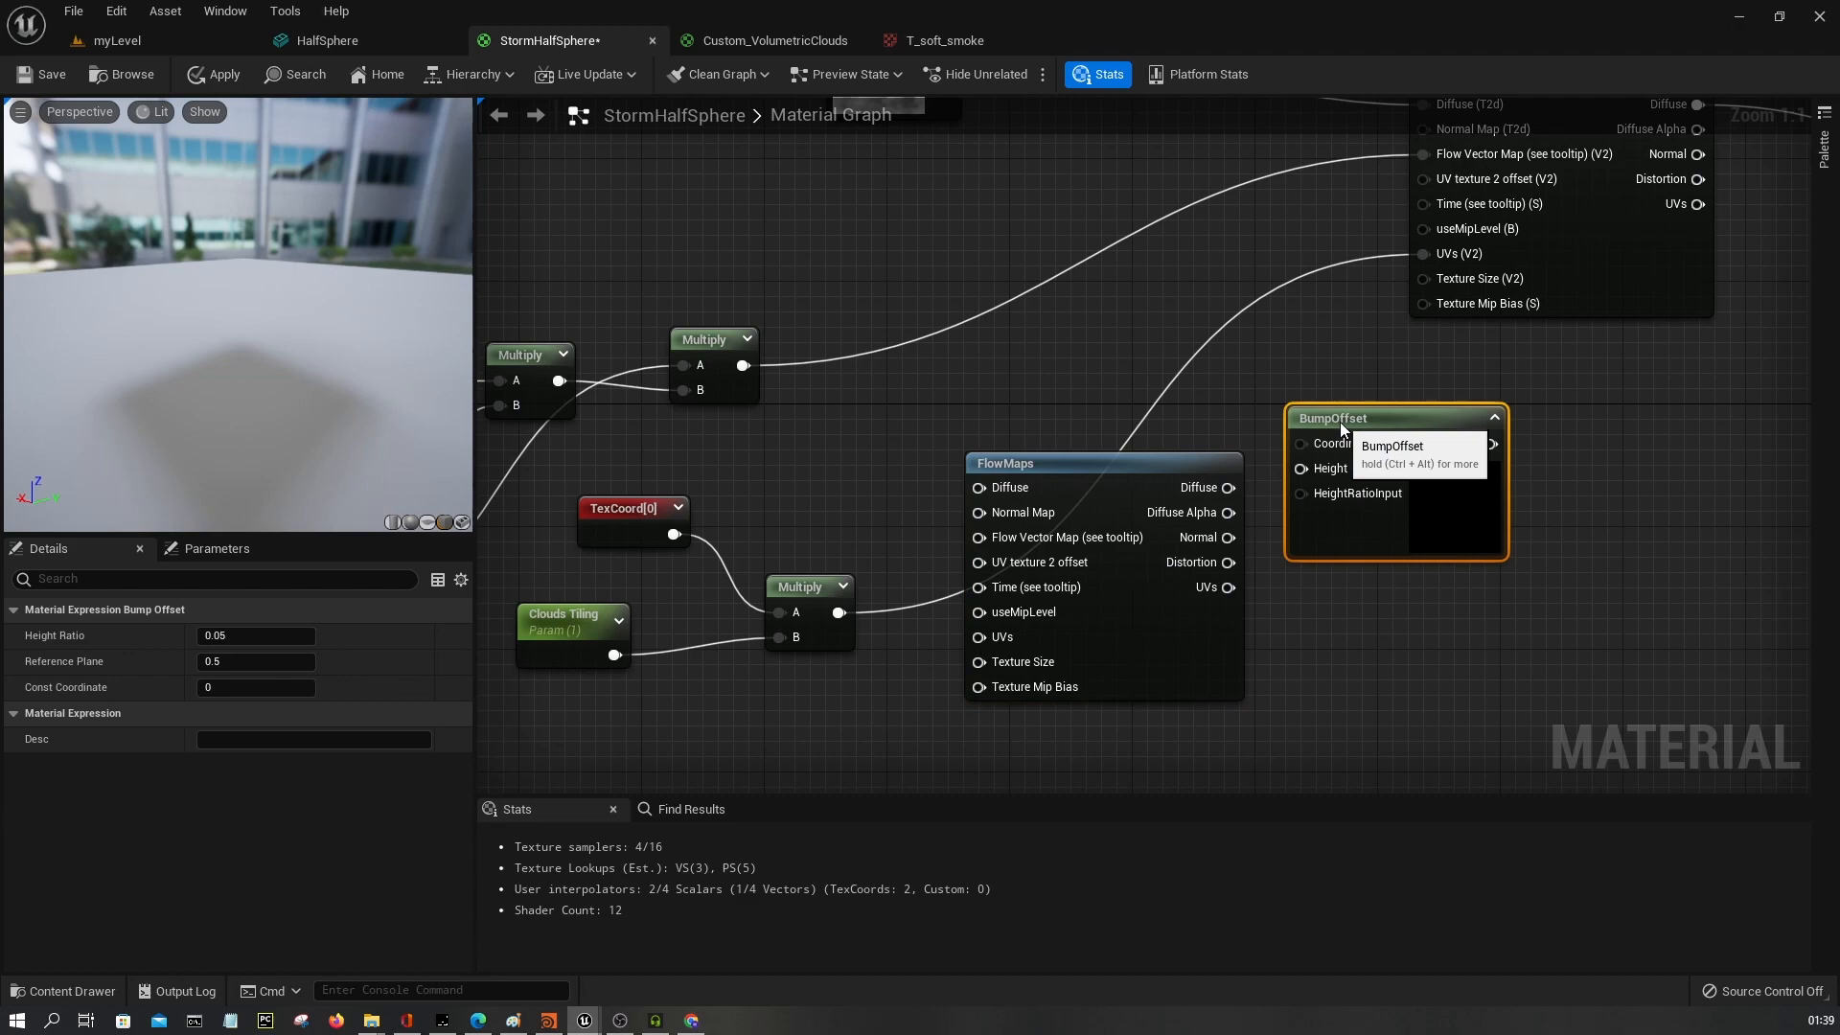
# Route the second FlowMaps diffuse through an R-G mask into BumpOffset's Height input.
pyautogui.click(104, 42)
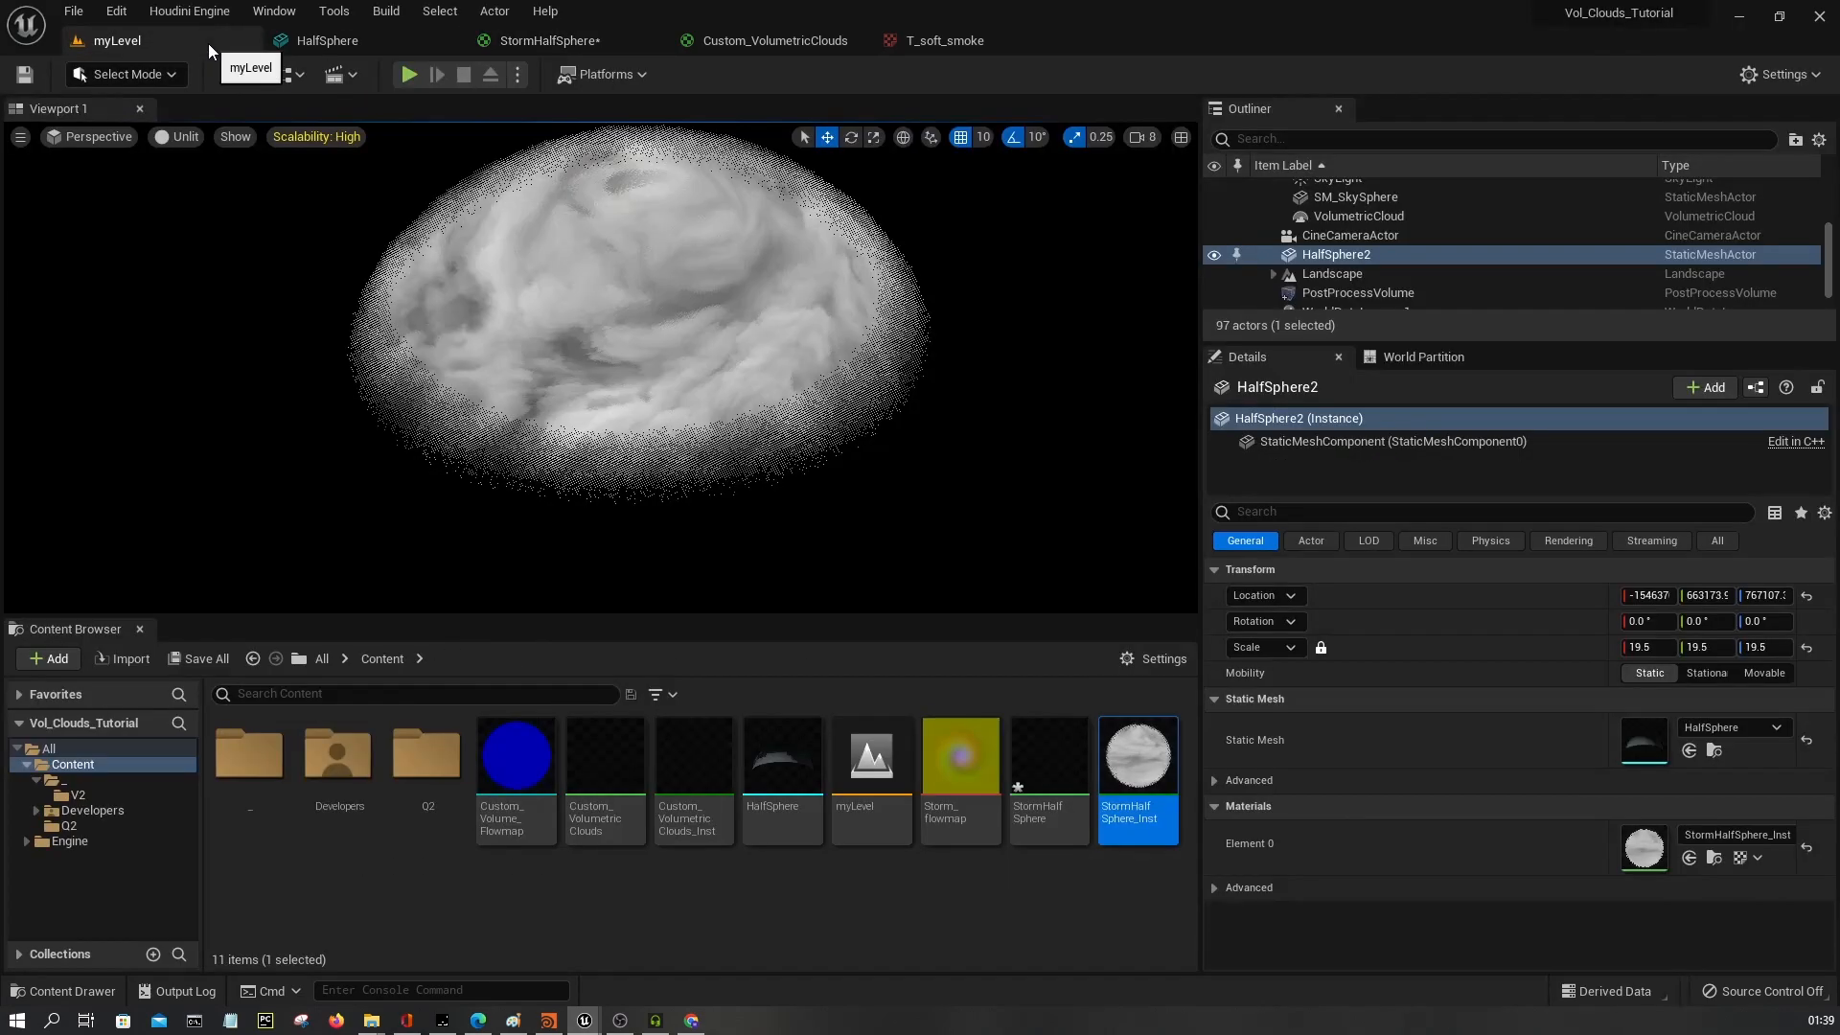
pyautogui.moveTo(876, 316)
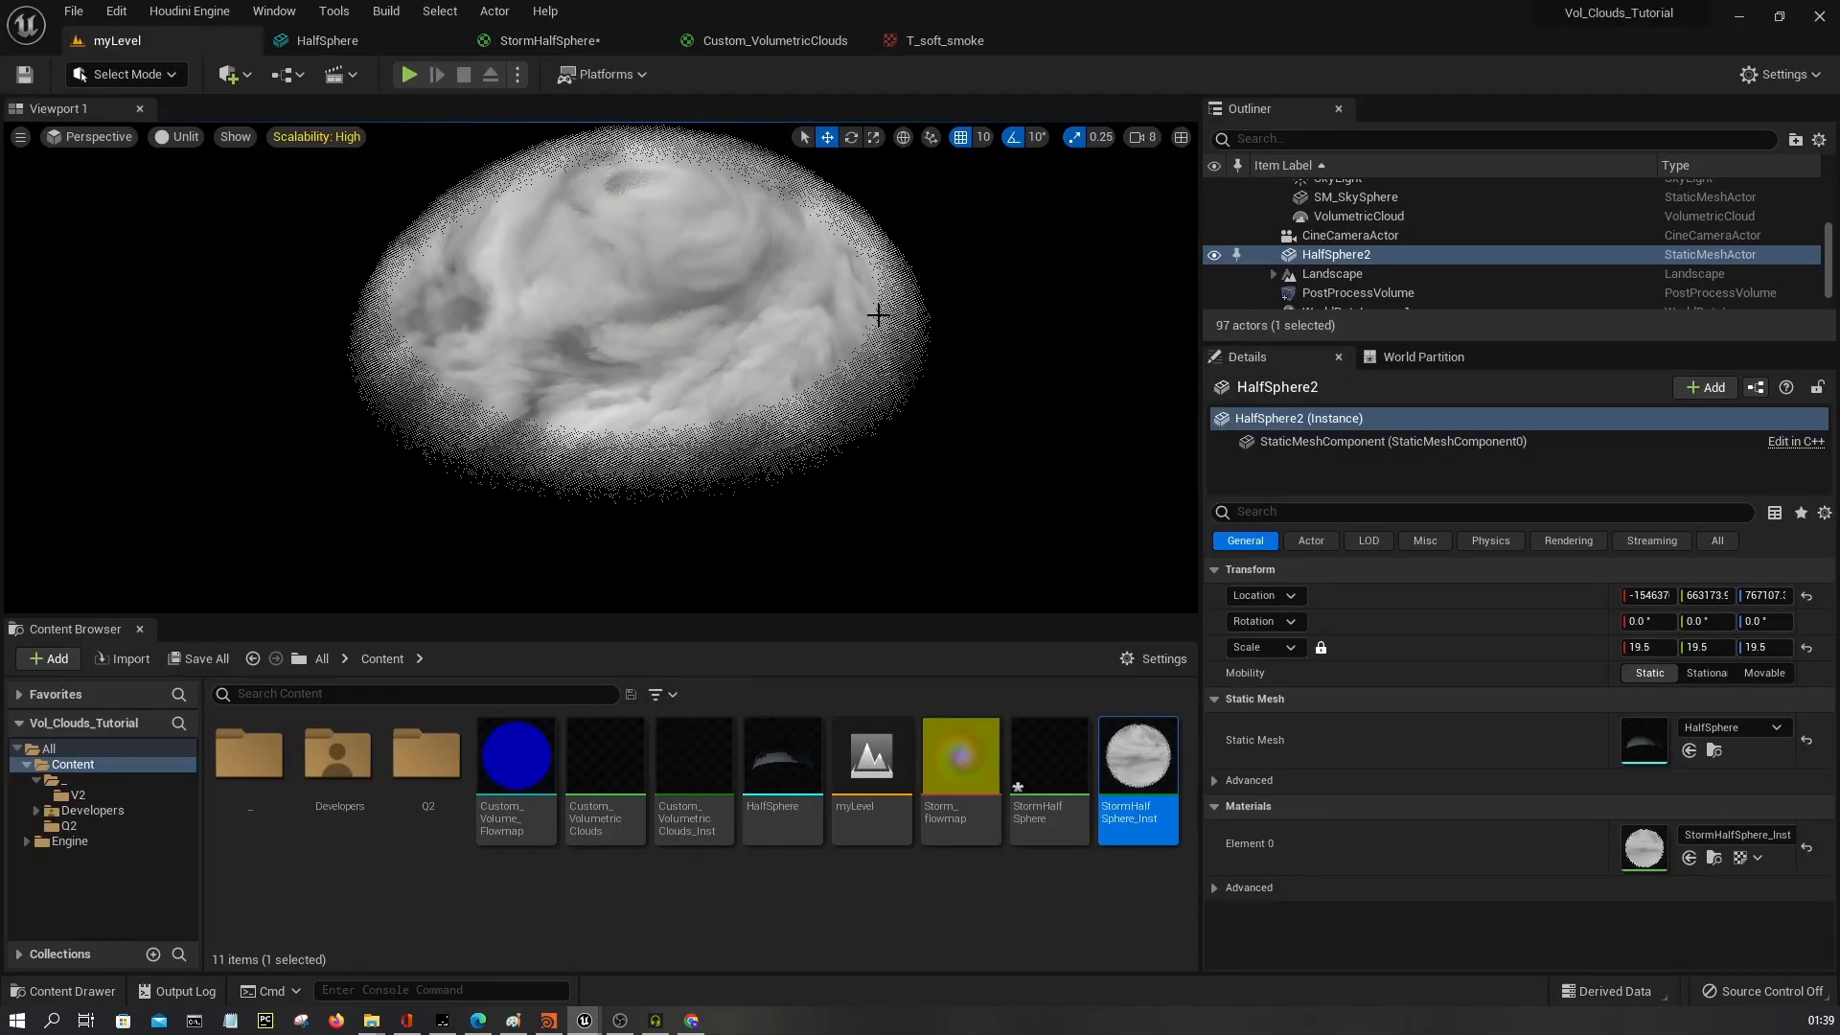
pyautogui.click(548, 40)
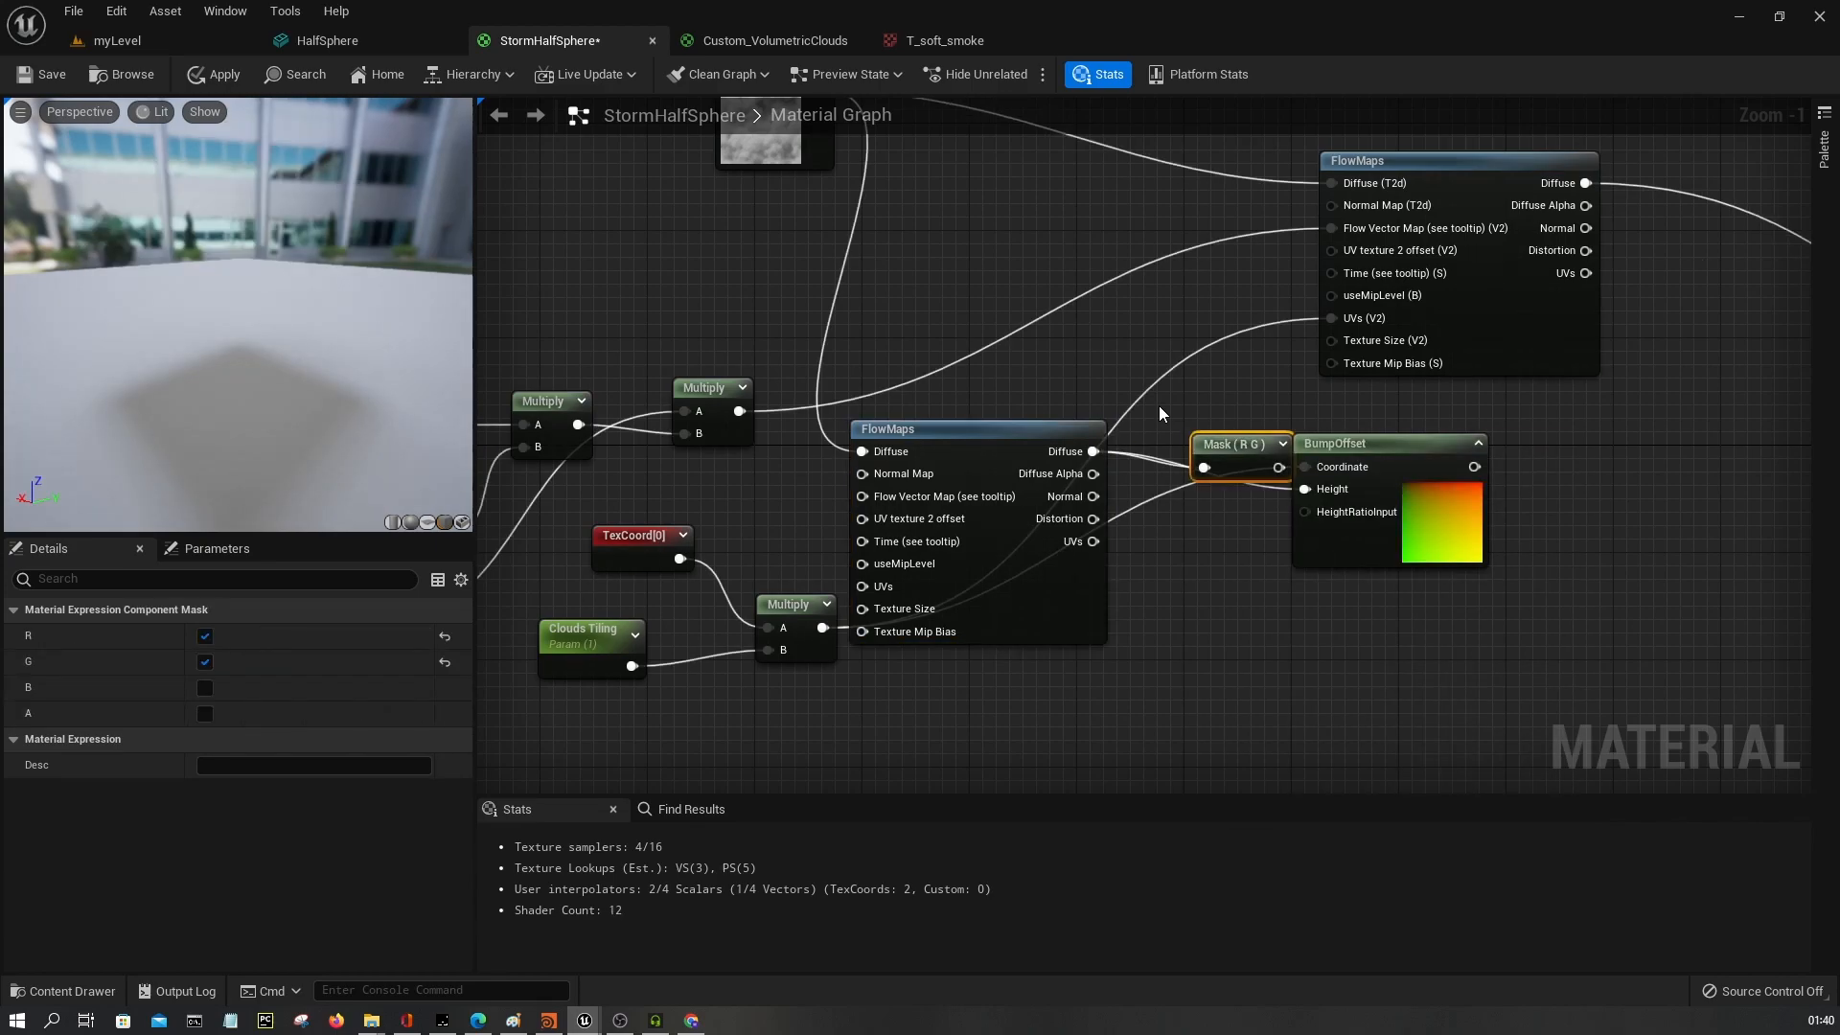
# Mask to G only, add a HeightRatioInput scalar parameter into BumpOffset, and apply the material.
pyautogui.click(204, 635)
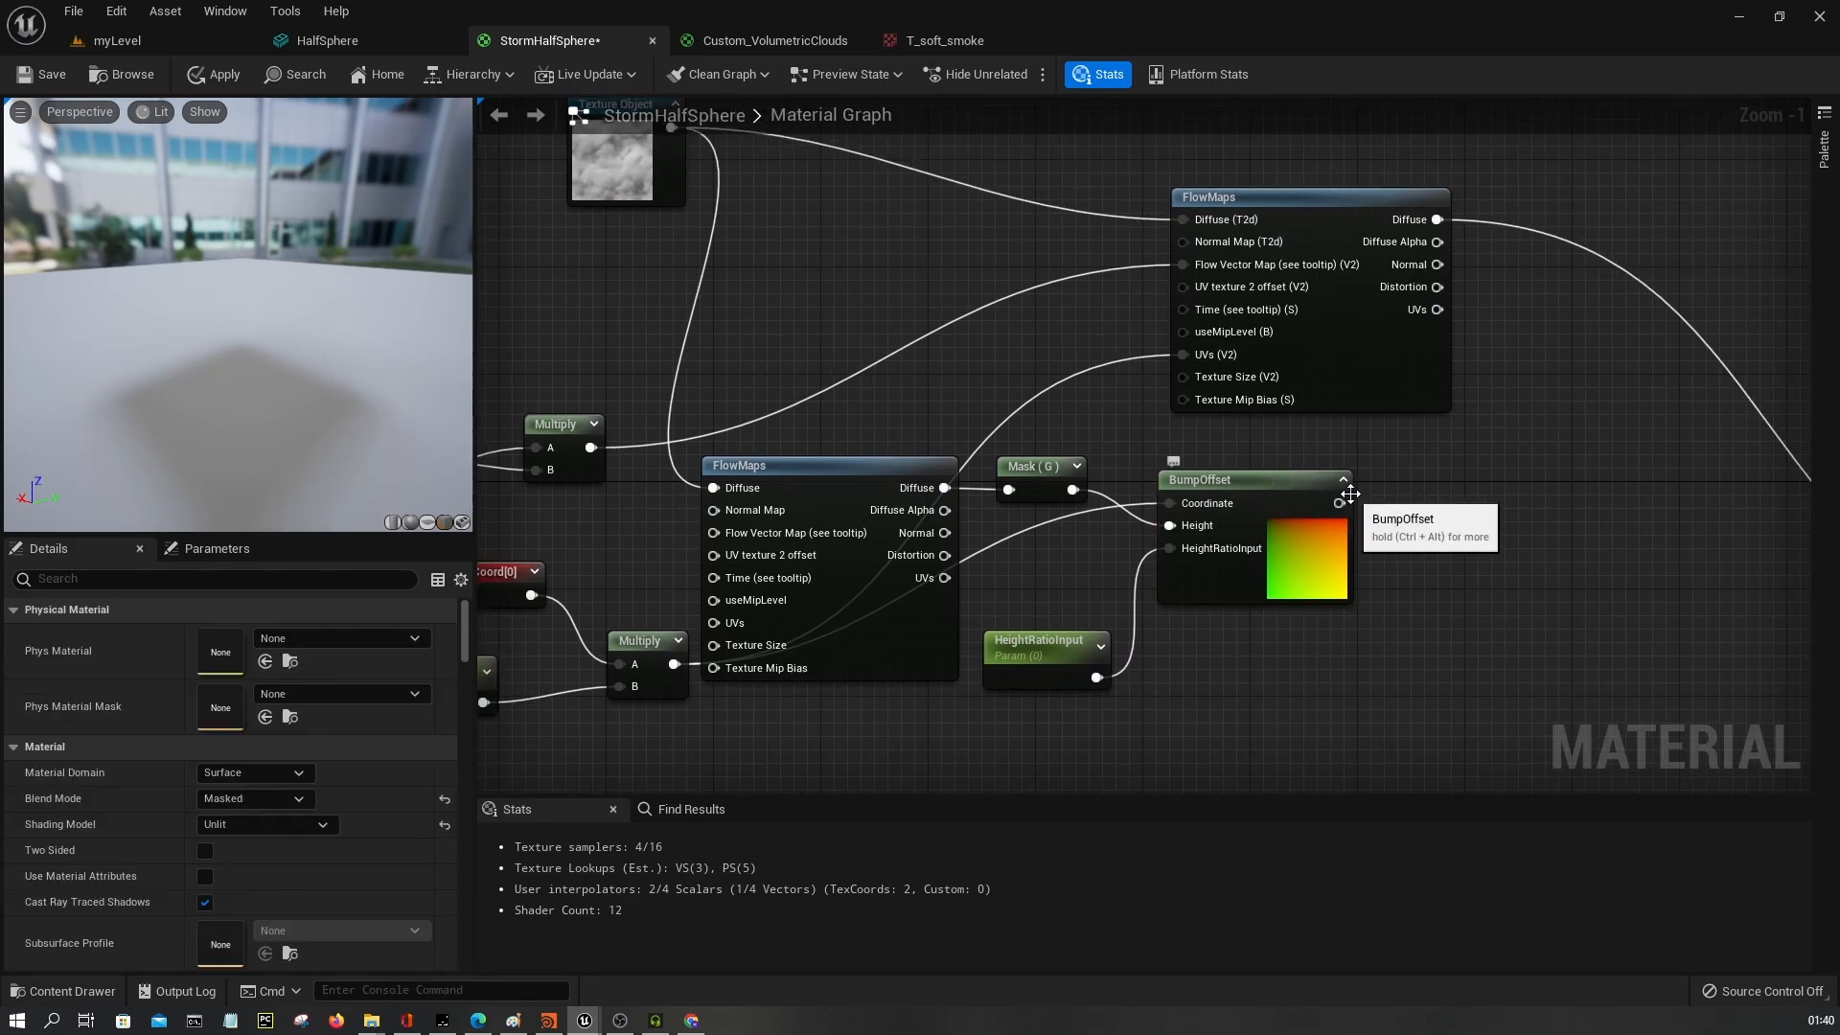
pyautogui.moveTo(1340, 502); pyautogui.dragTo(1185, 375)
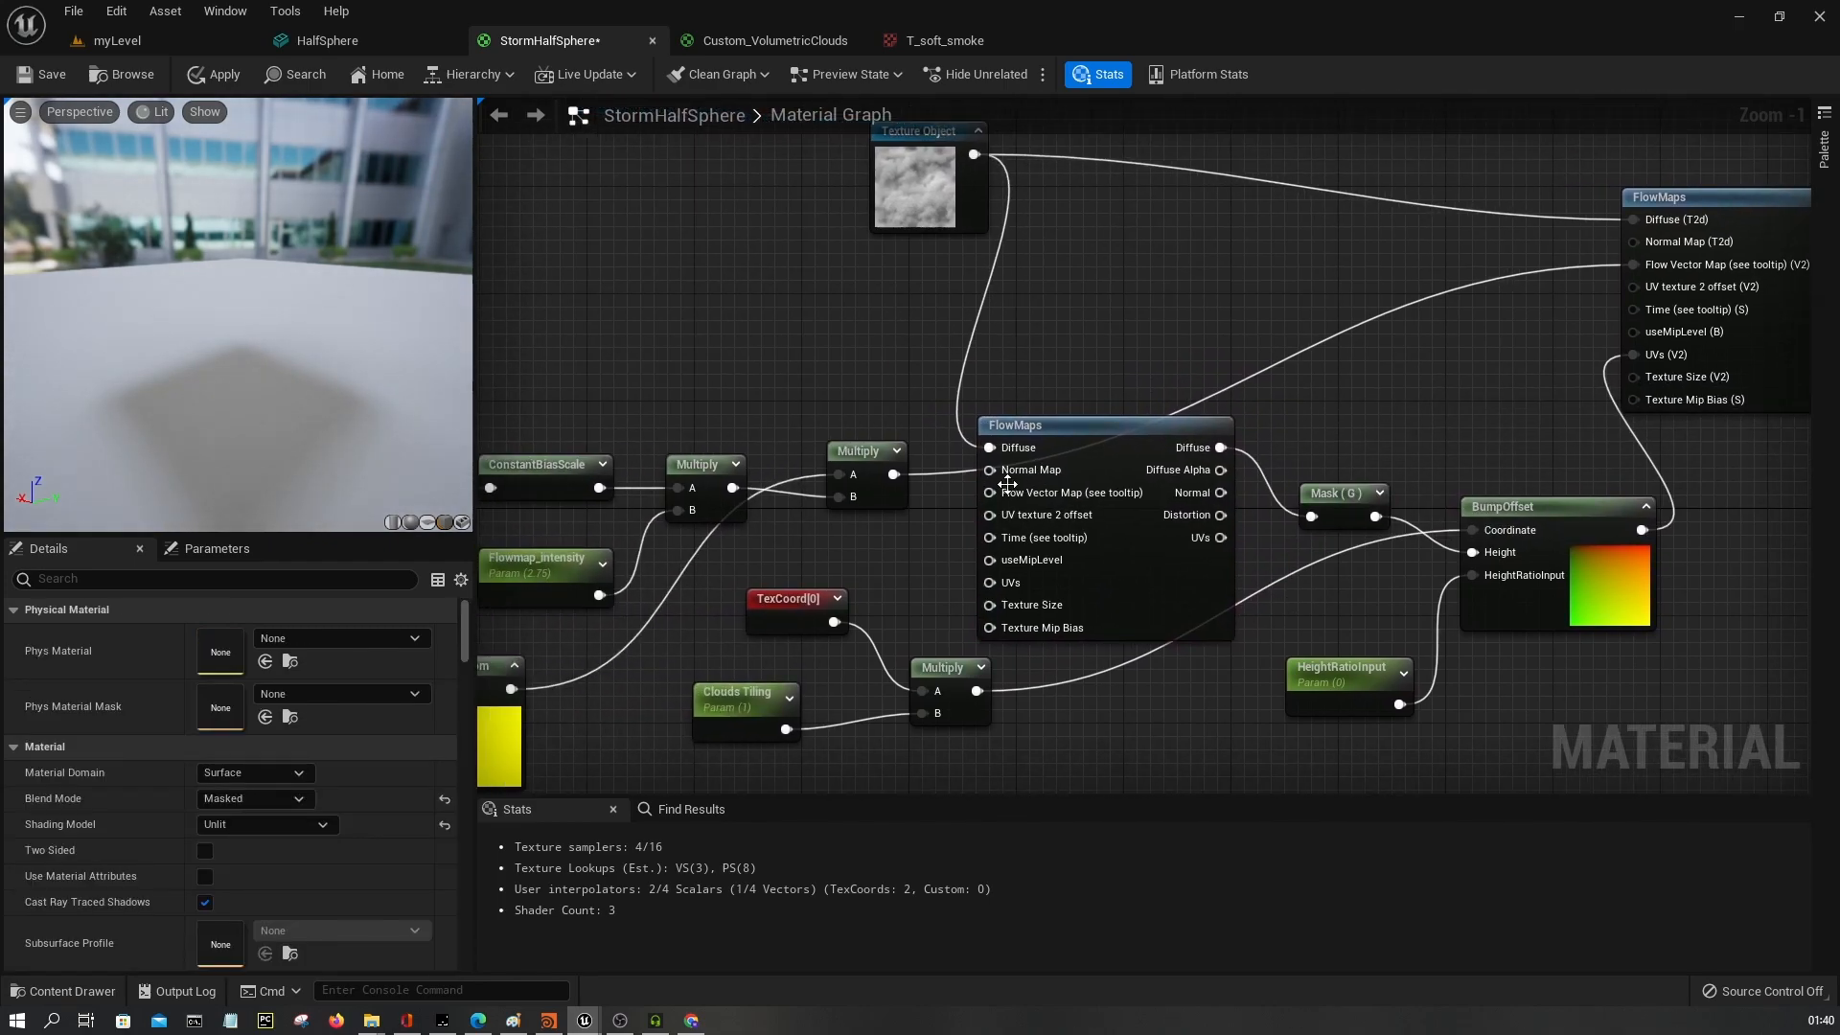
pyautogui.moveTo(1043, 492)
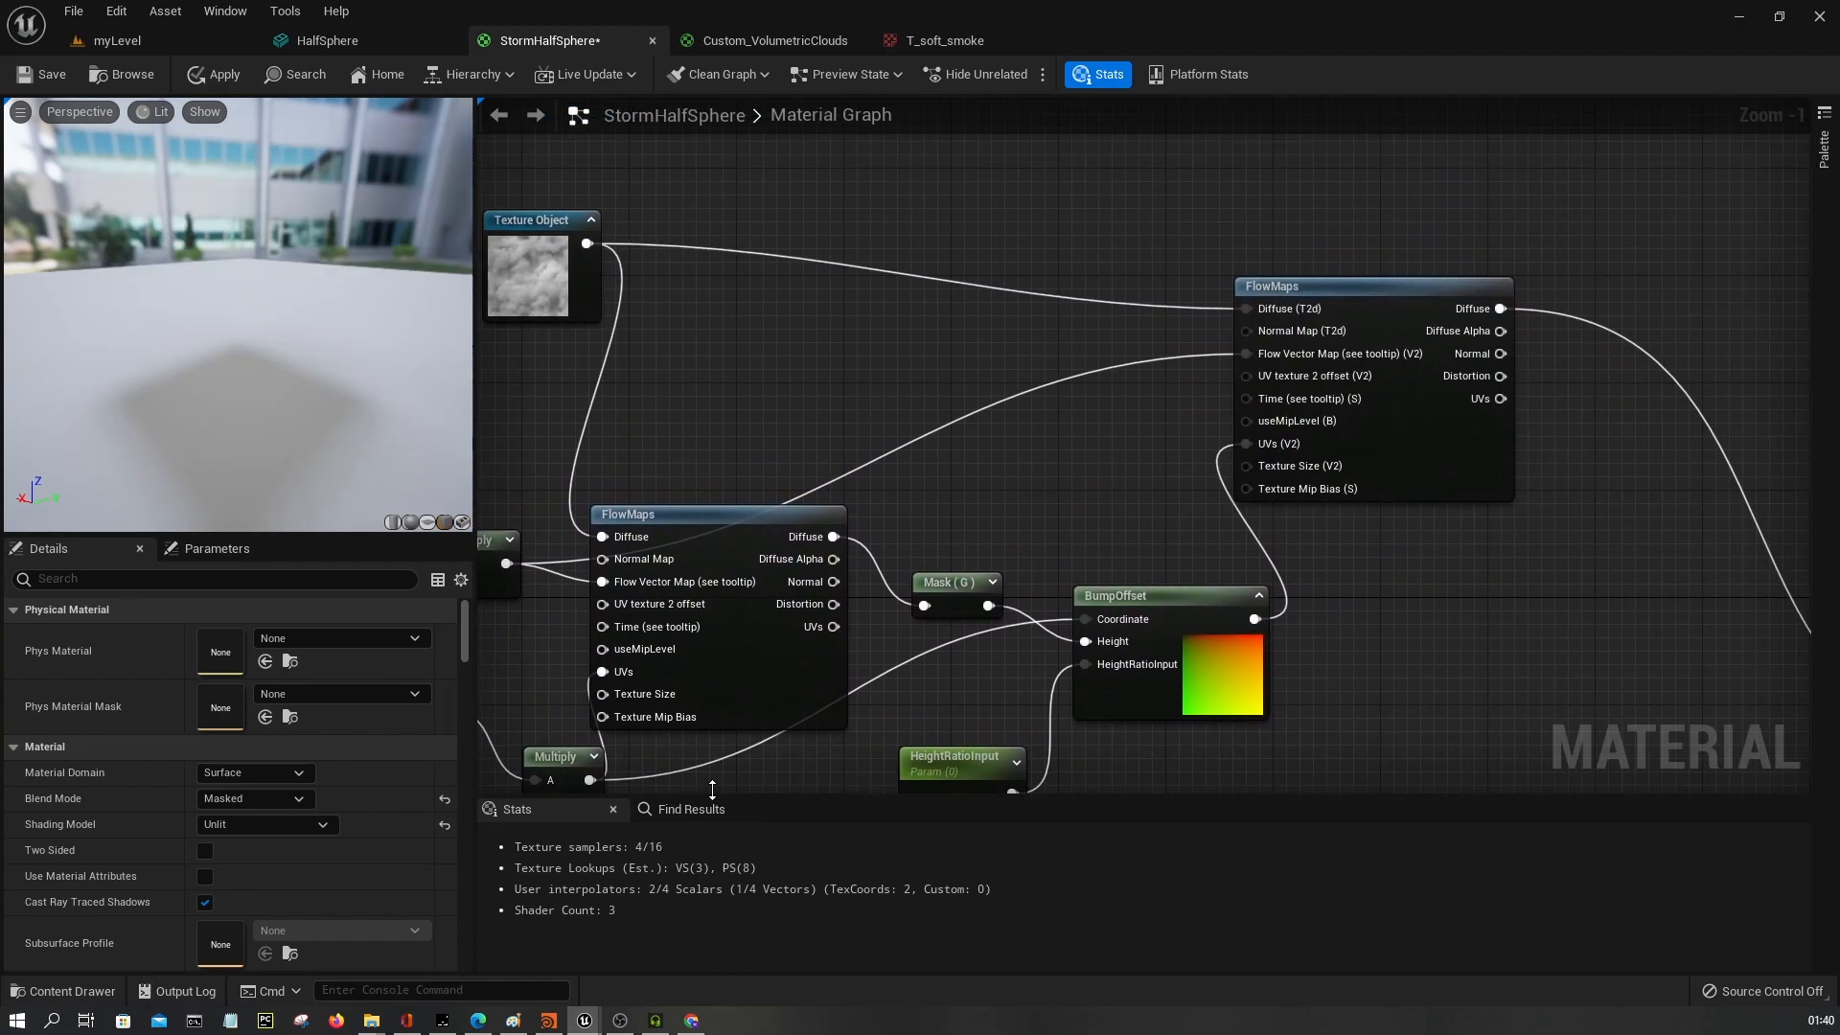
pyautogui.click(223, 74)
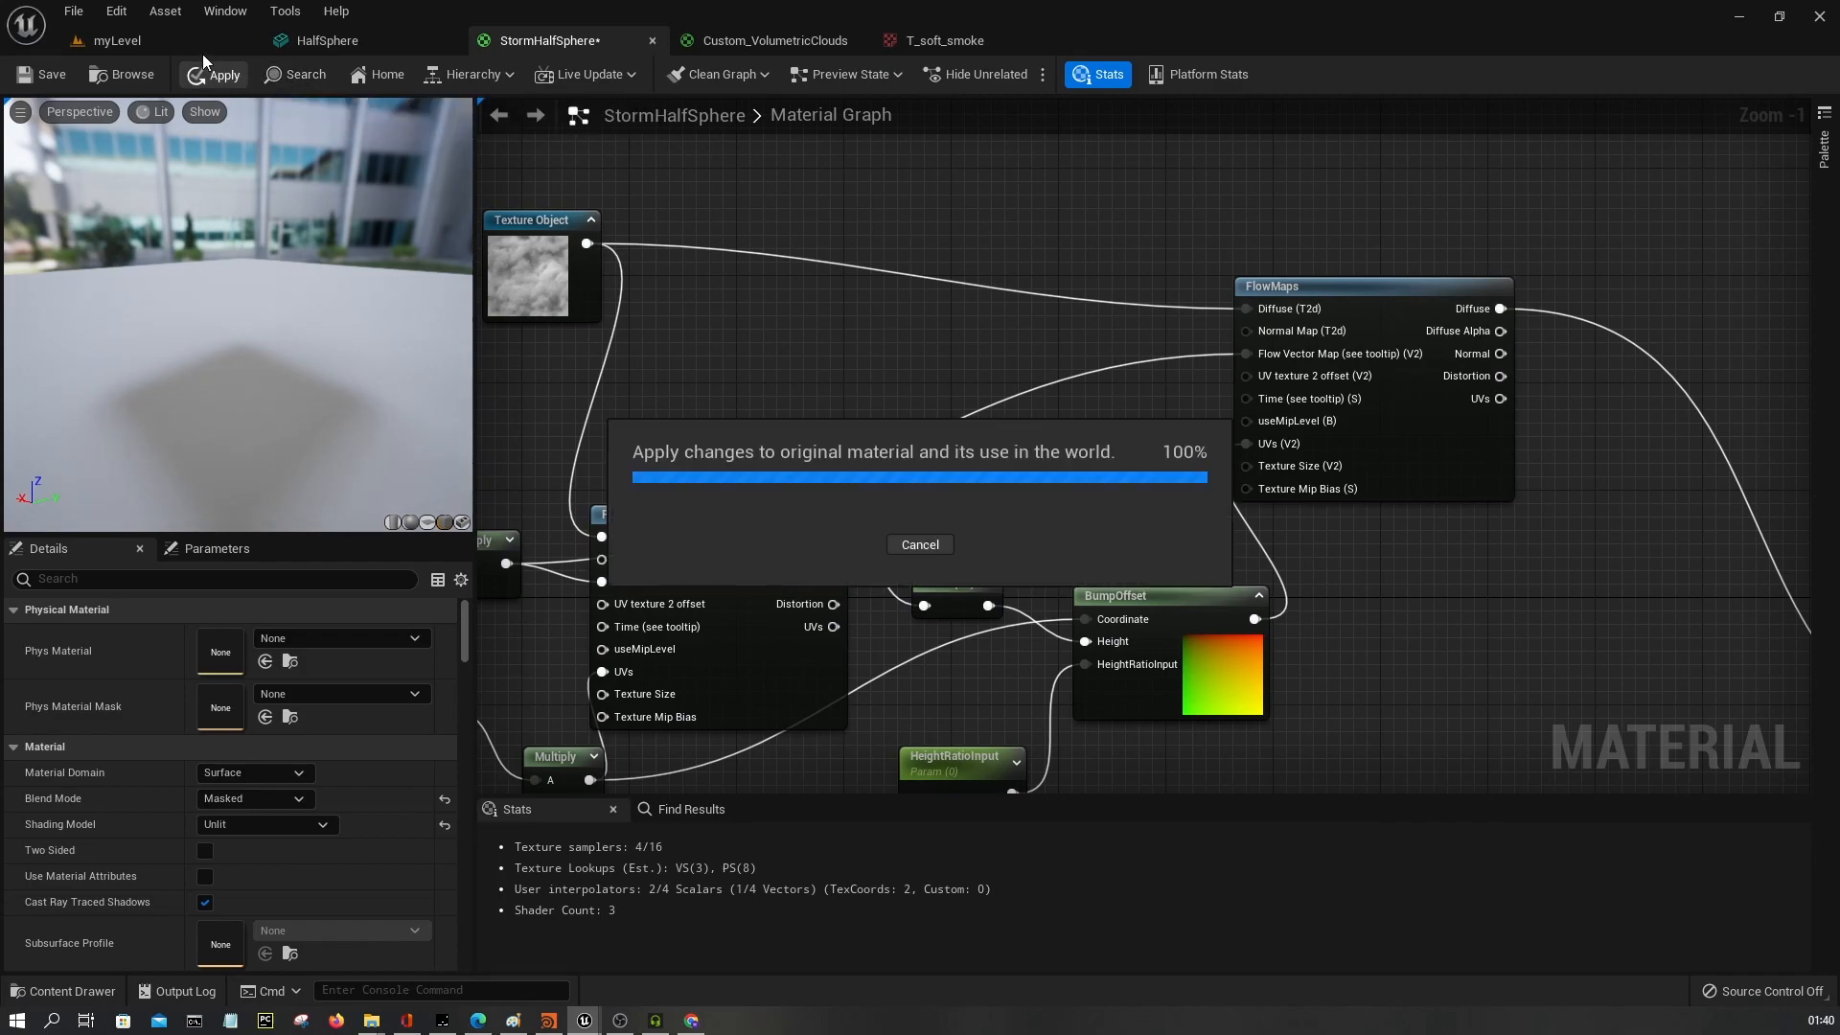
pyautogui.click(326, 40)
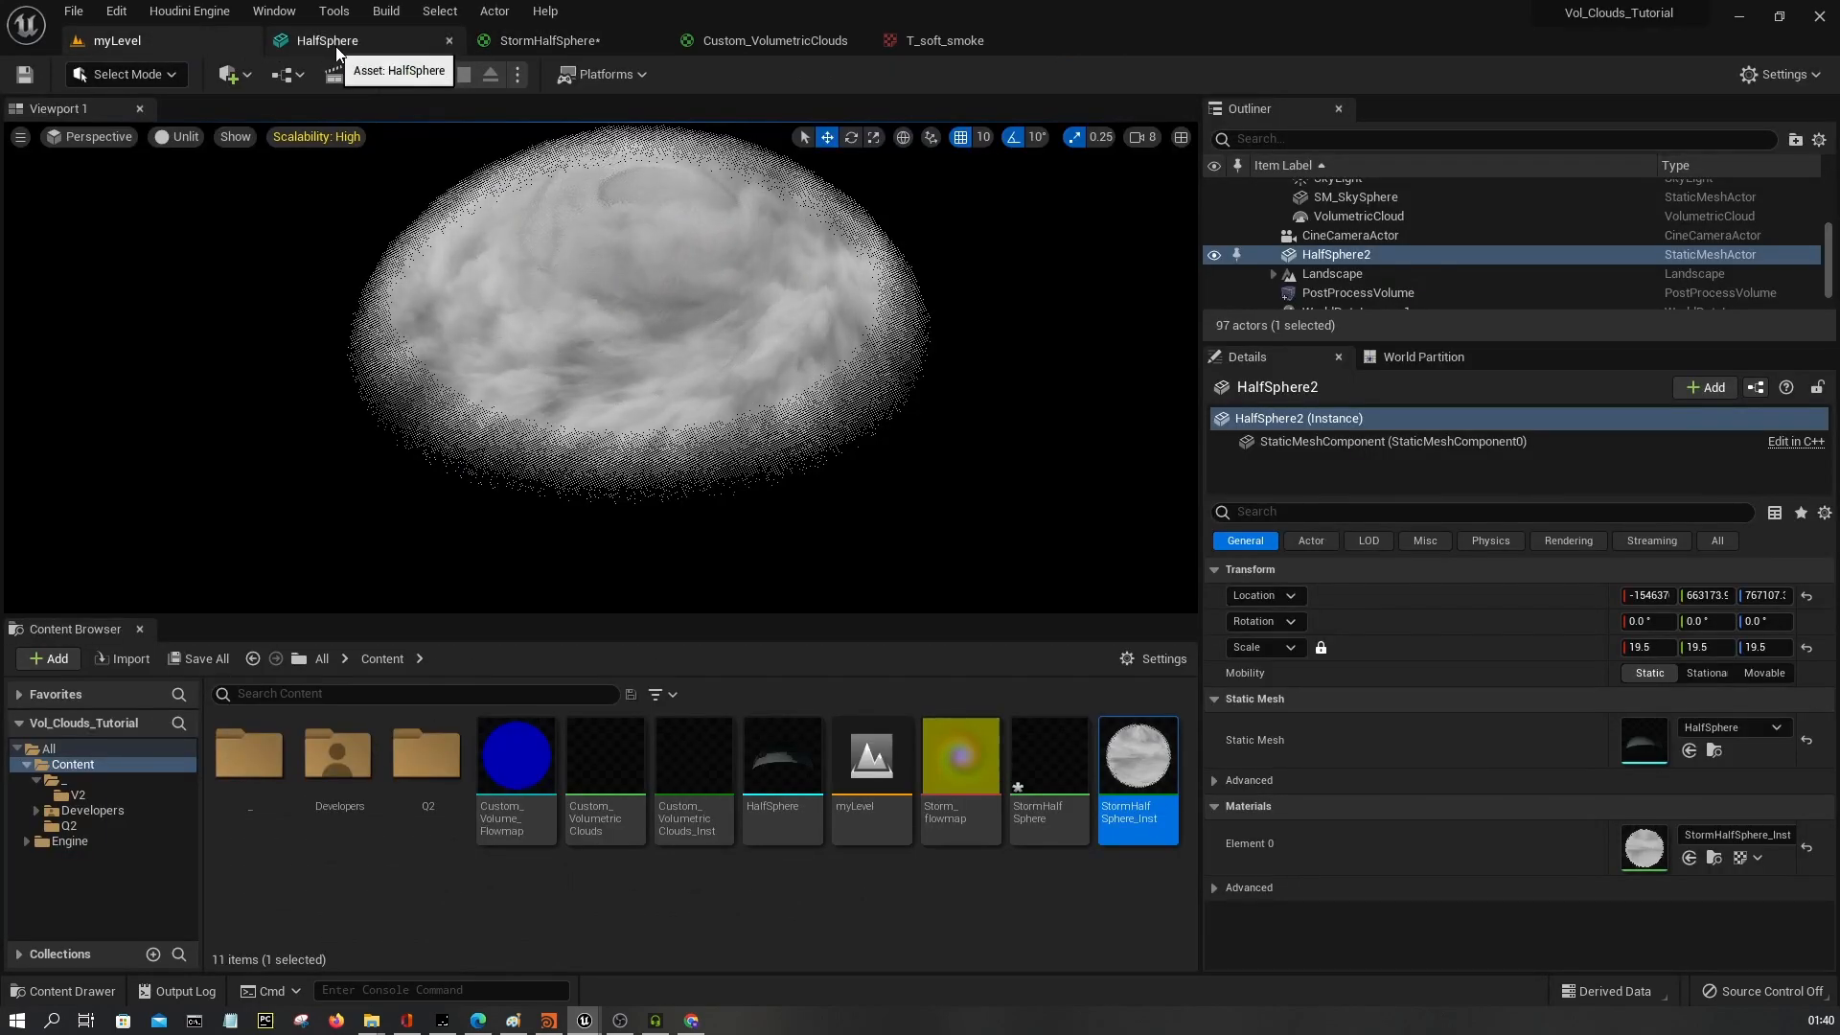
# Set HeightRatioInput to 0.25 on the StormHalfSphere_Inst material instance.
pyautogui.doubleClick(1138, 756)
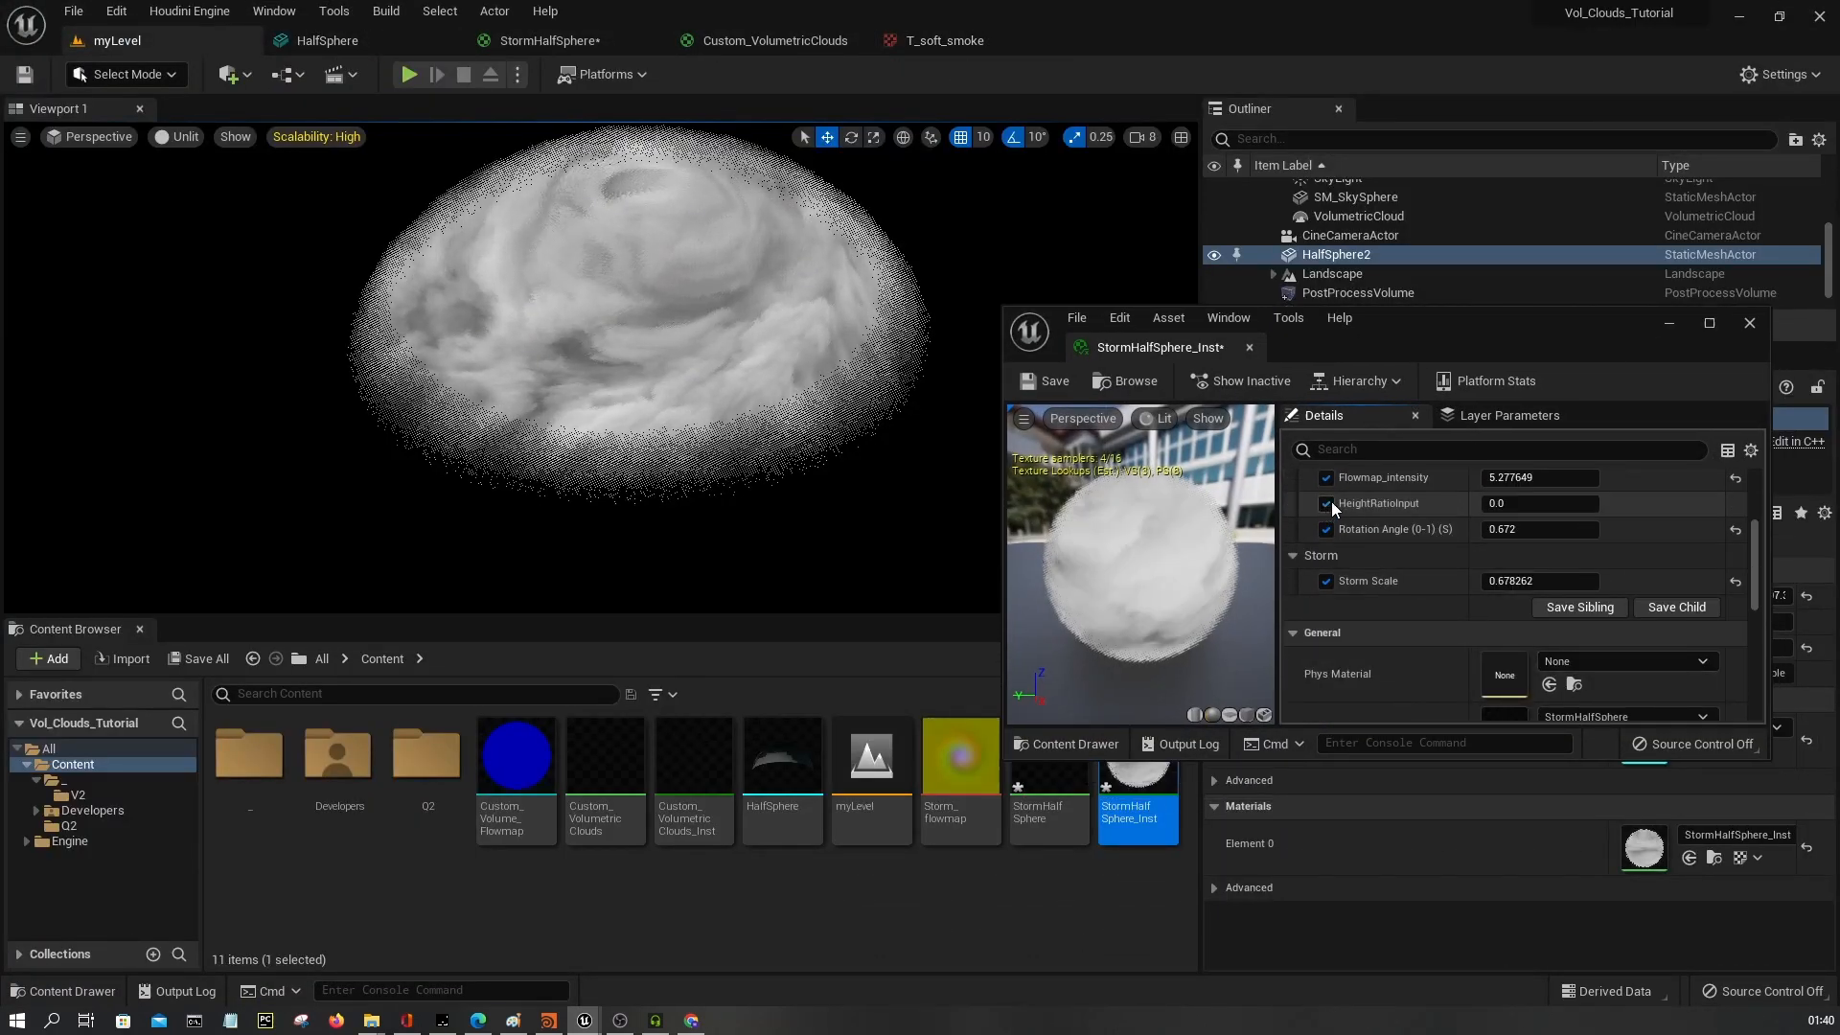
pyautogui.write('1.396326')
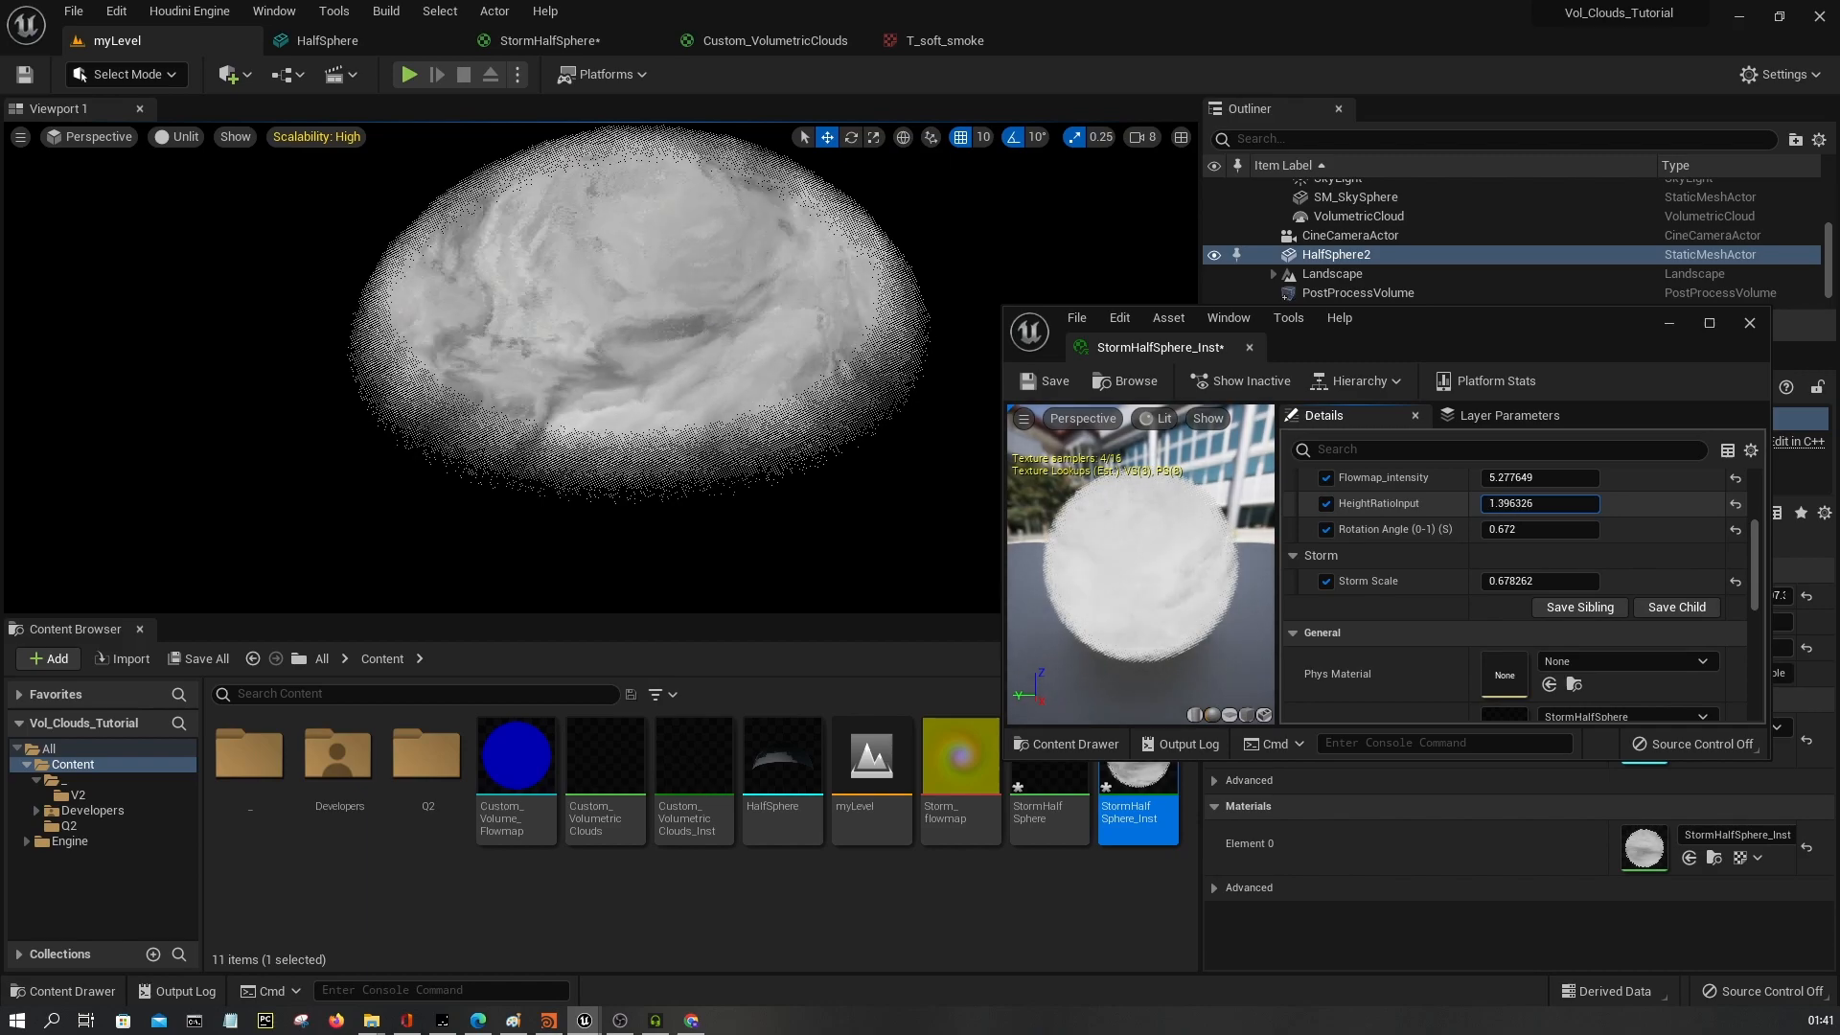
pyautogui.write('0.3')
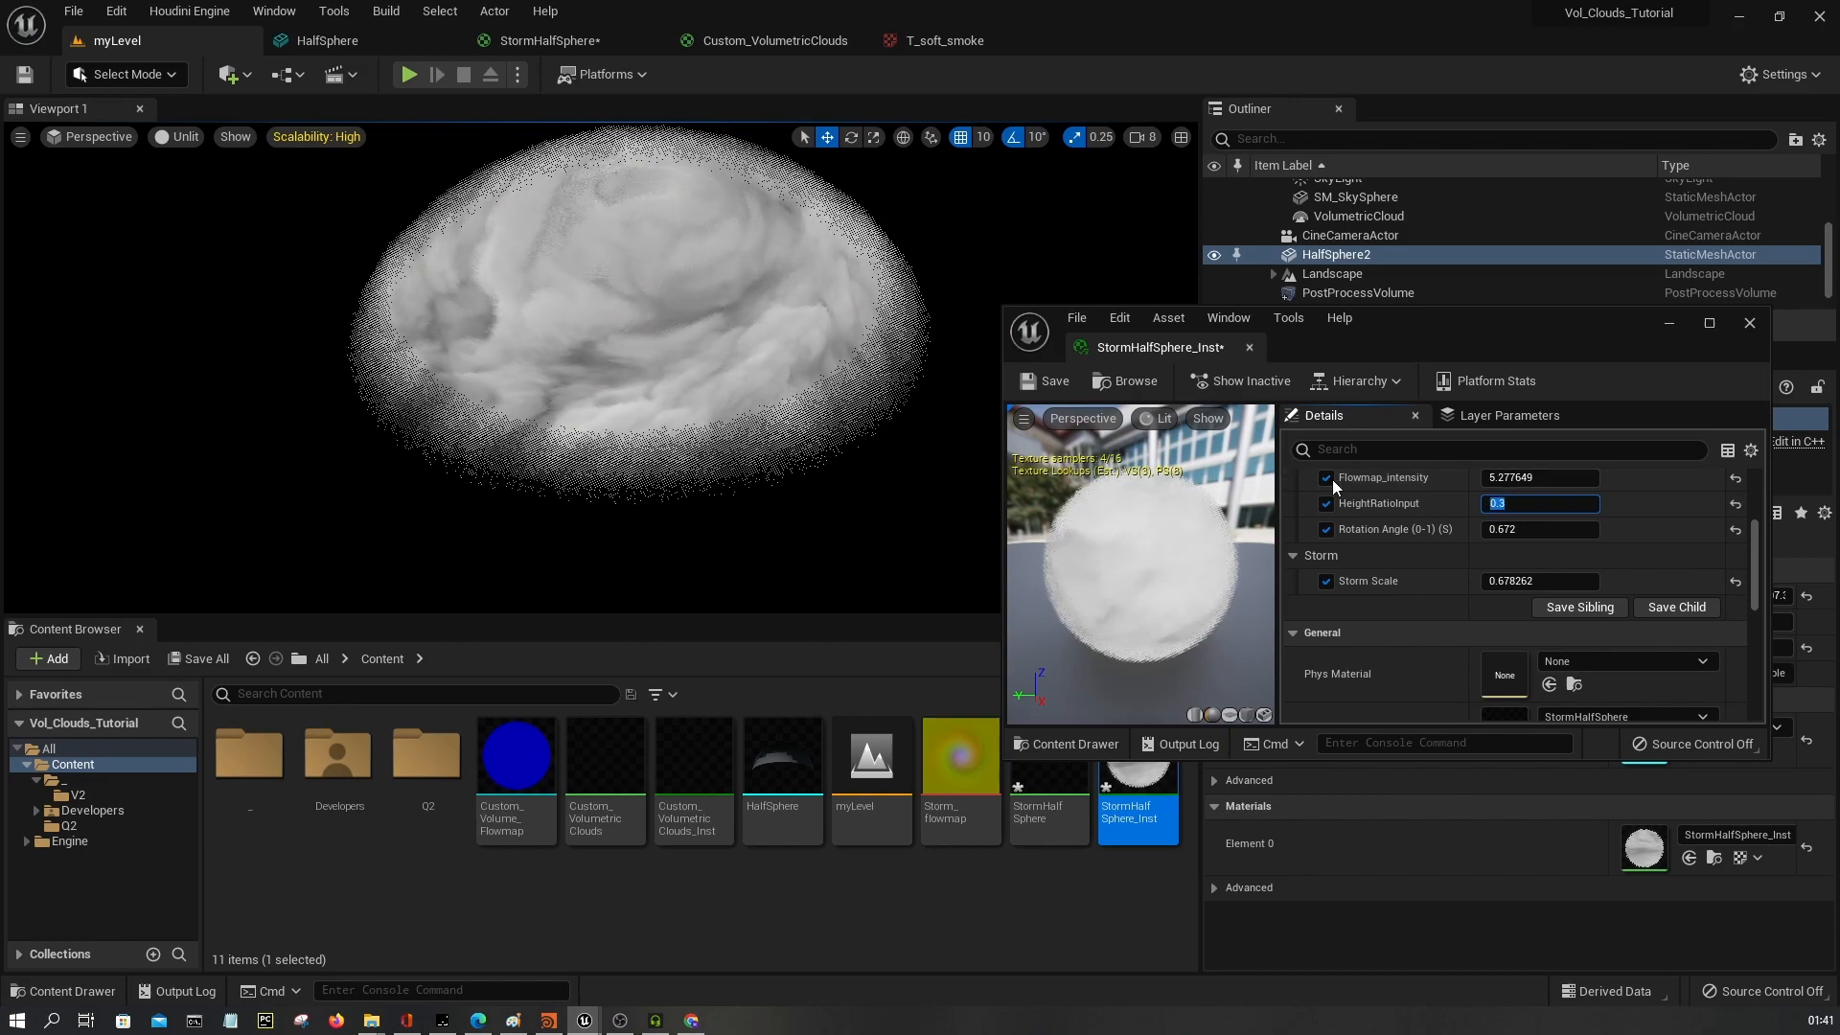
pyautogui.write('0.25')
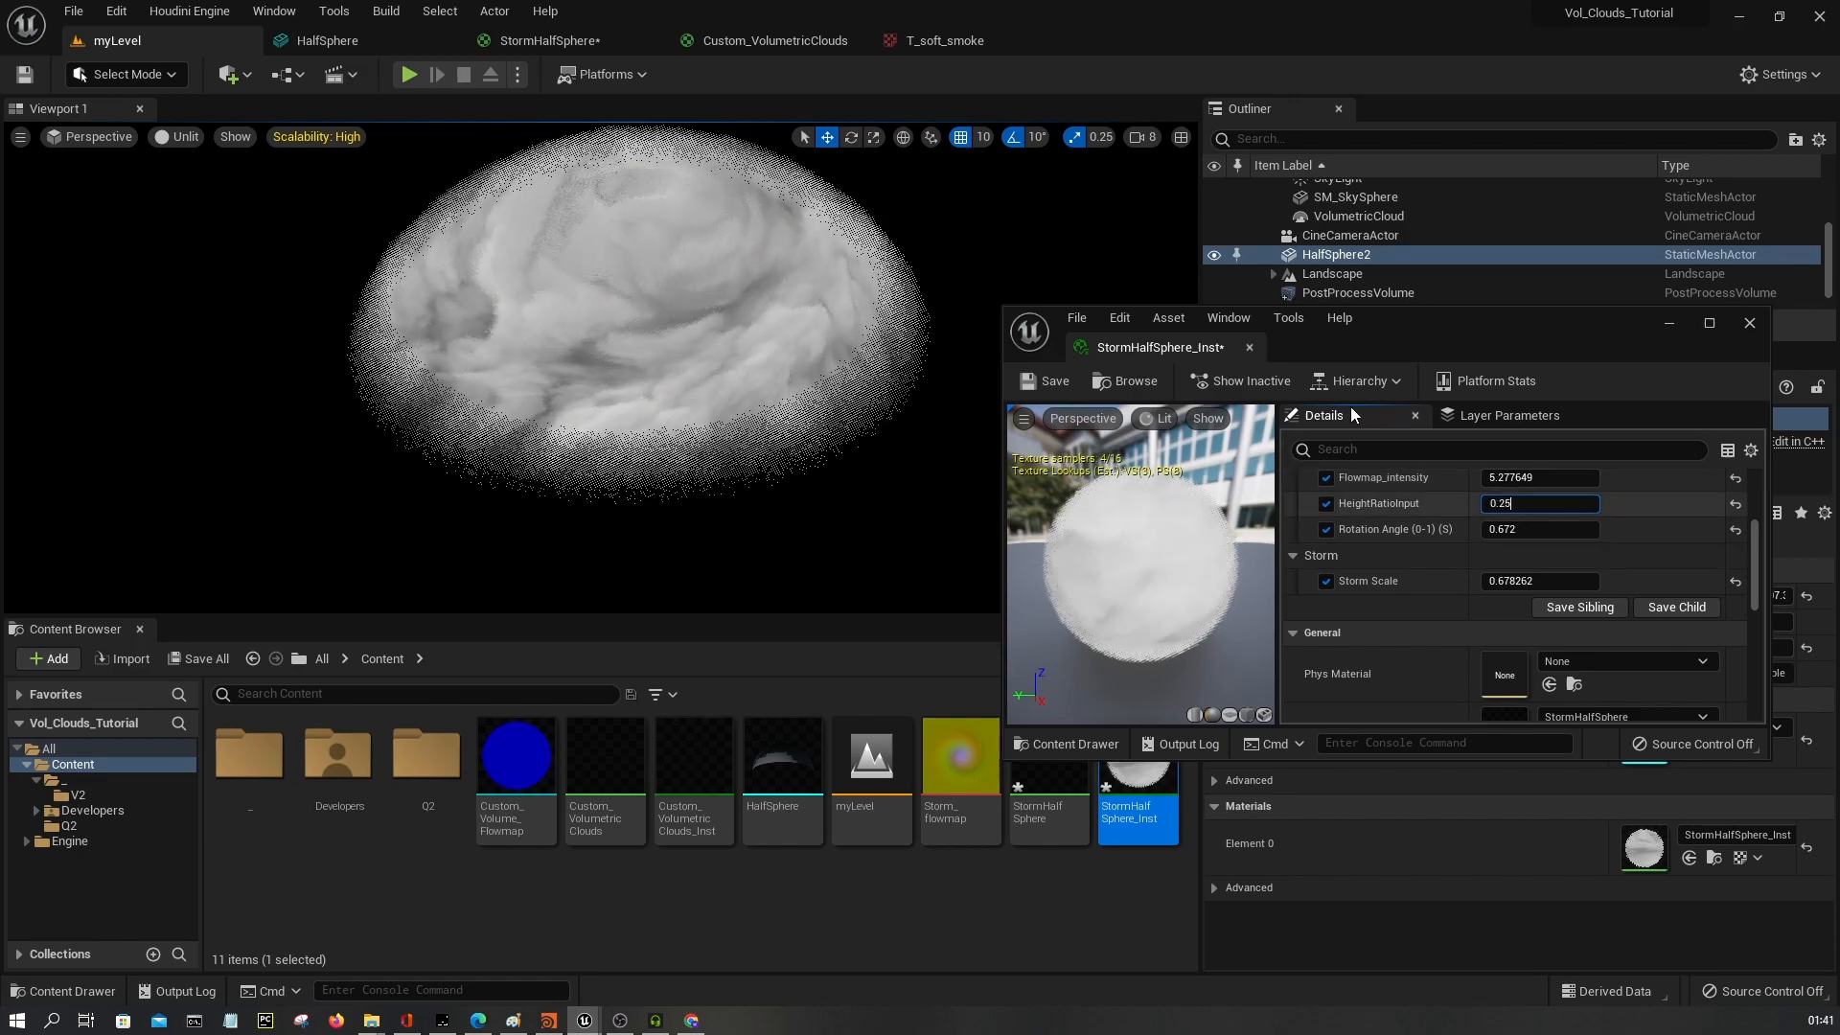
pyautogui.click(1748, 322)
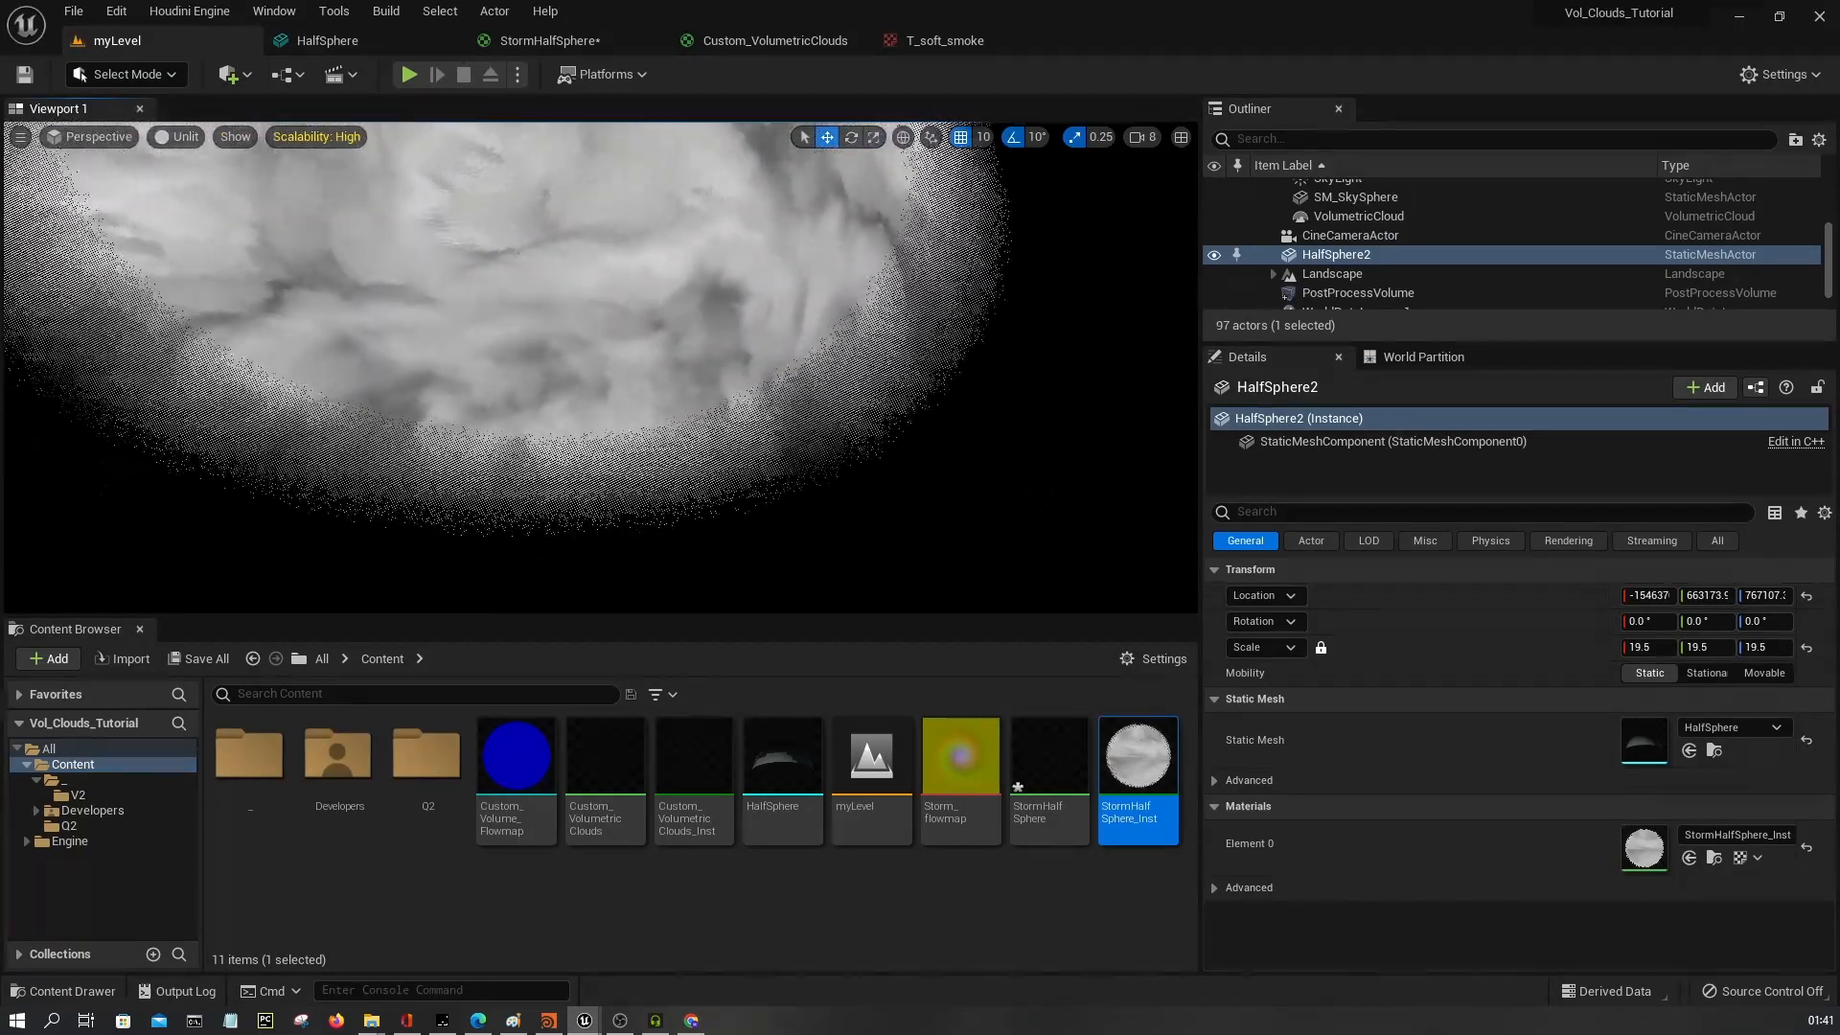
# Switch the viewport to Lit shading to see the cloud against the sky, then reopen the material.
pyautogui.click(182, 136)
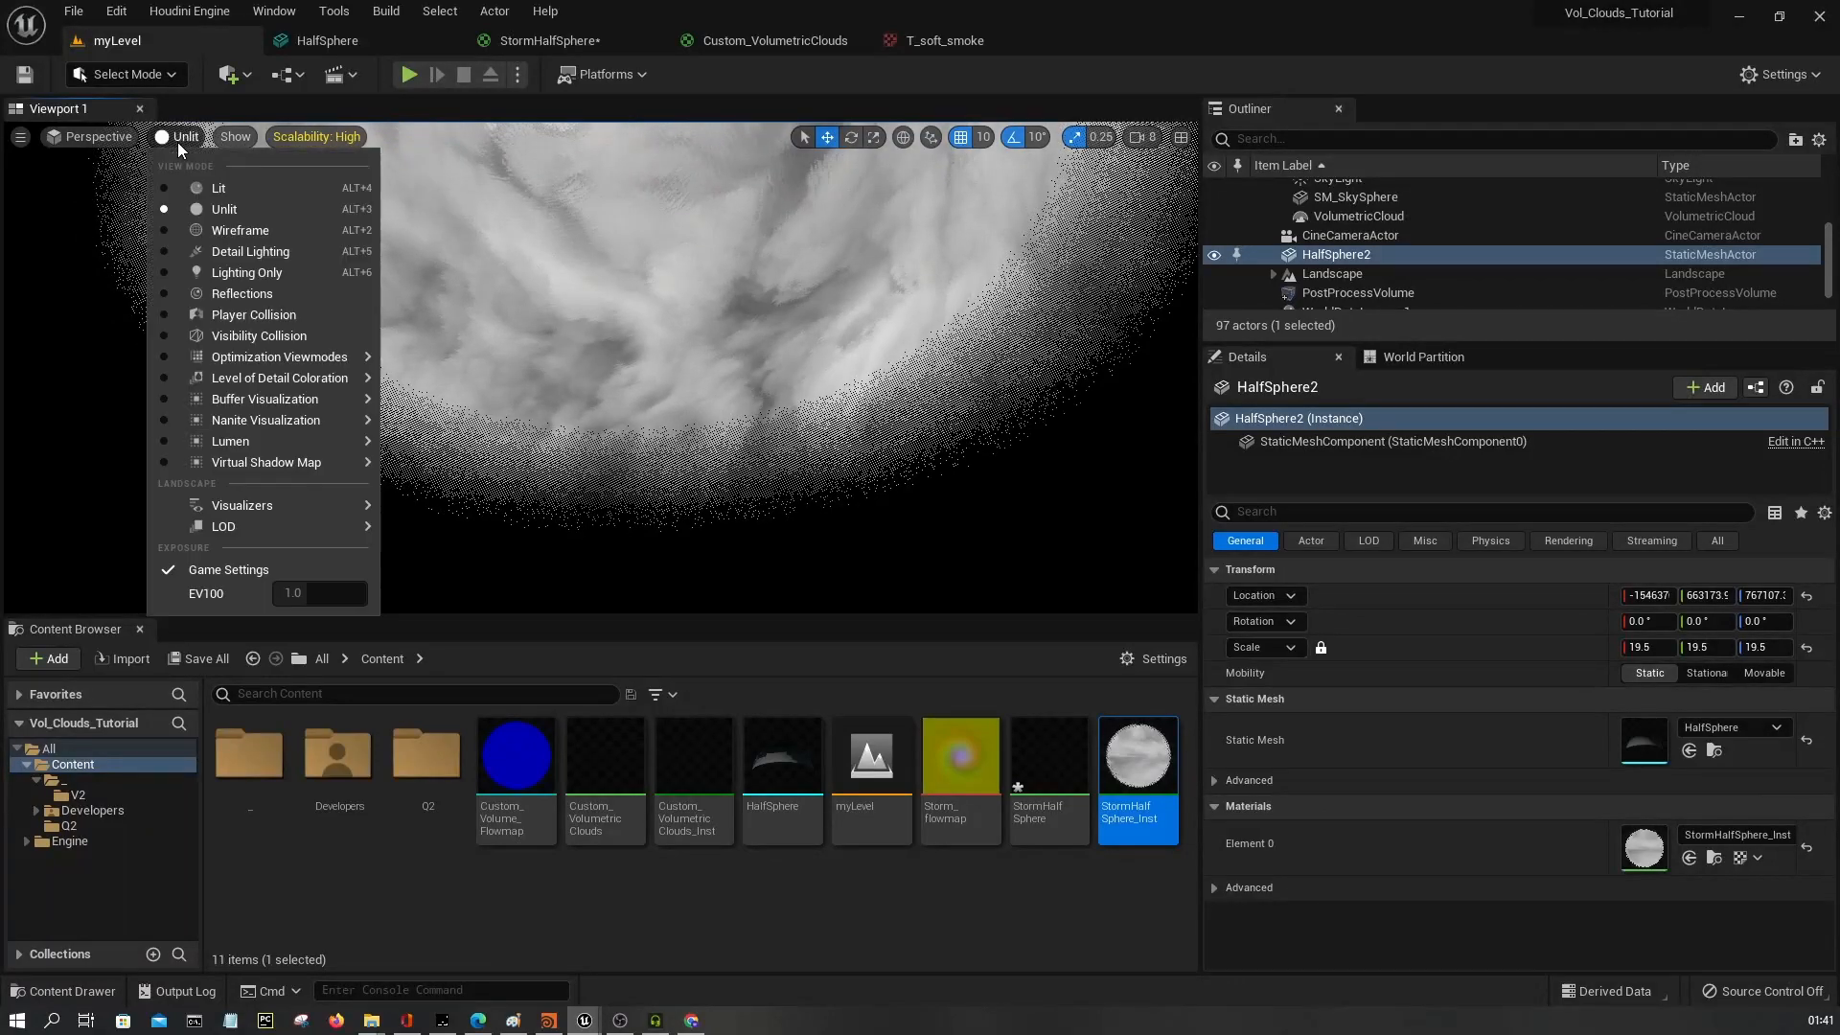
pyautogui.click(218, 187)
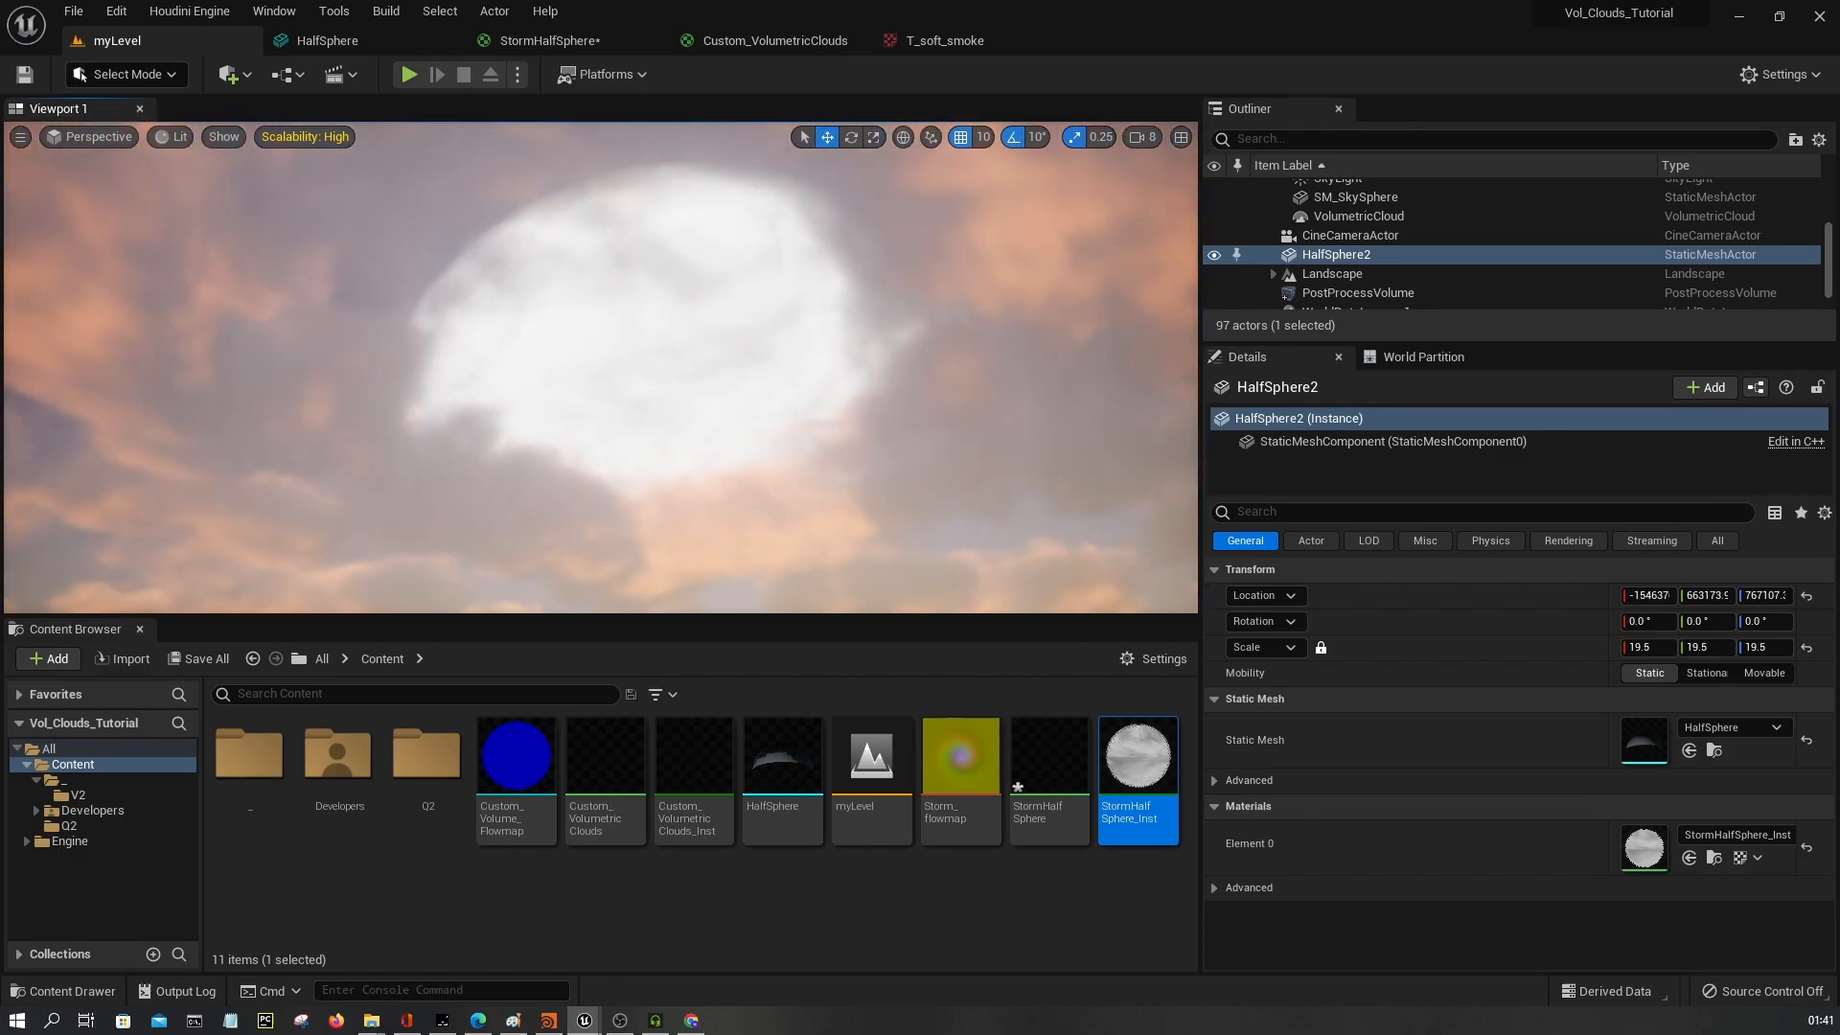
pyautogui.click(176, 136)
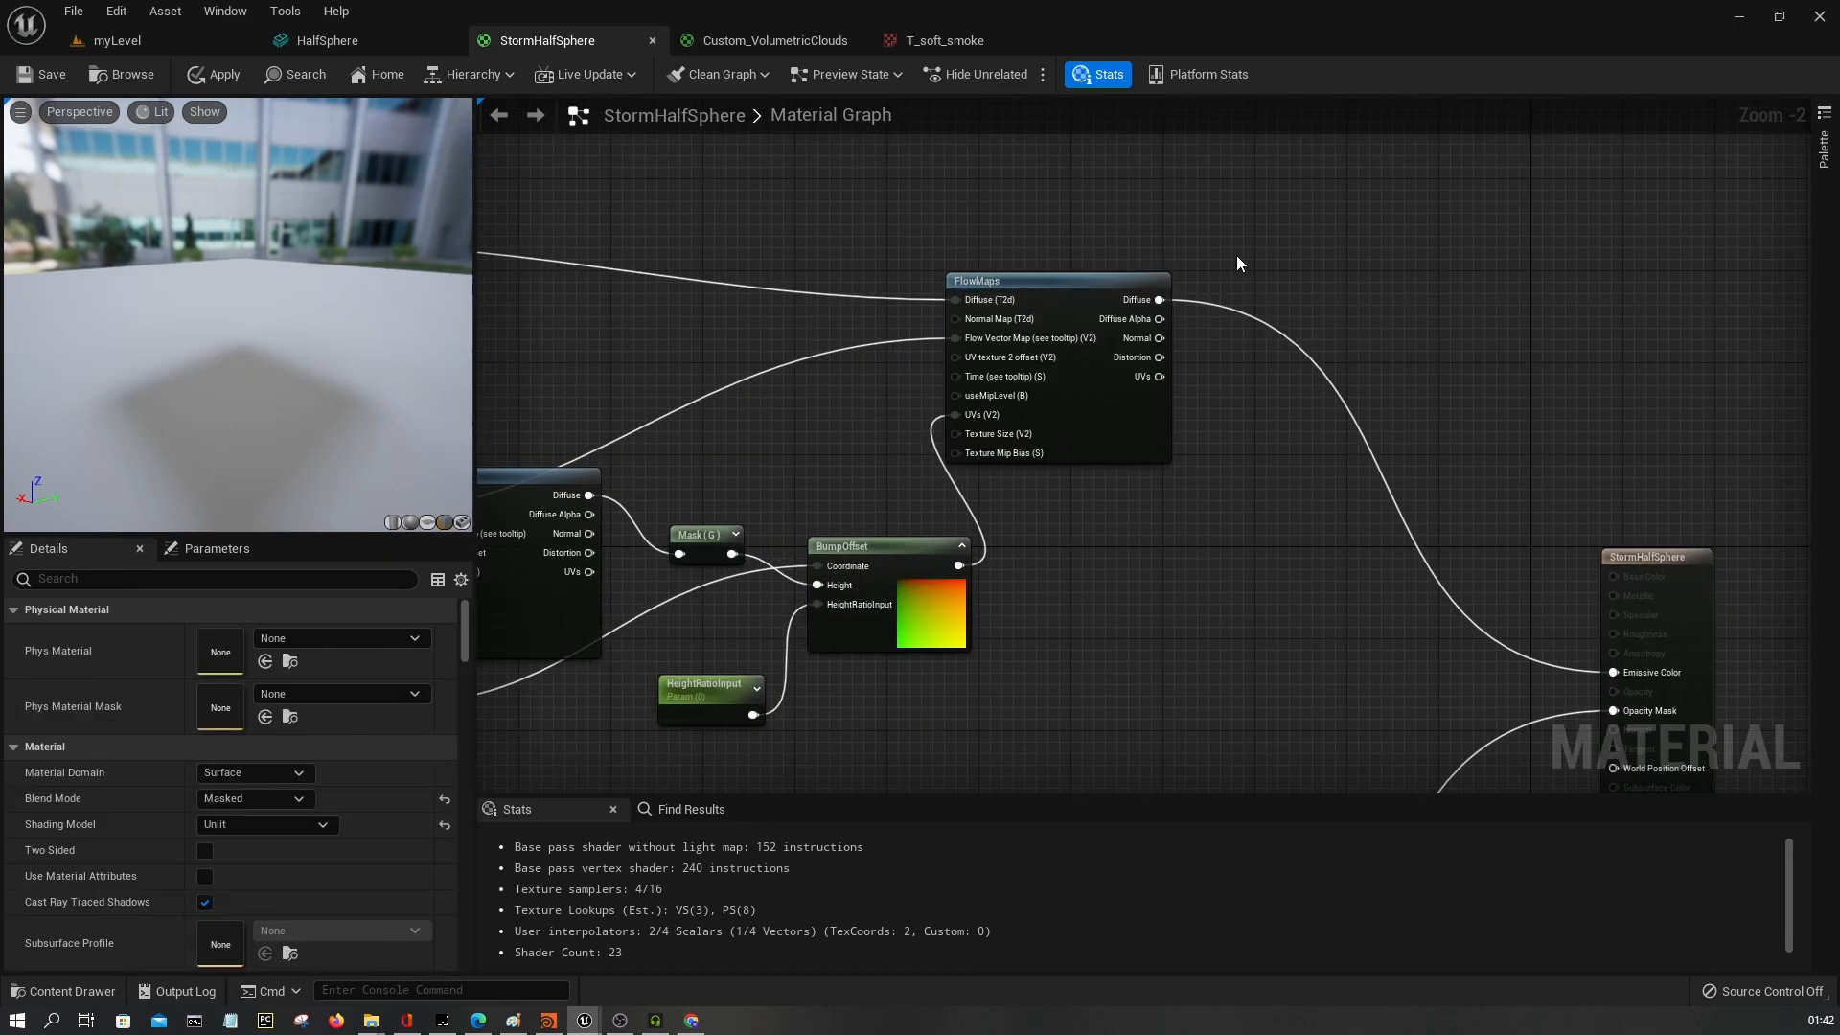
# Multiply the FlowMaps diffuse green channel by a Color vector parameter into Emissive Color.
pyautogui.click(705, 534)
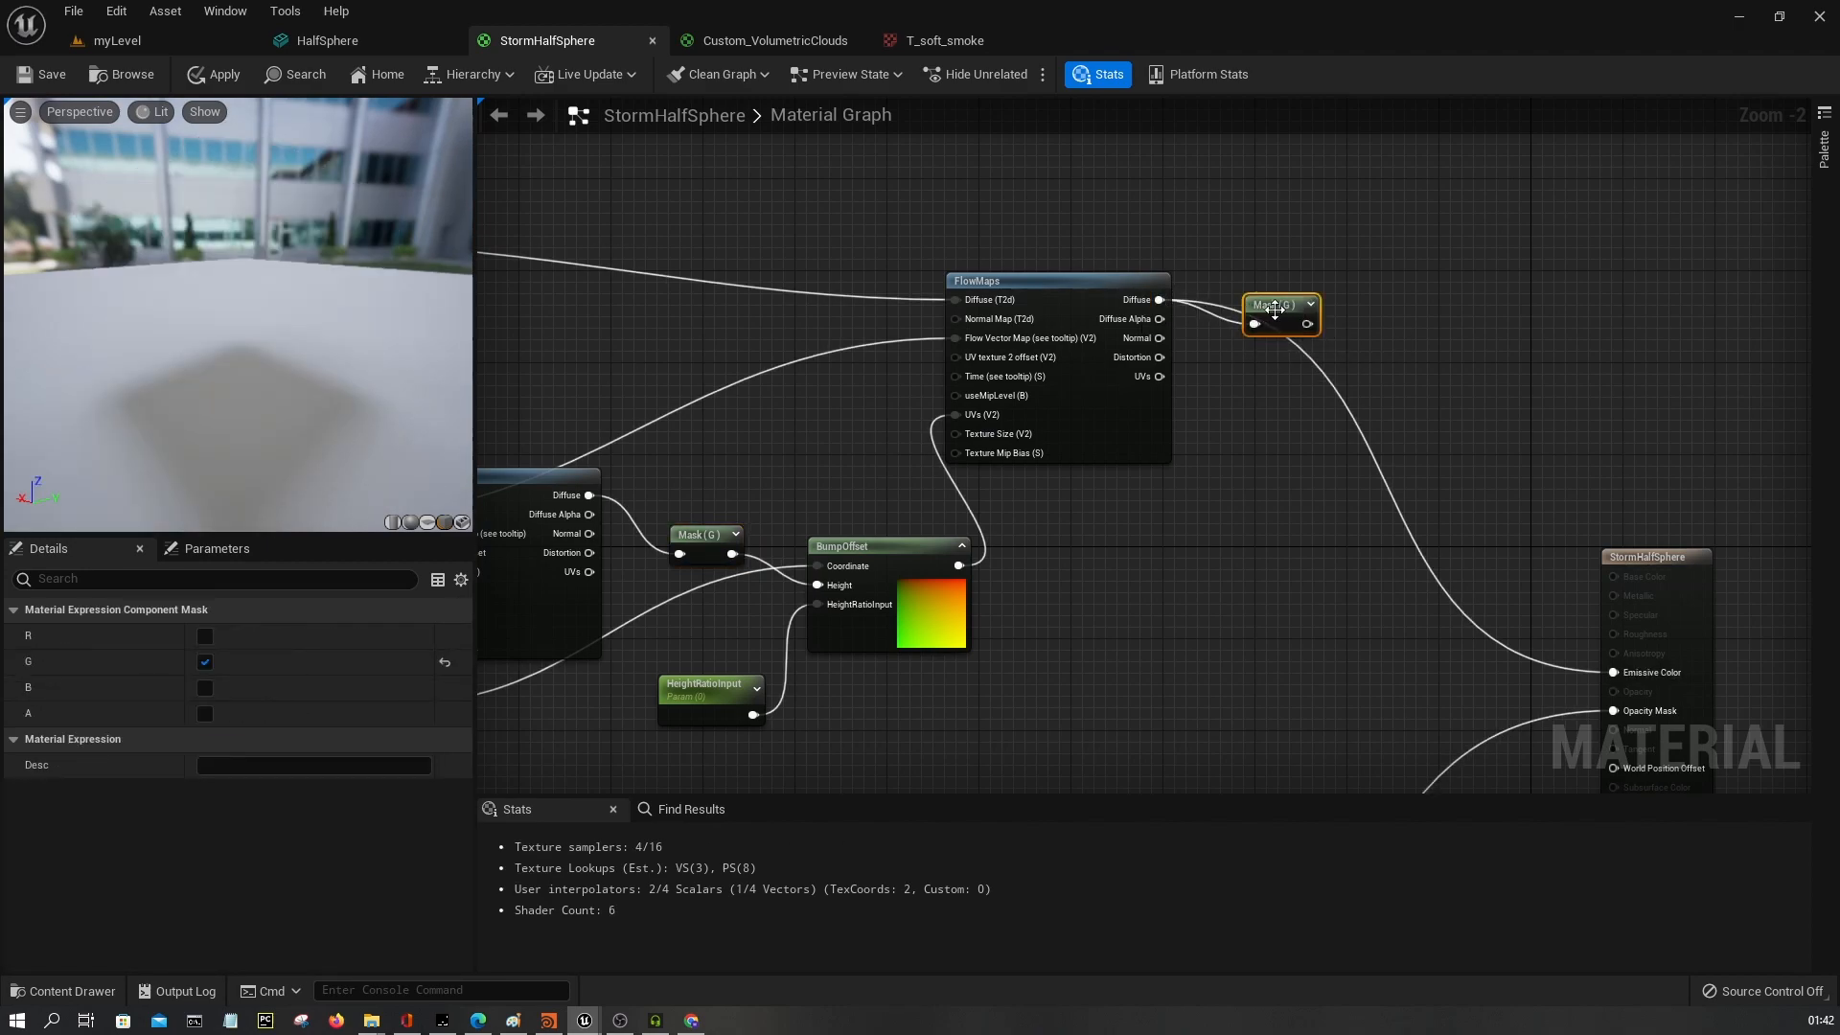
pyautogui.moveTo(1309, 310); pyautogui.dragTo(1409, 290)
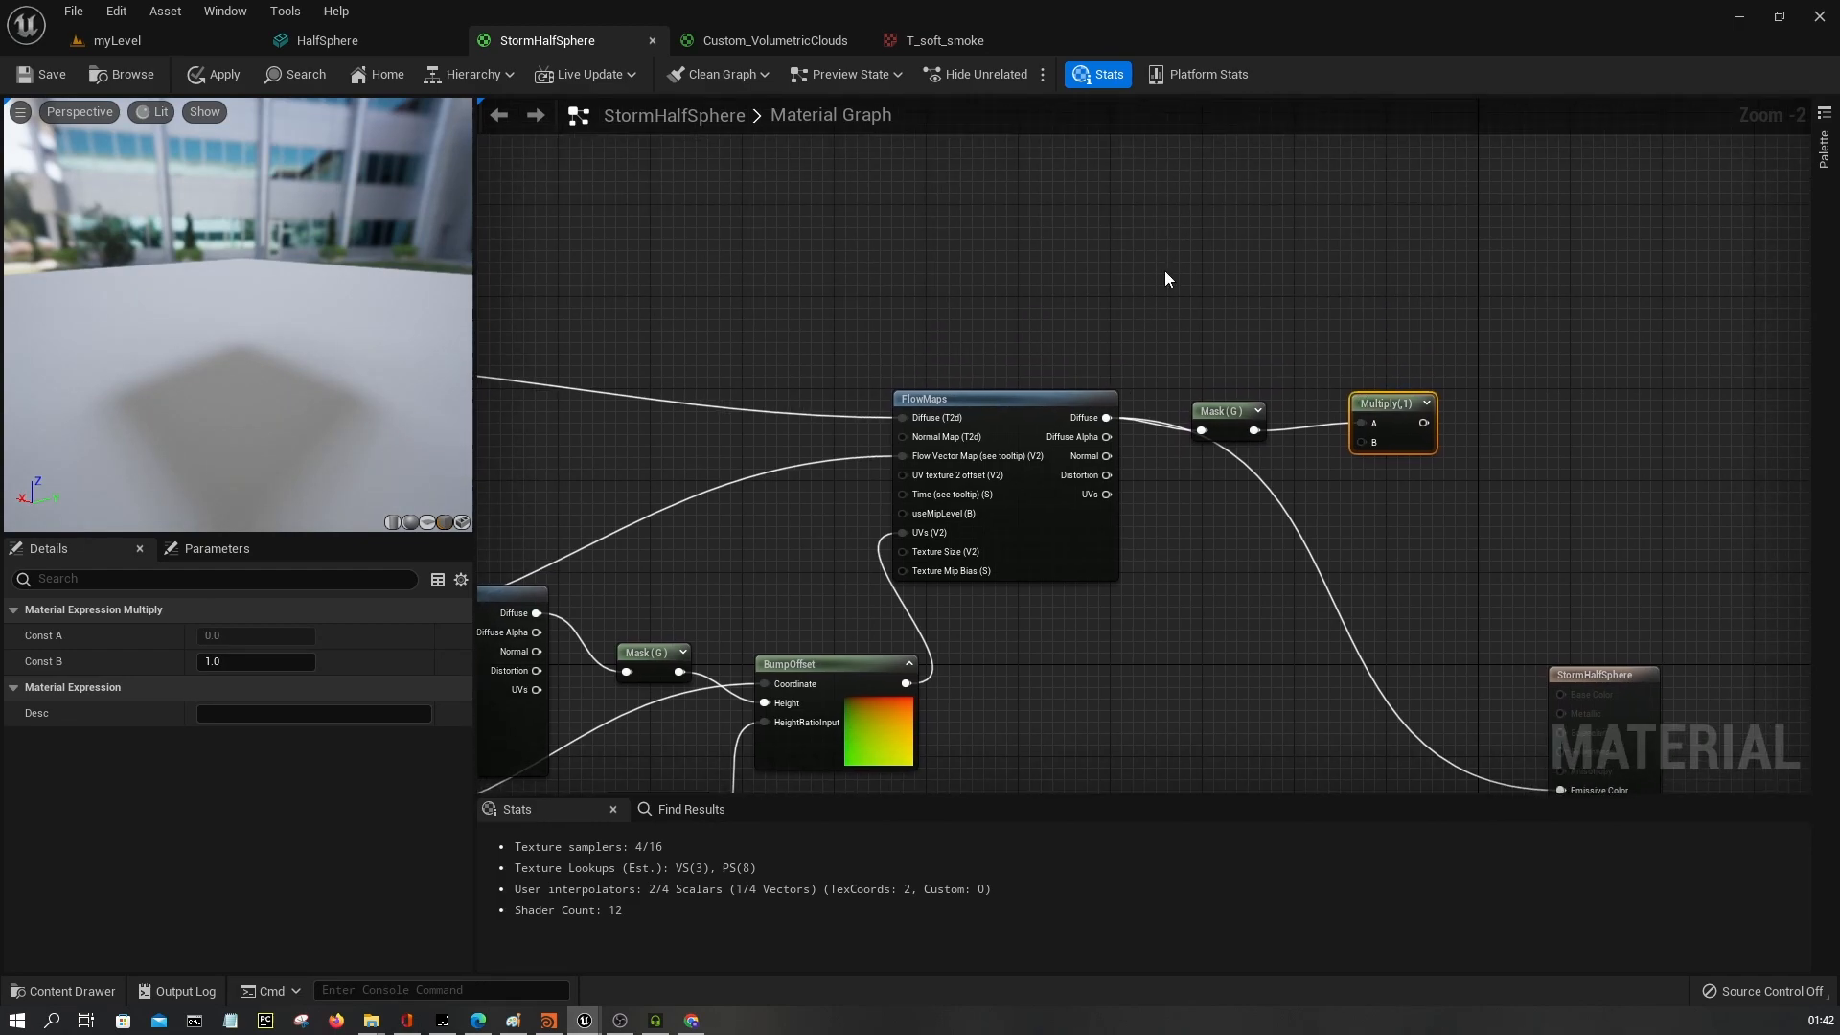
pyautogui.moveTo(1392, 402)
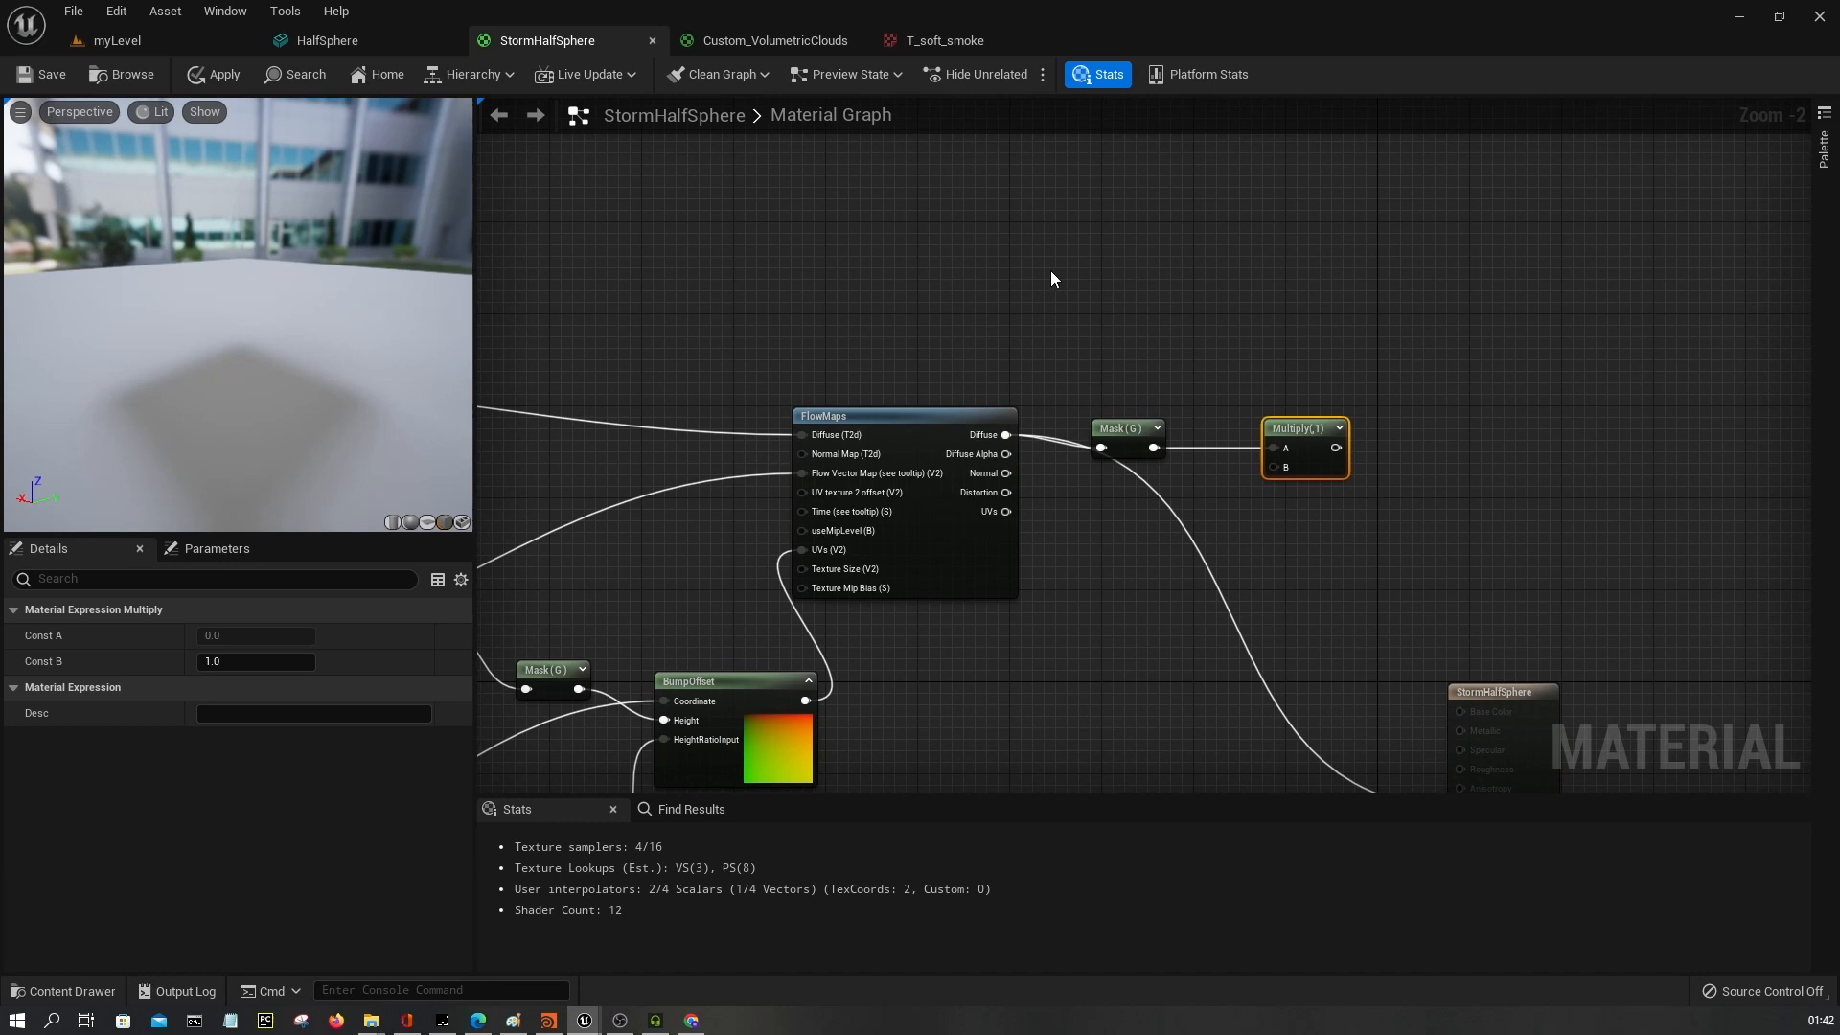
pyautogui.moveTo(1051, 236)
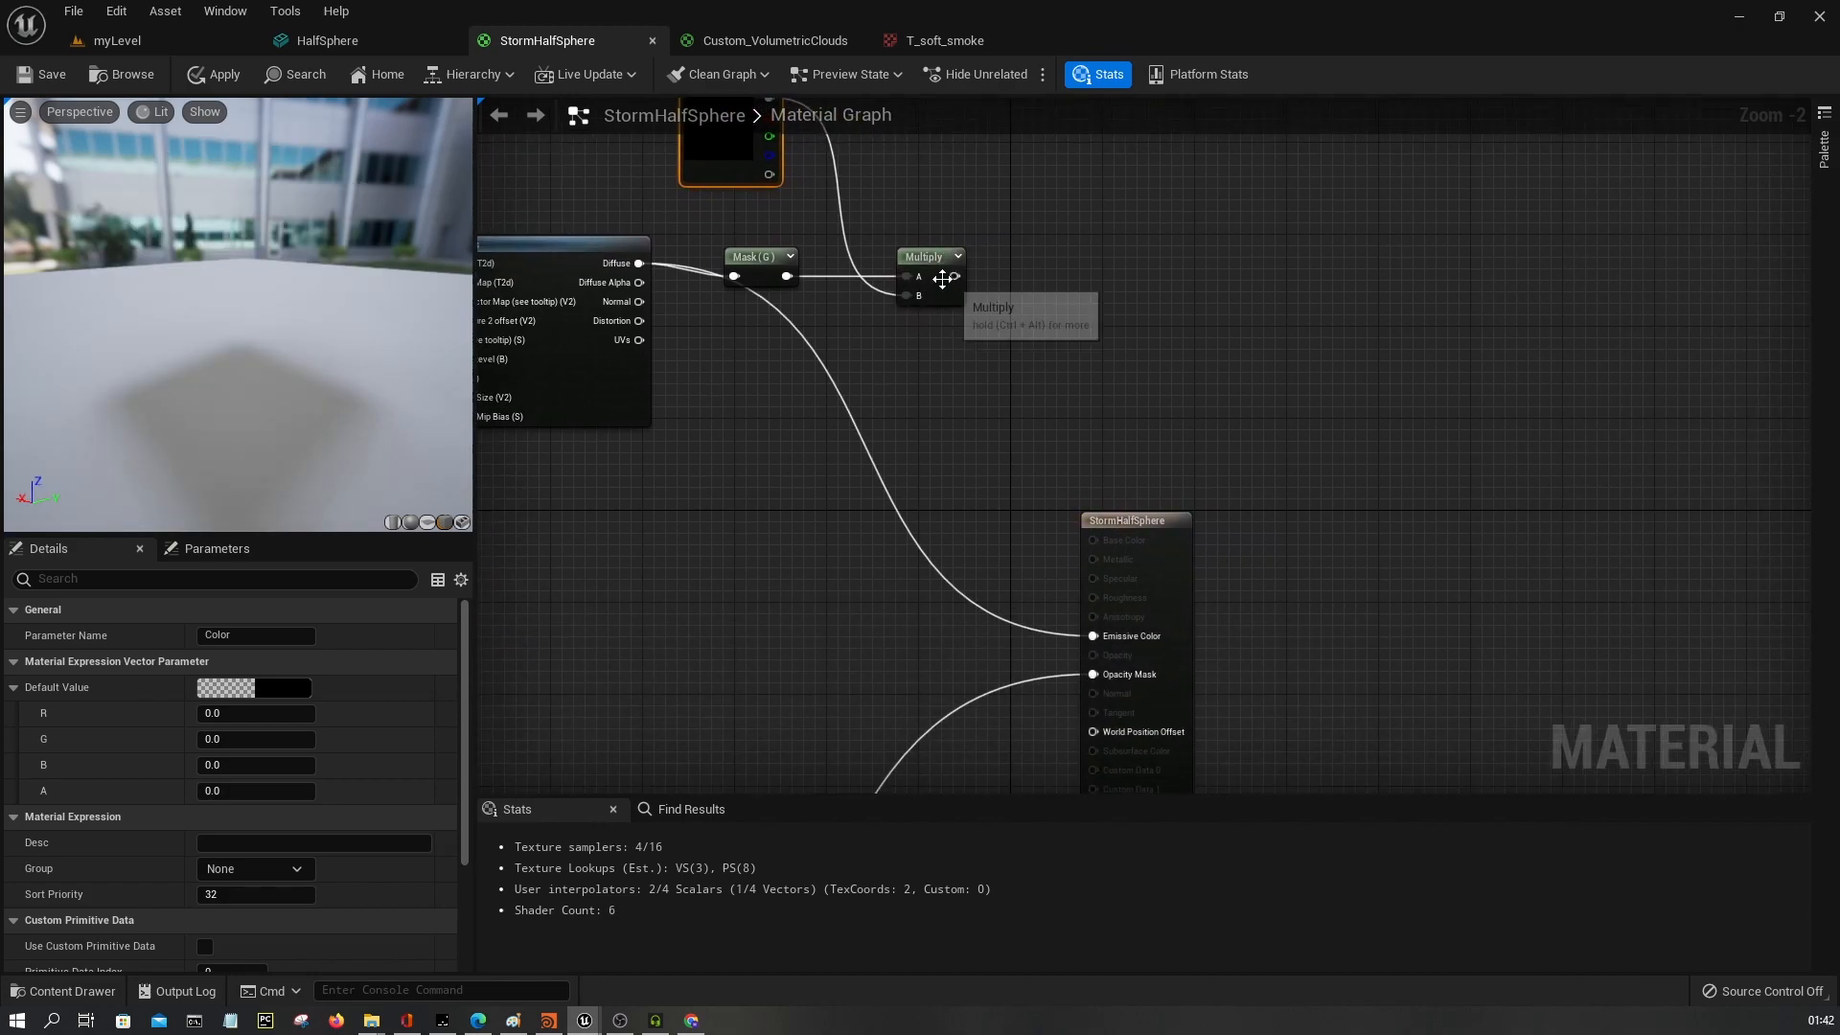
pyautogui.click(1217, 519)
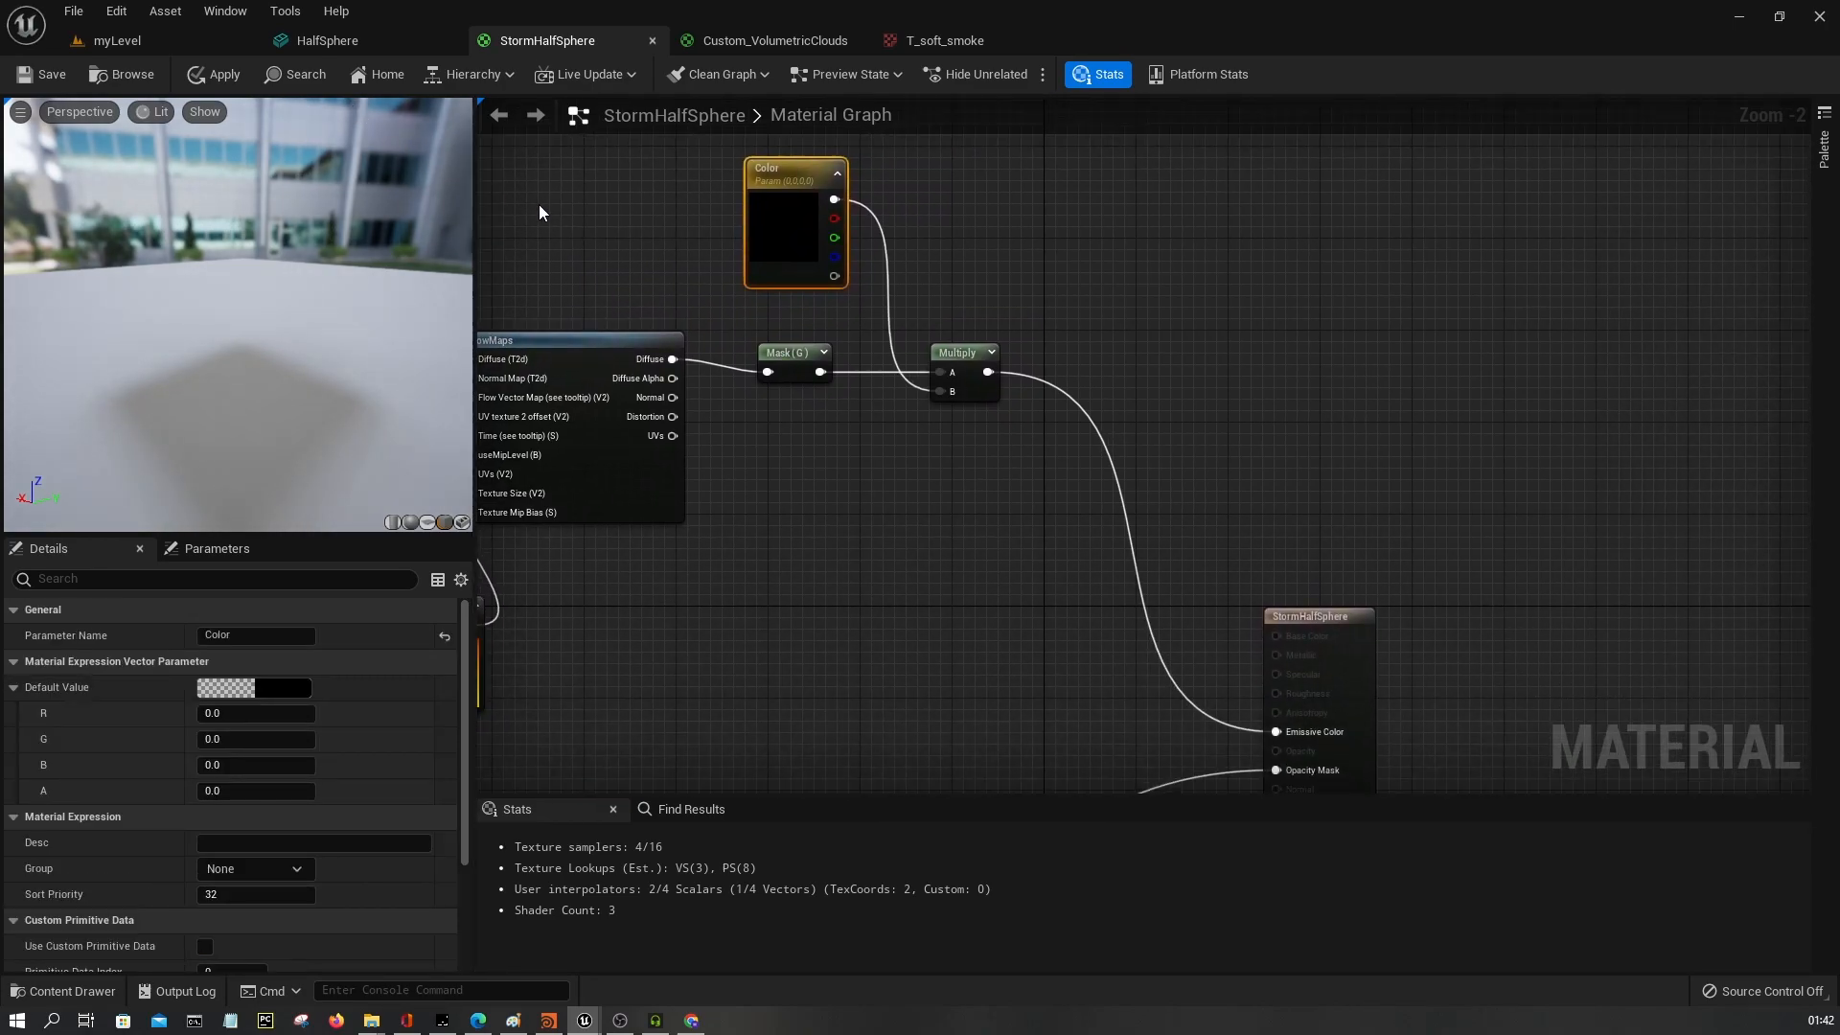
pyautogui.click(213, 75)
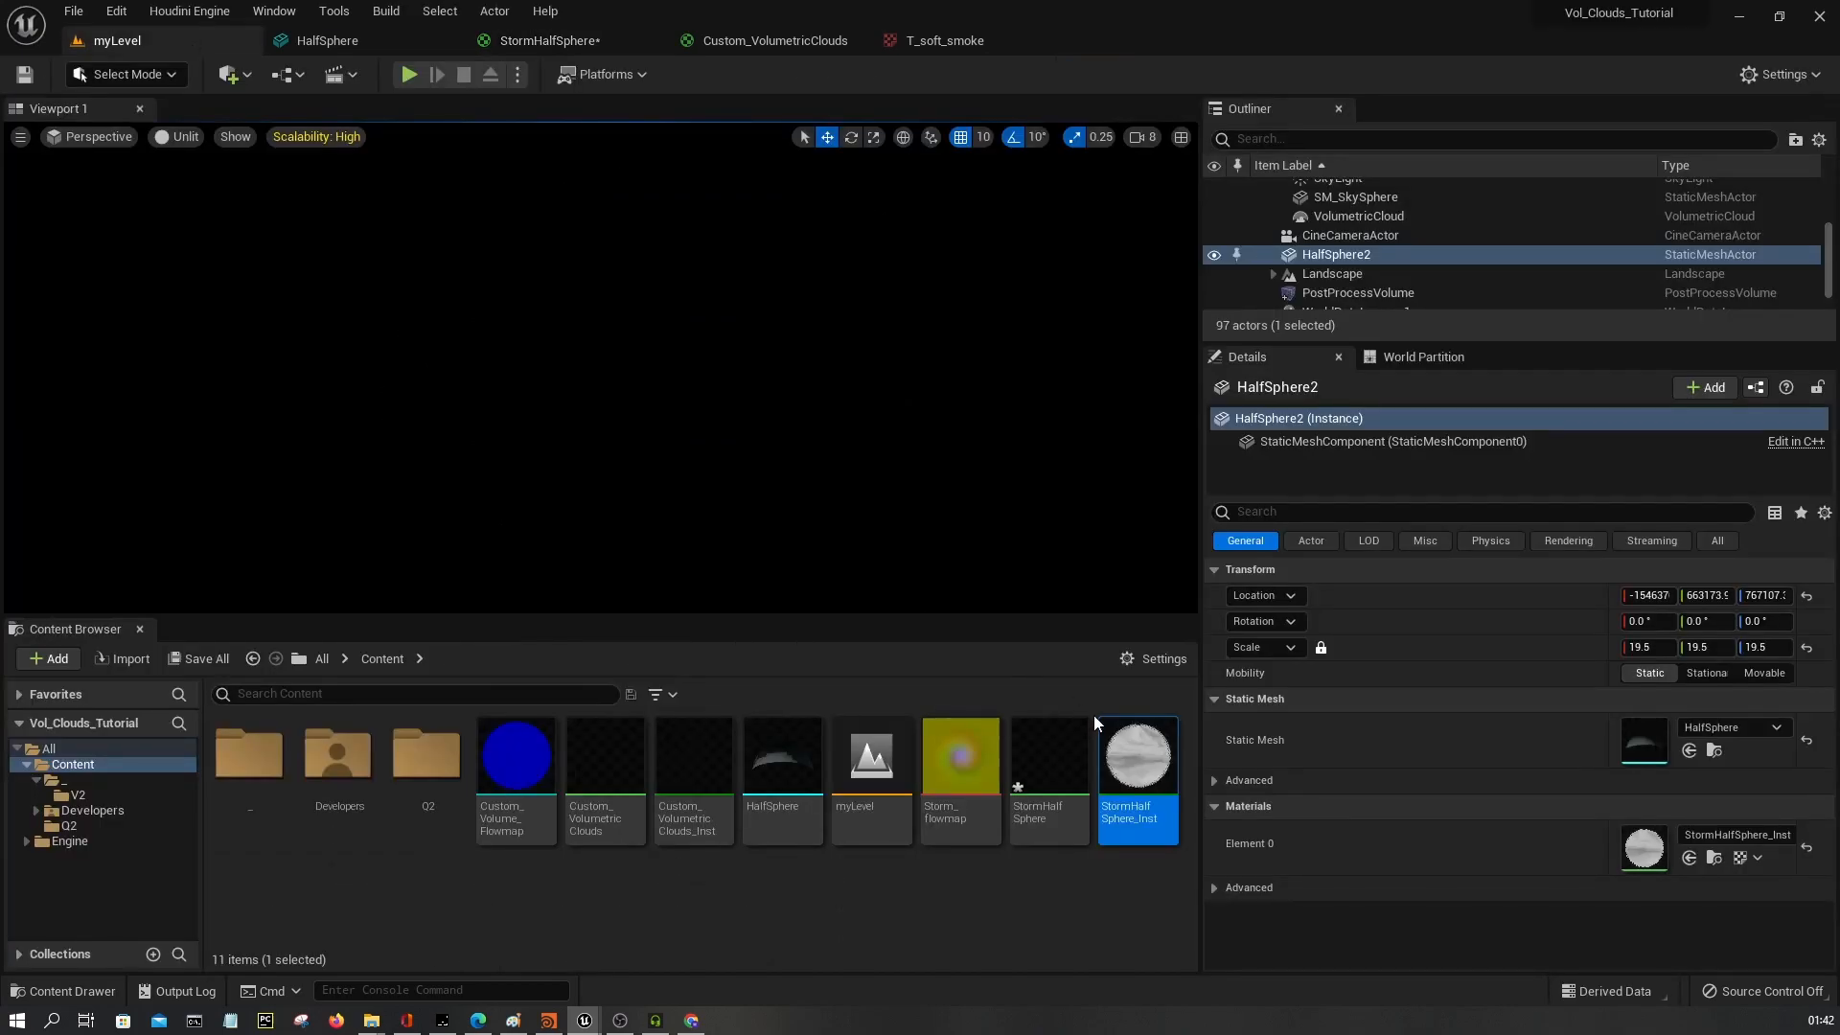
# Enable the Color parameter on StormHalfSphere_Inst and pick a blue tint.
pyautogui.doubleClick(1139, 756)
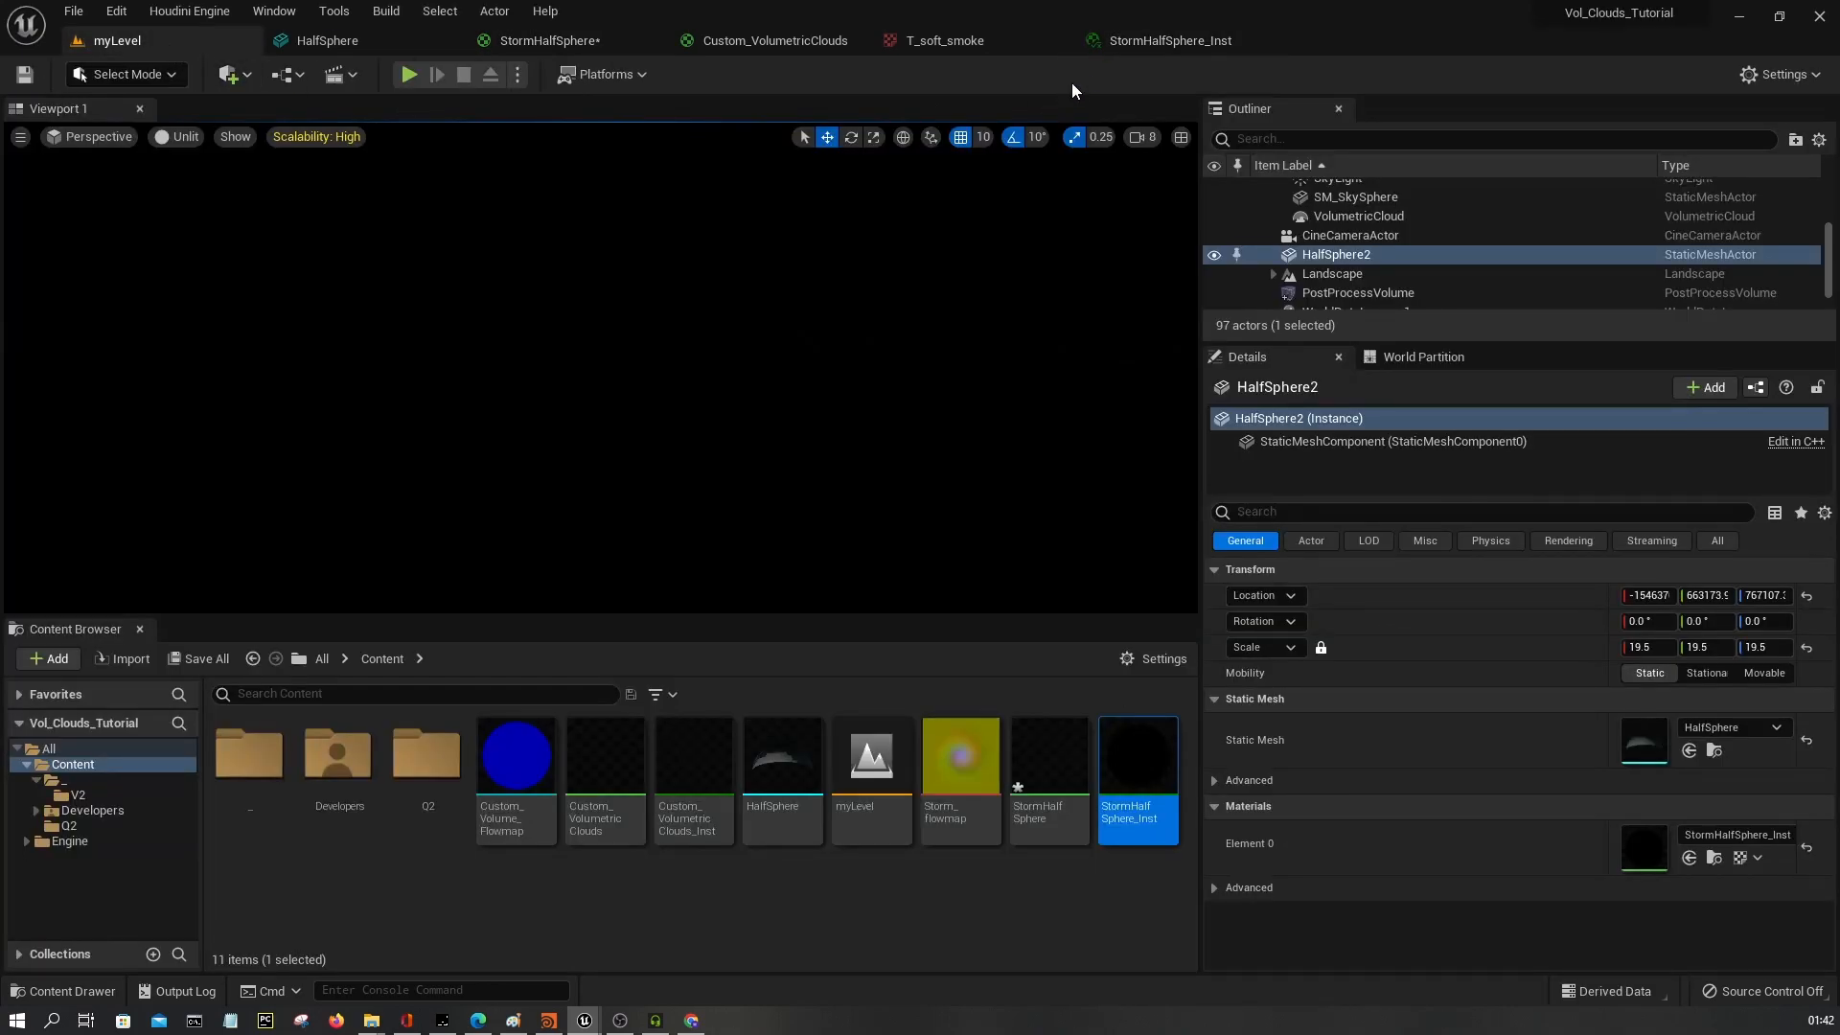
pyautogui.doubleClick(1139, 755)
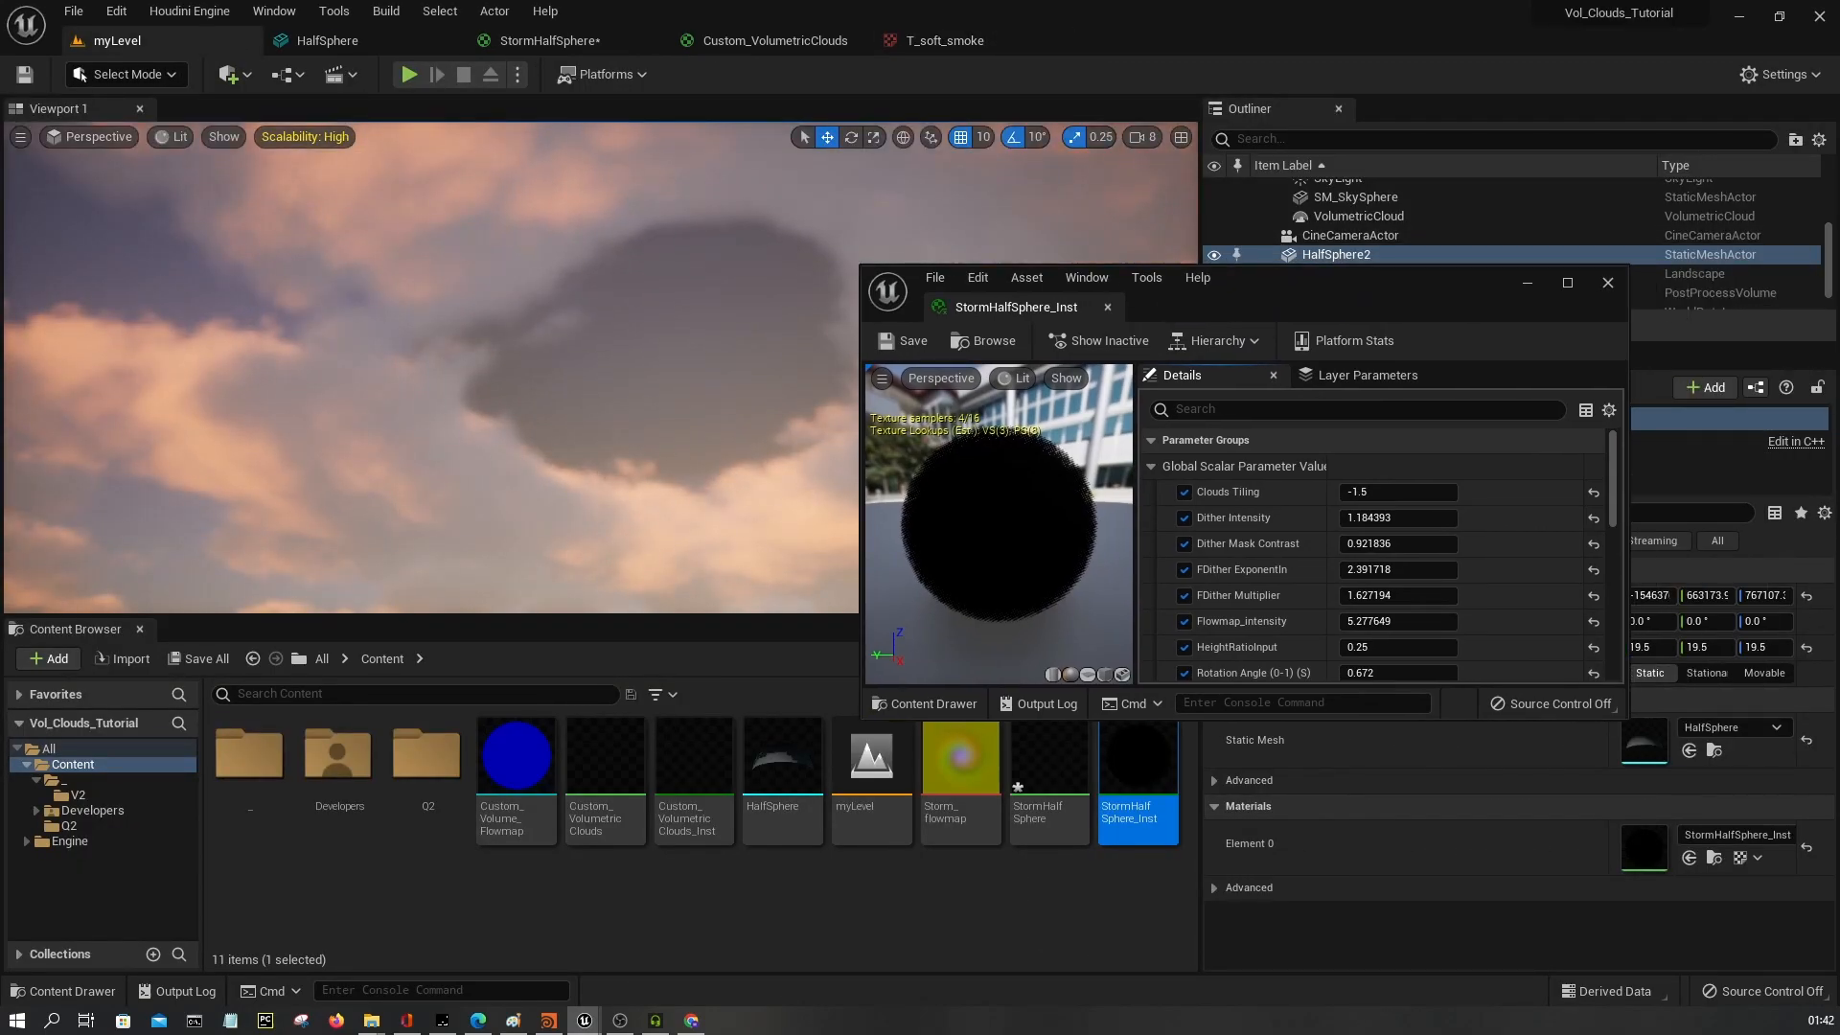
pyautogui.scroll(-3)
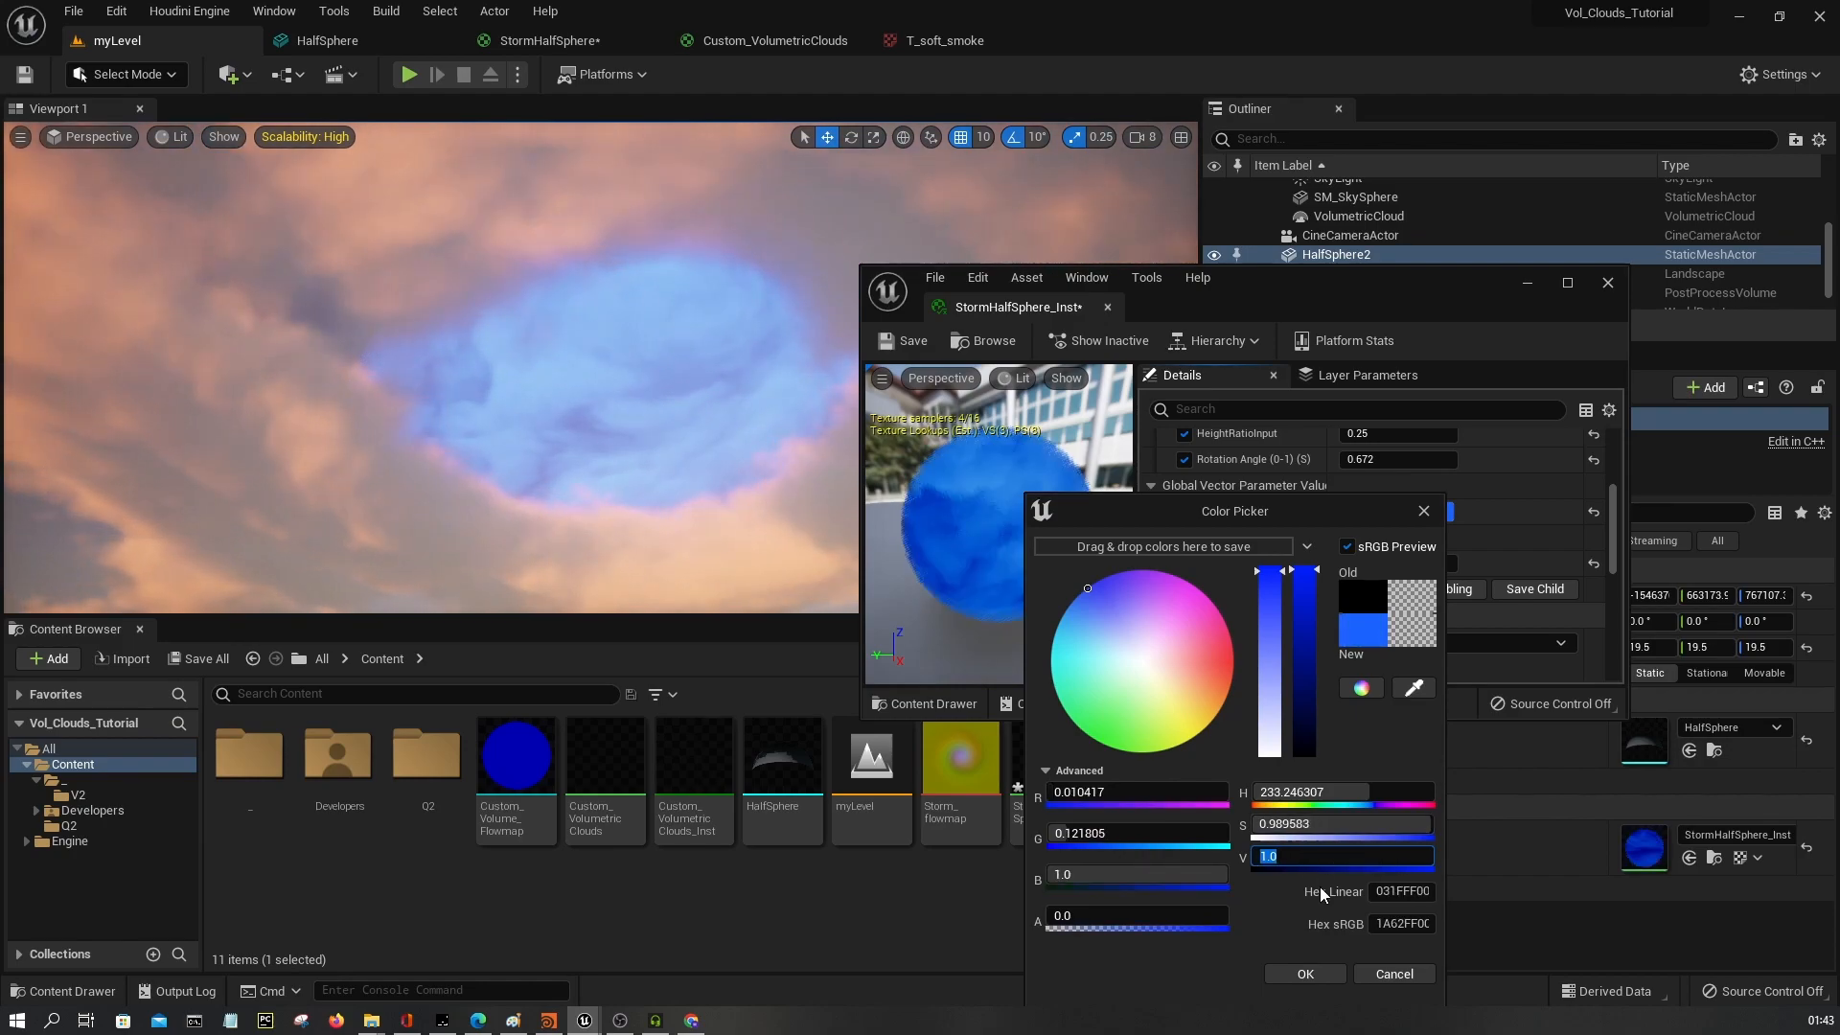
# Keep the blue tint and set the instance's Clouds Tiling to -2.0.
pyautogui.click(1303, 974)
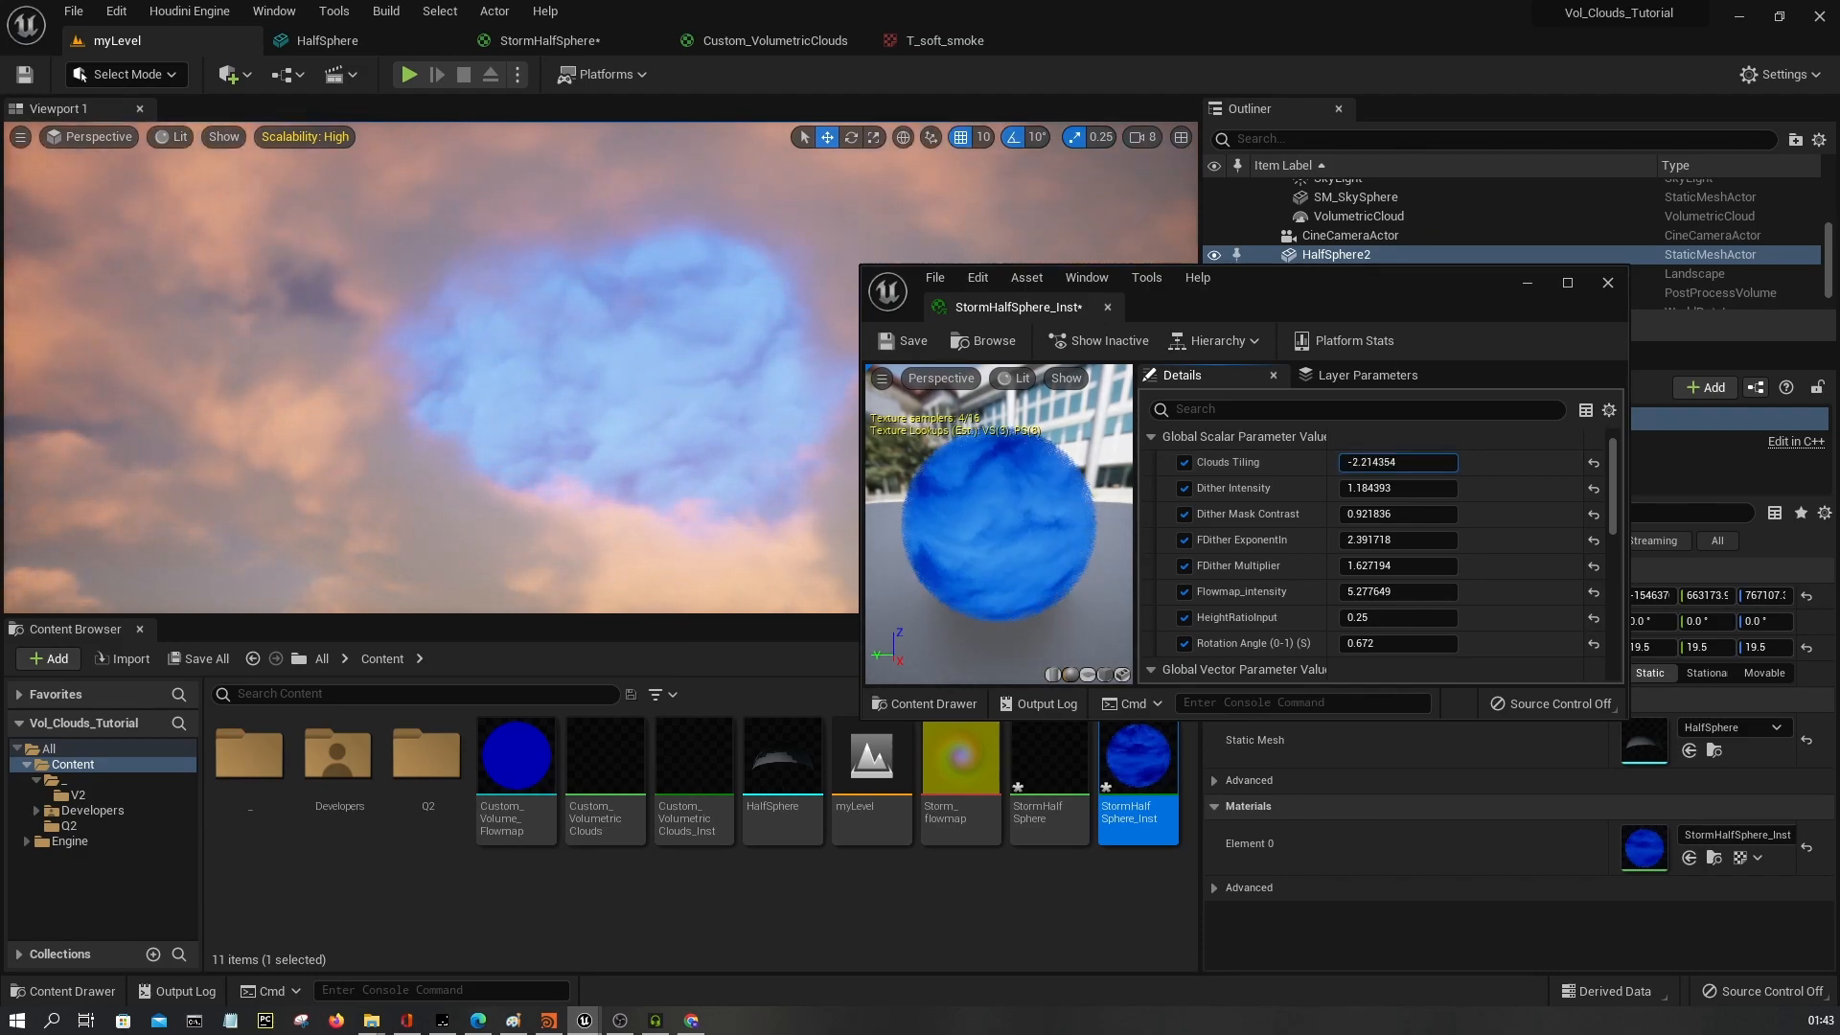
pyautogui.write('3')
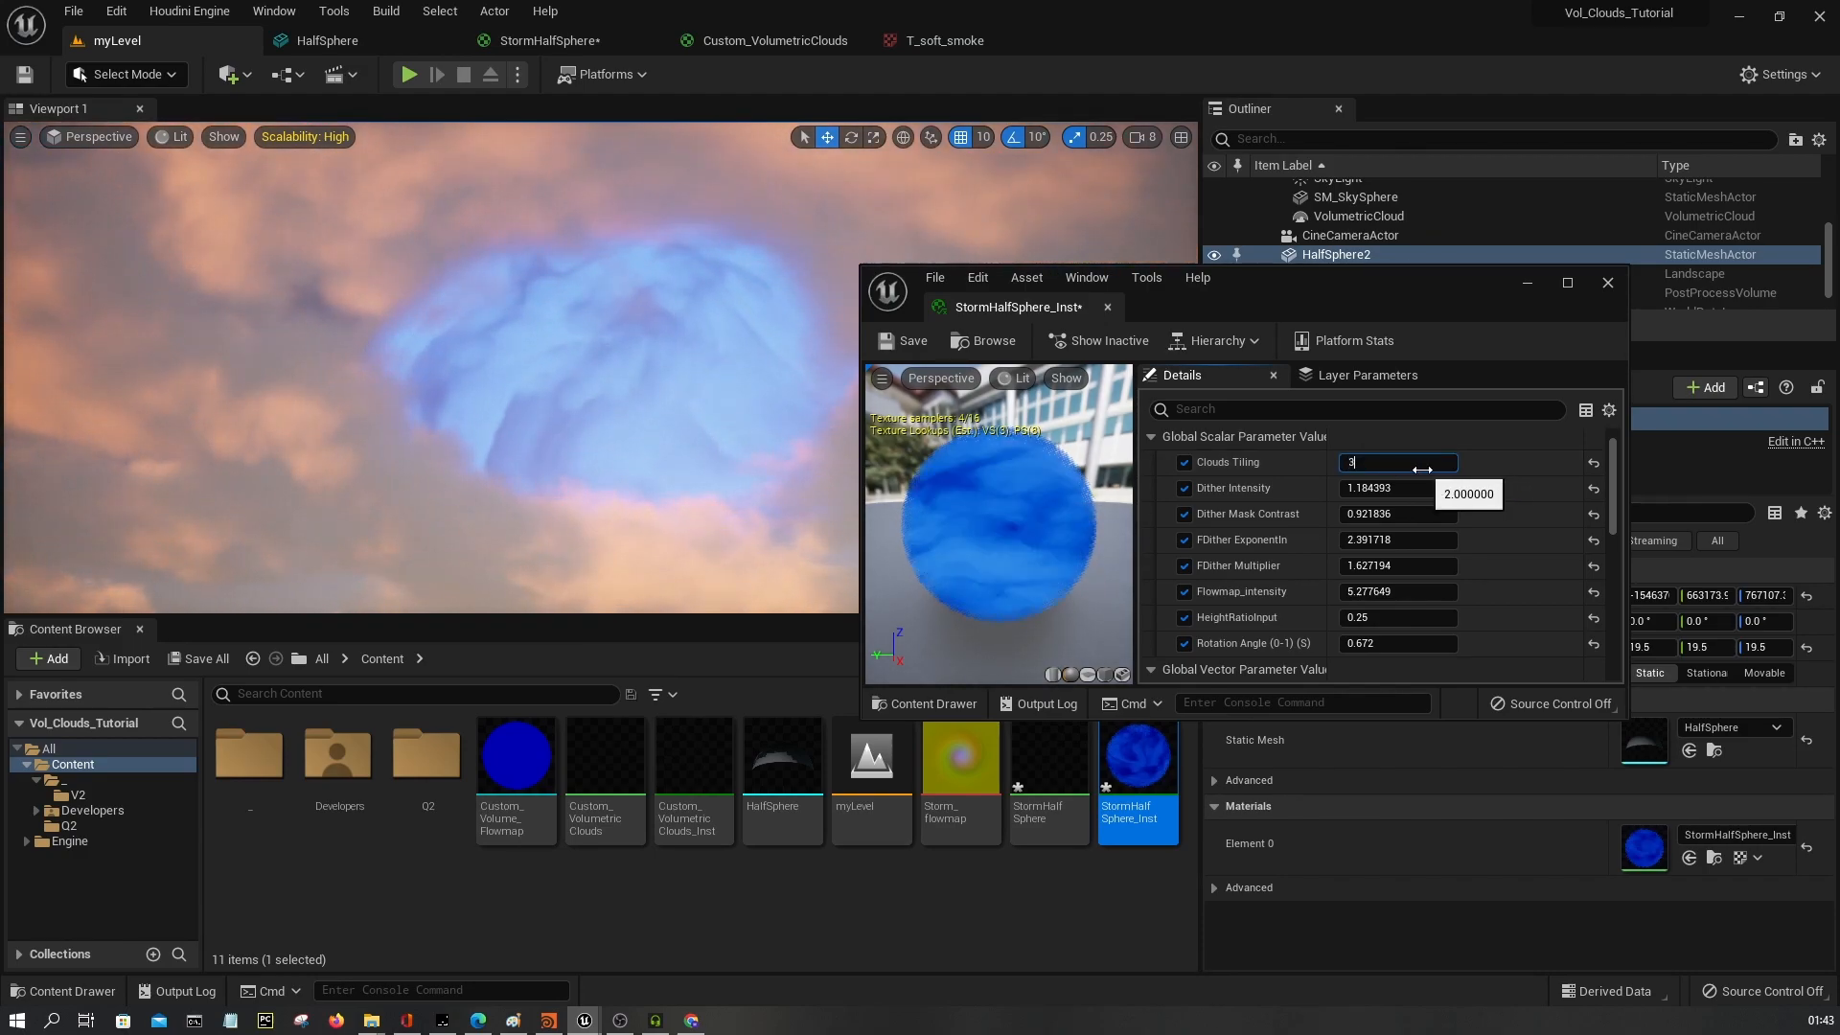
pyautogui.write('2.0')
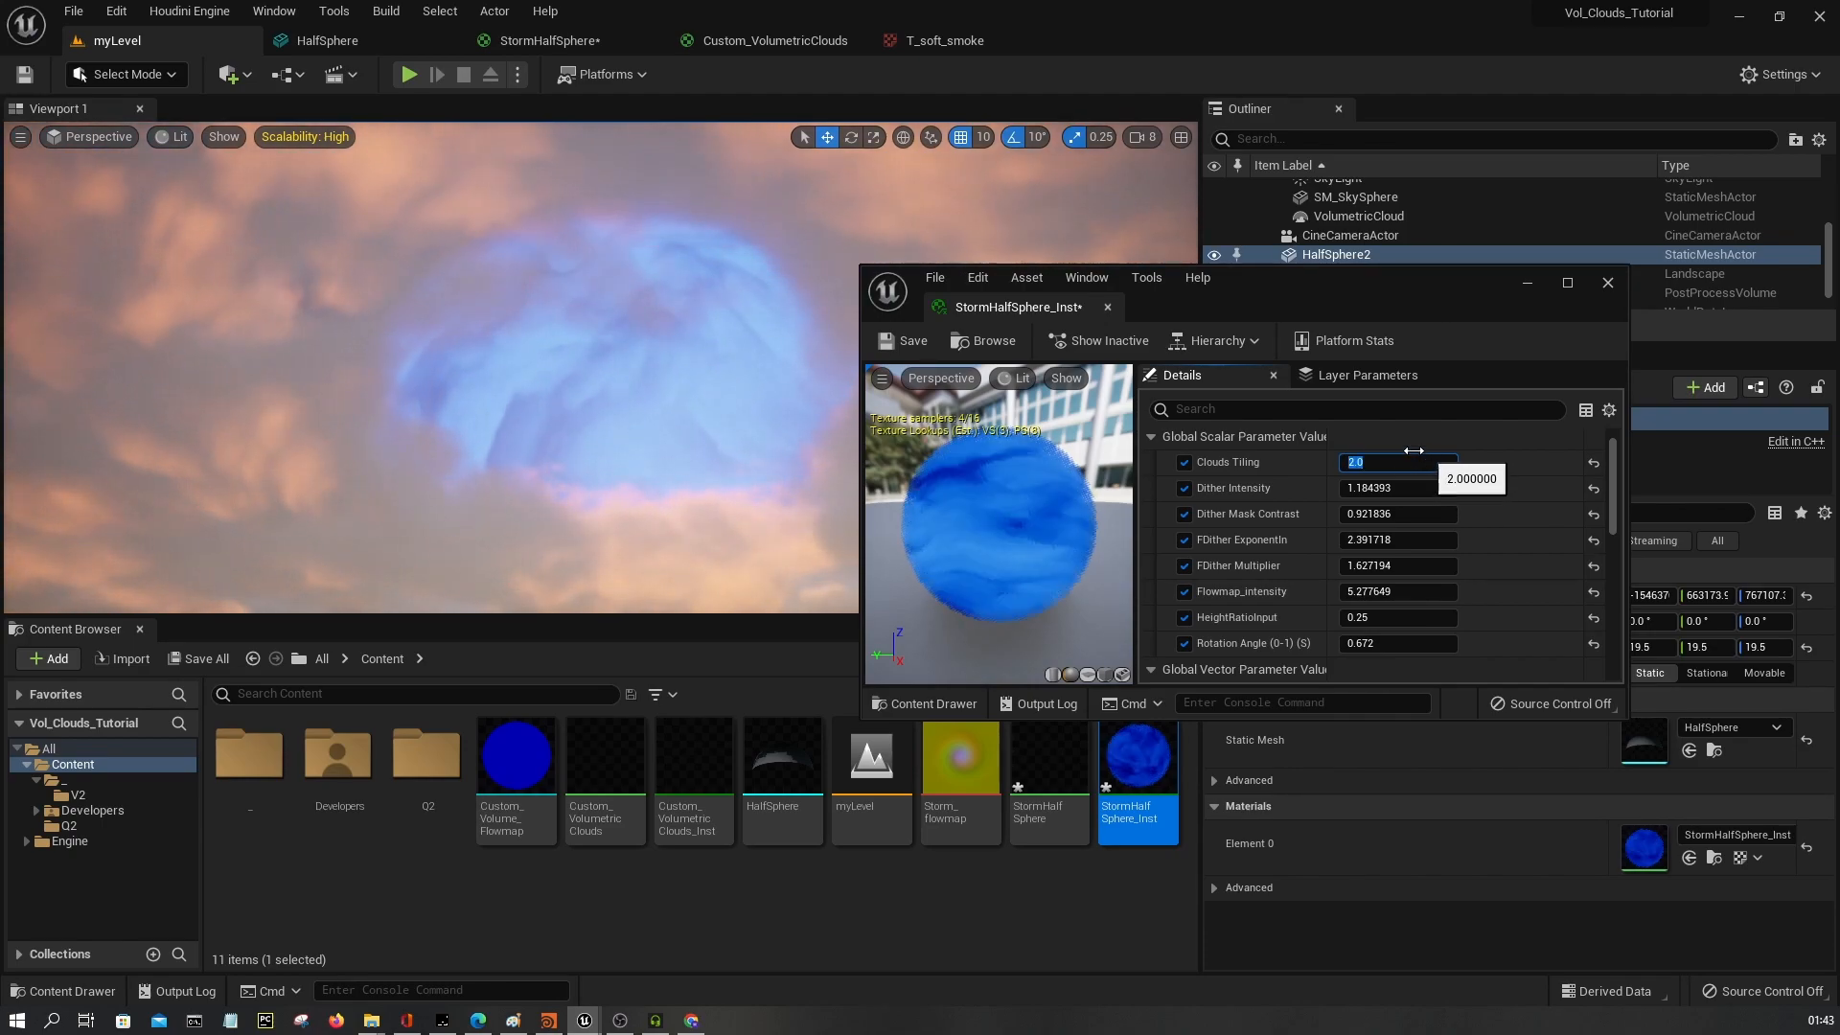
pyautogui.write('-2.0')
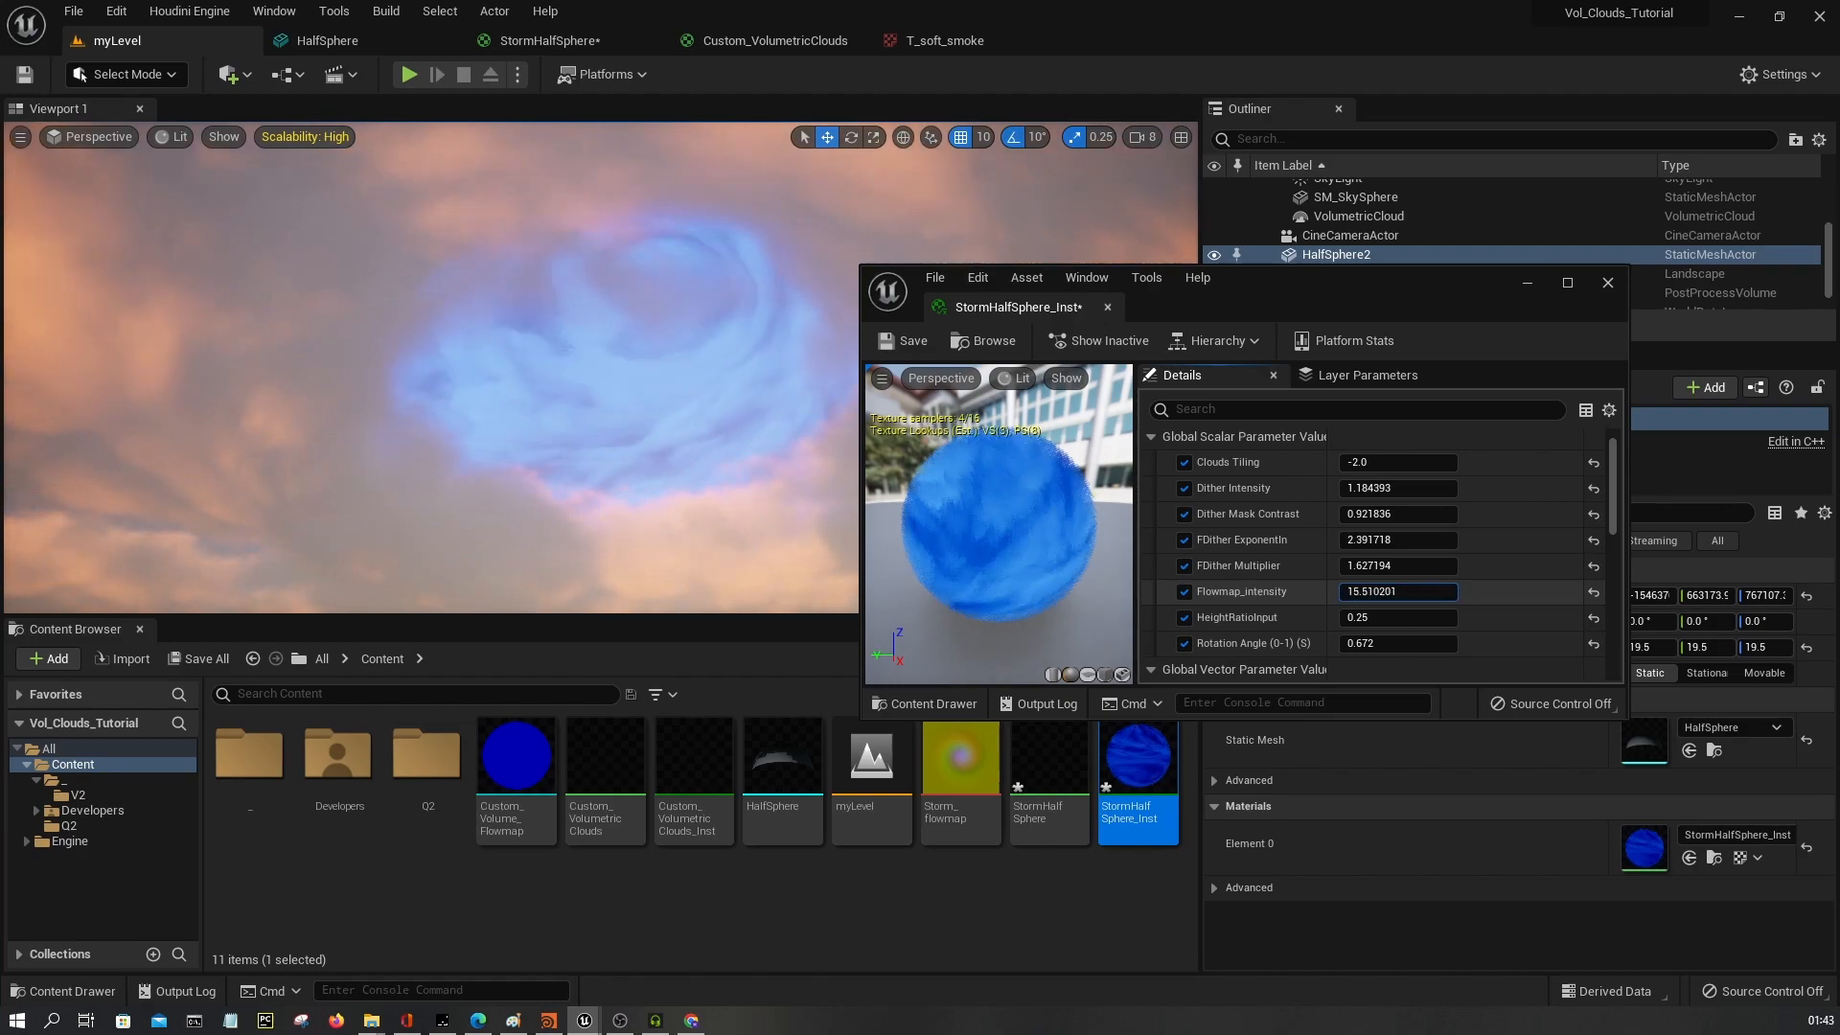
# Raise Flowmap_intensity to about 8.6.
pyautogui.write('10.005507')
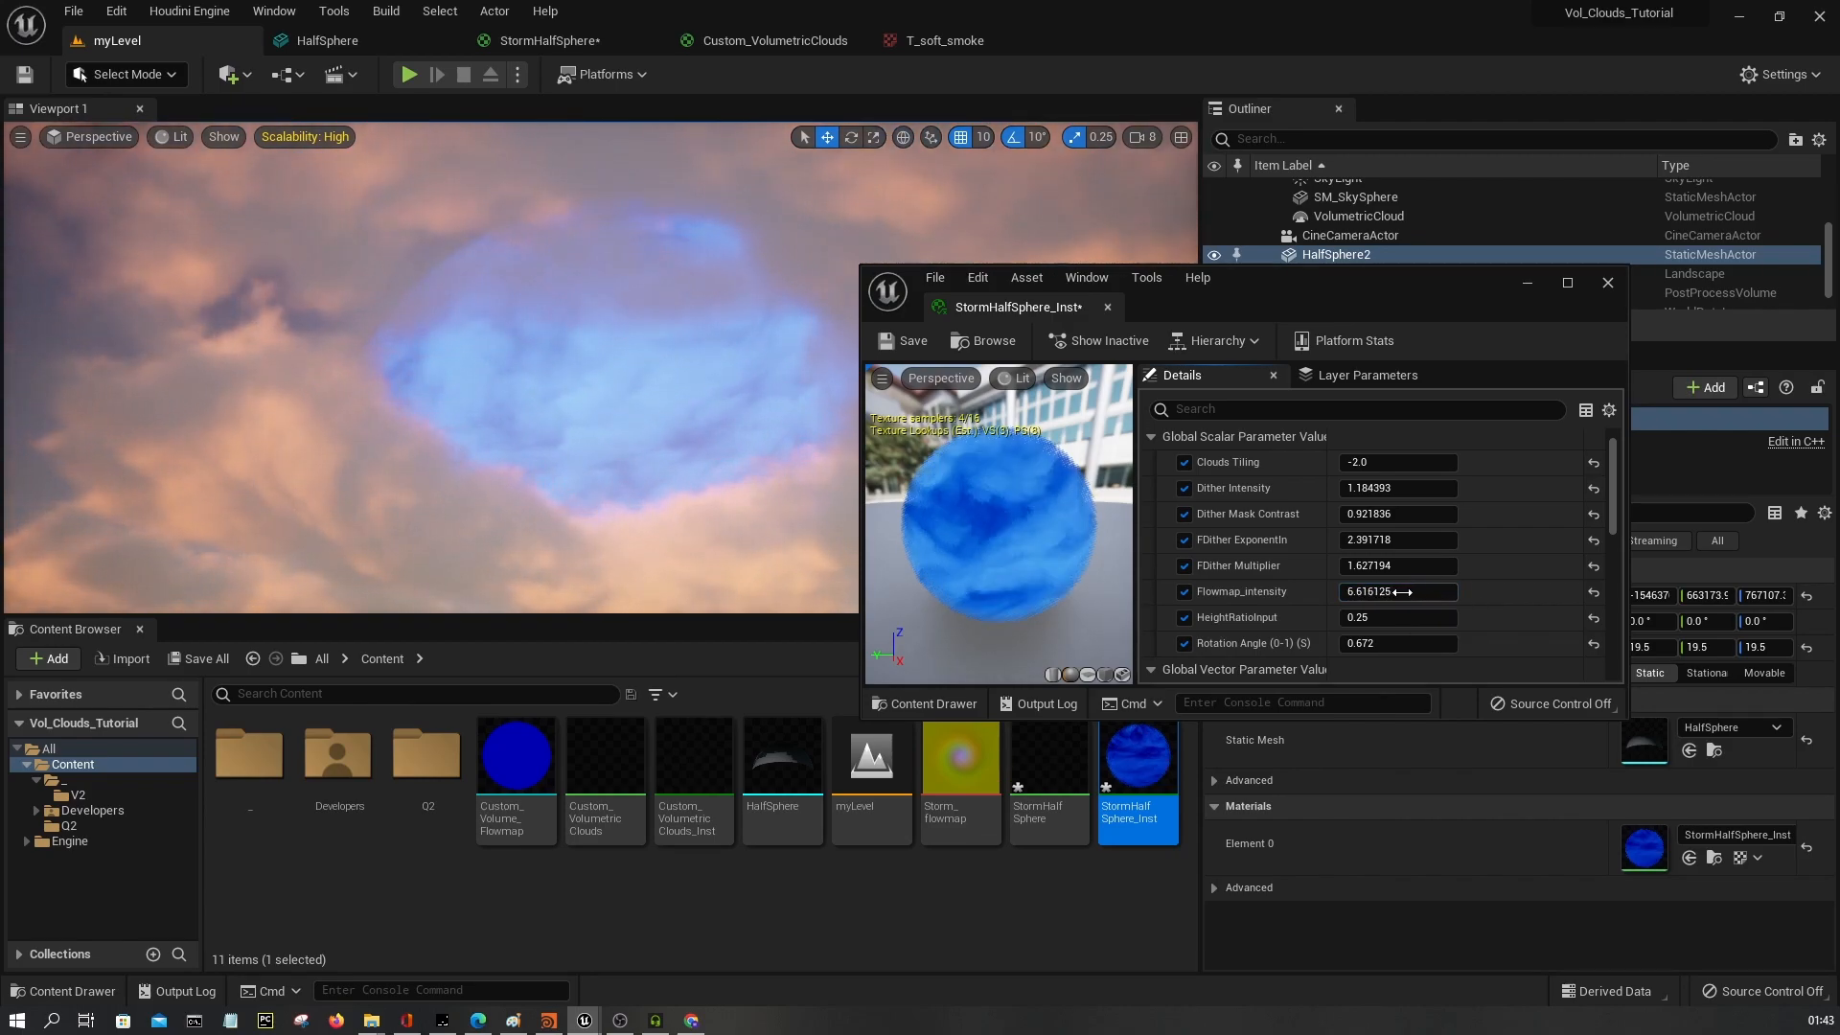
pyautogui.moveTo(1392, 593); pyautogui.dragTo(1415, 592)
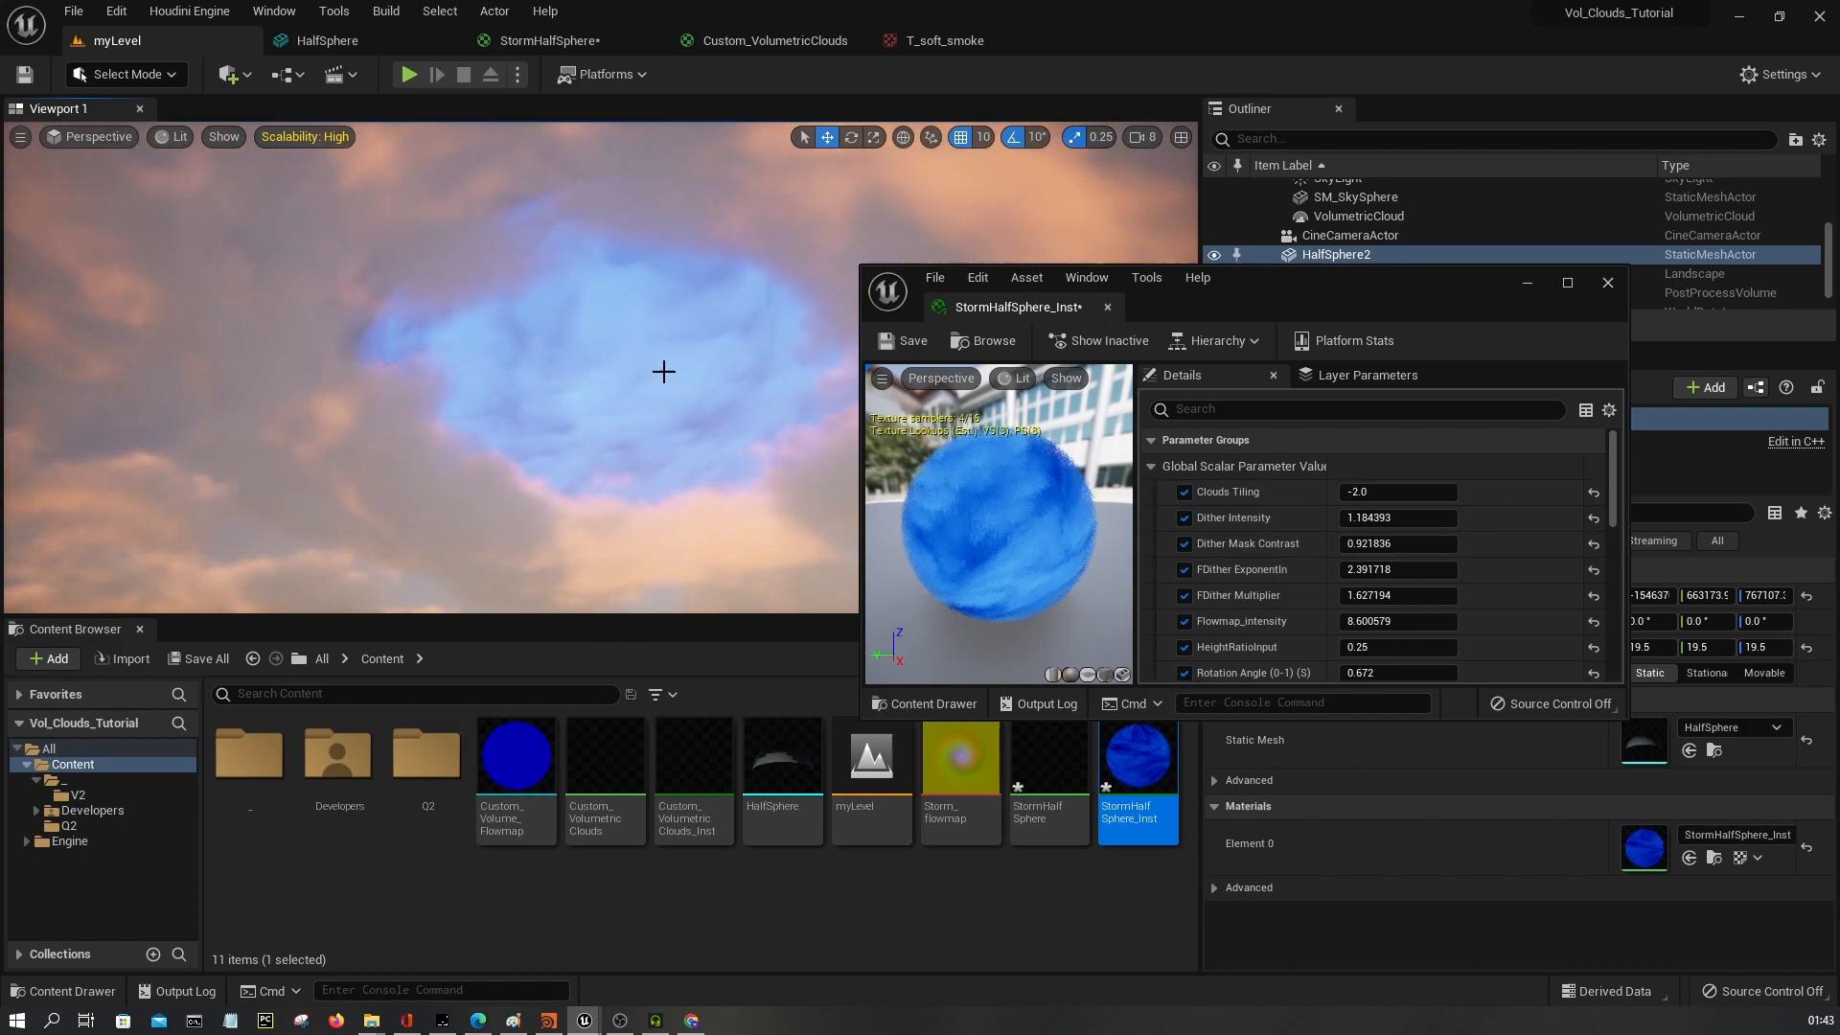
pyautogui.scroll(-3)
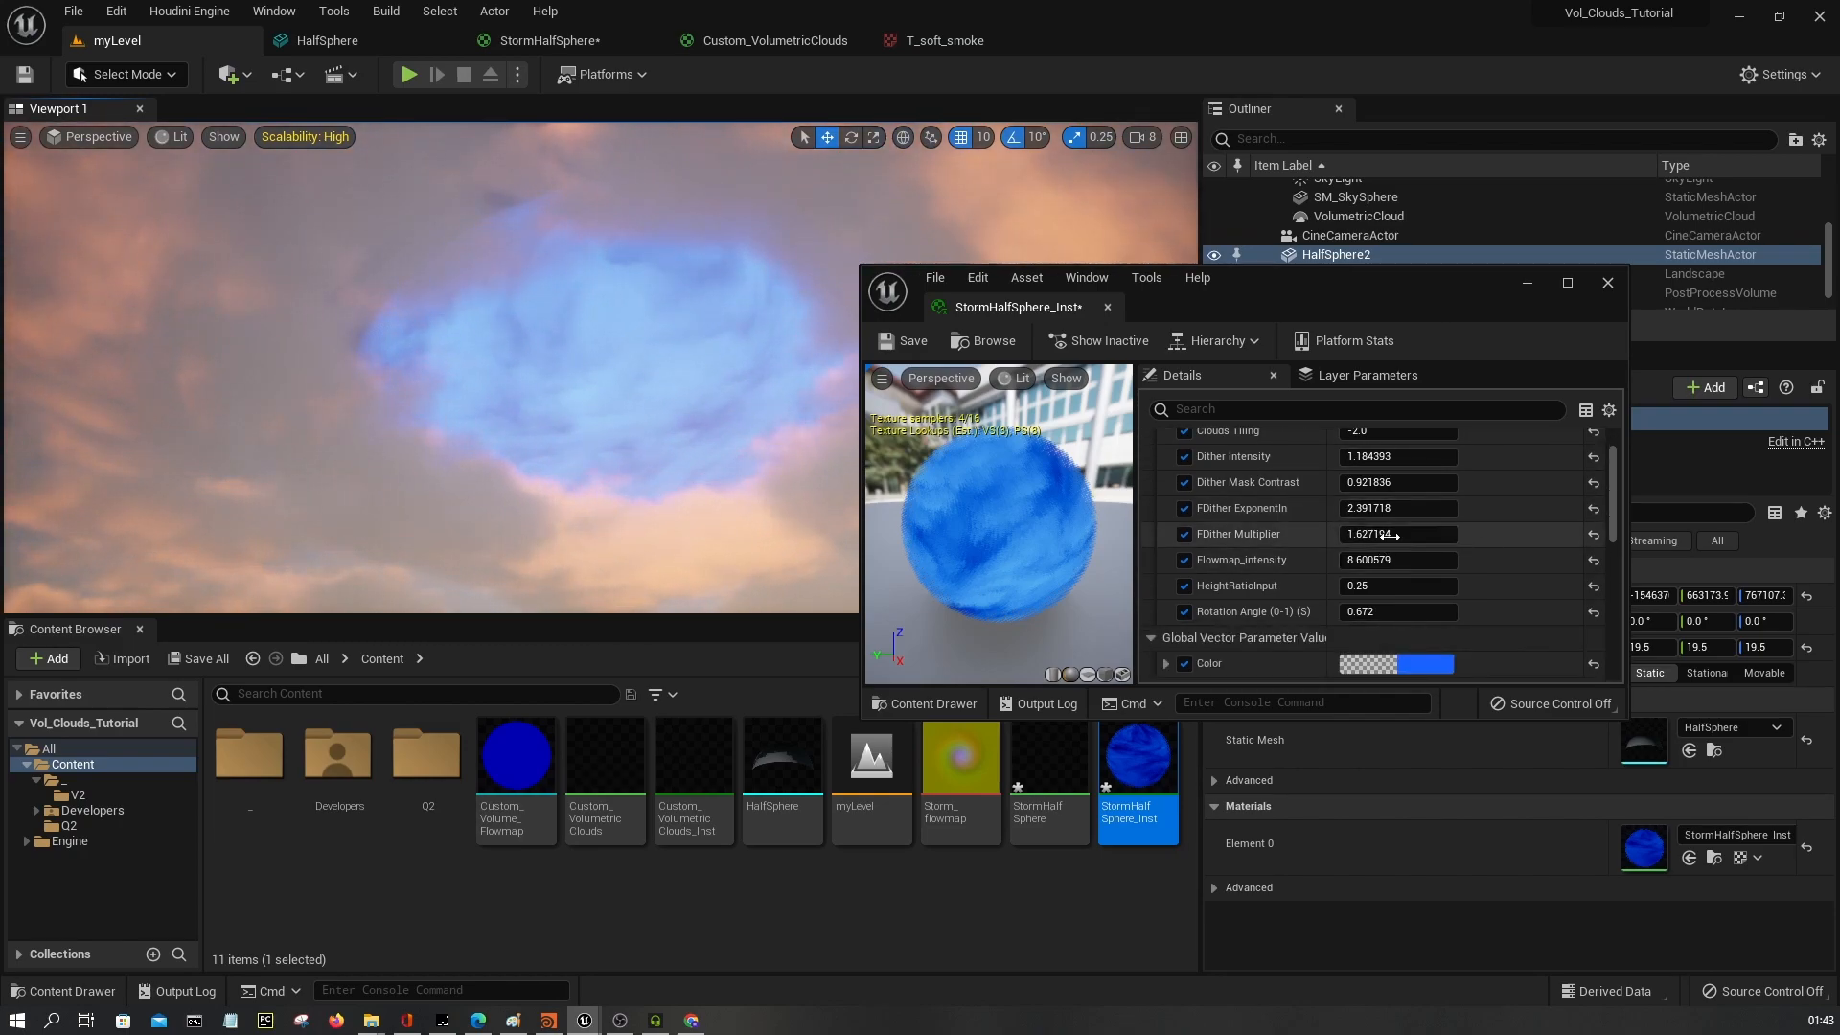